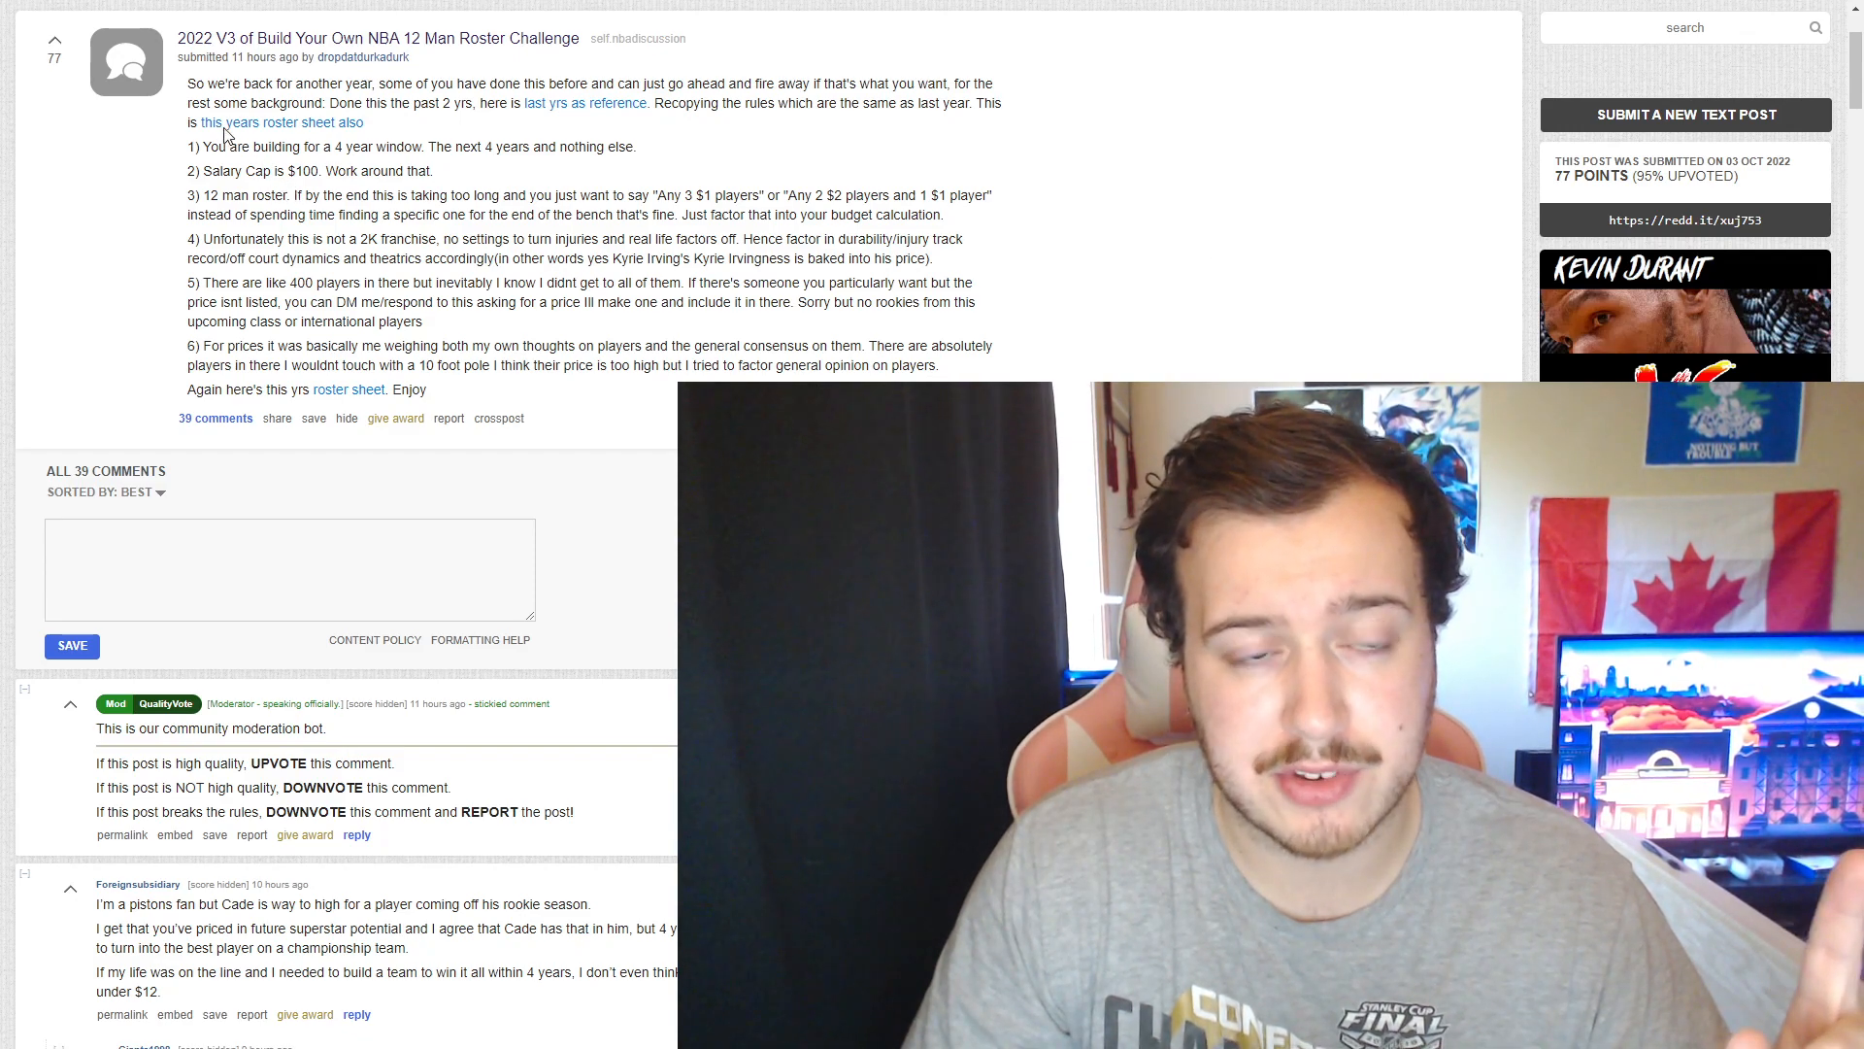
pyautogui.moveTo(363, 56)
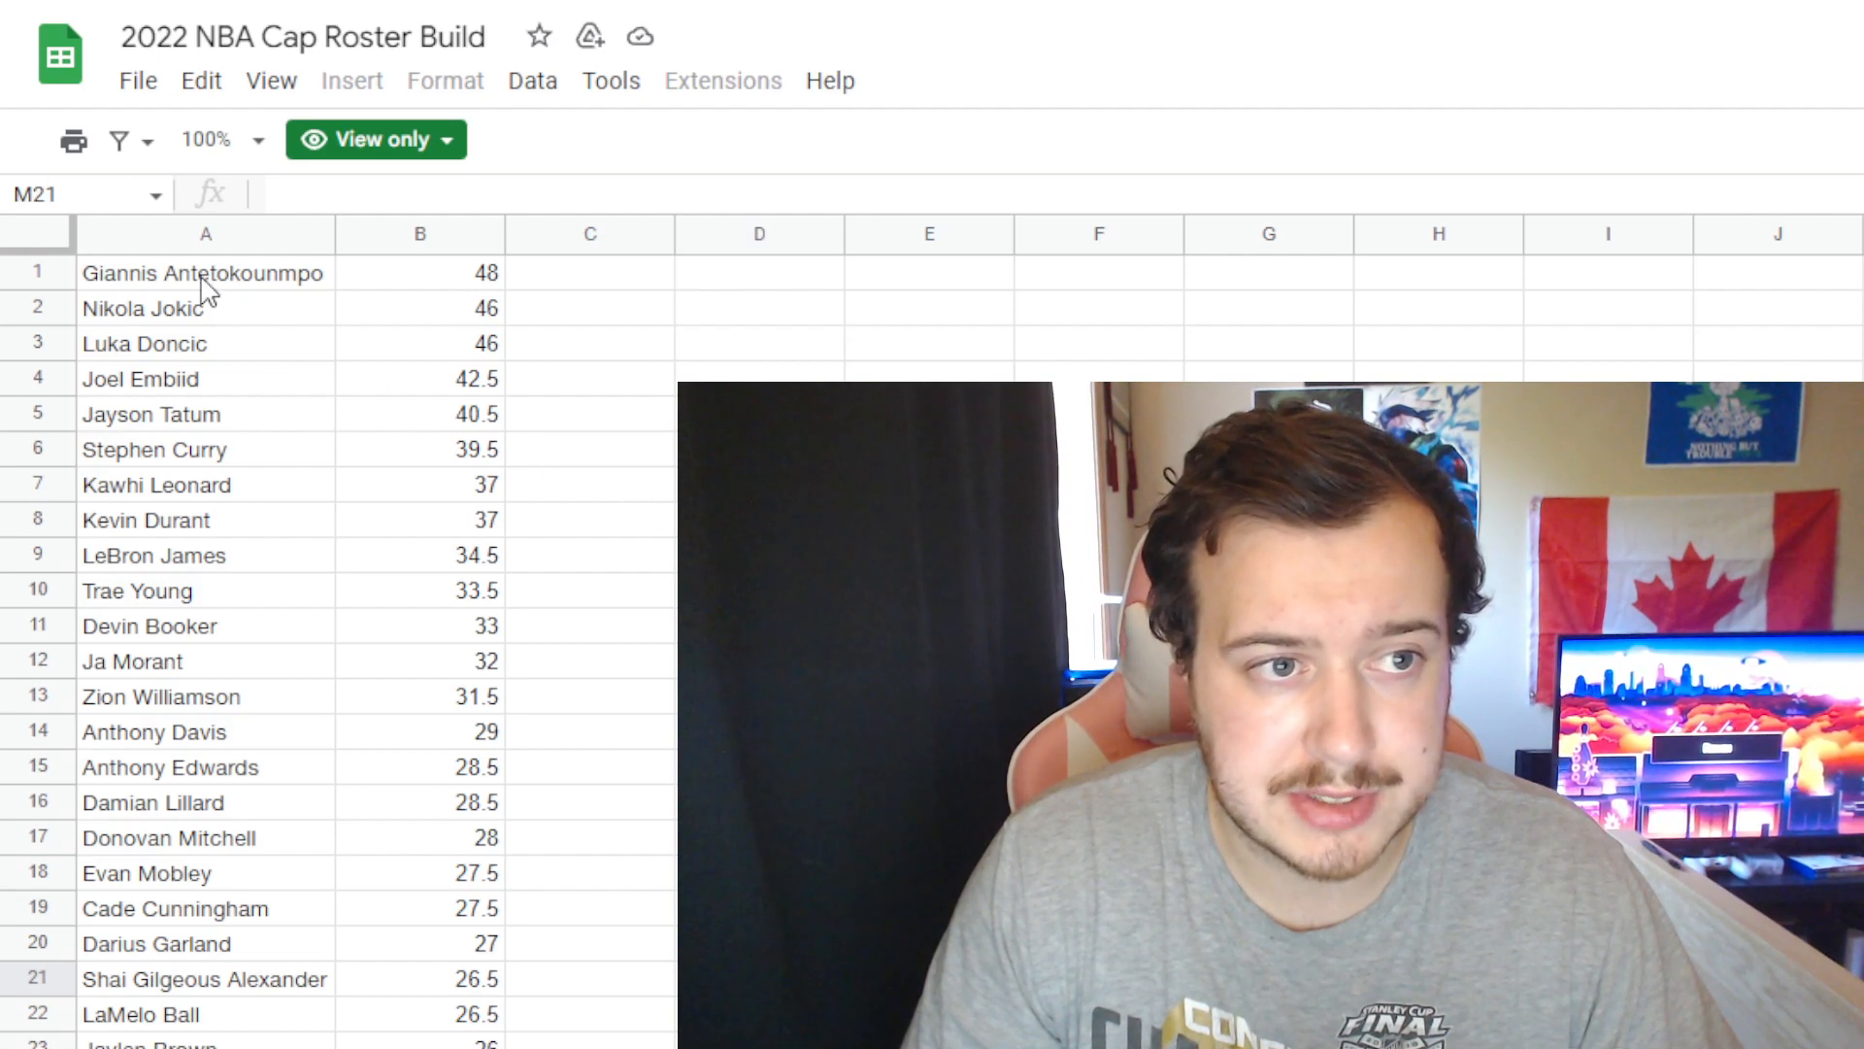
# Step: Switch to the rules sheet: $100 cap, 4 year window, 12 man roster
pyautogui.click(204, 272)
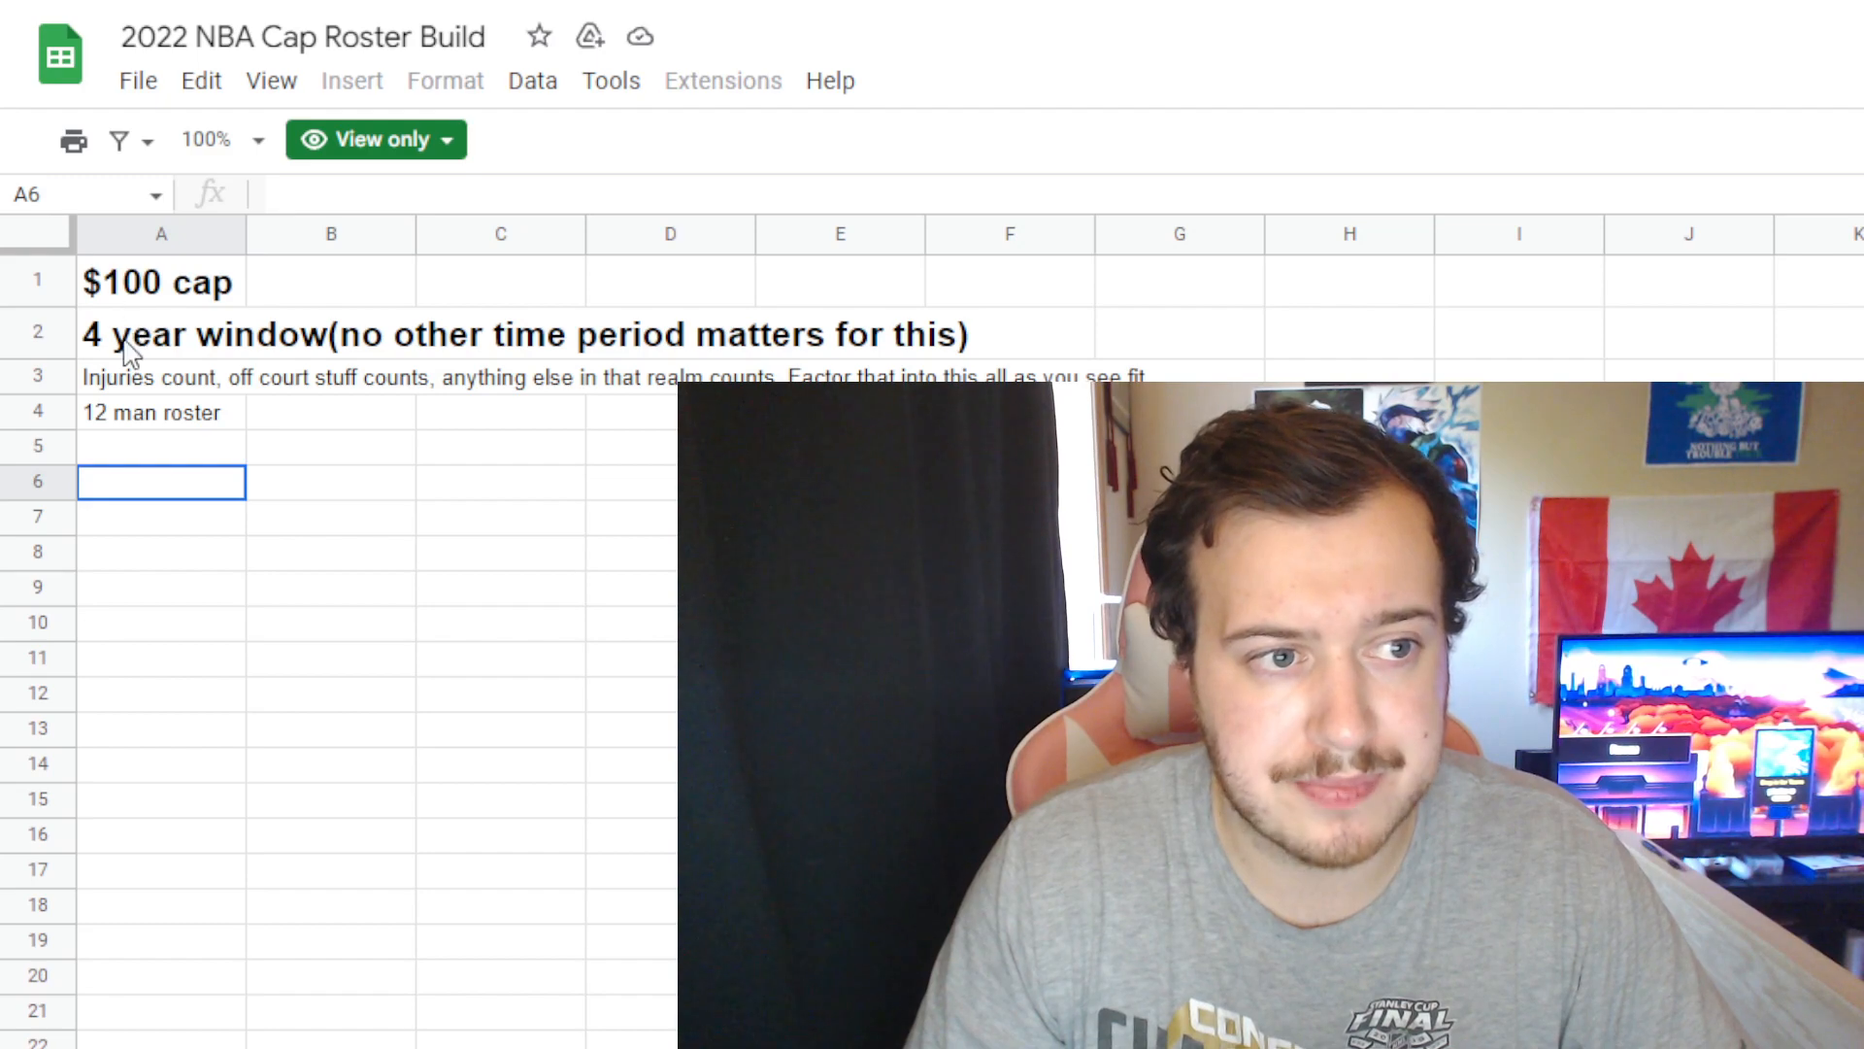
pyautogui.moveTo(235, 404)
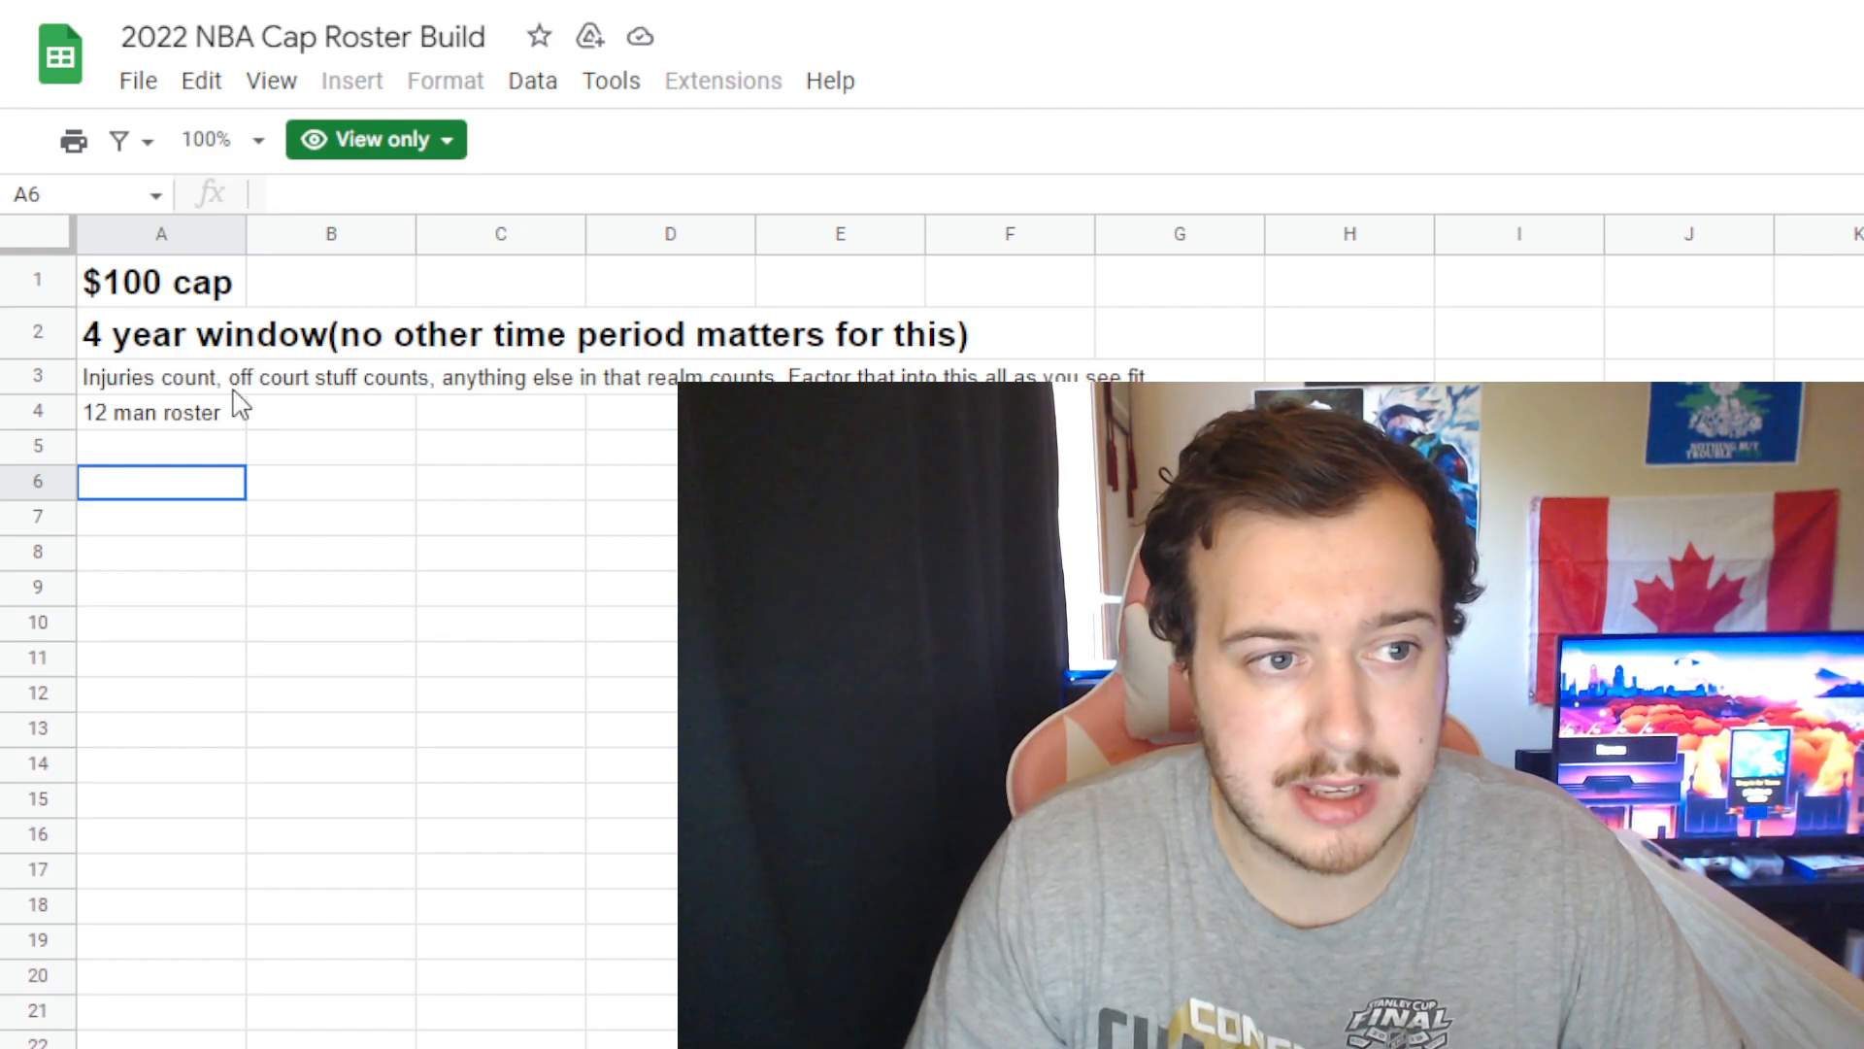
pyautogui.moveTo(529, 402)
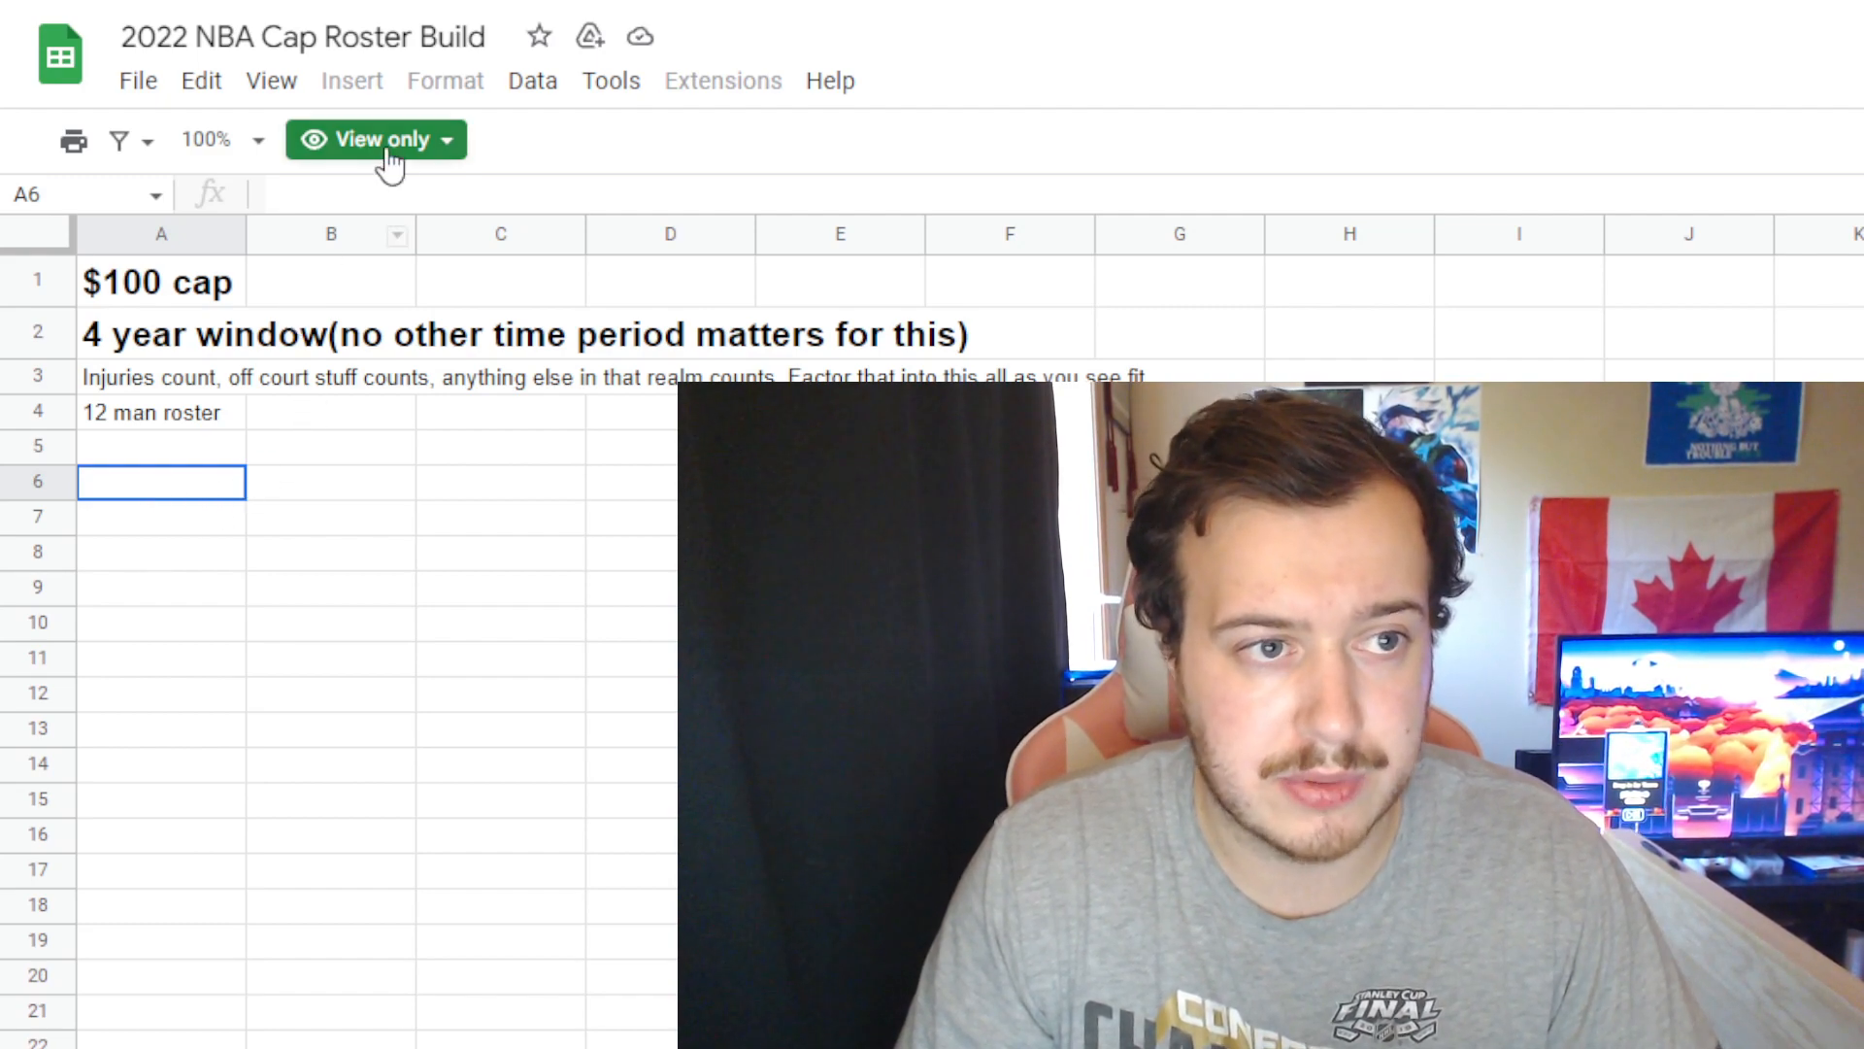
pyautogui.moveTo(530, 951)
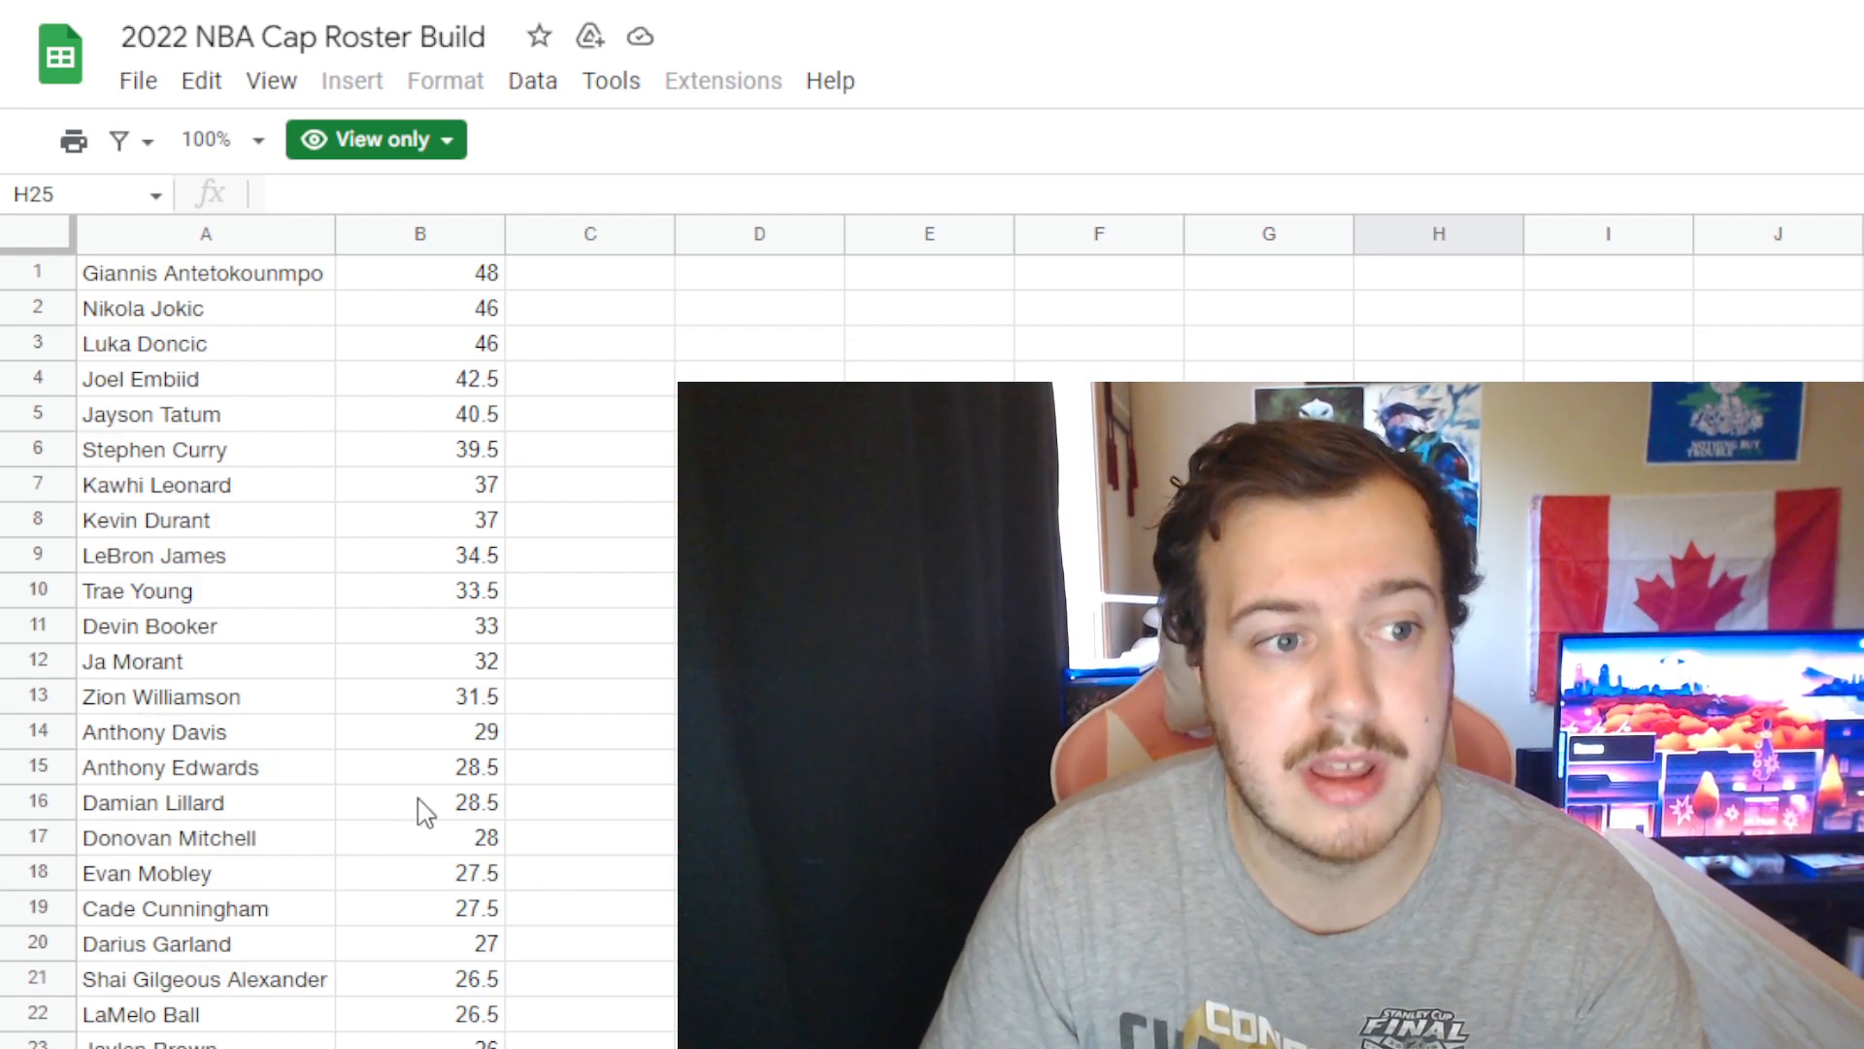
pyautogui.moveTo(142, 849)
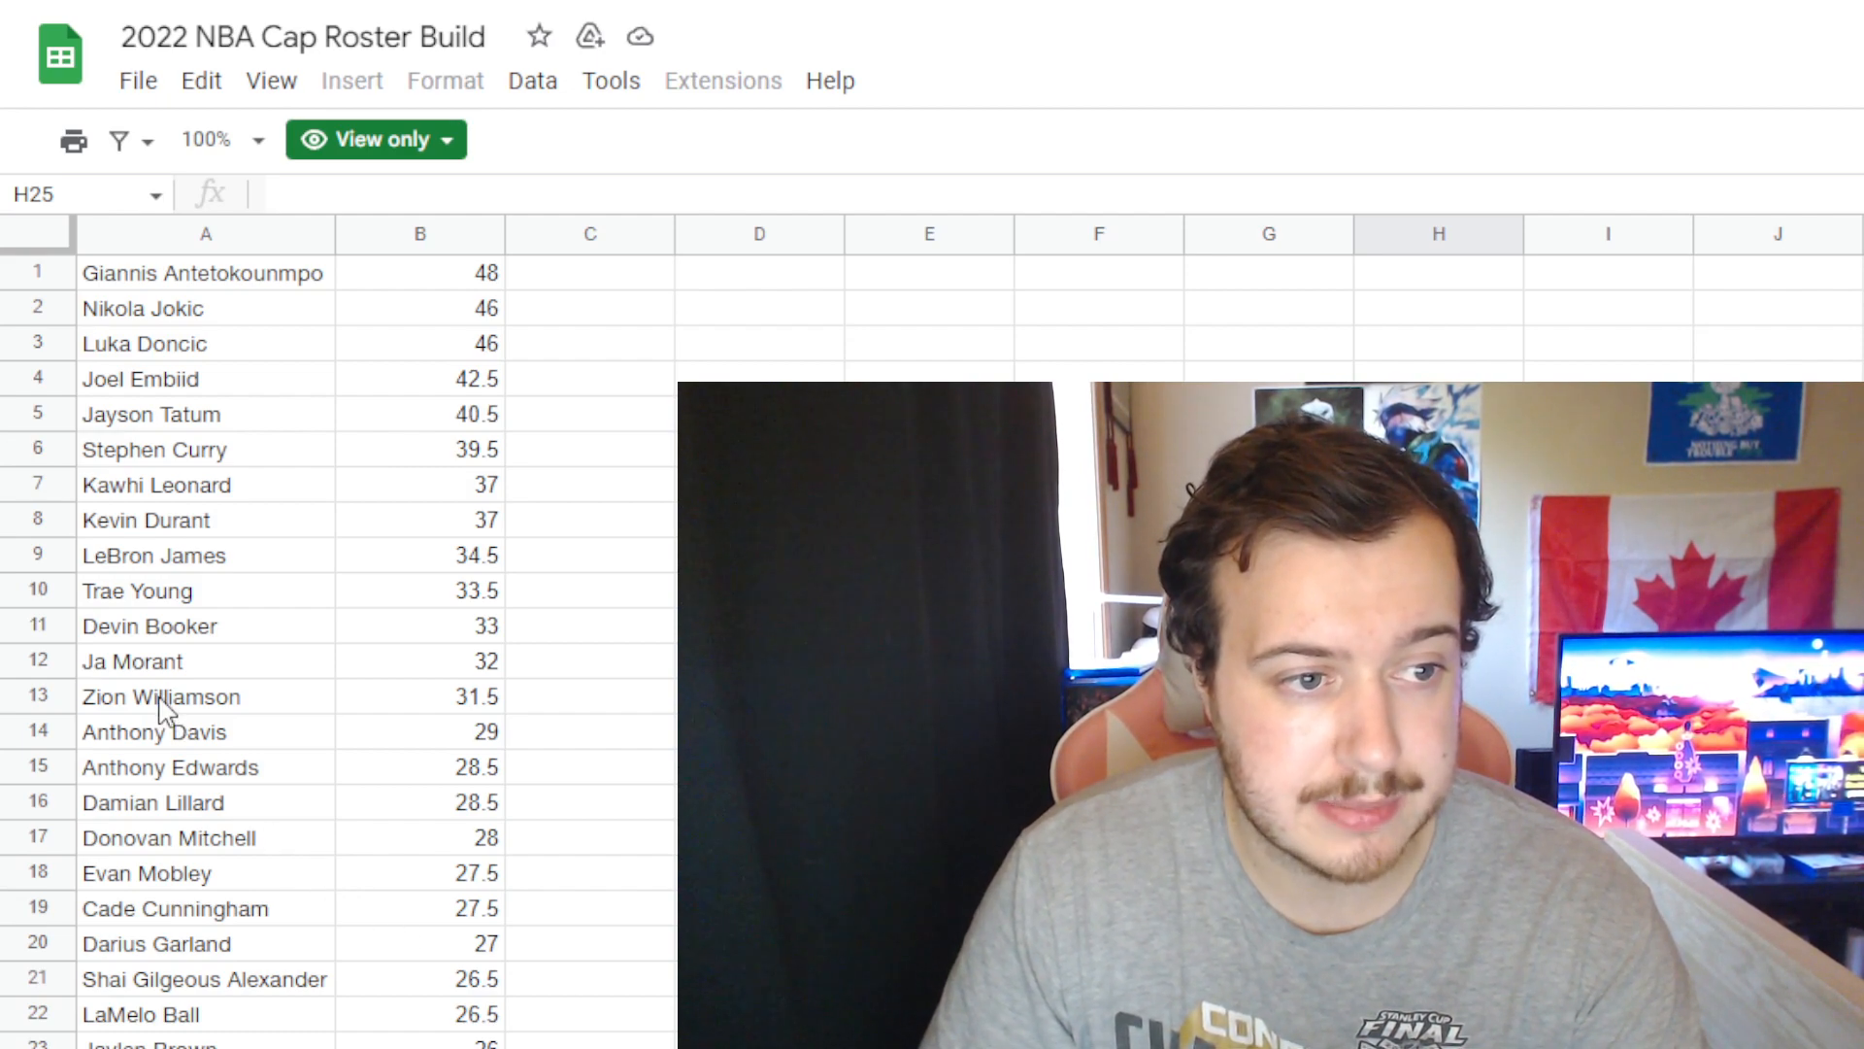
pyautogui.moveTo(226, 871)
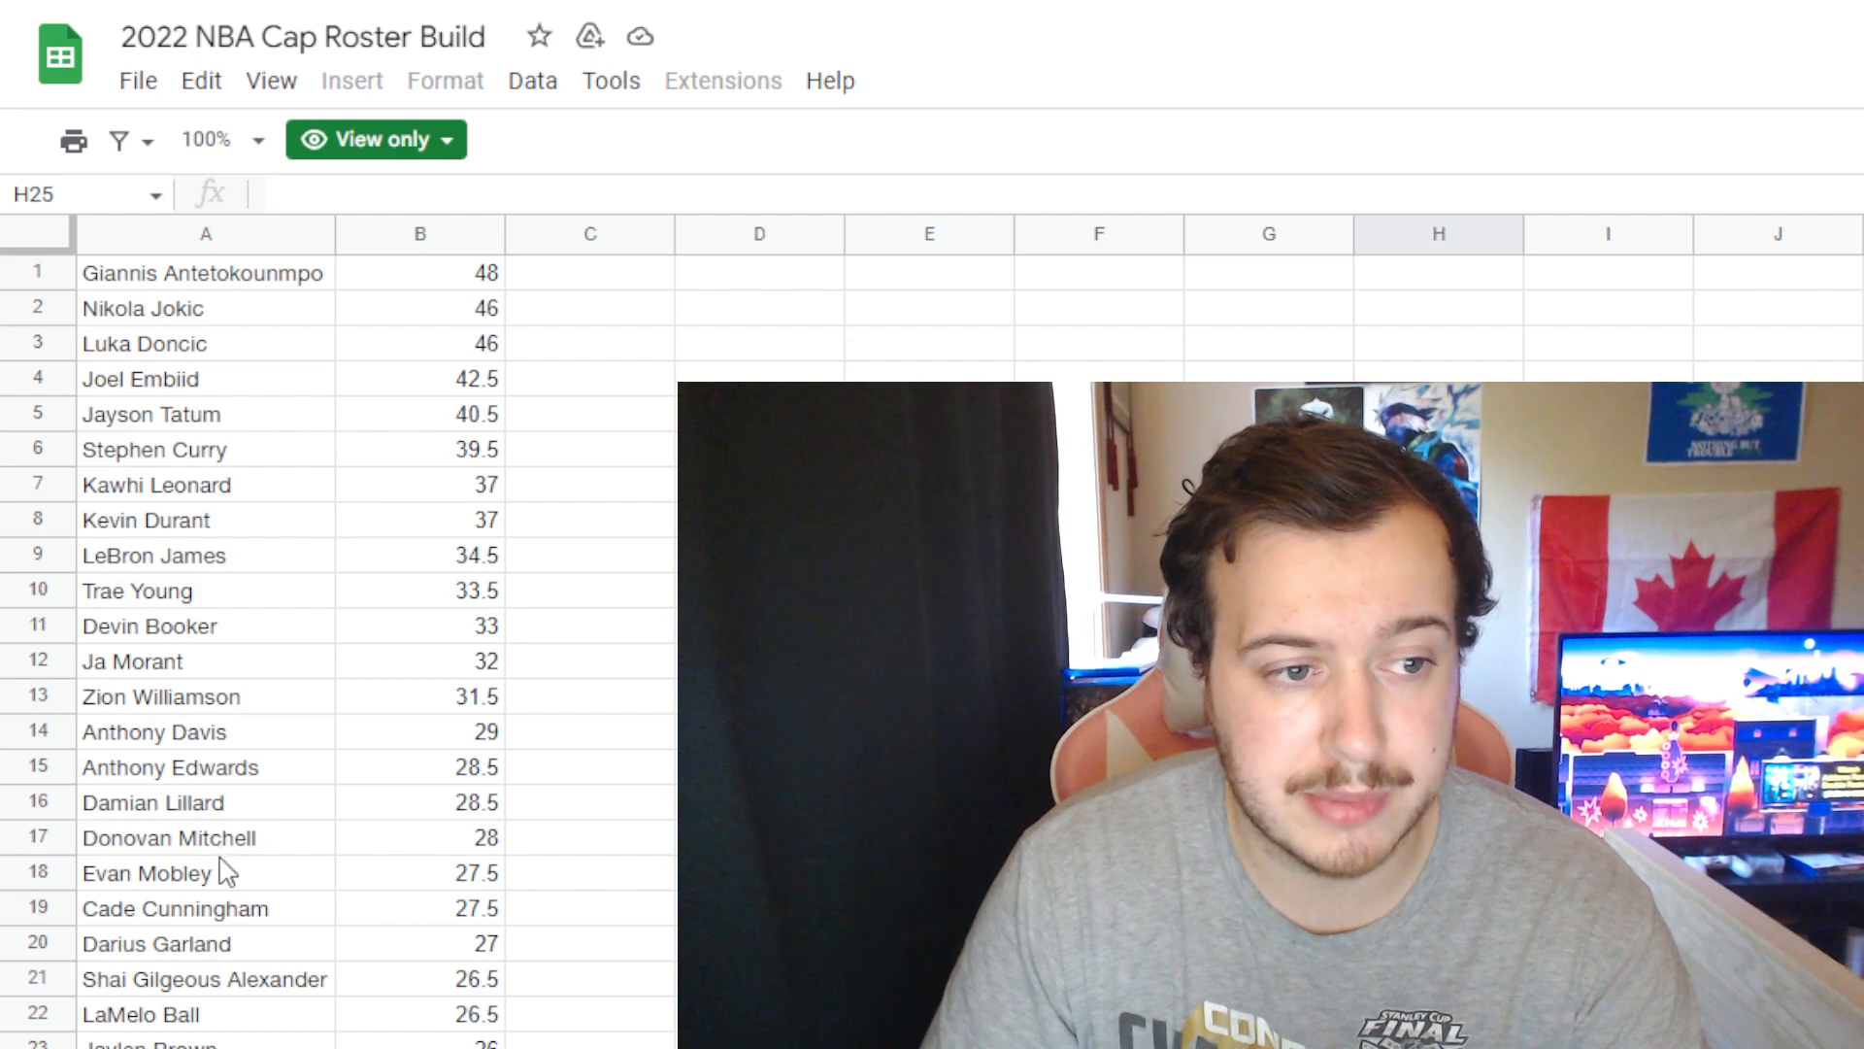
pyautogui.moveTo(247, 930)
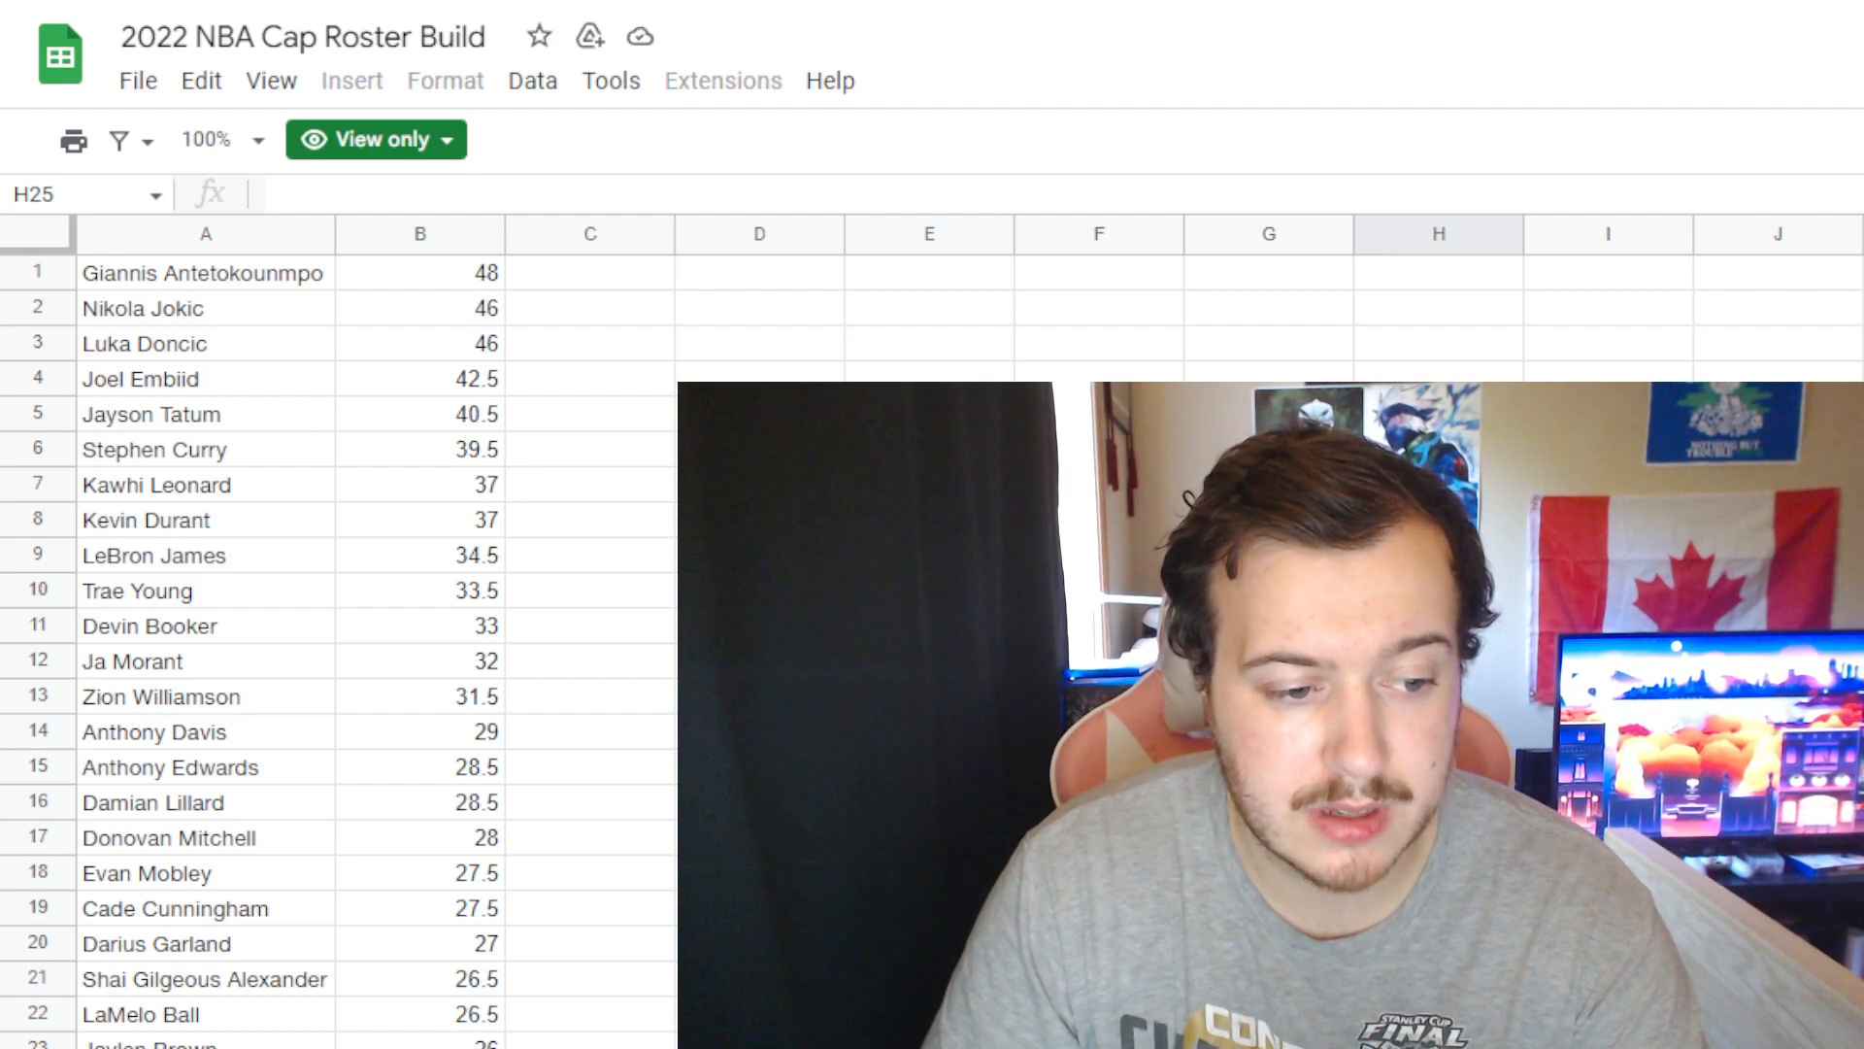
pyautogui.scroll(-3)
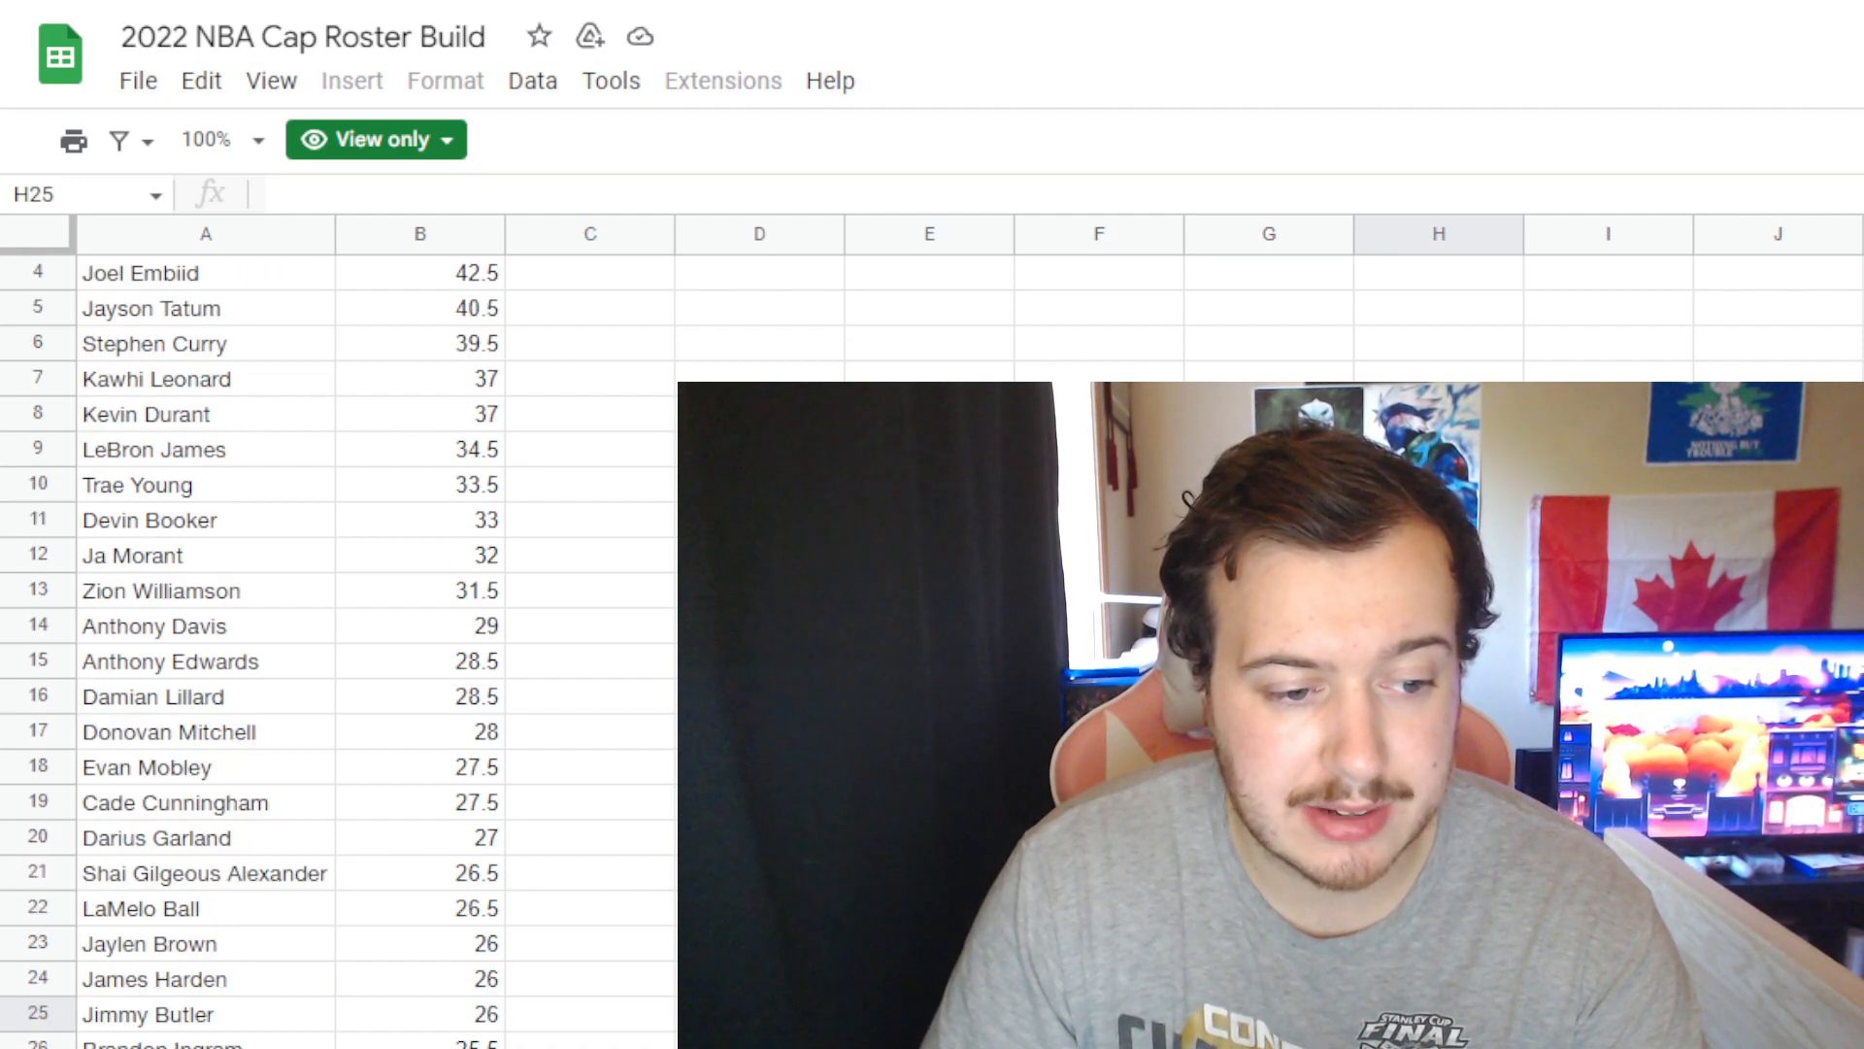
pyautogui.scroll(3)
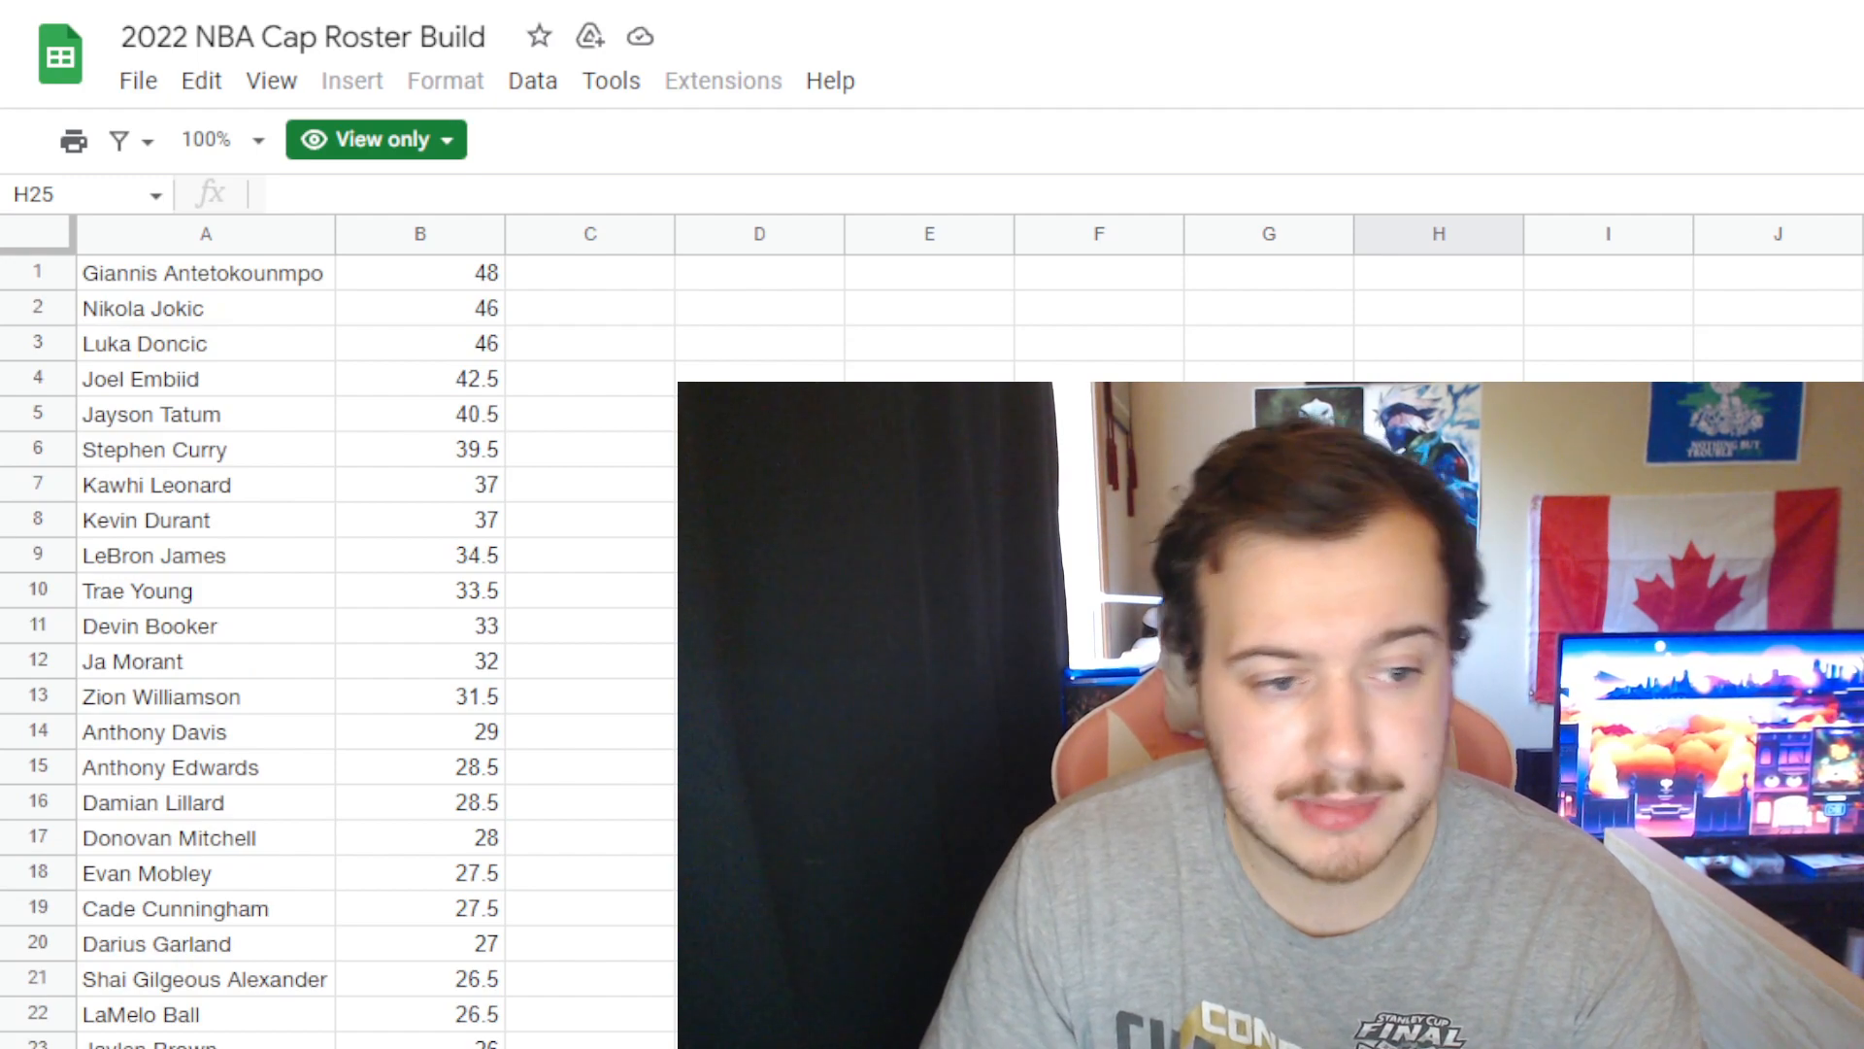
pyautogui.scroll(-3)
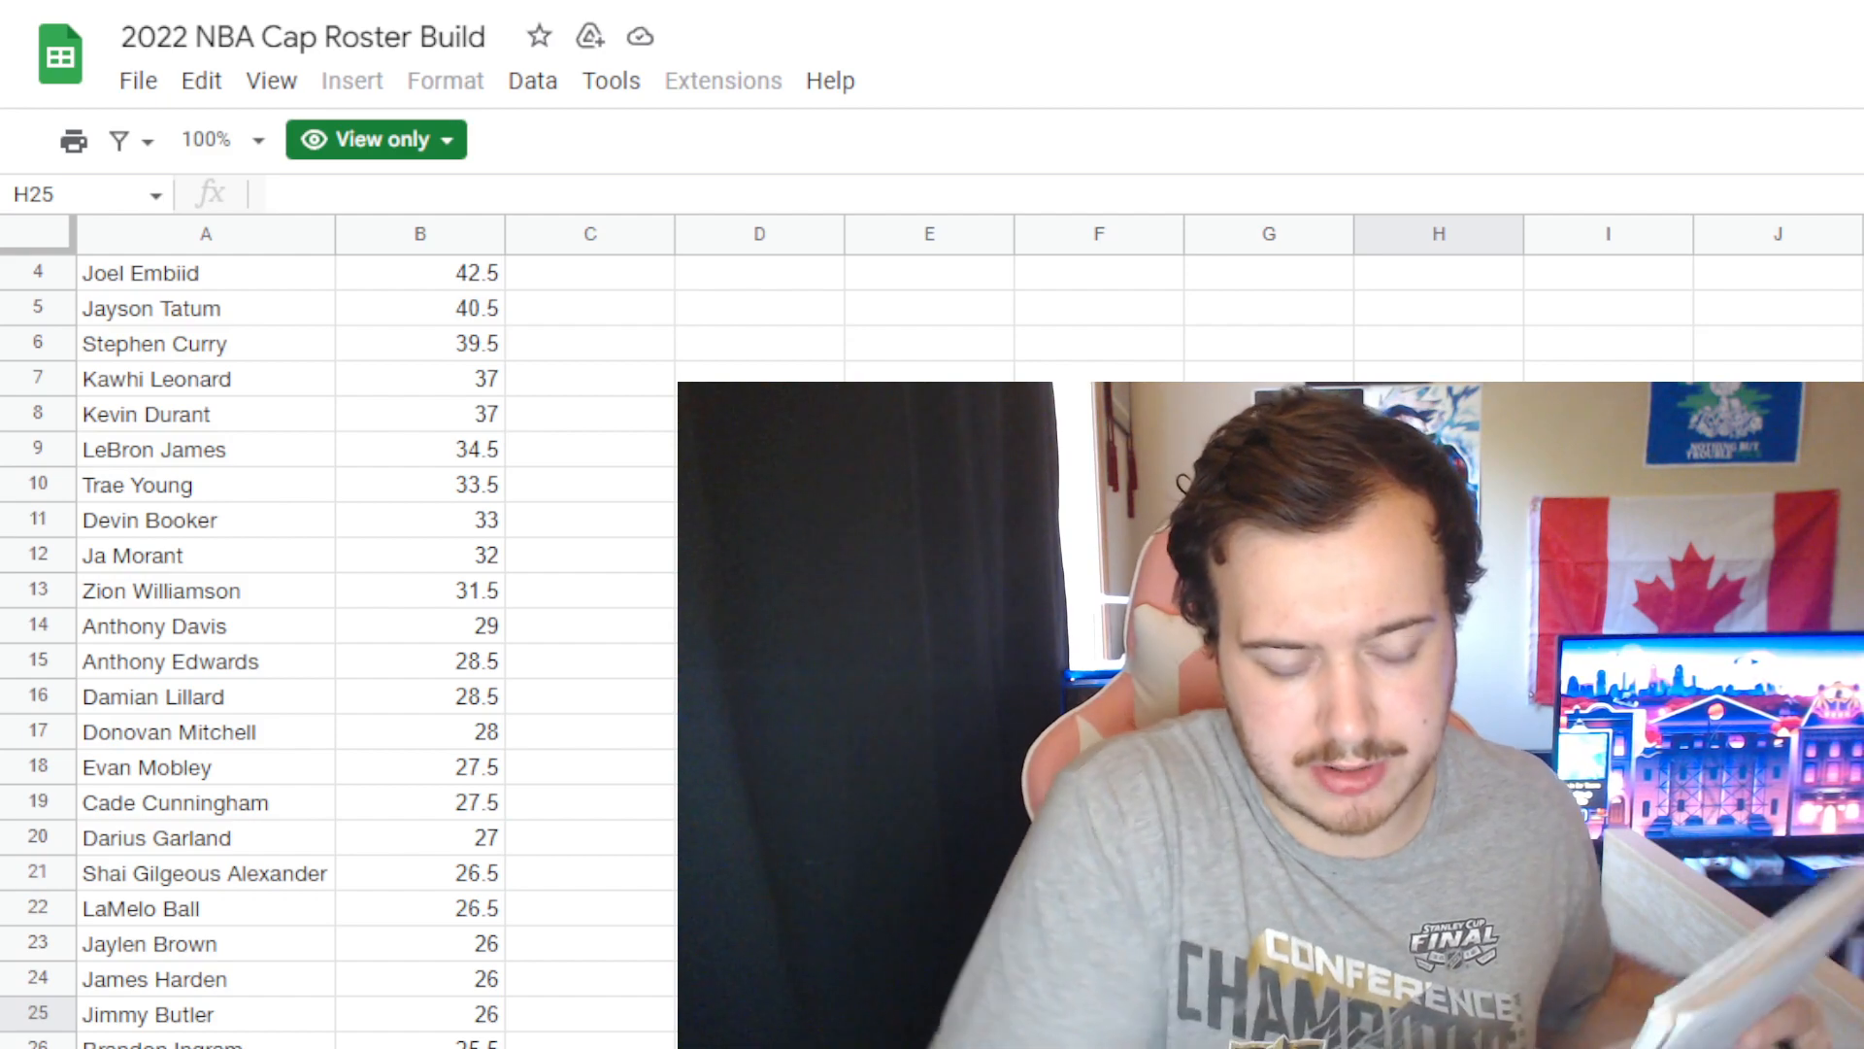
pyautogui.scroll(-3)
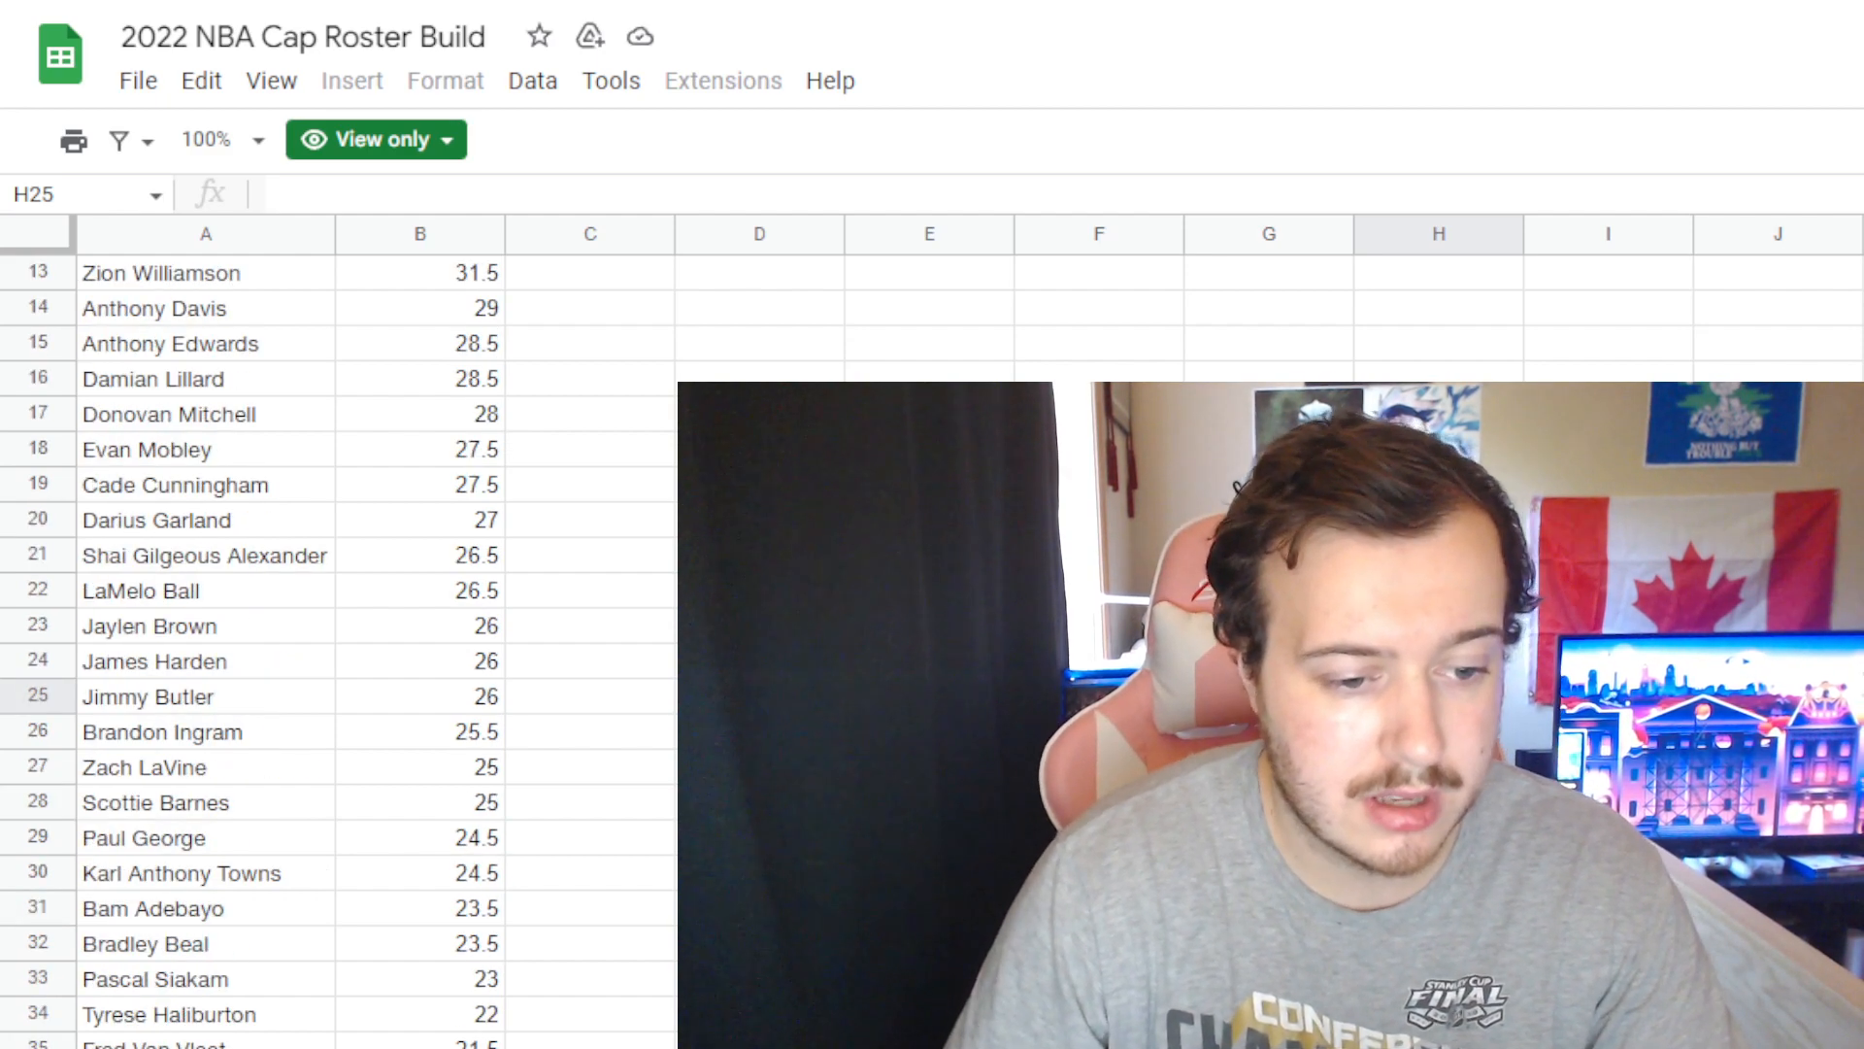
pyautogui.scroll(-3)
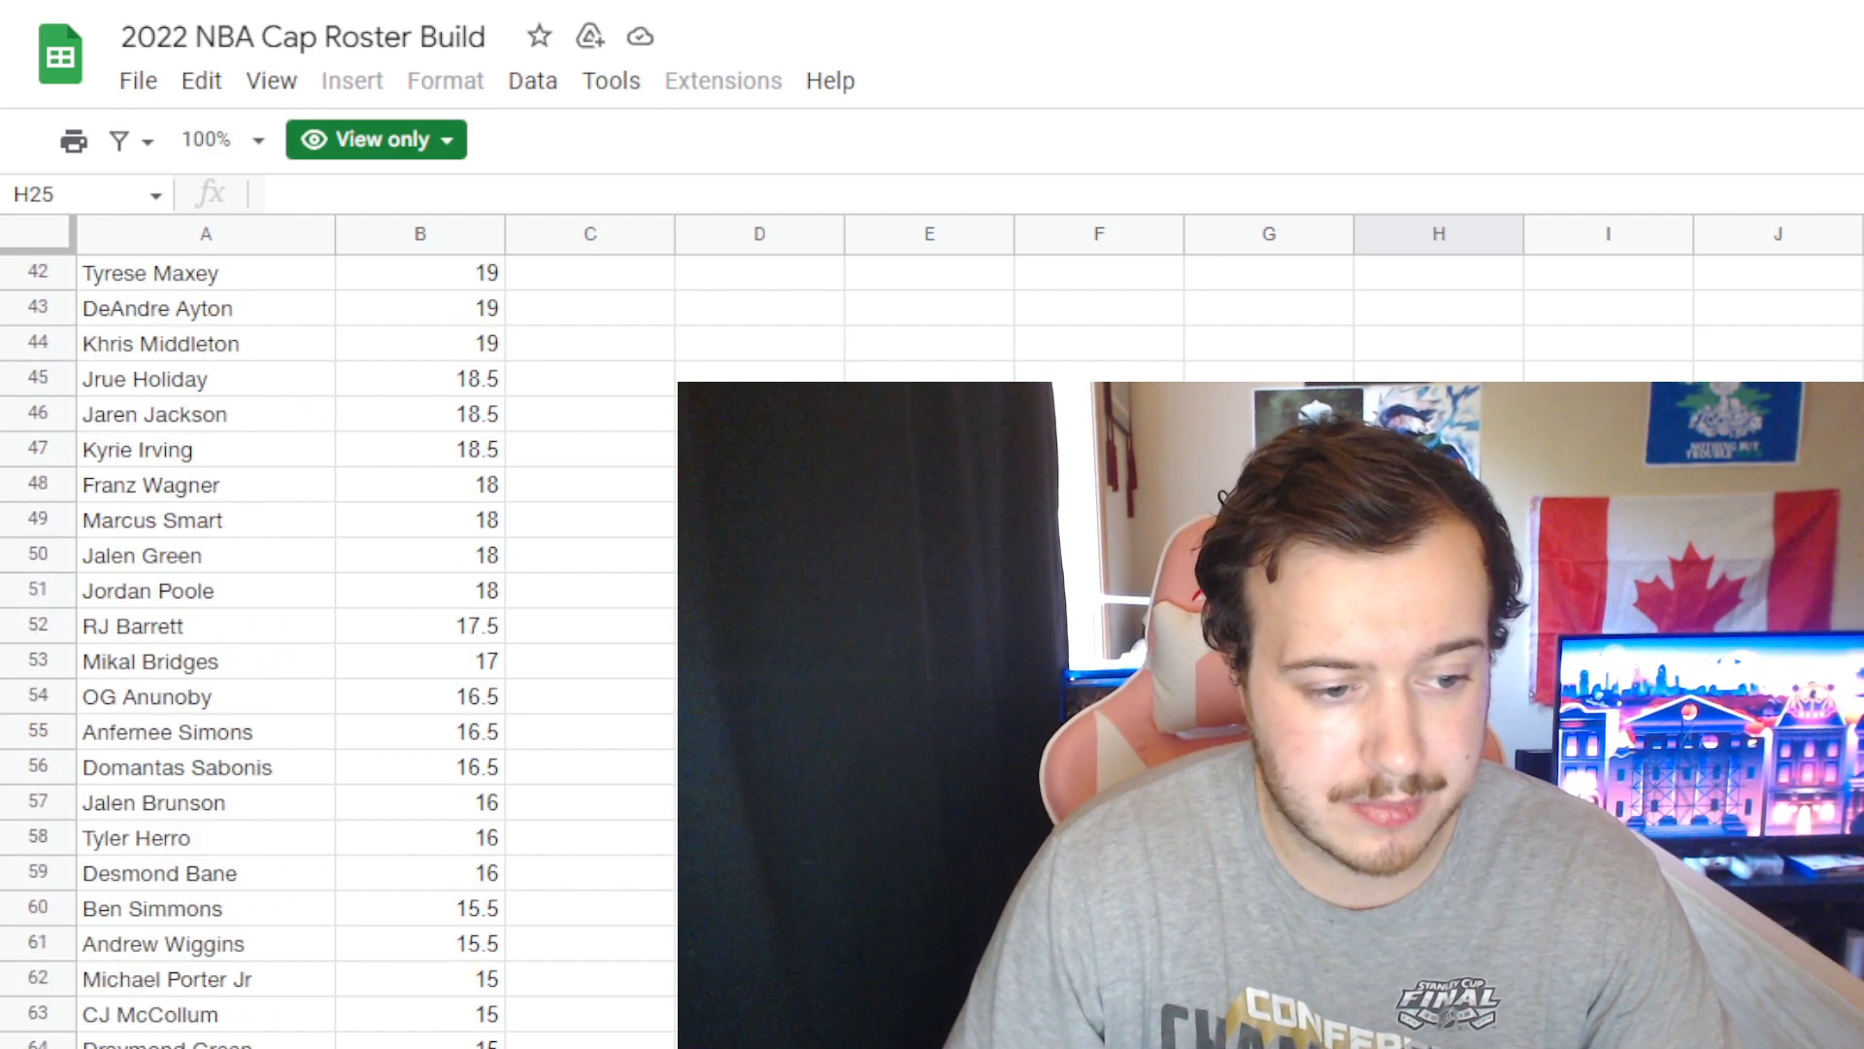
pyautogui.scroll(-3)
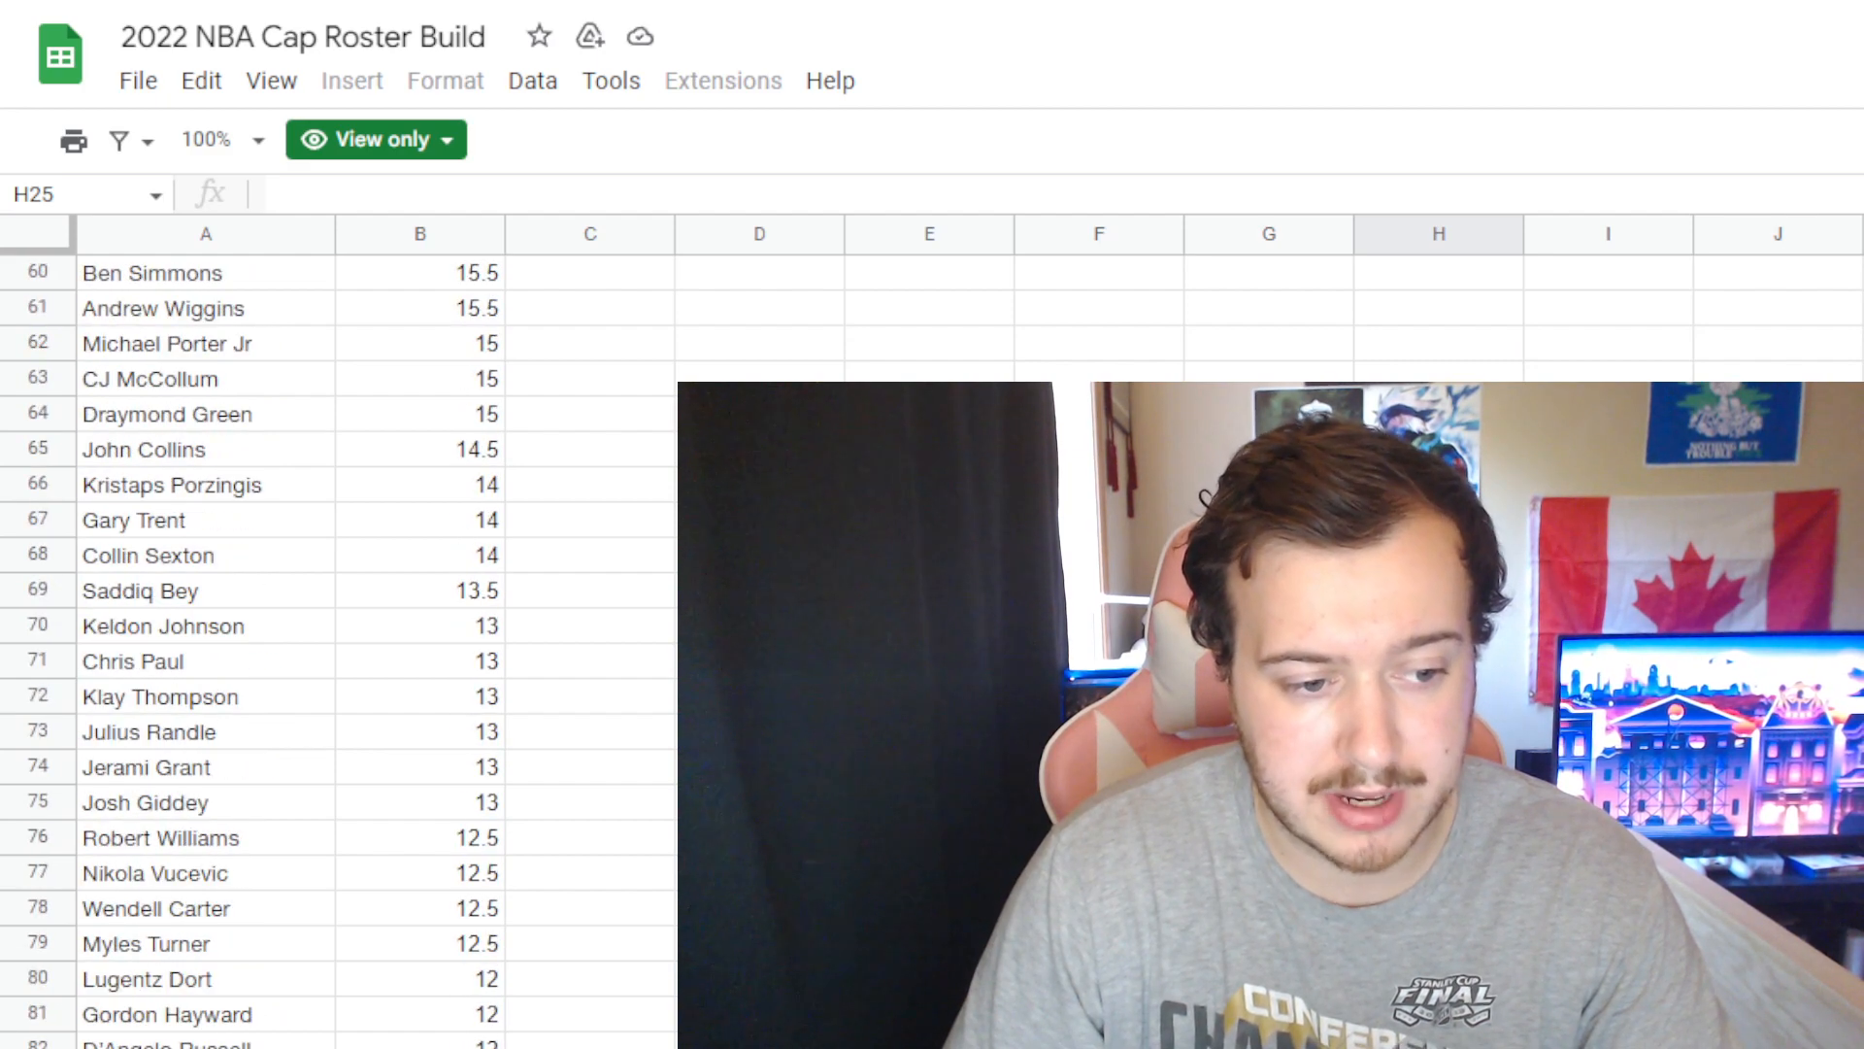
pyautogui.scroll(-3)
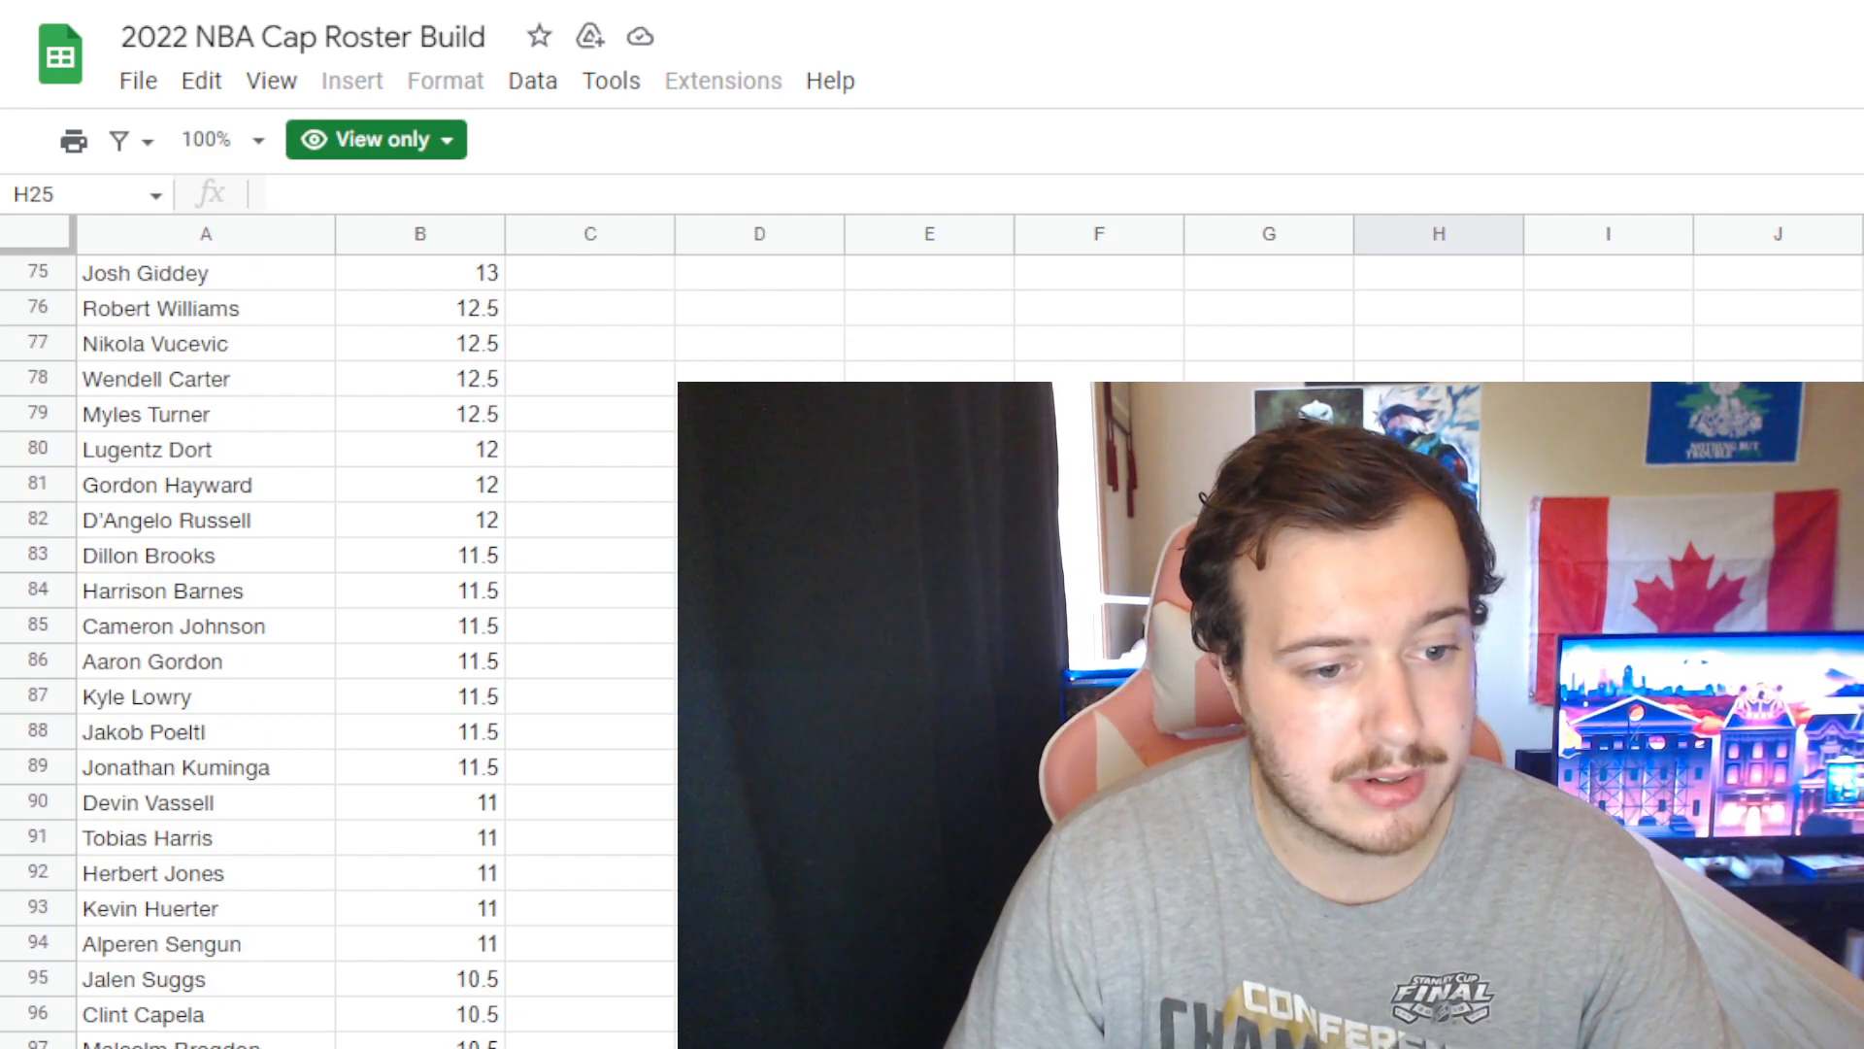
pyautogui.scroll(-3)
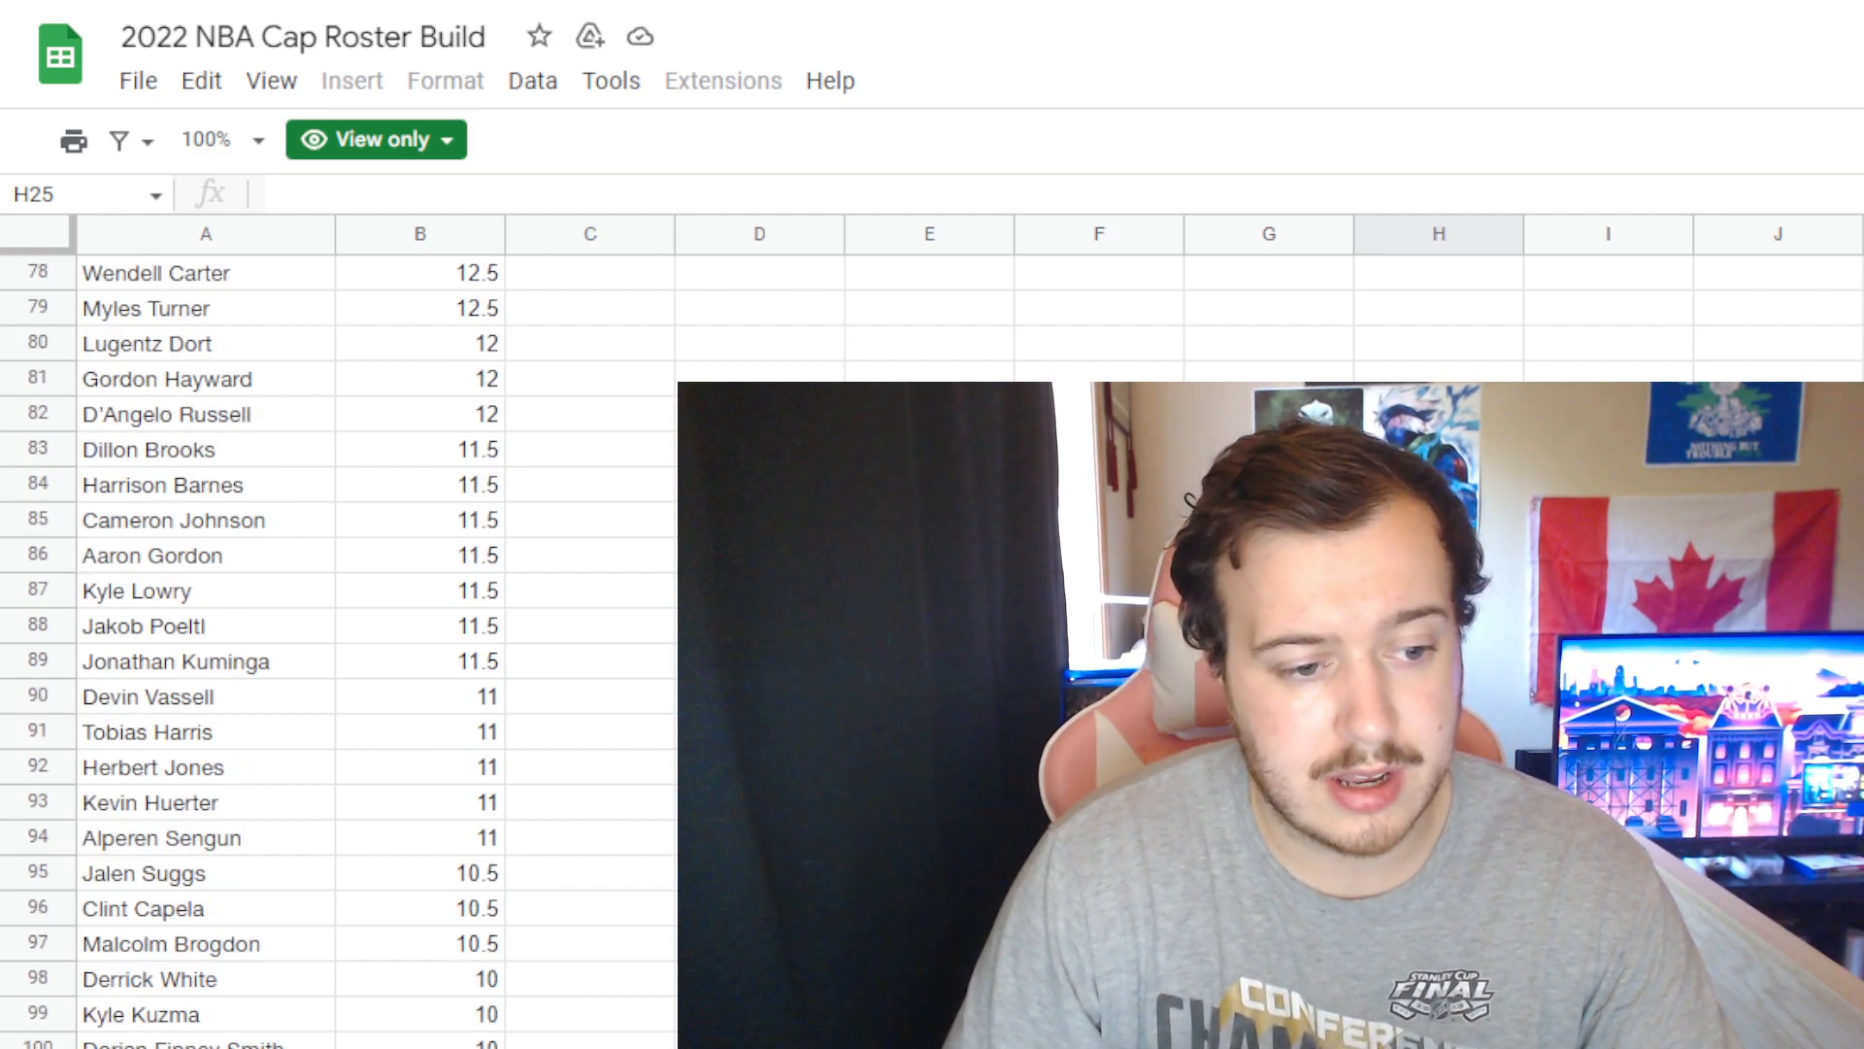
pyautogui.scroll(-3)
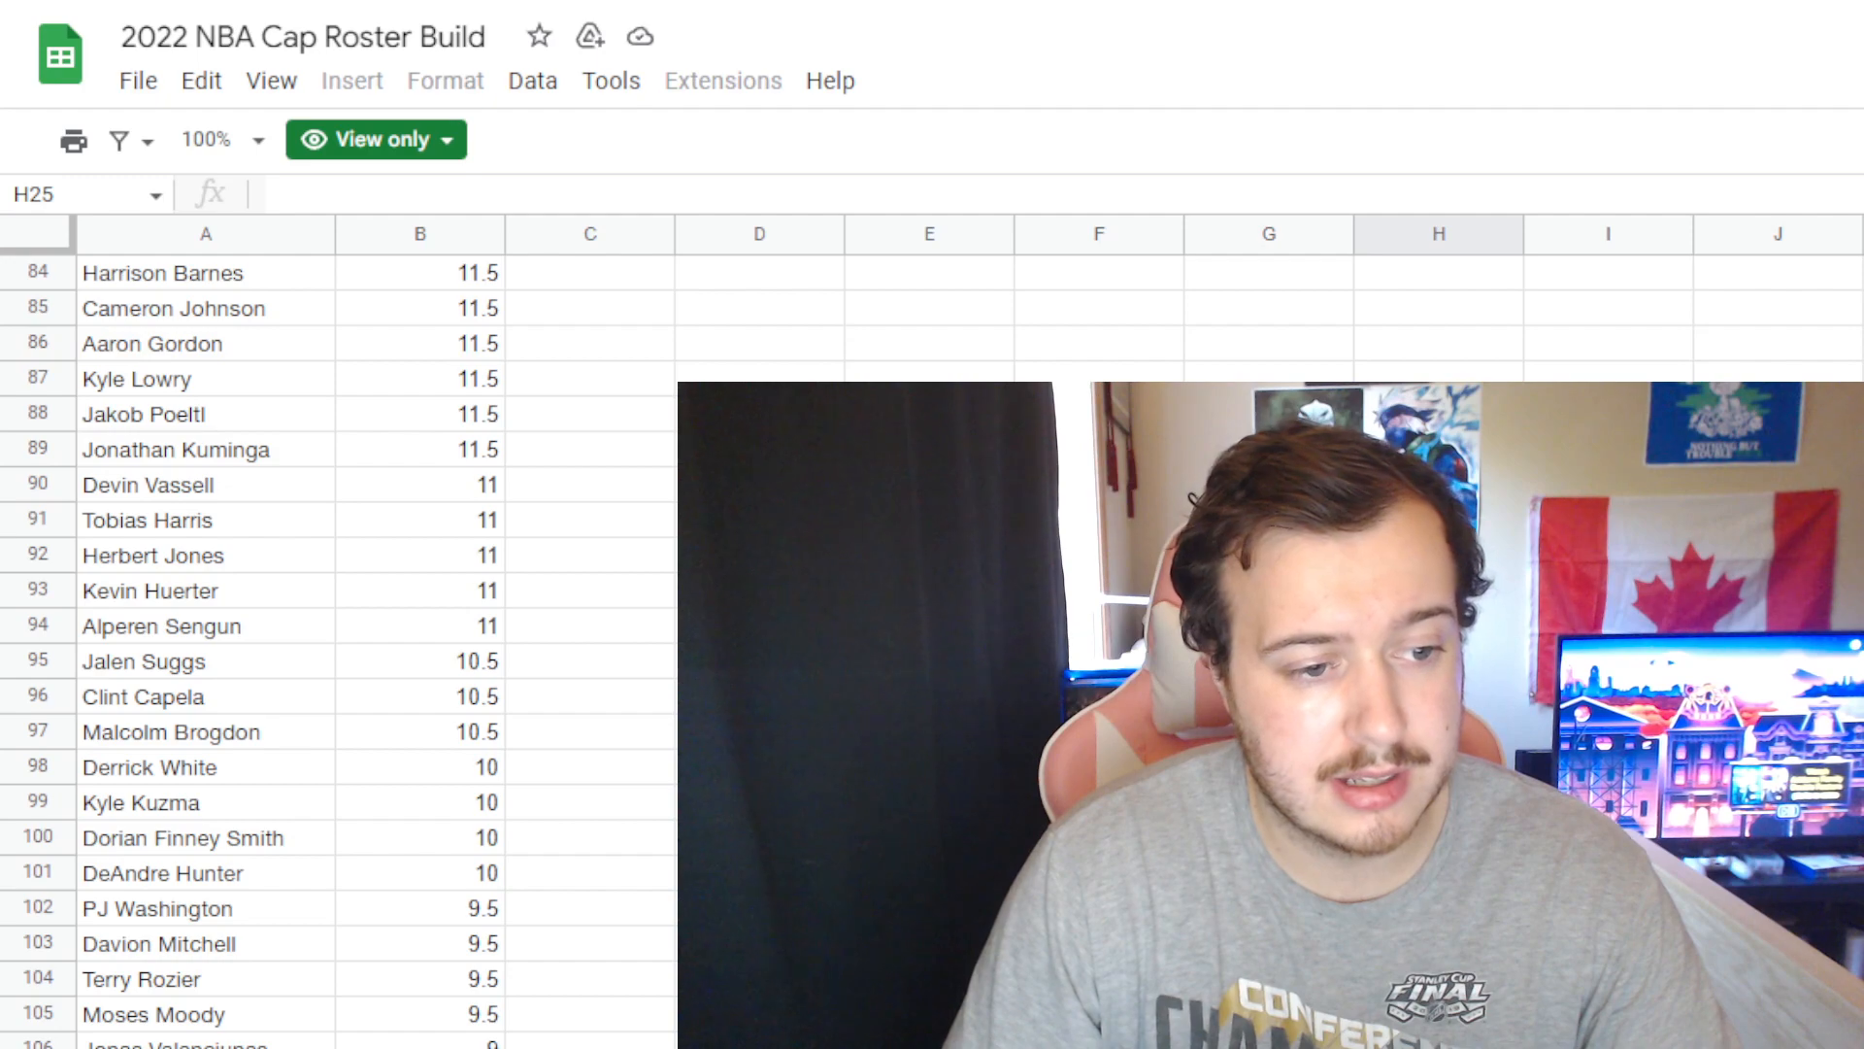
pyautogui.scroll(-3)
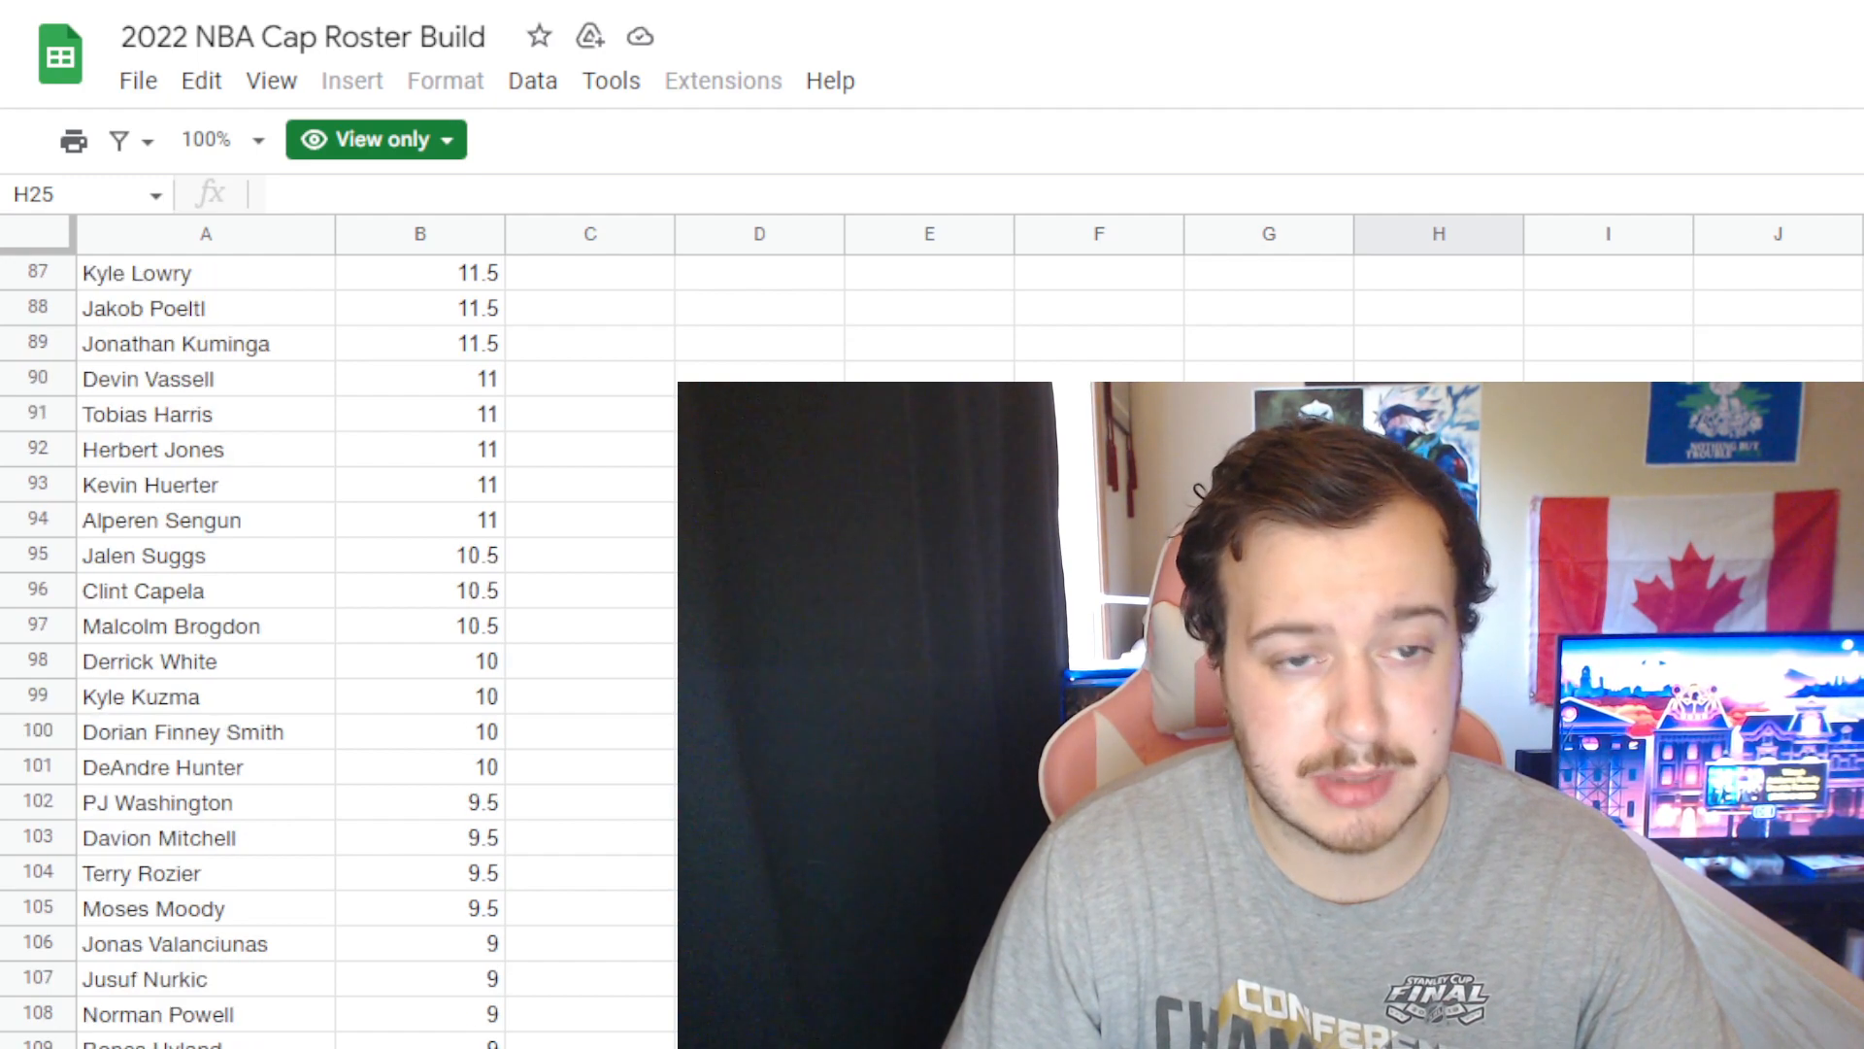
pyautogui.scroll(-3)
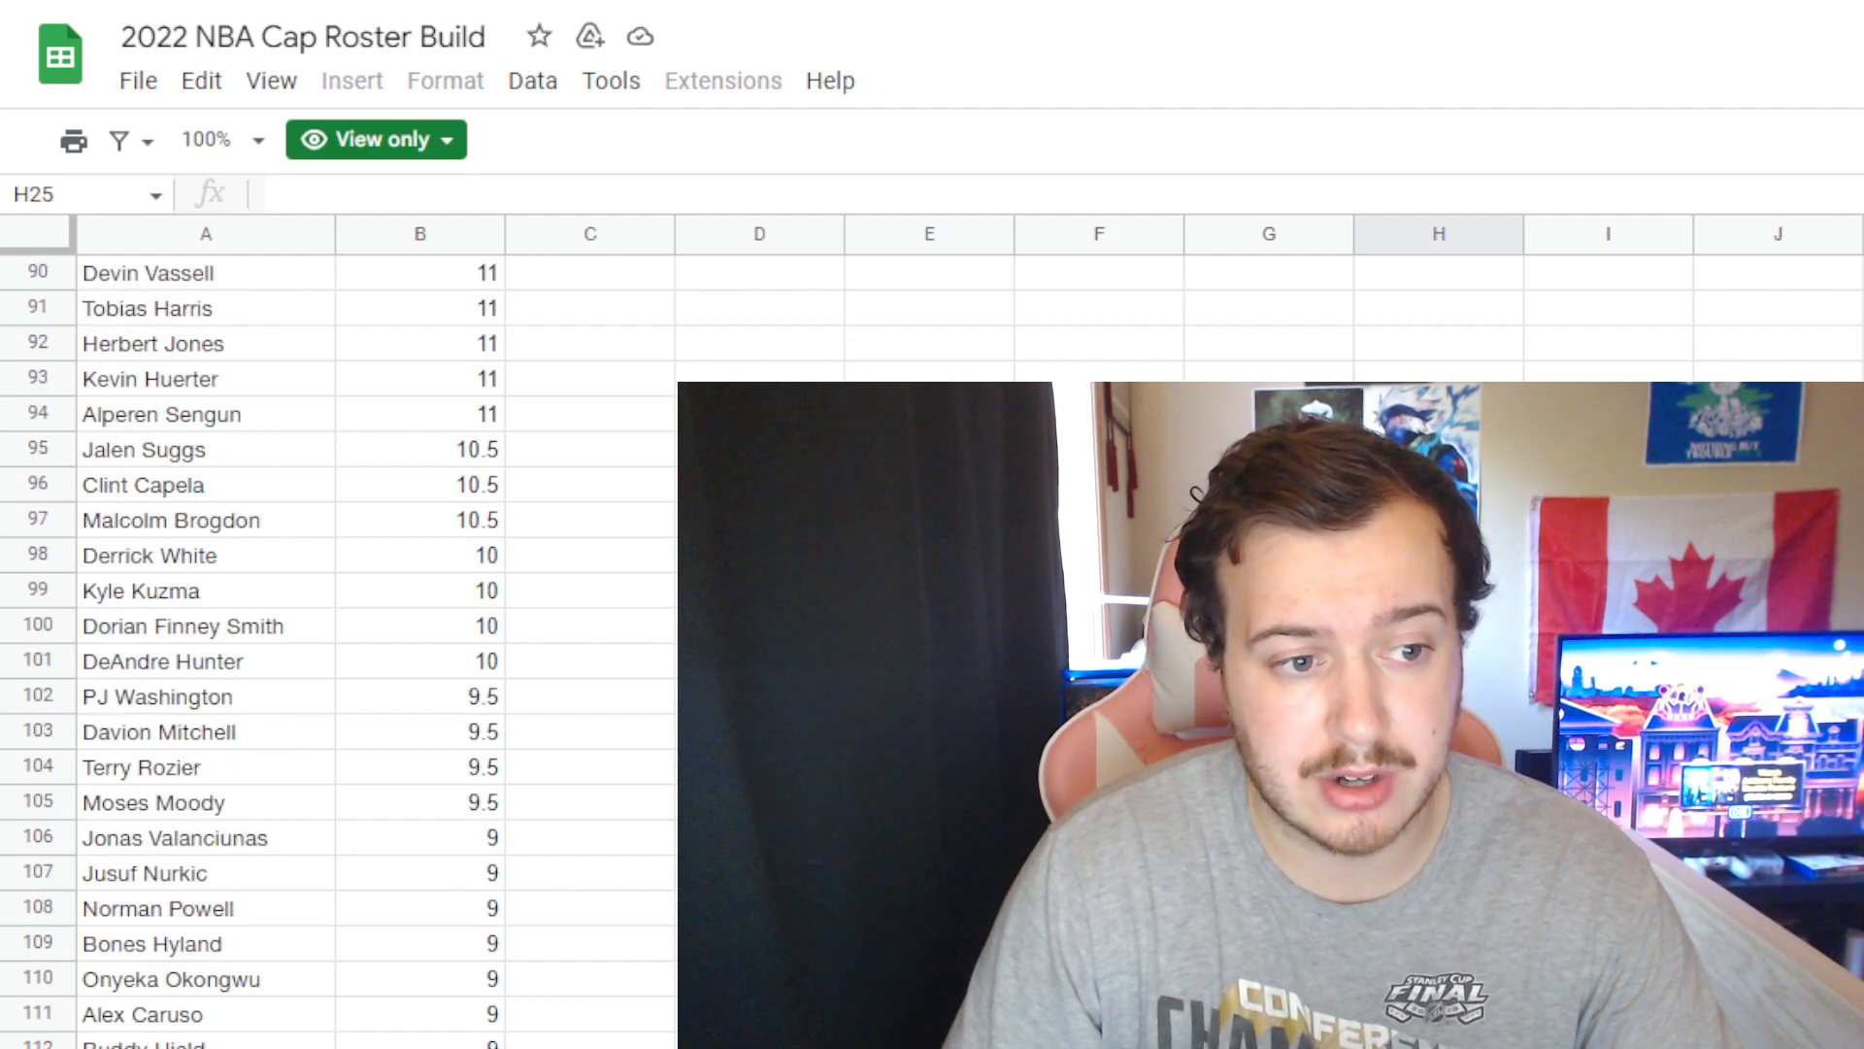
pyautogui.scroll(-3)
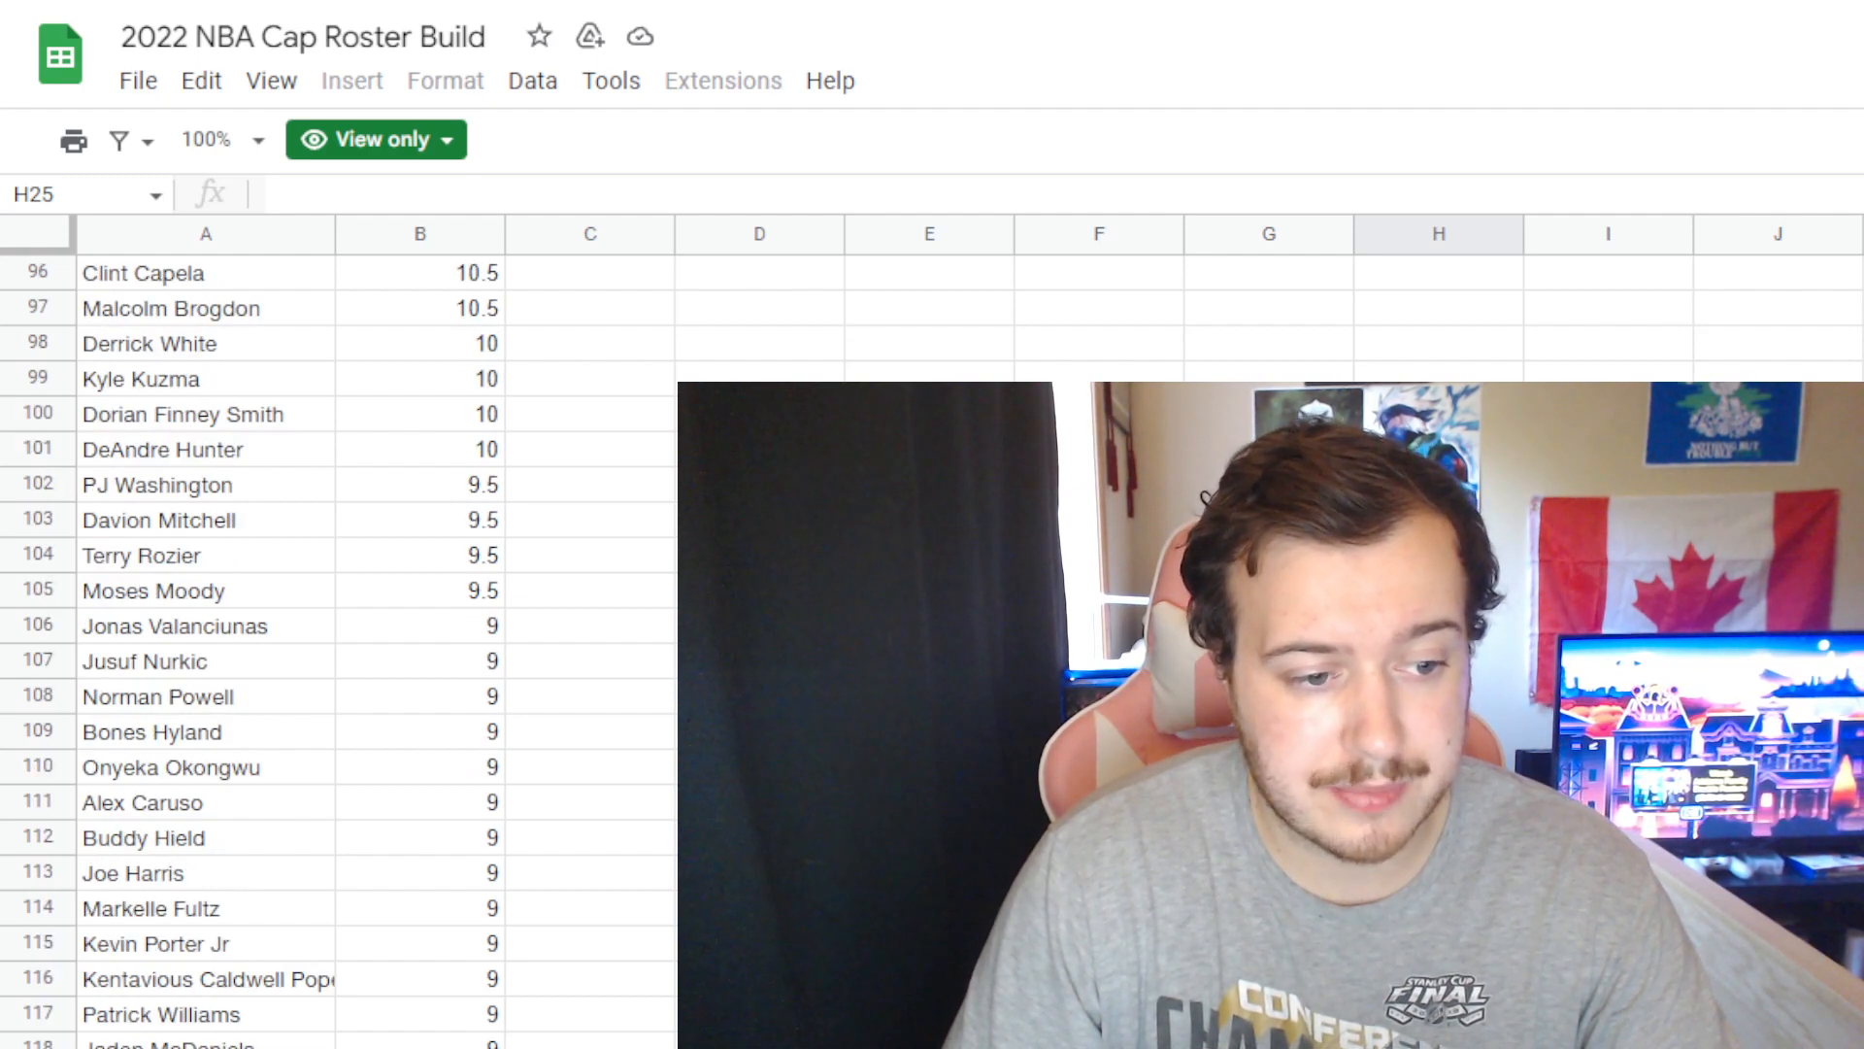
pyautogui.scroll(-3)
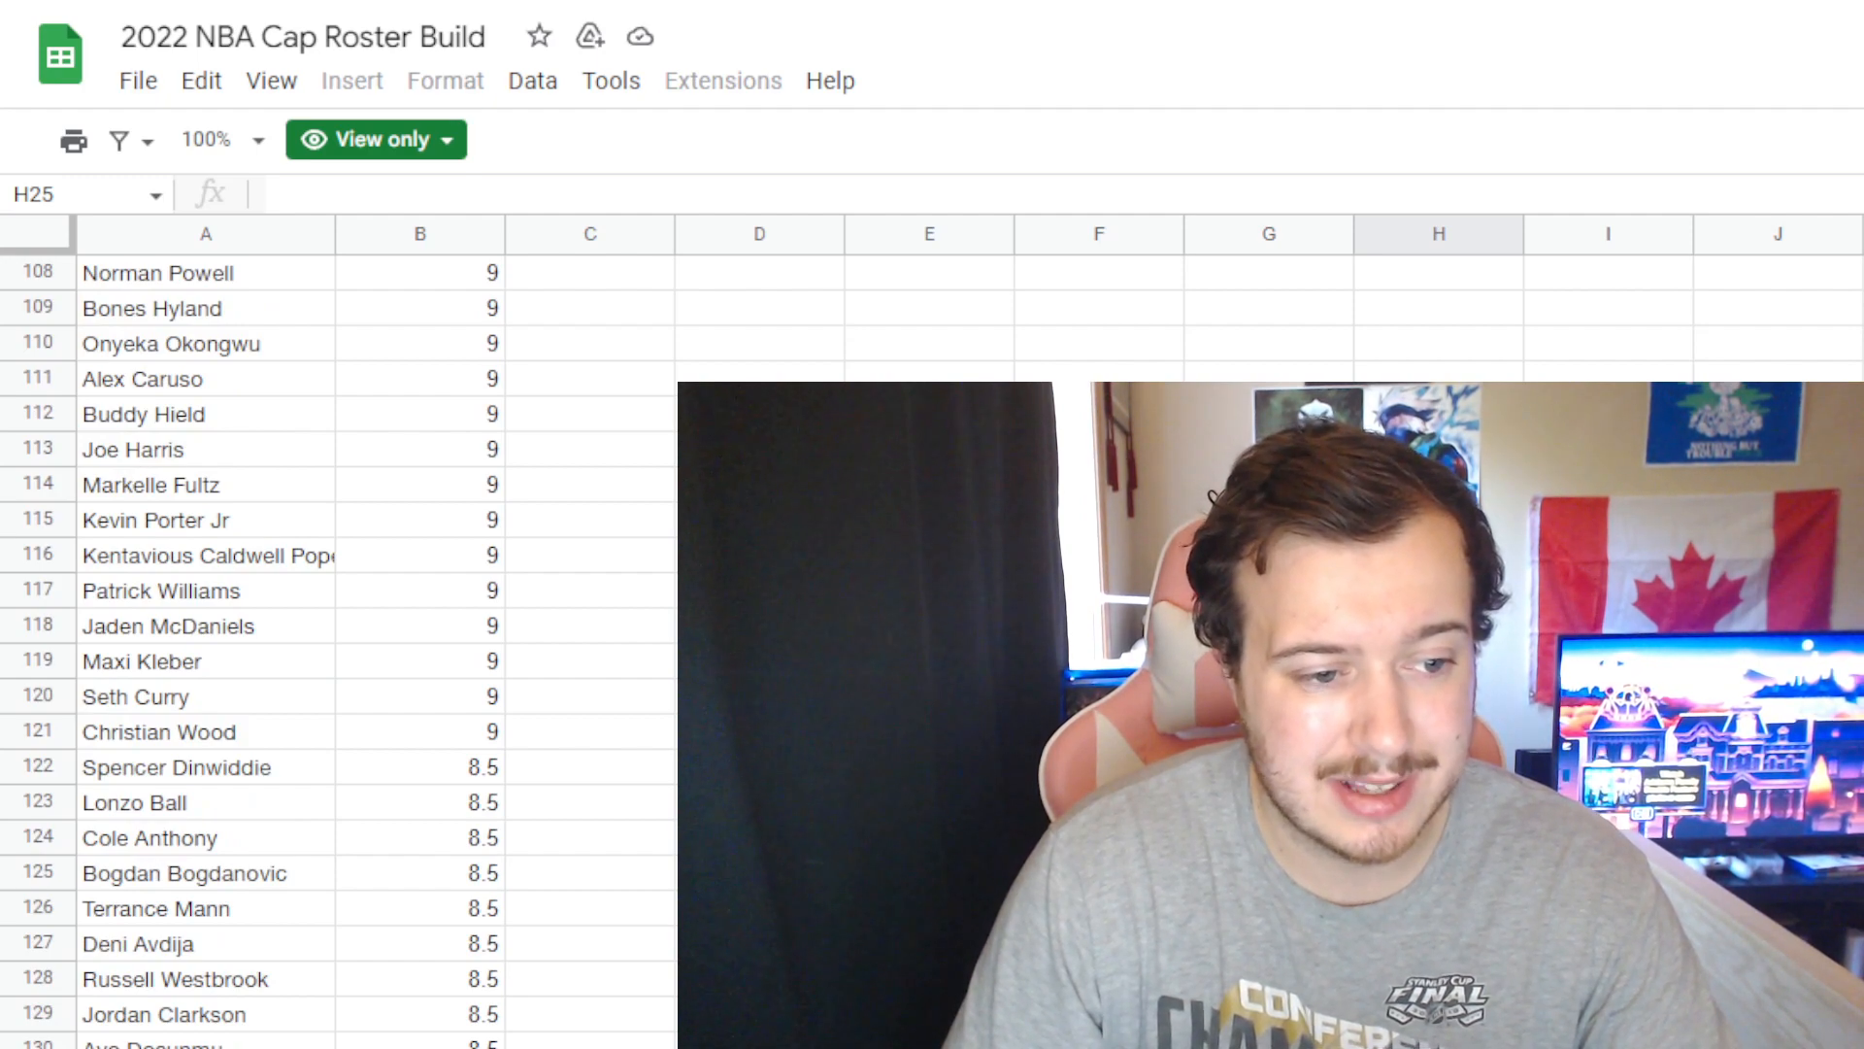
pyautogui.scroll(-3)
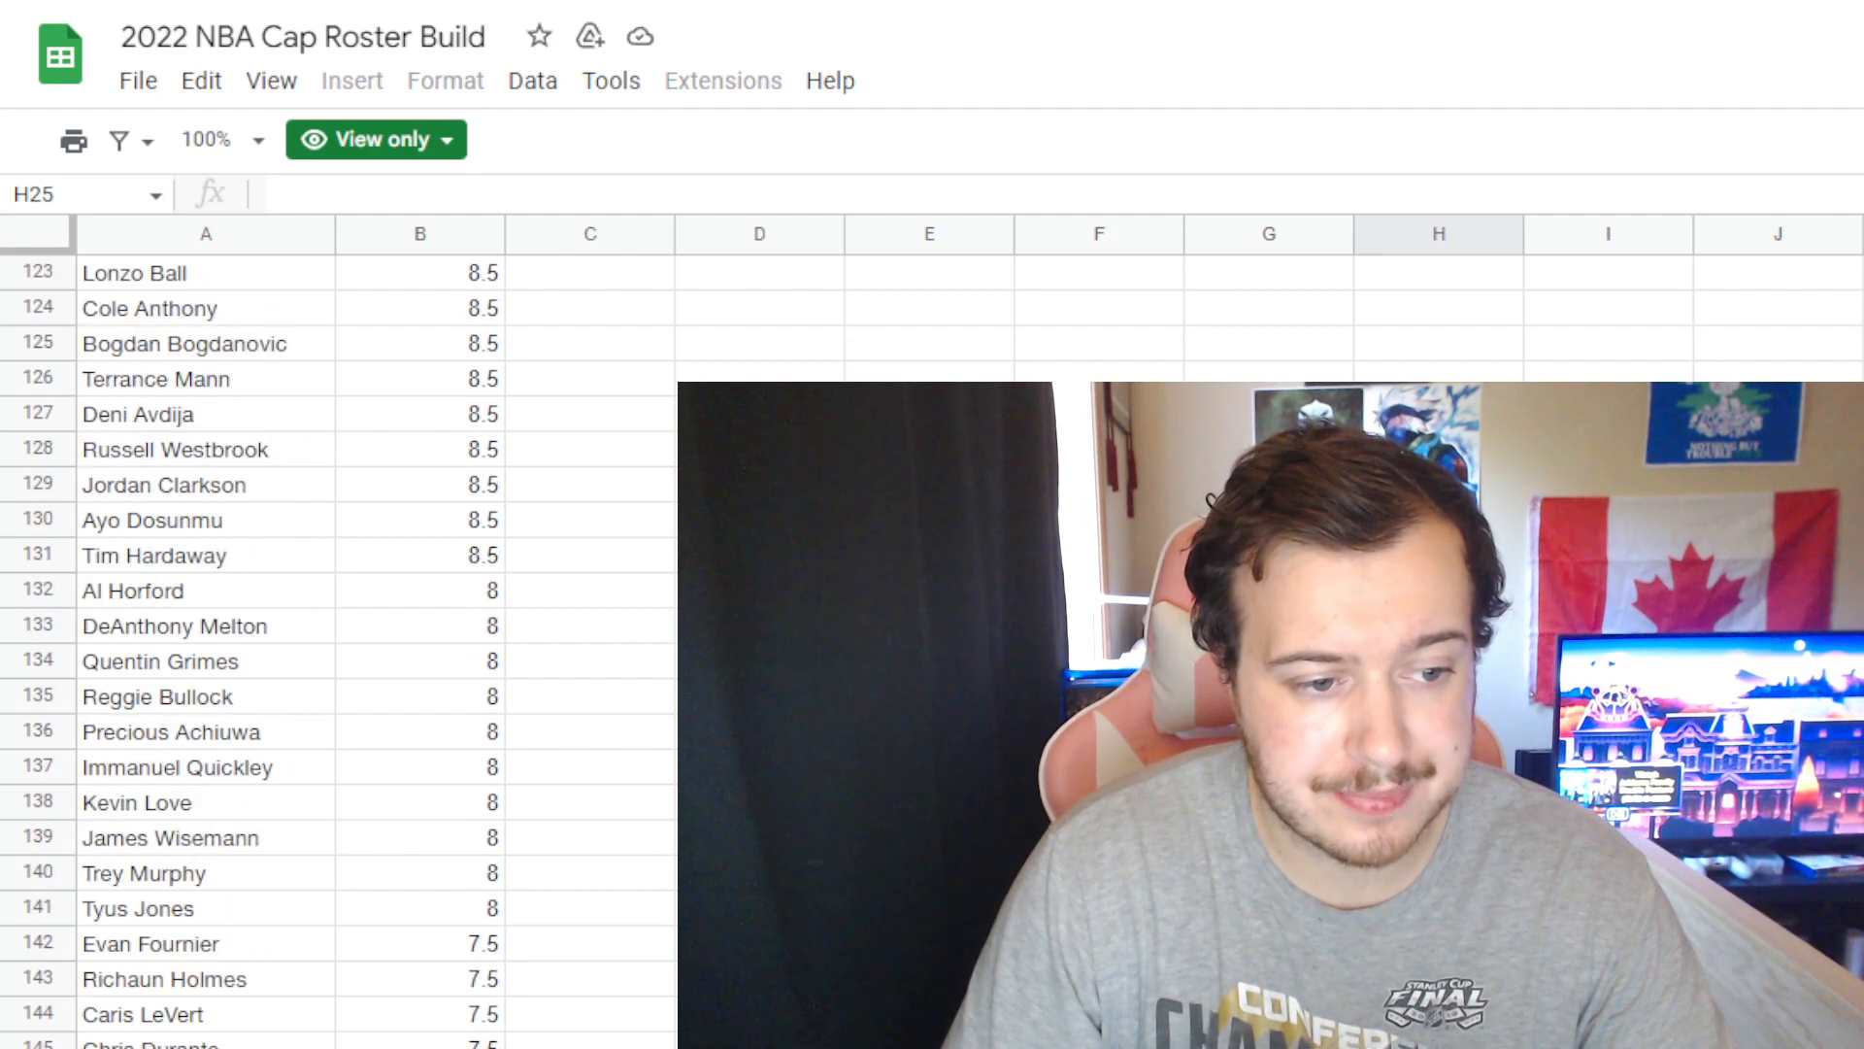
pyautogui.scroll(-3)
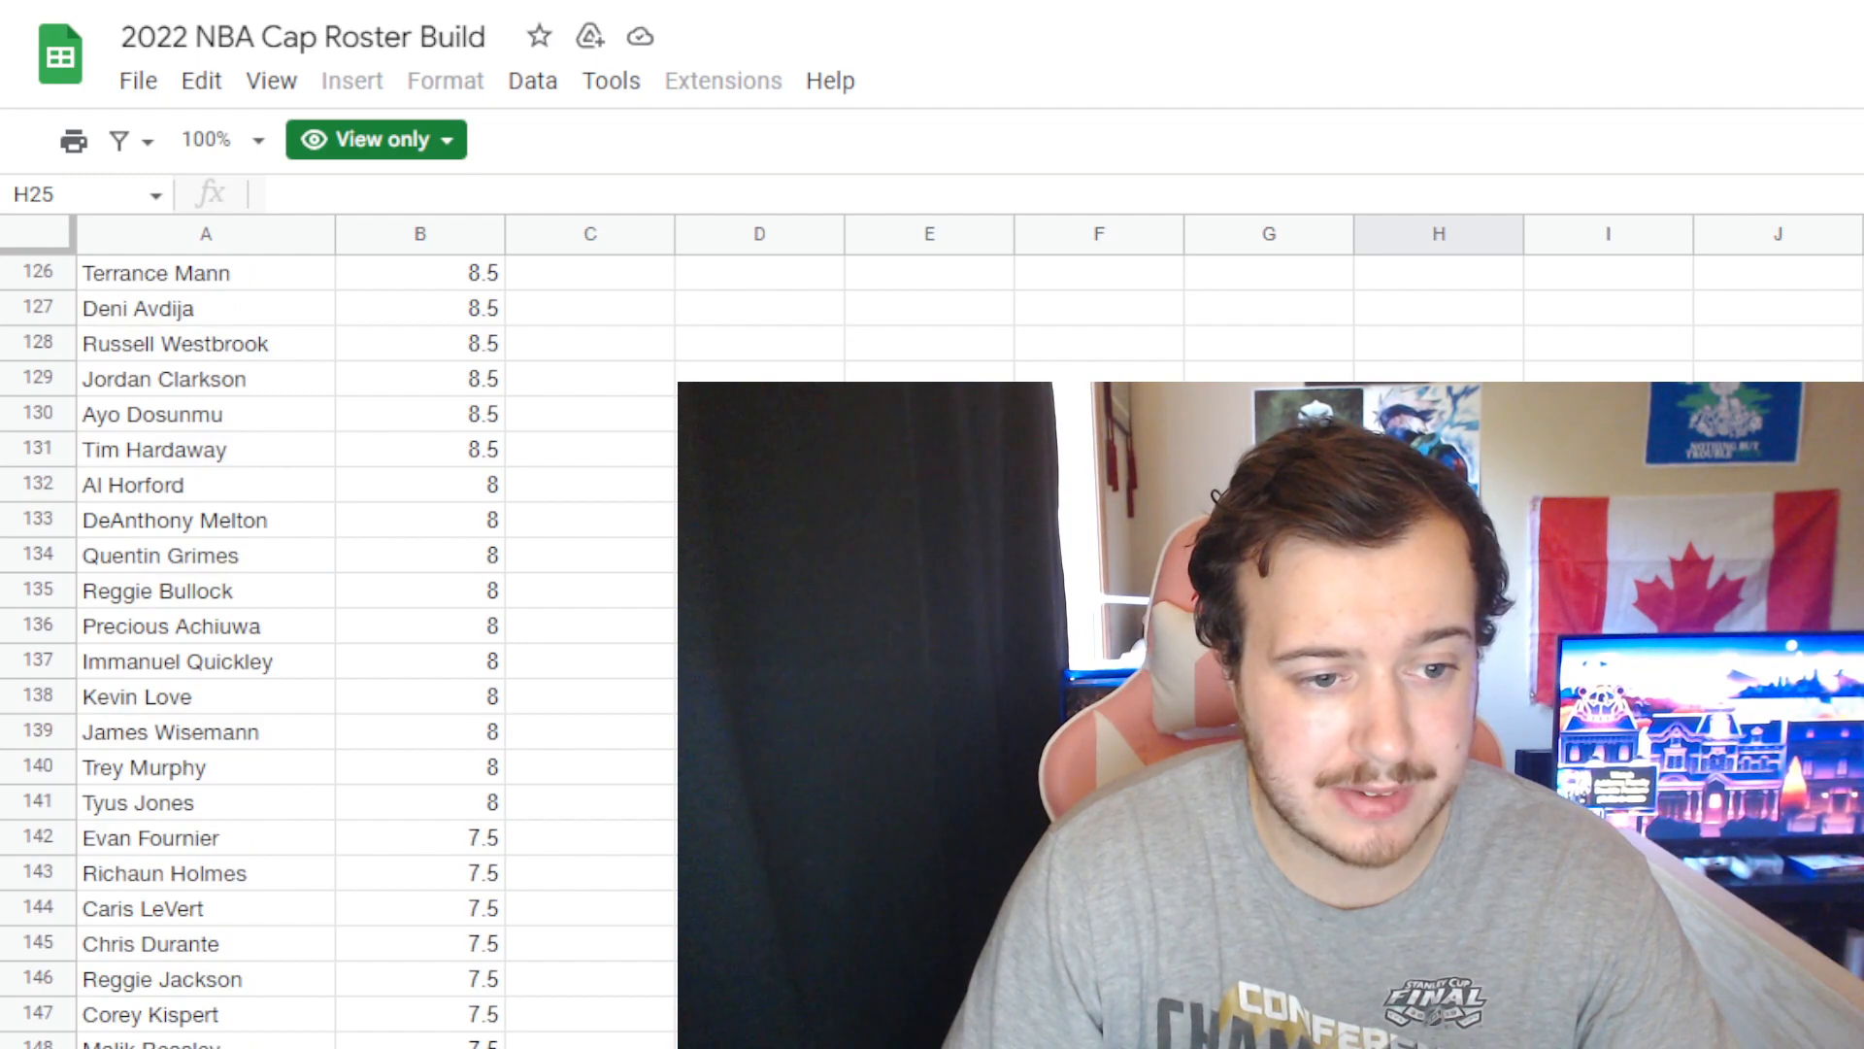
pyautogui.scroll(-3)
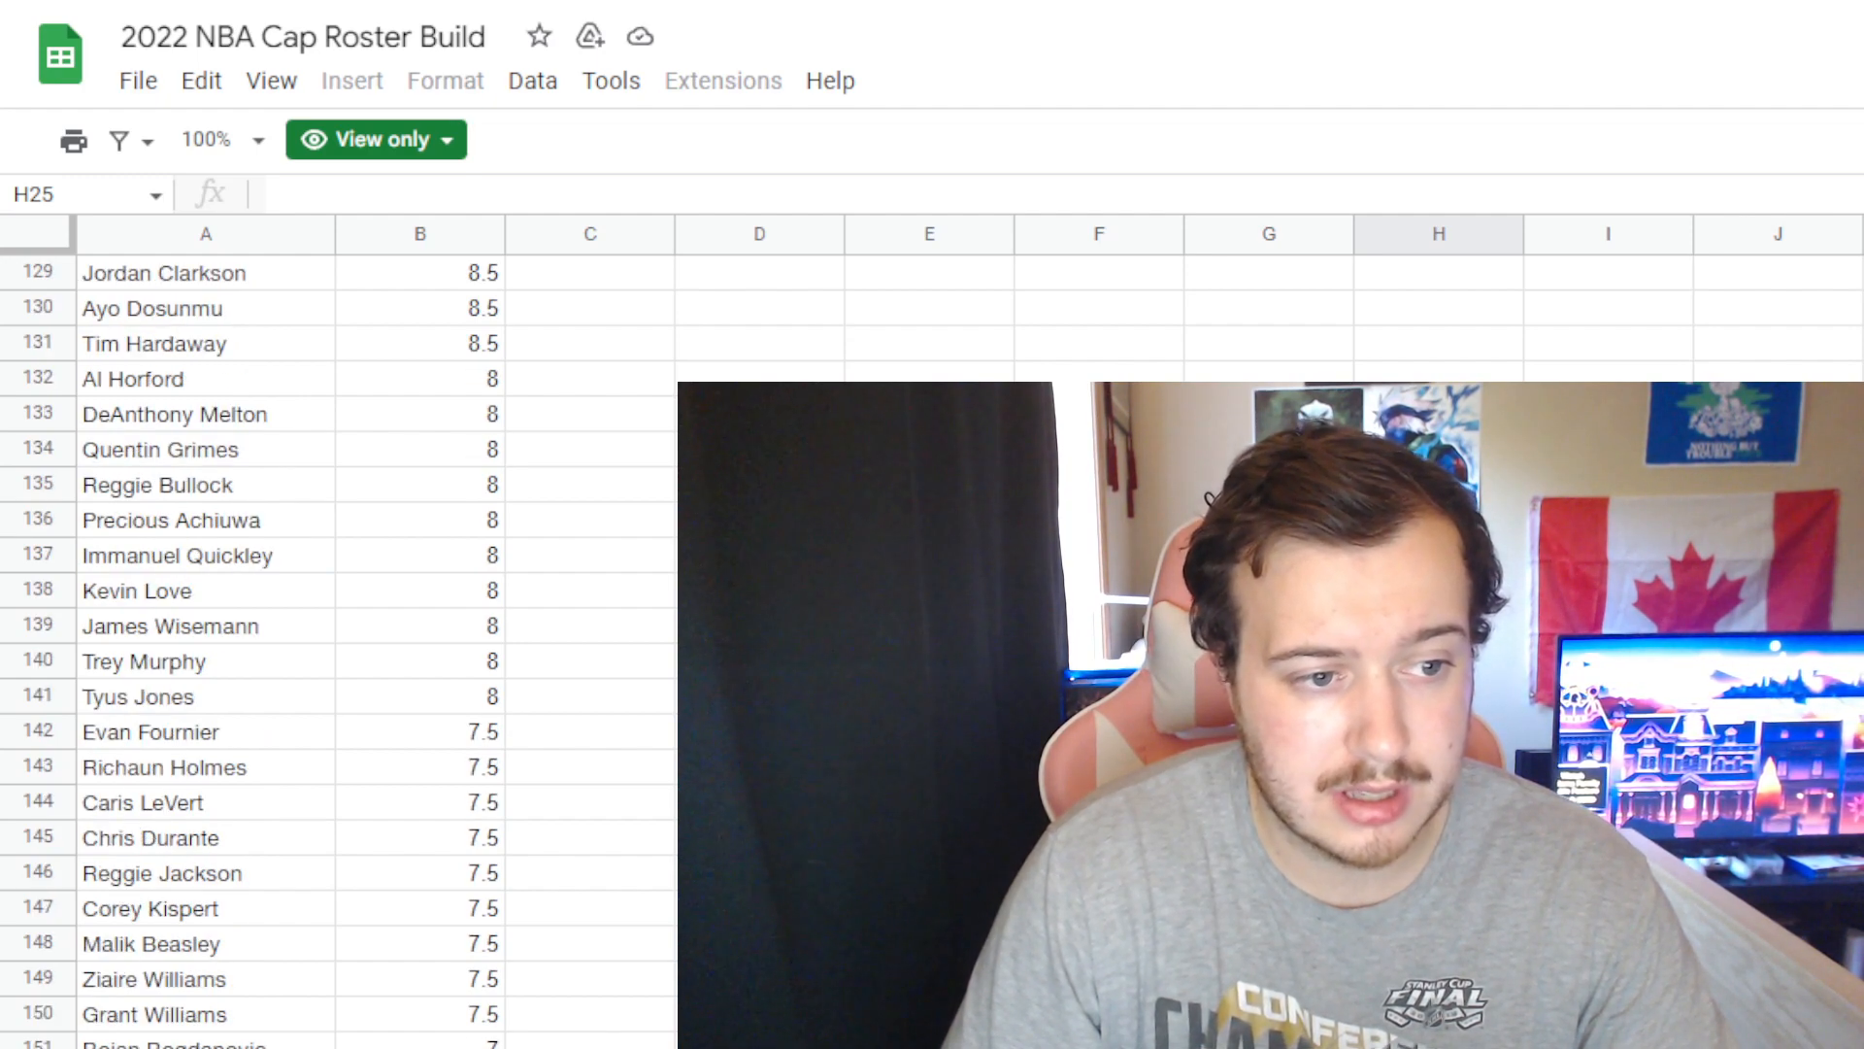
pyautogui.scroll(-3)
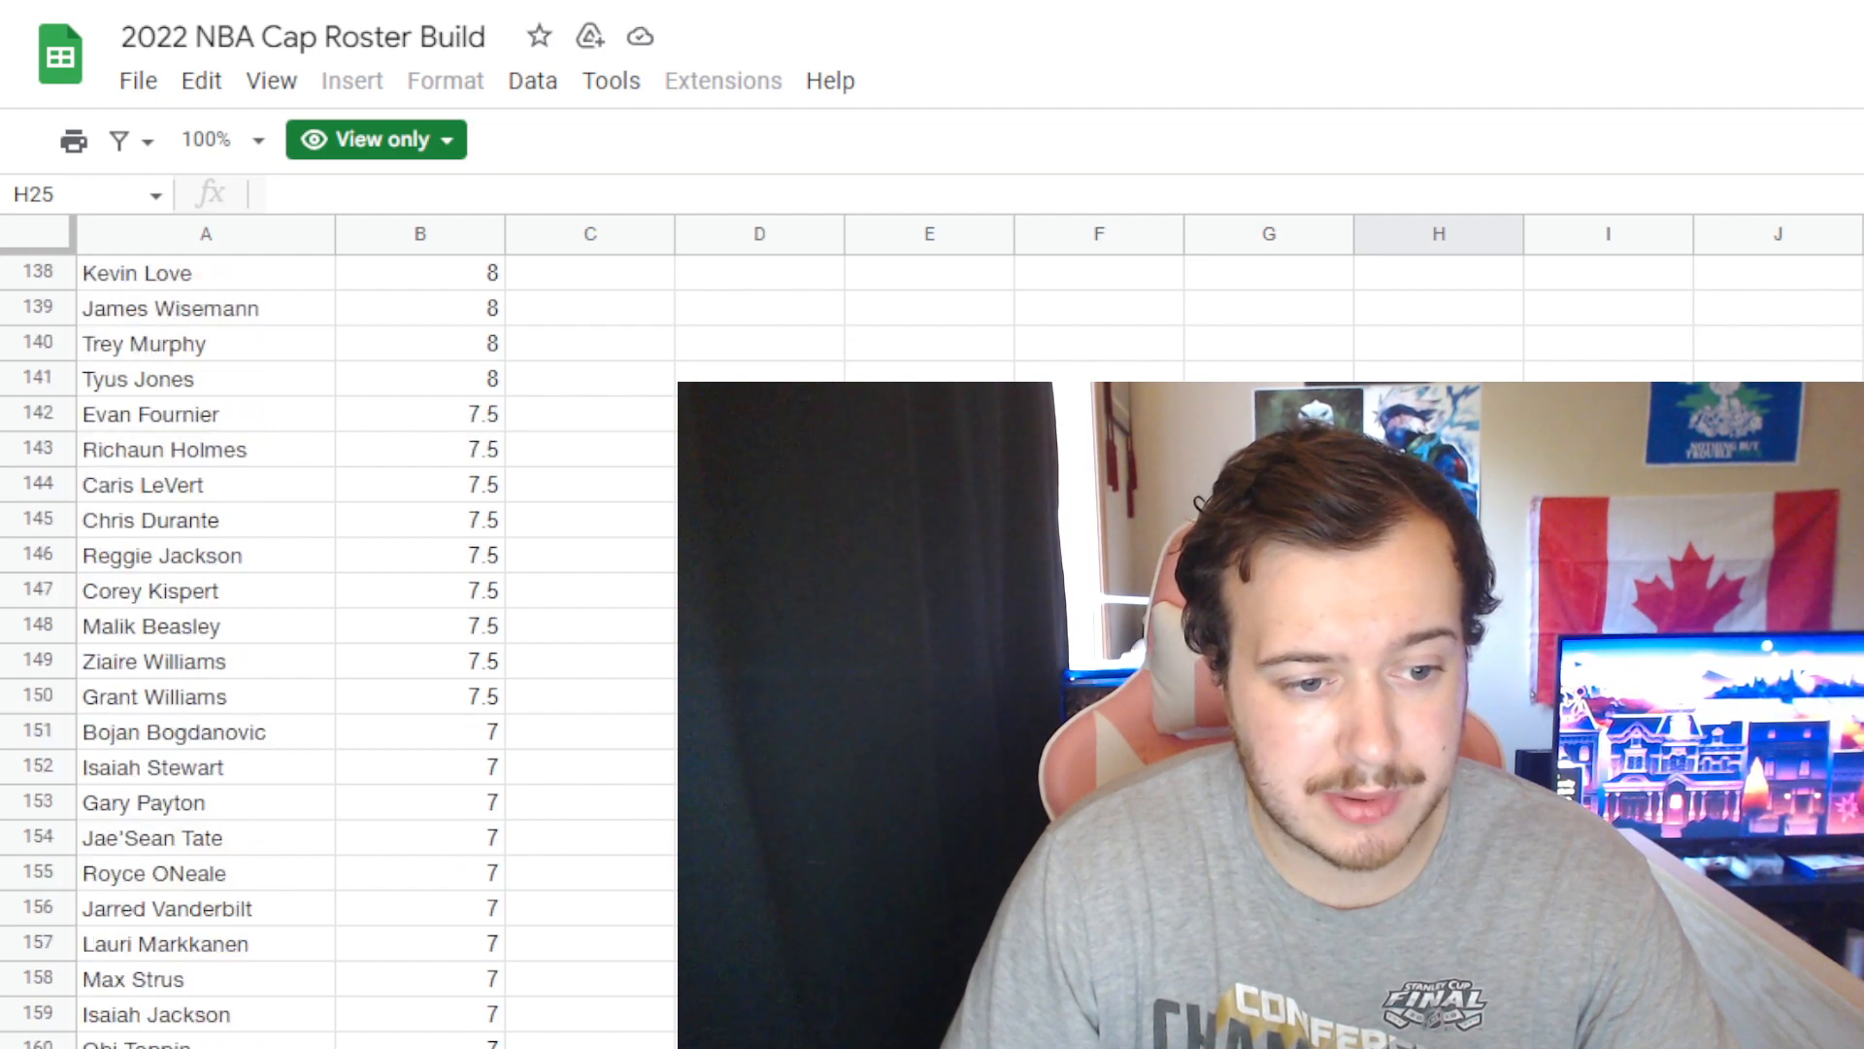
pyautogui.scroll(-3)
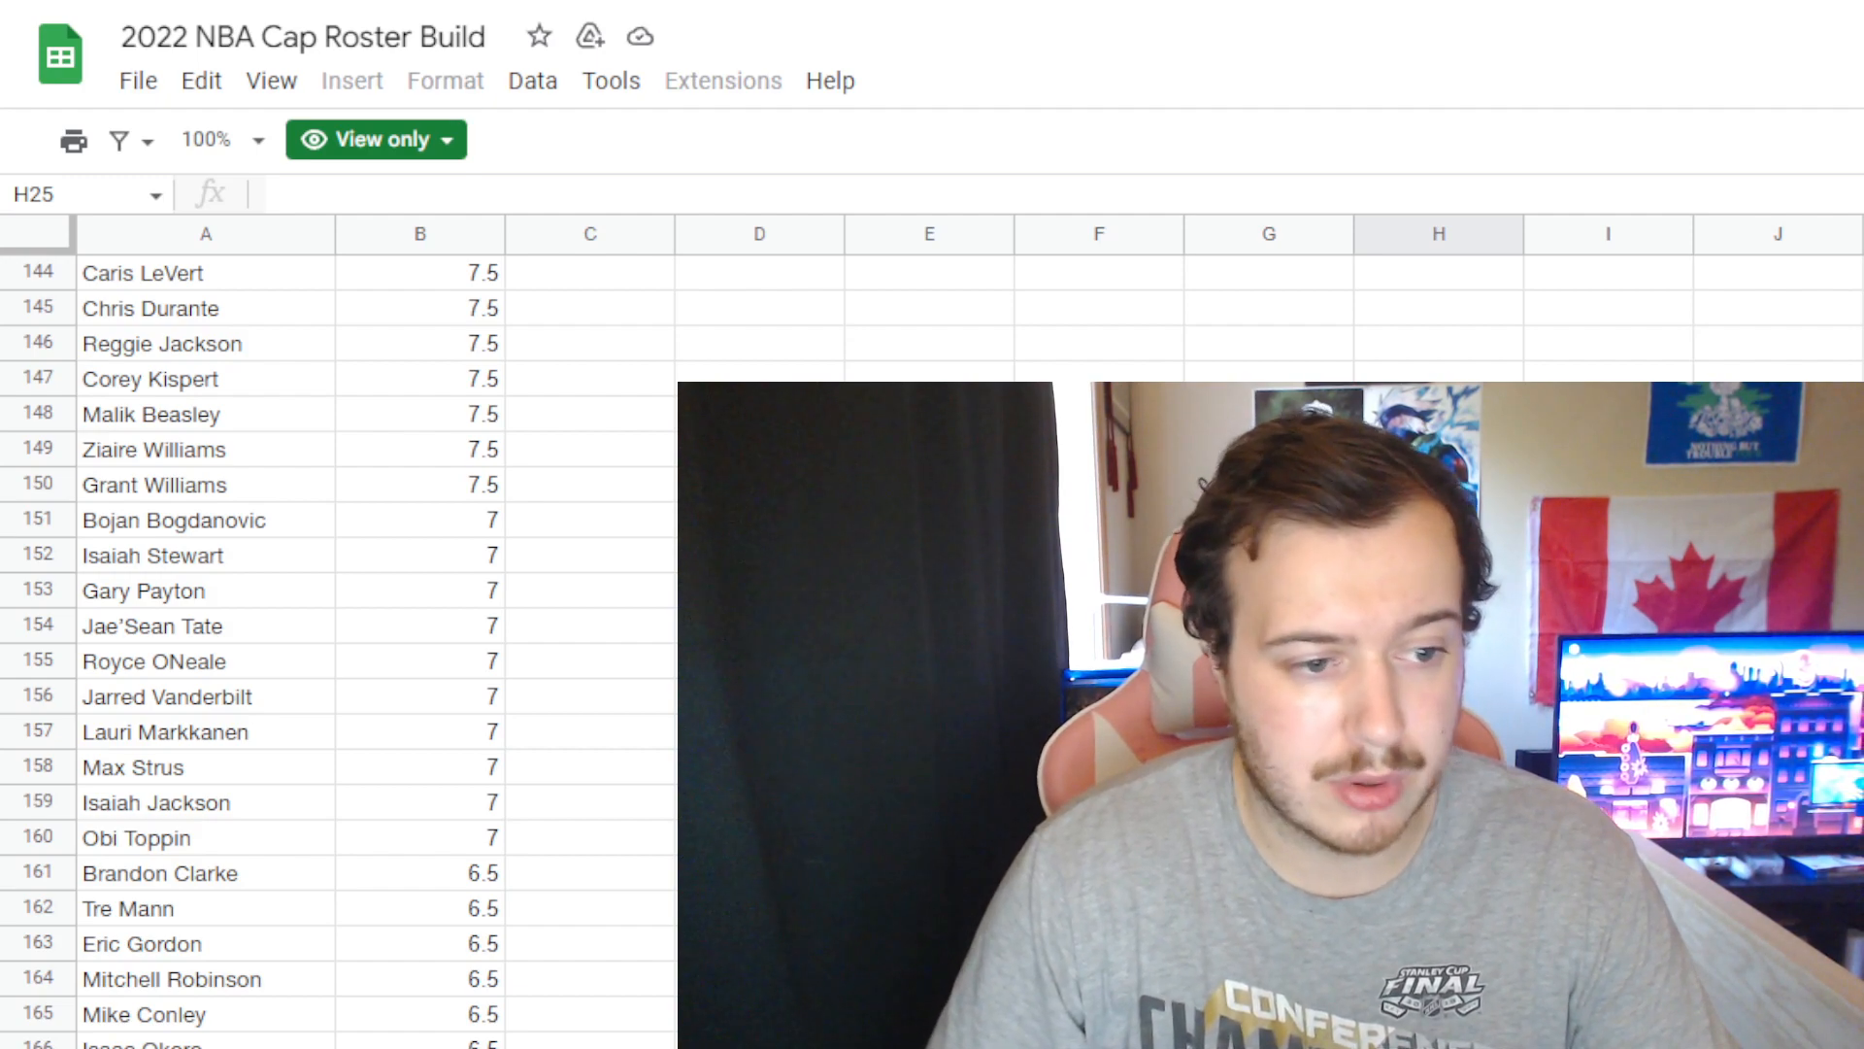
pyautogui.scroll(-3)
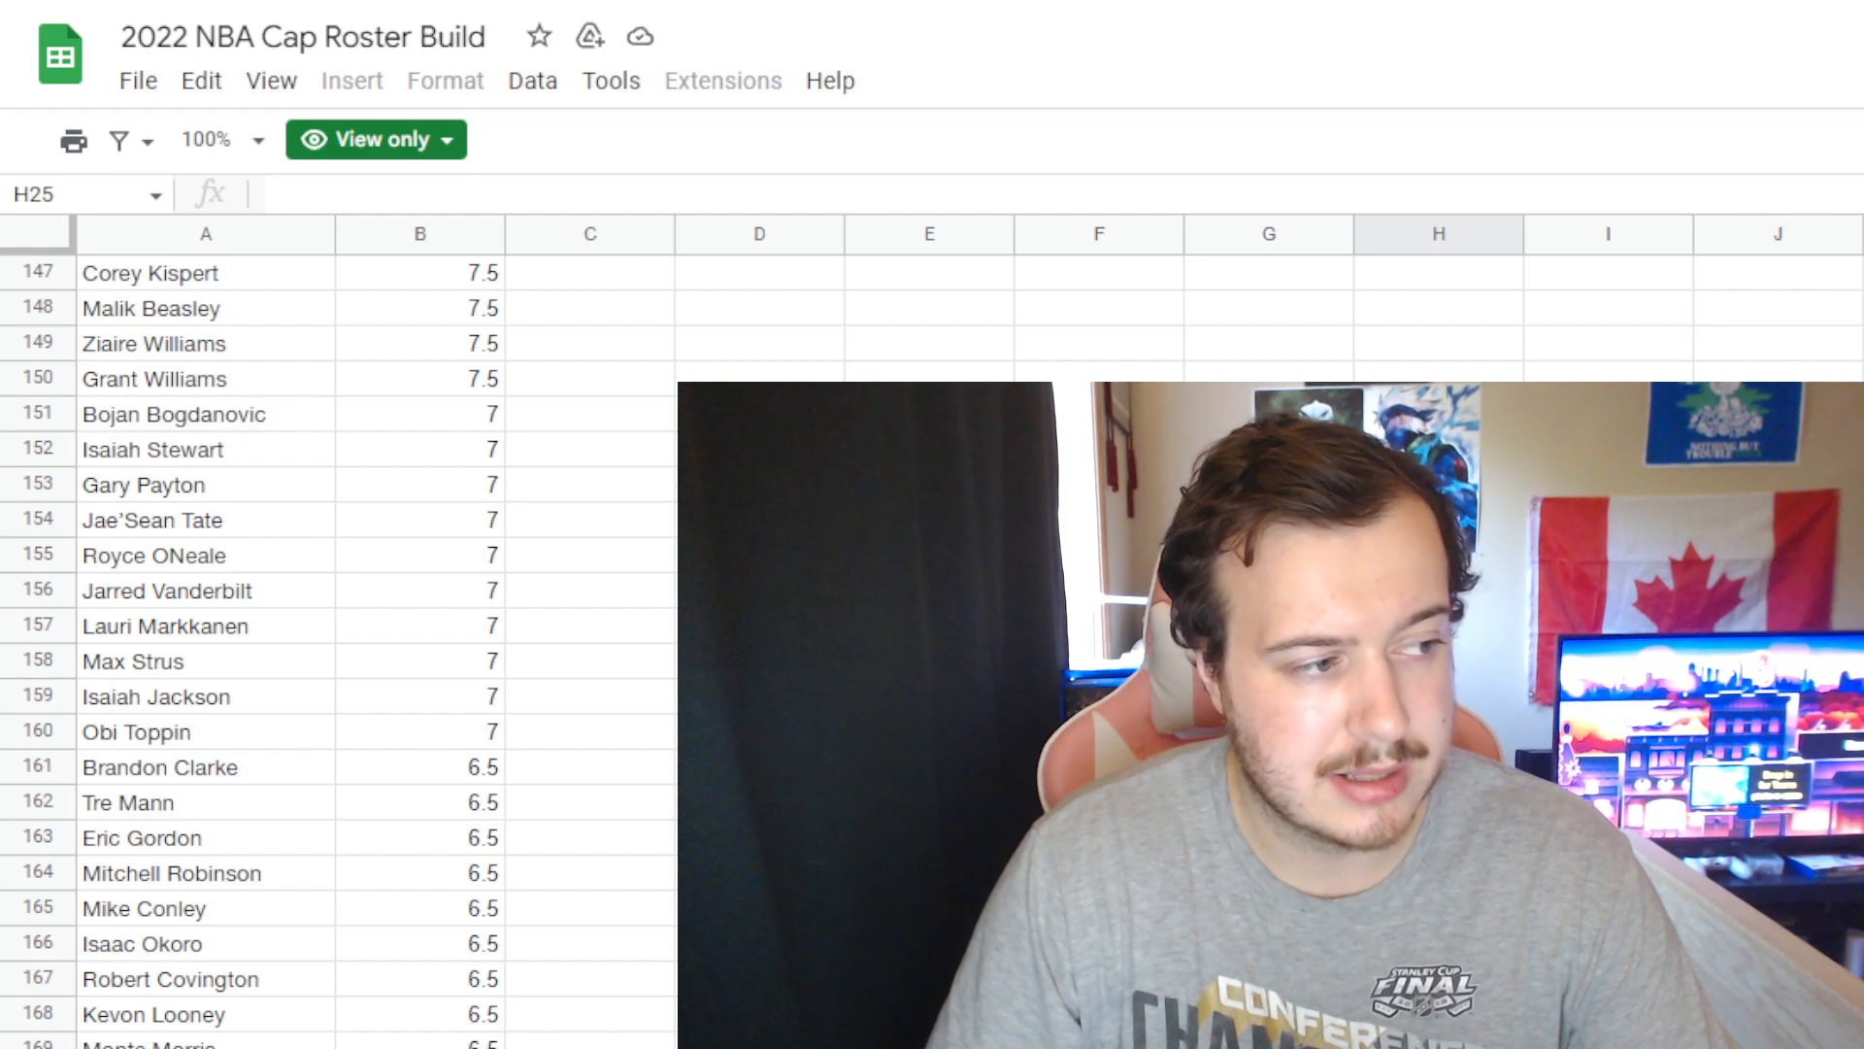
pyautogui.scroll(3)
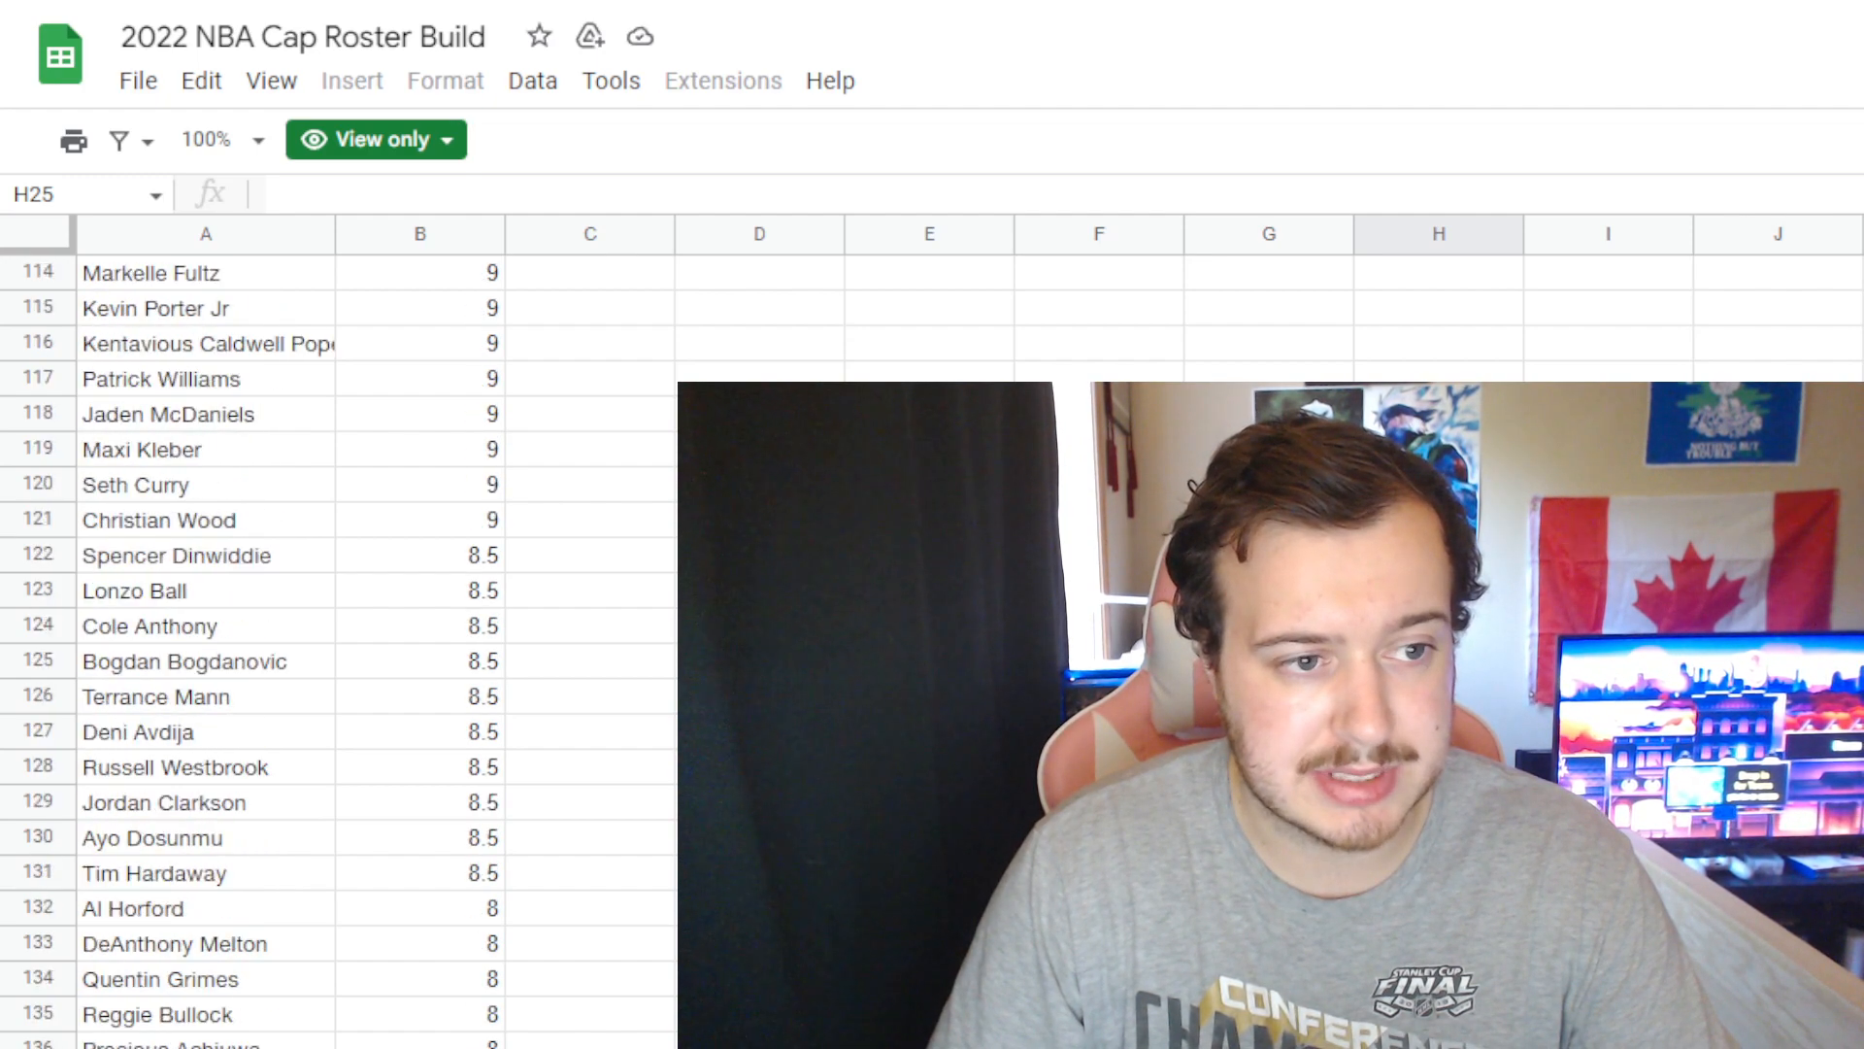
pyautogui.scroll(3)
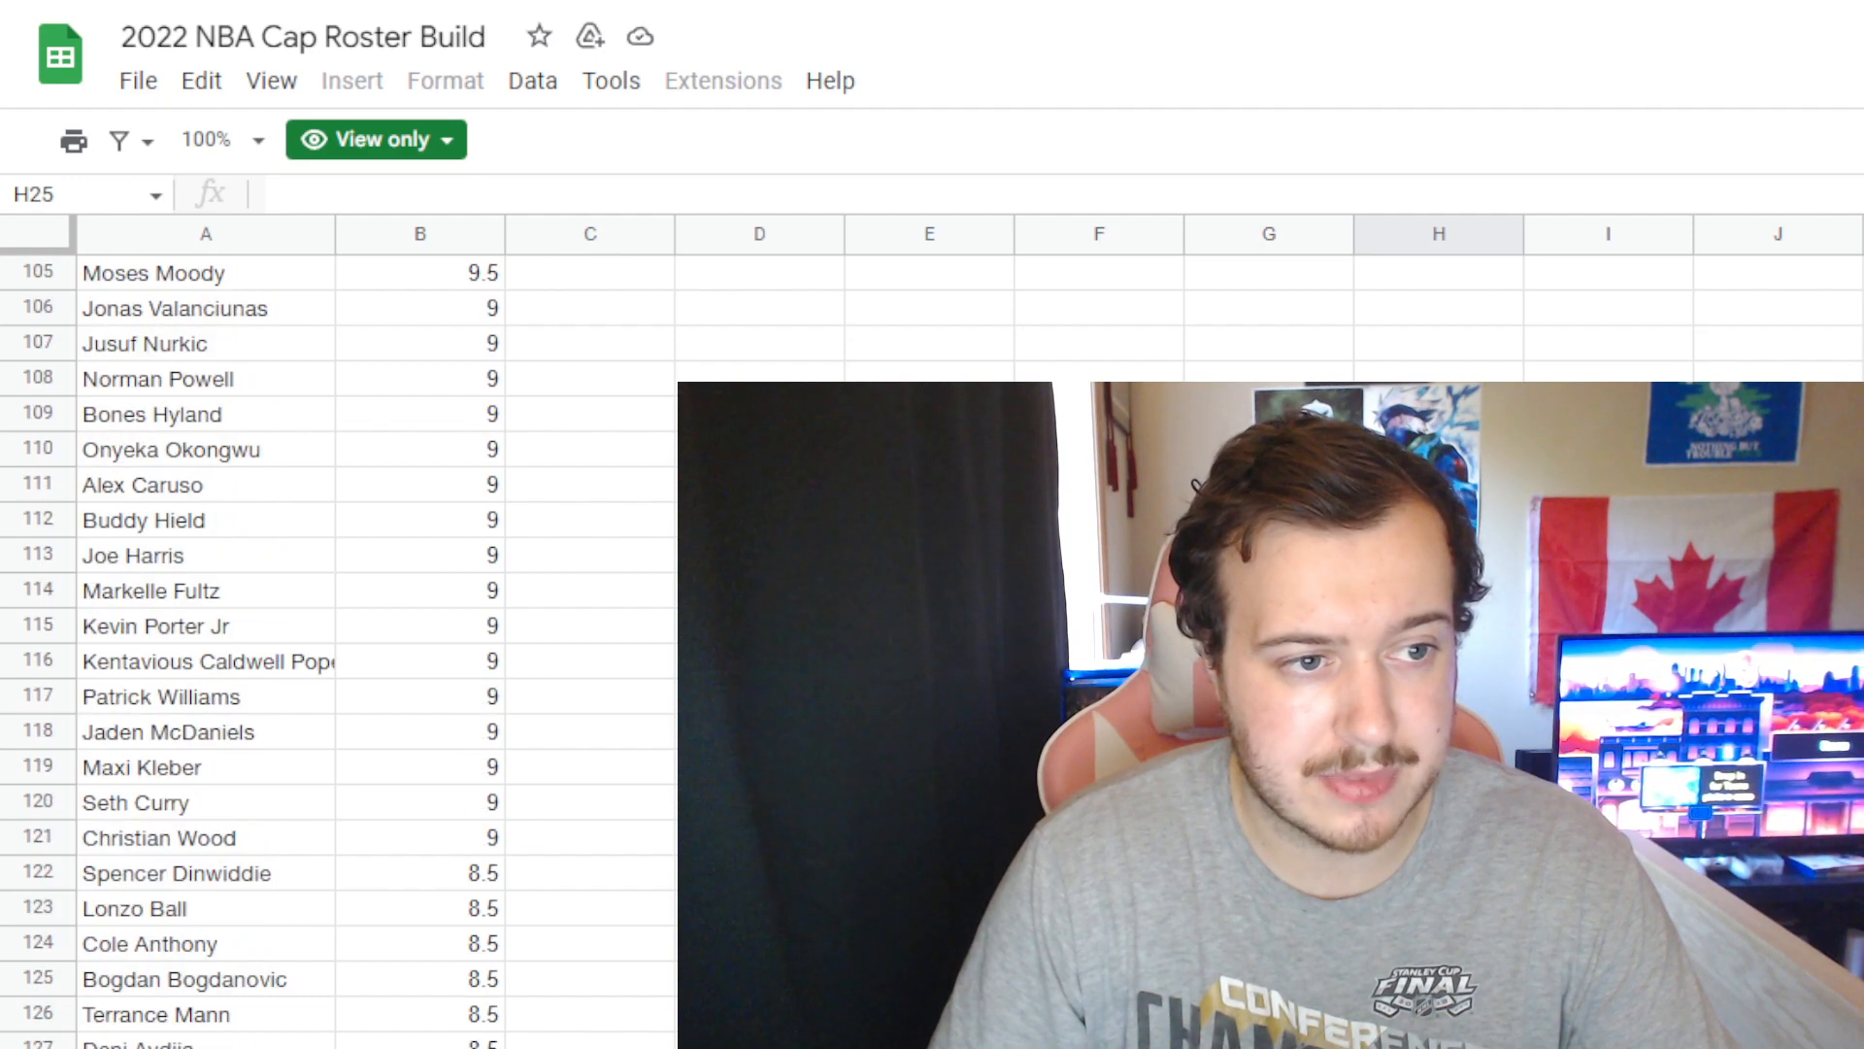
pyautogui.scroll(3)
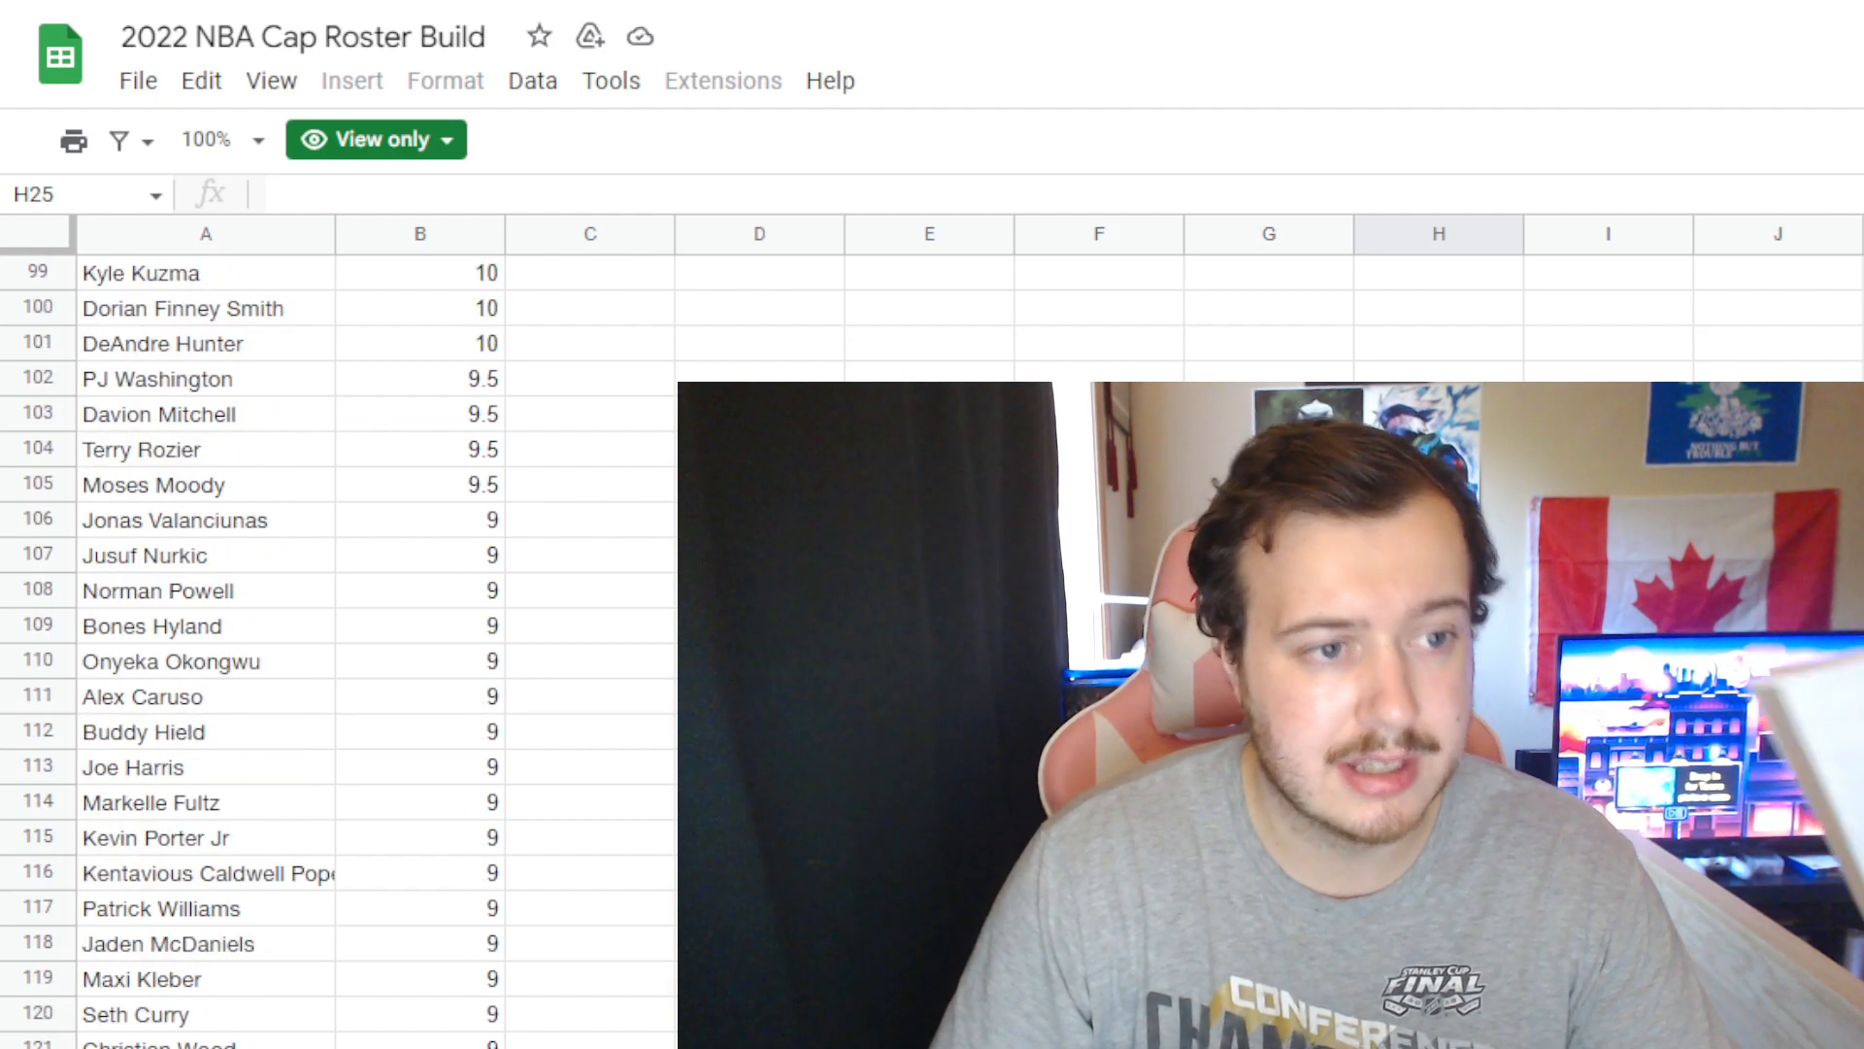
pyautogui.scroll(3)
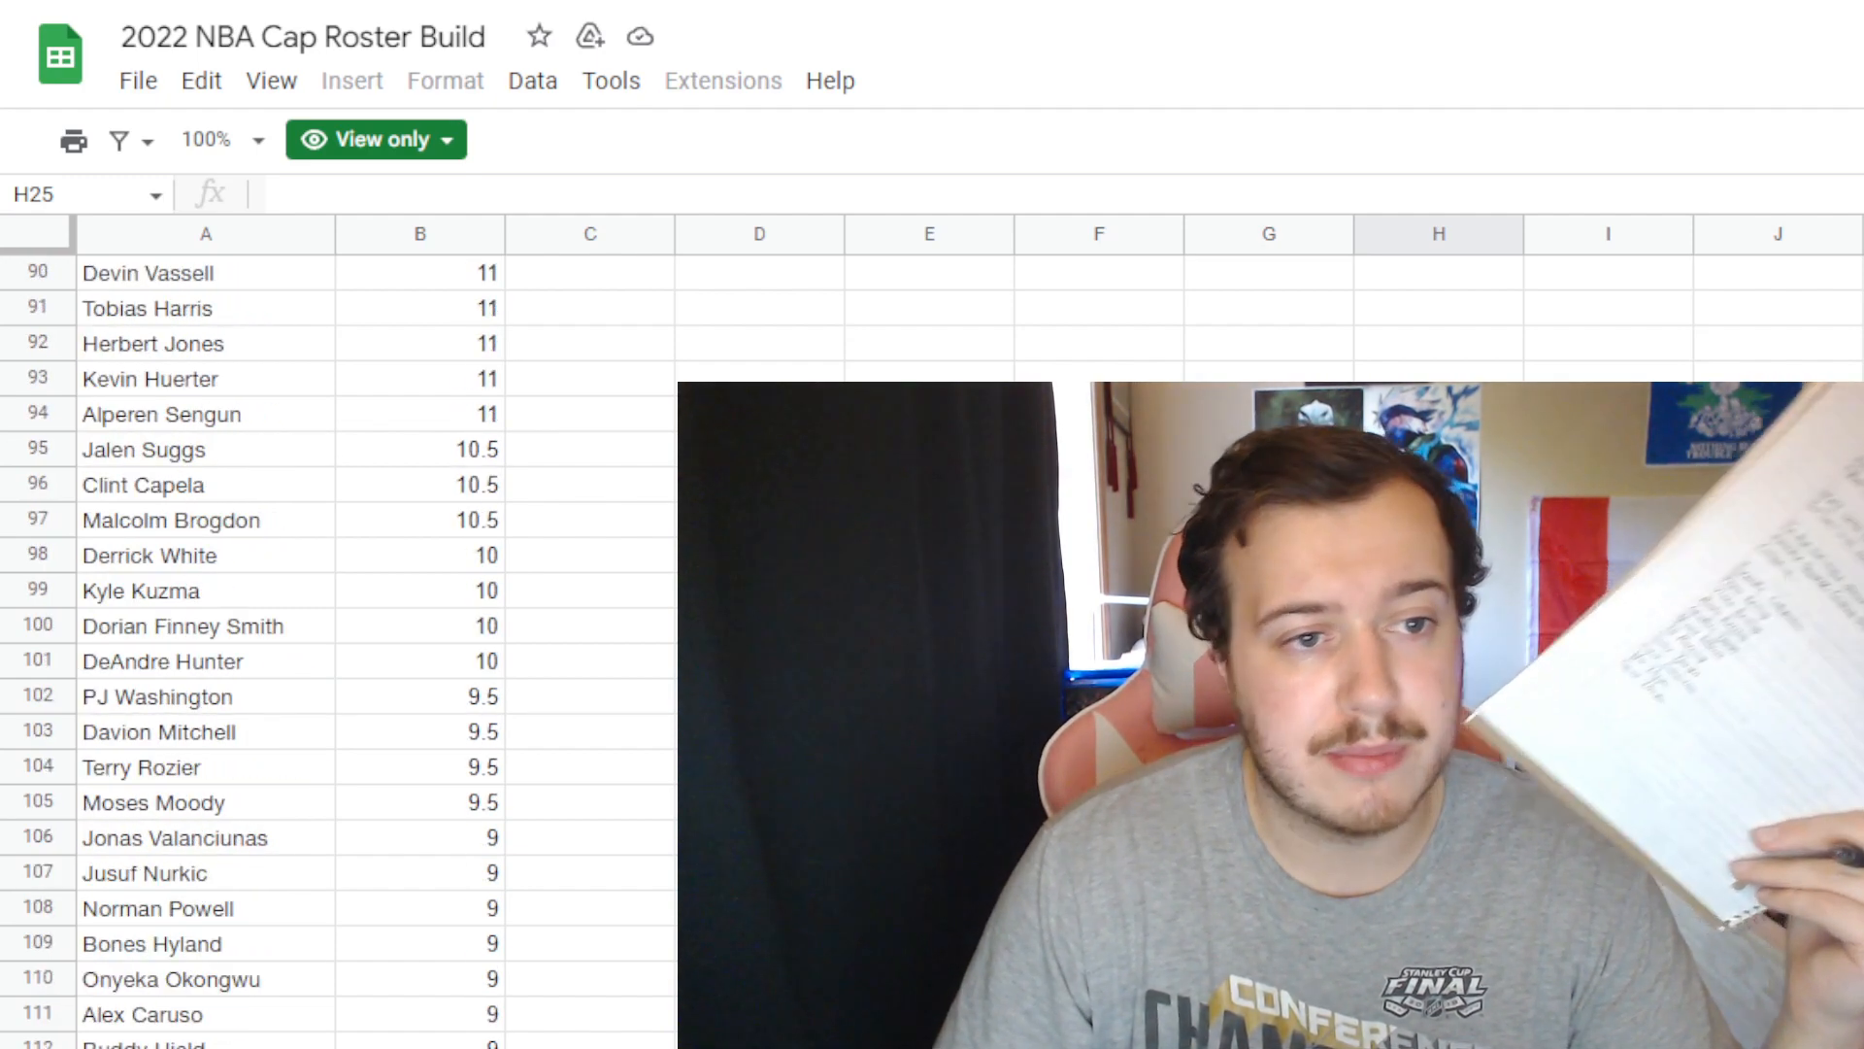
pyautogui.scroll(3)
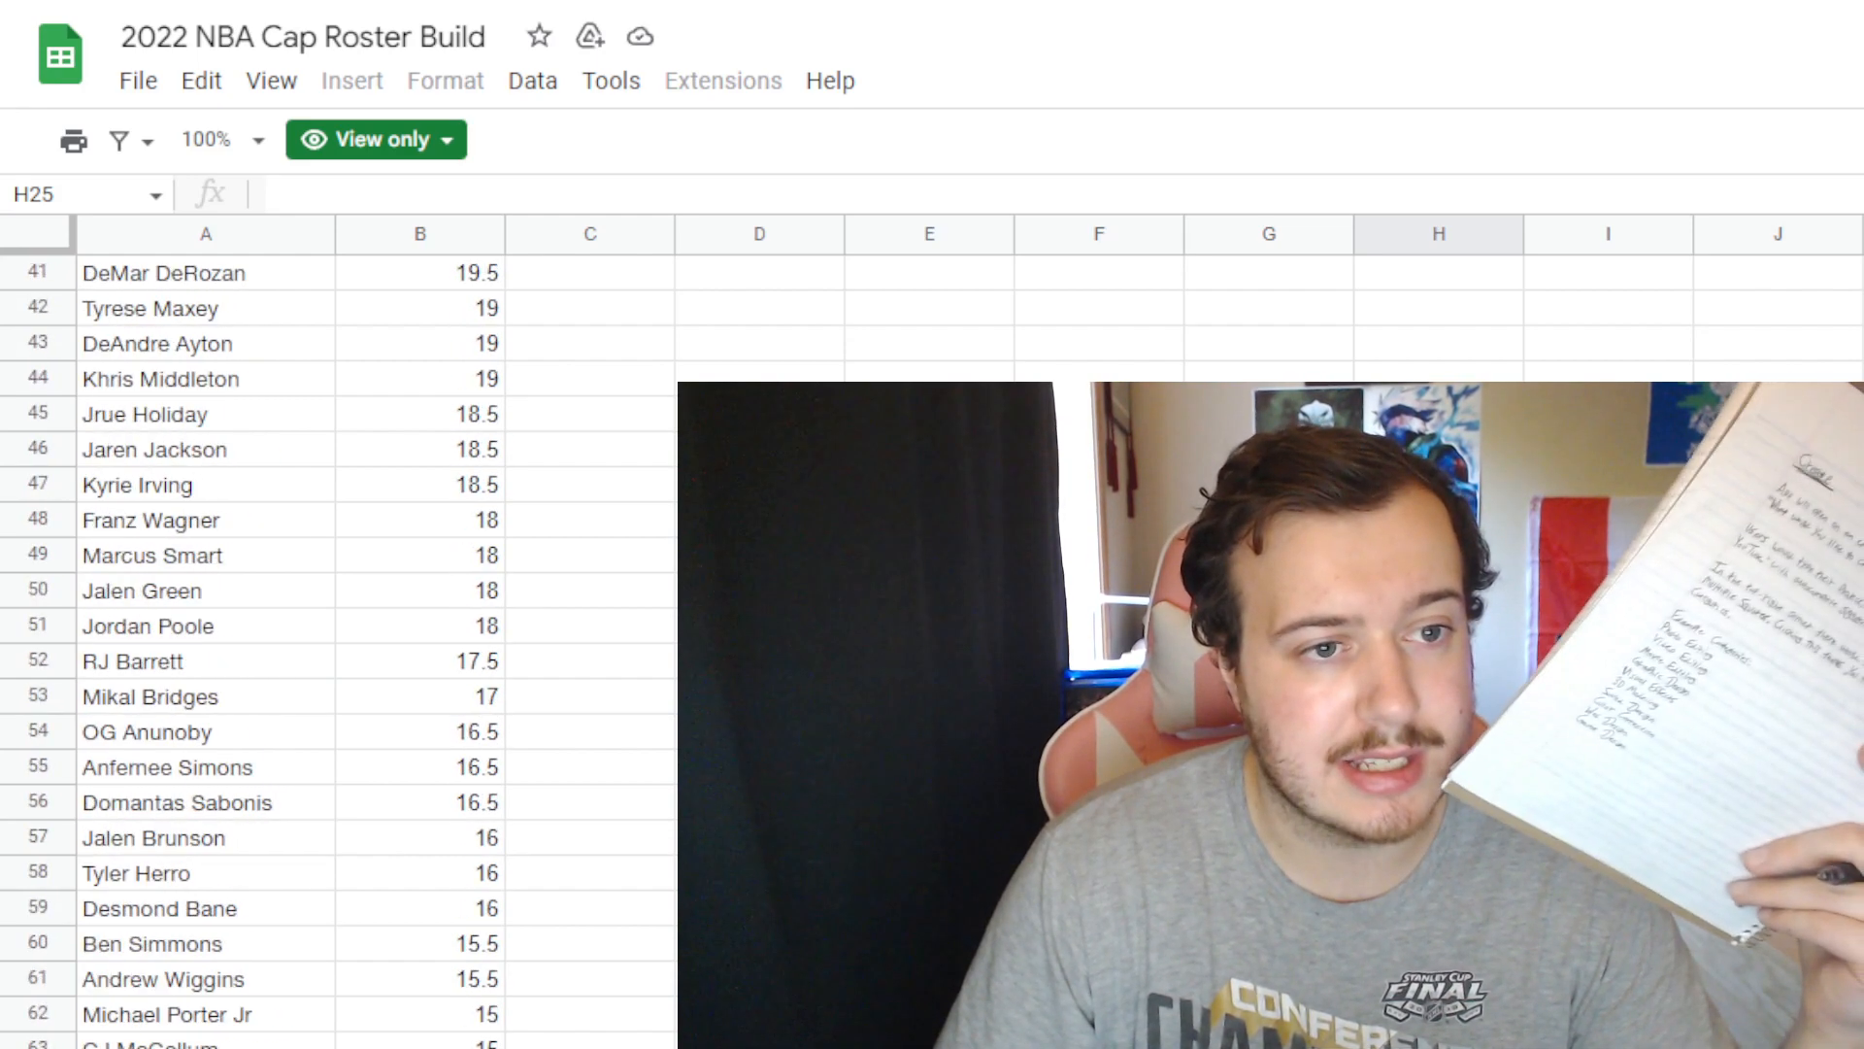
pyautogui.scroll(3)
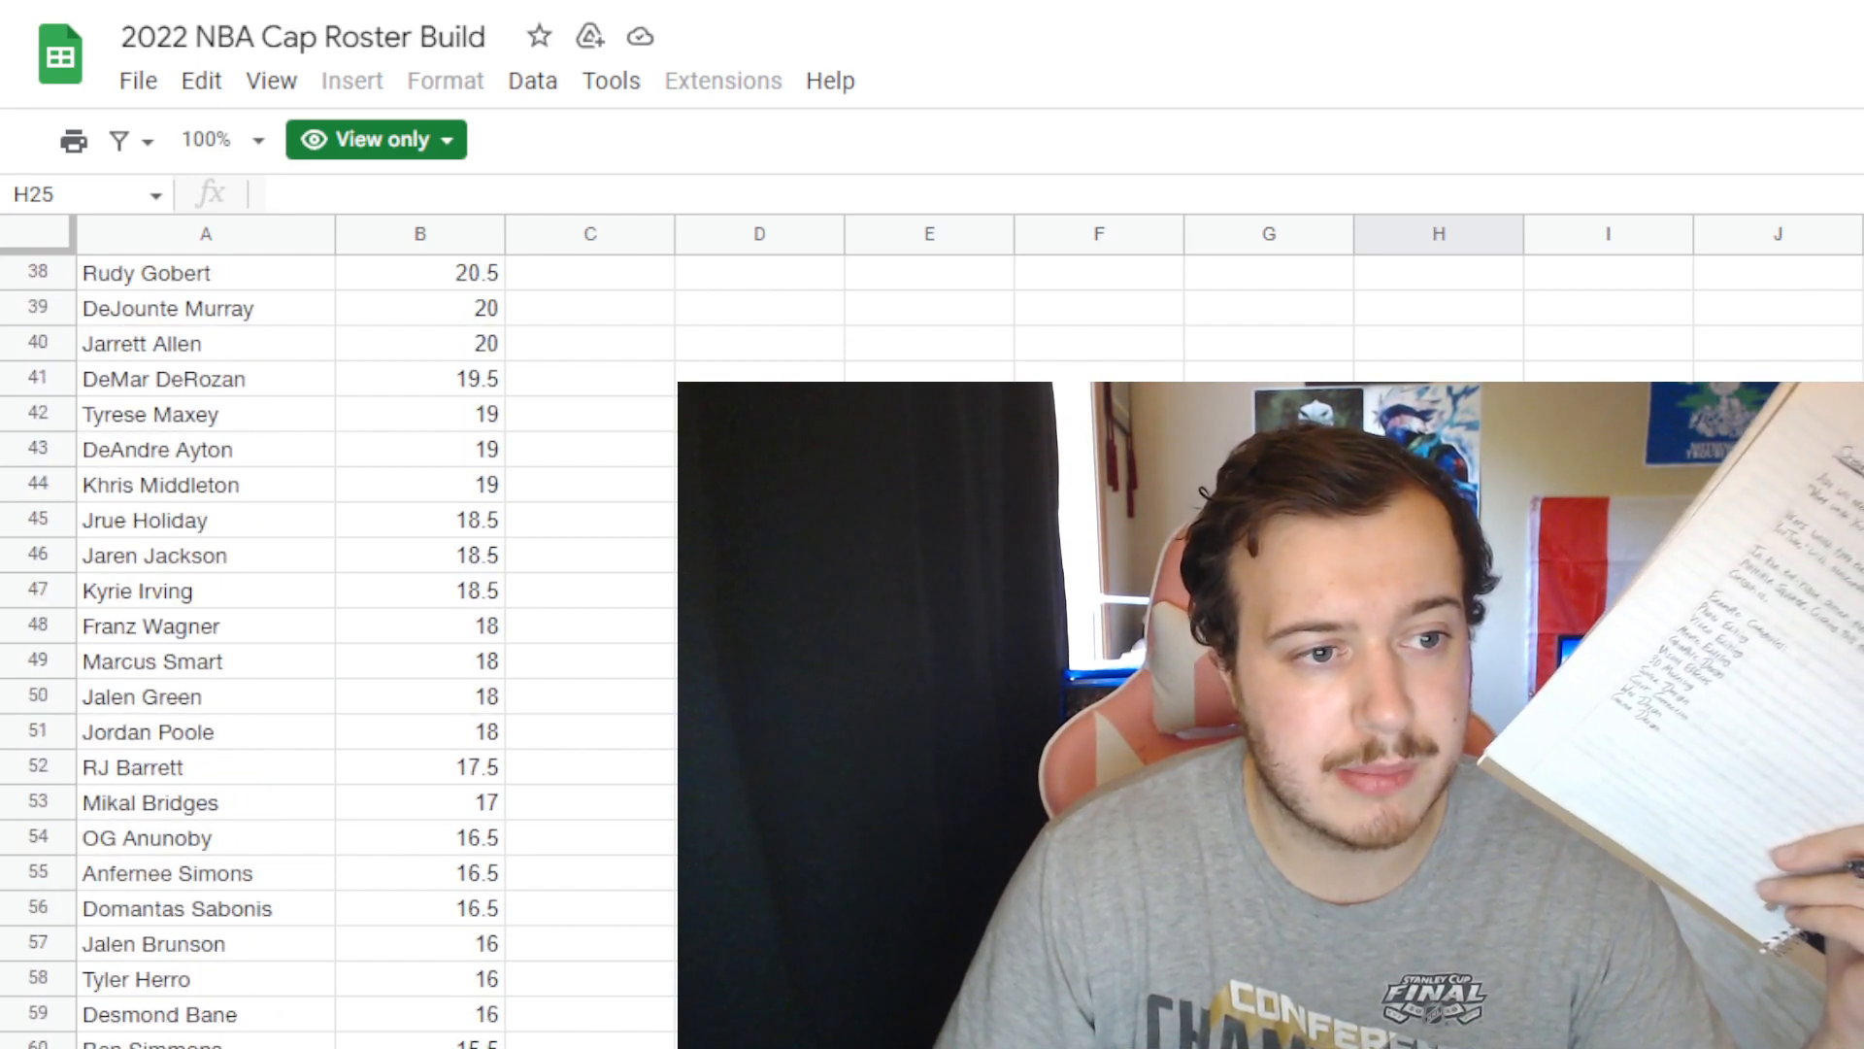
pyautogui.scroll(-3)
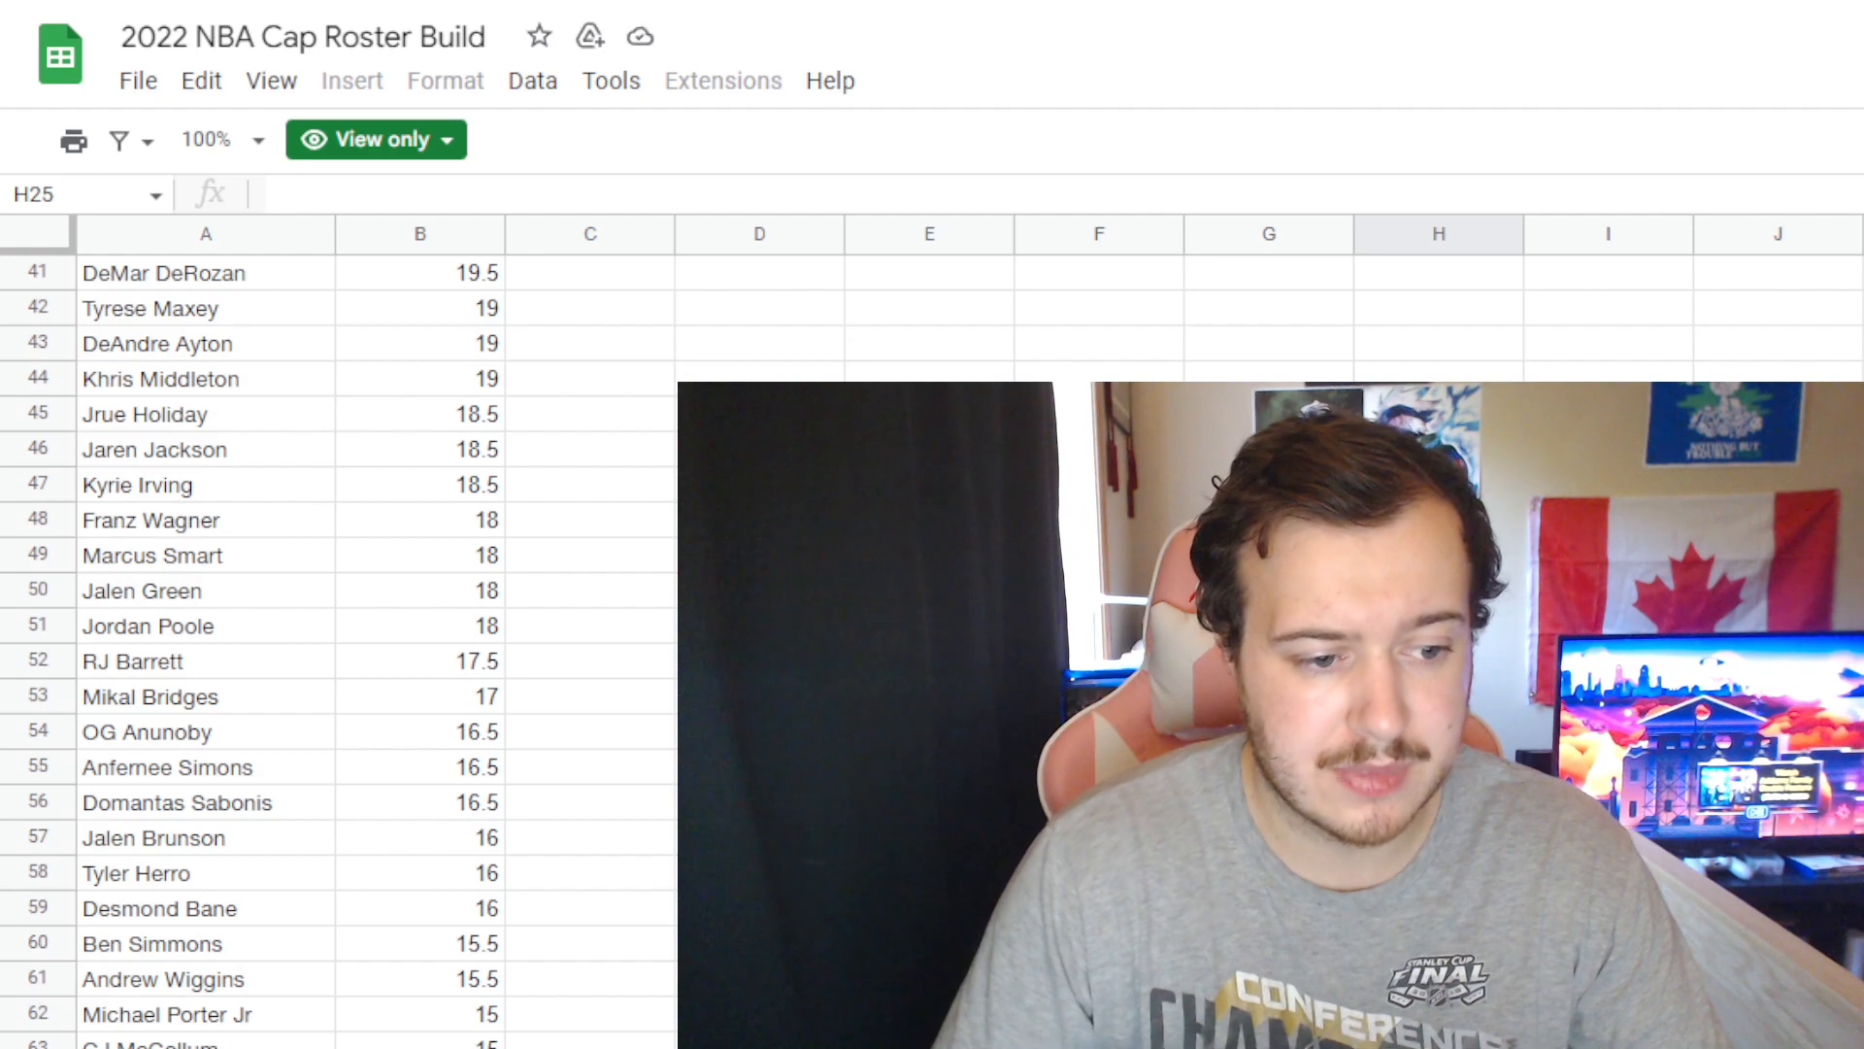
pyautogui.scroll(-3)
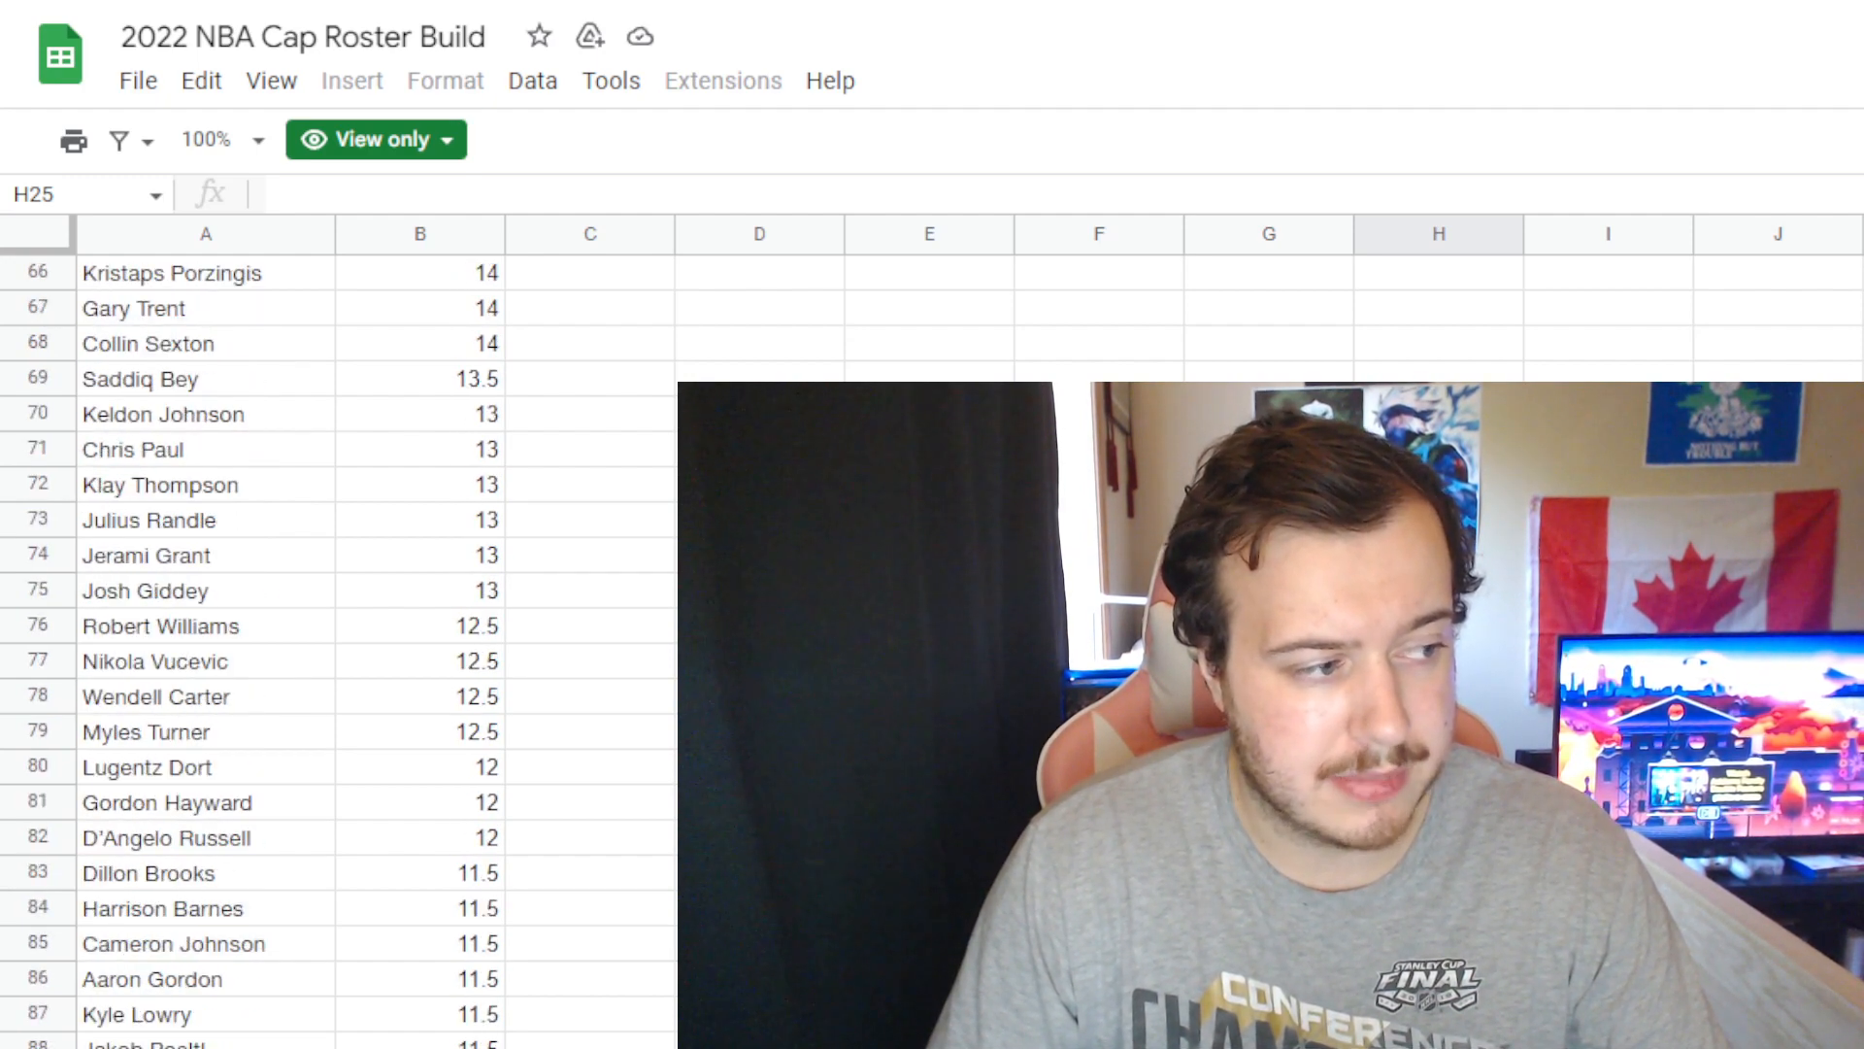
pyautogui.scroll(-3)
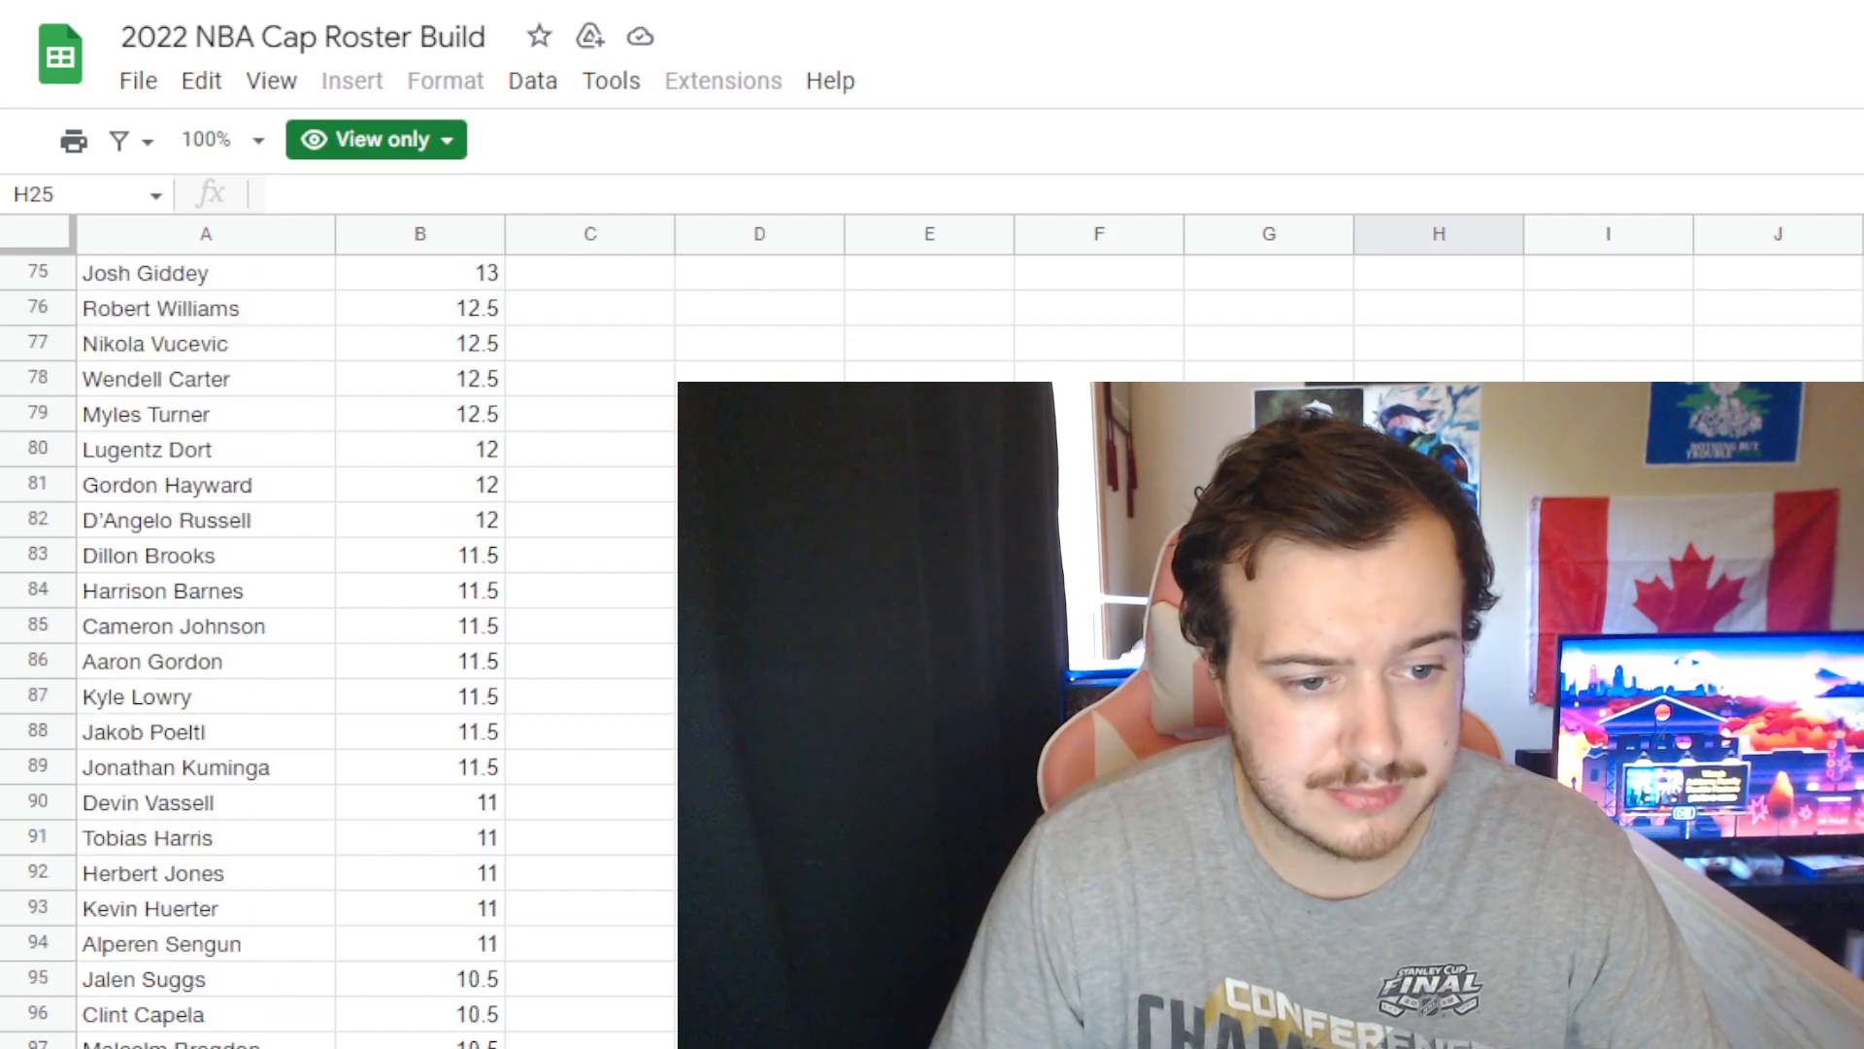
pyautogui.scroll(-3)
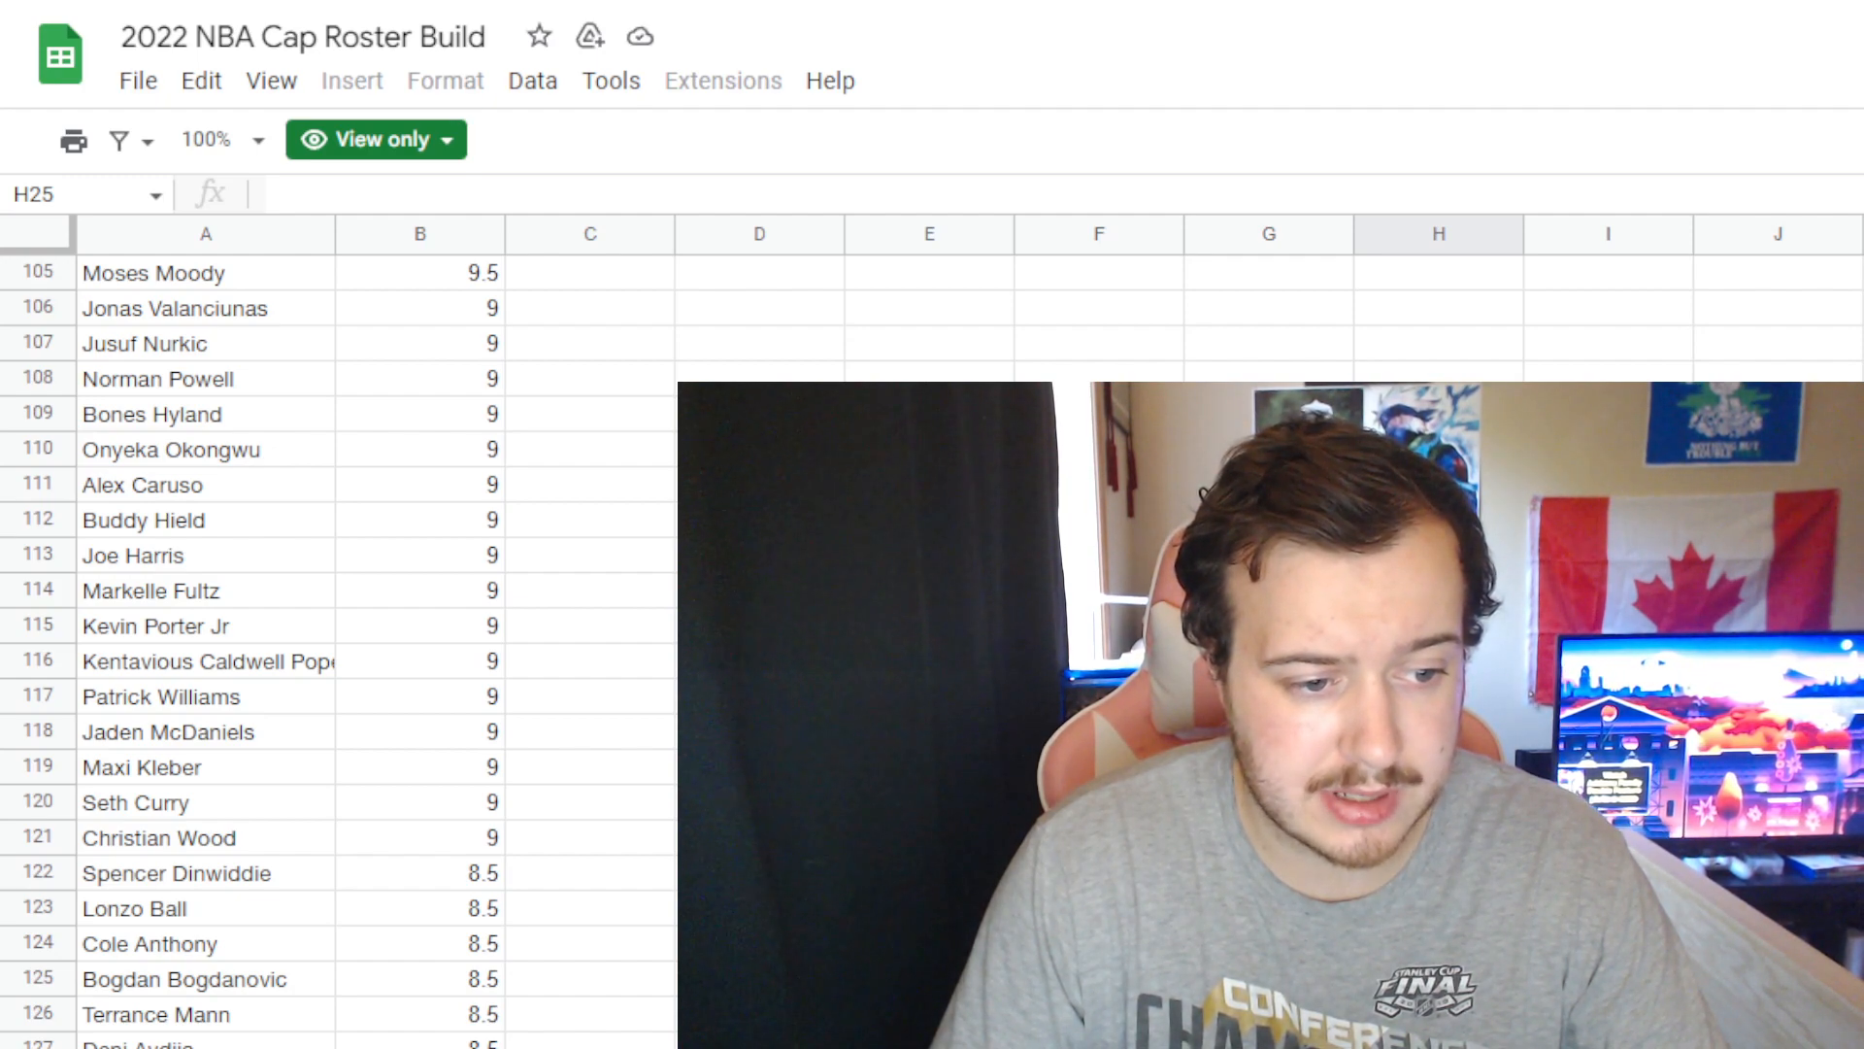
pyautogui.scroll(-3)
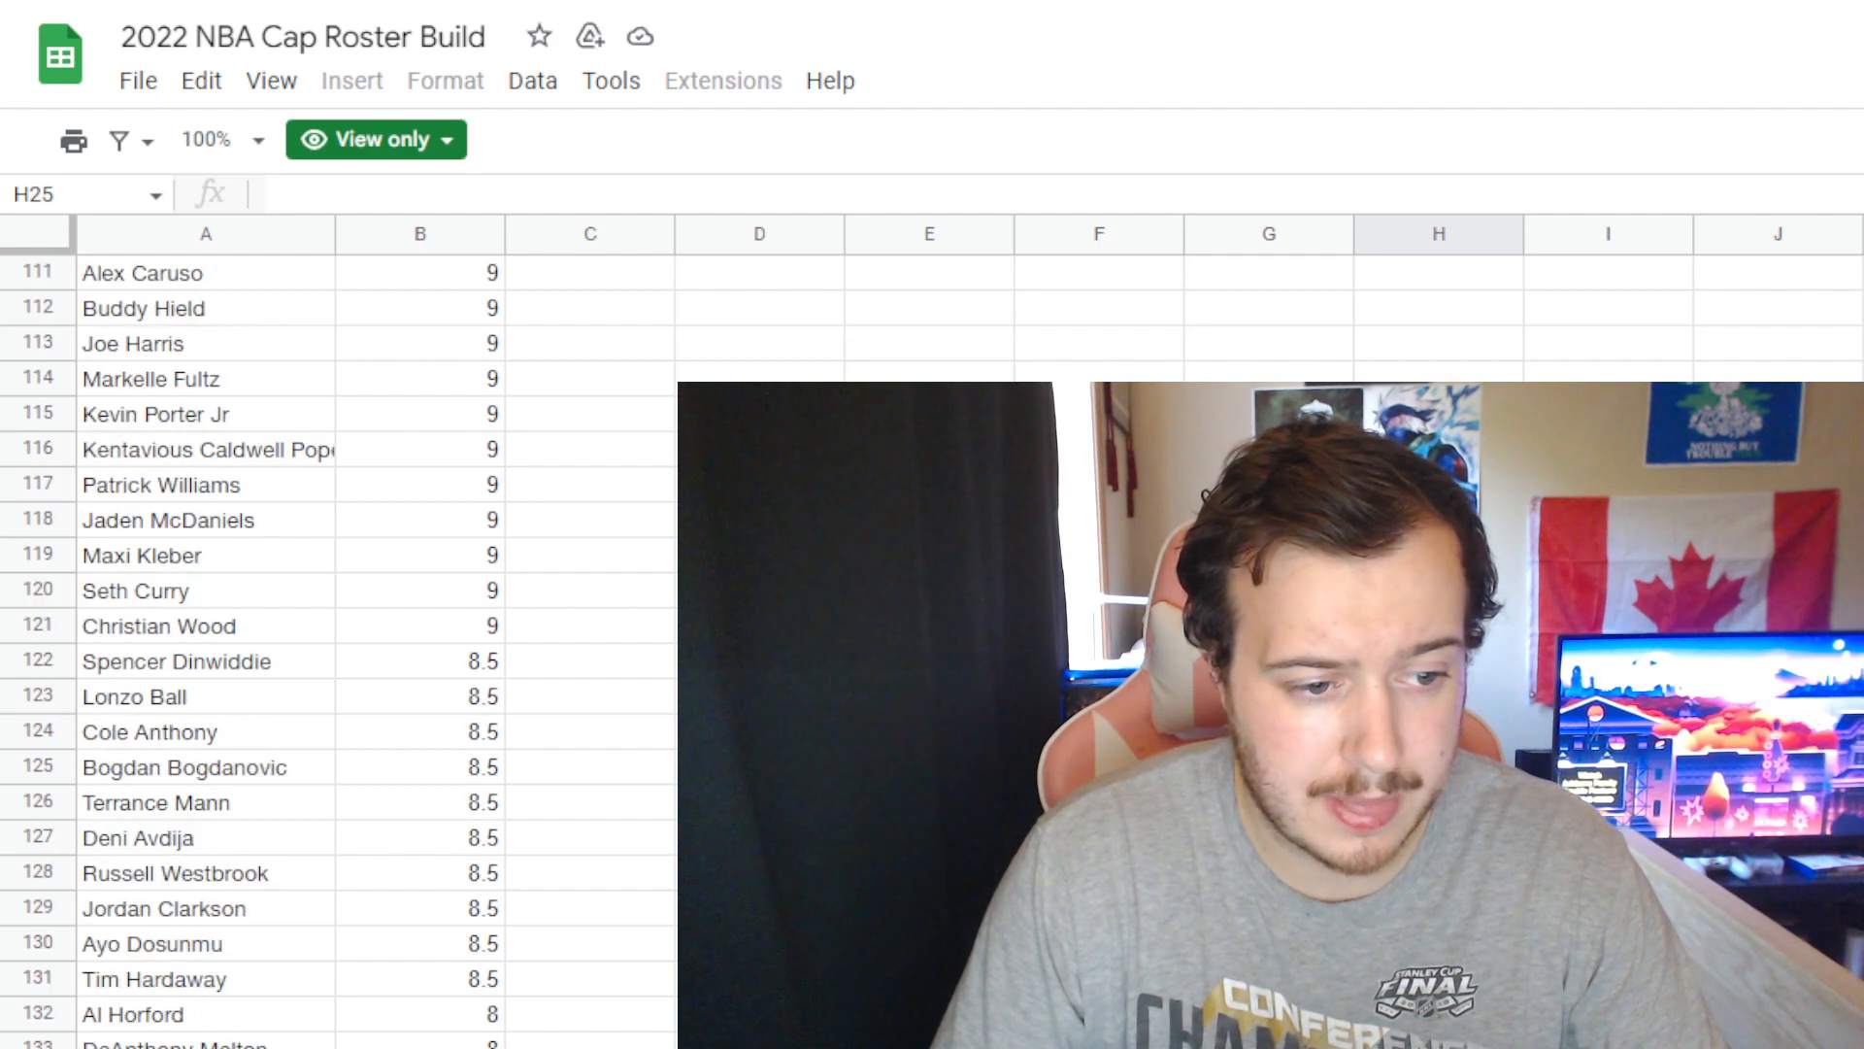
pyautogui.scroll(-3)
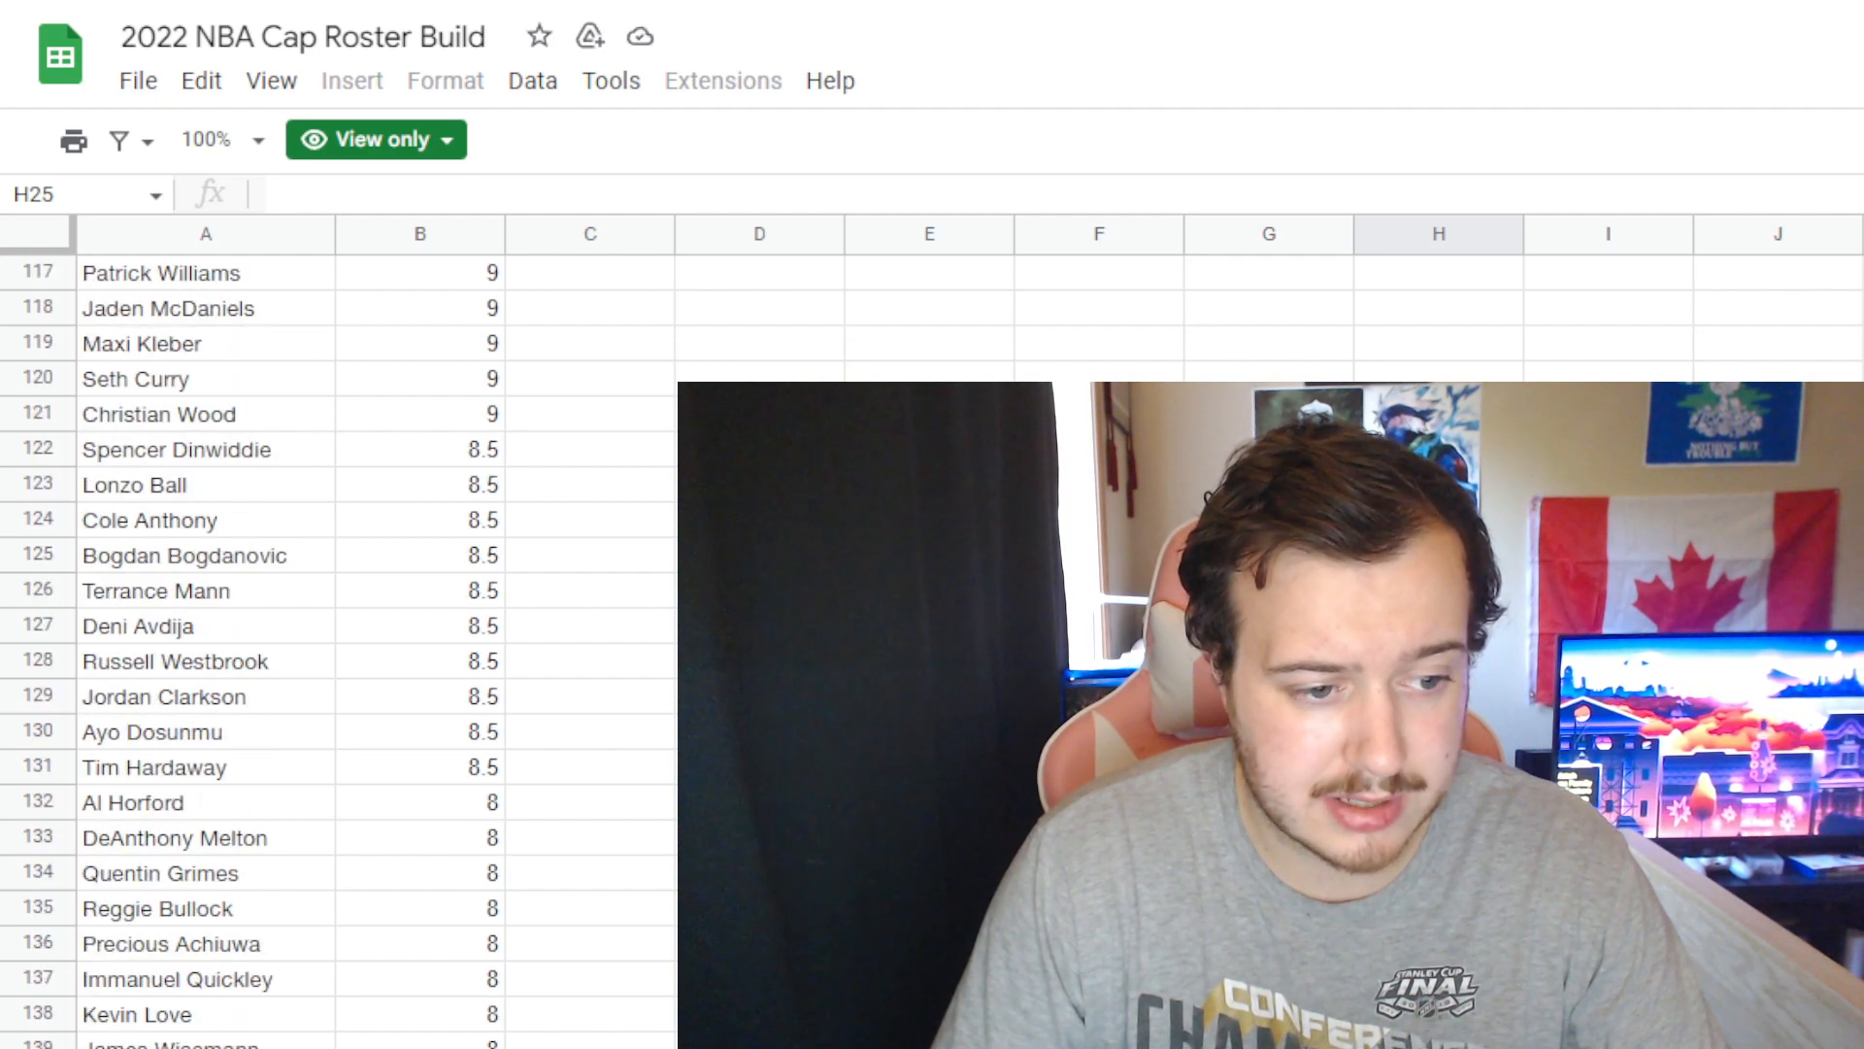
pyautogui.scroll(-3)
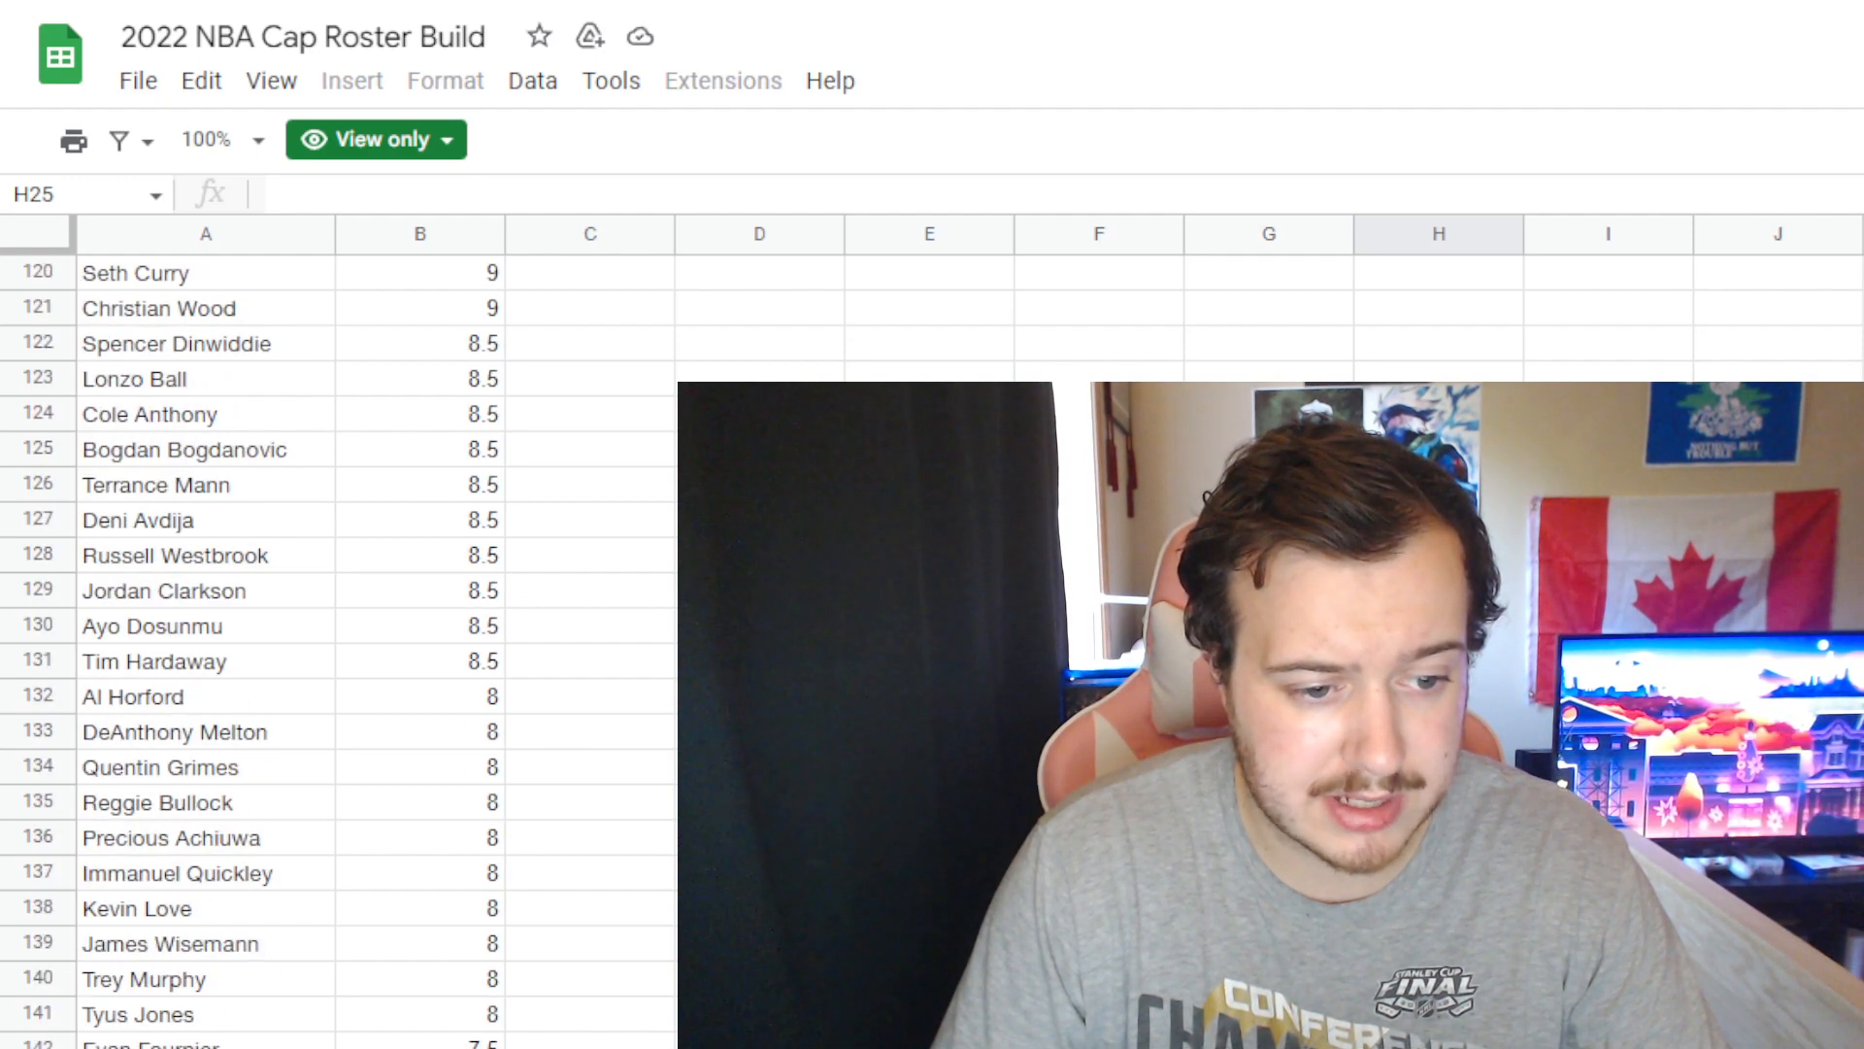
pyautogui.scroll(3)
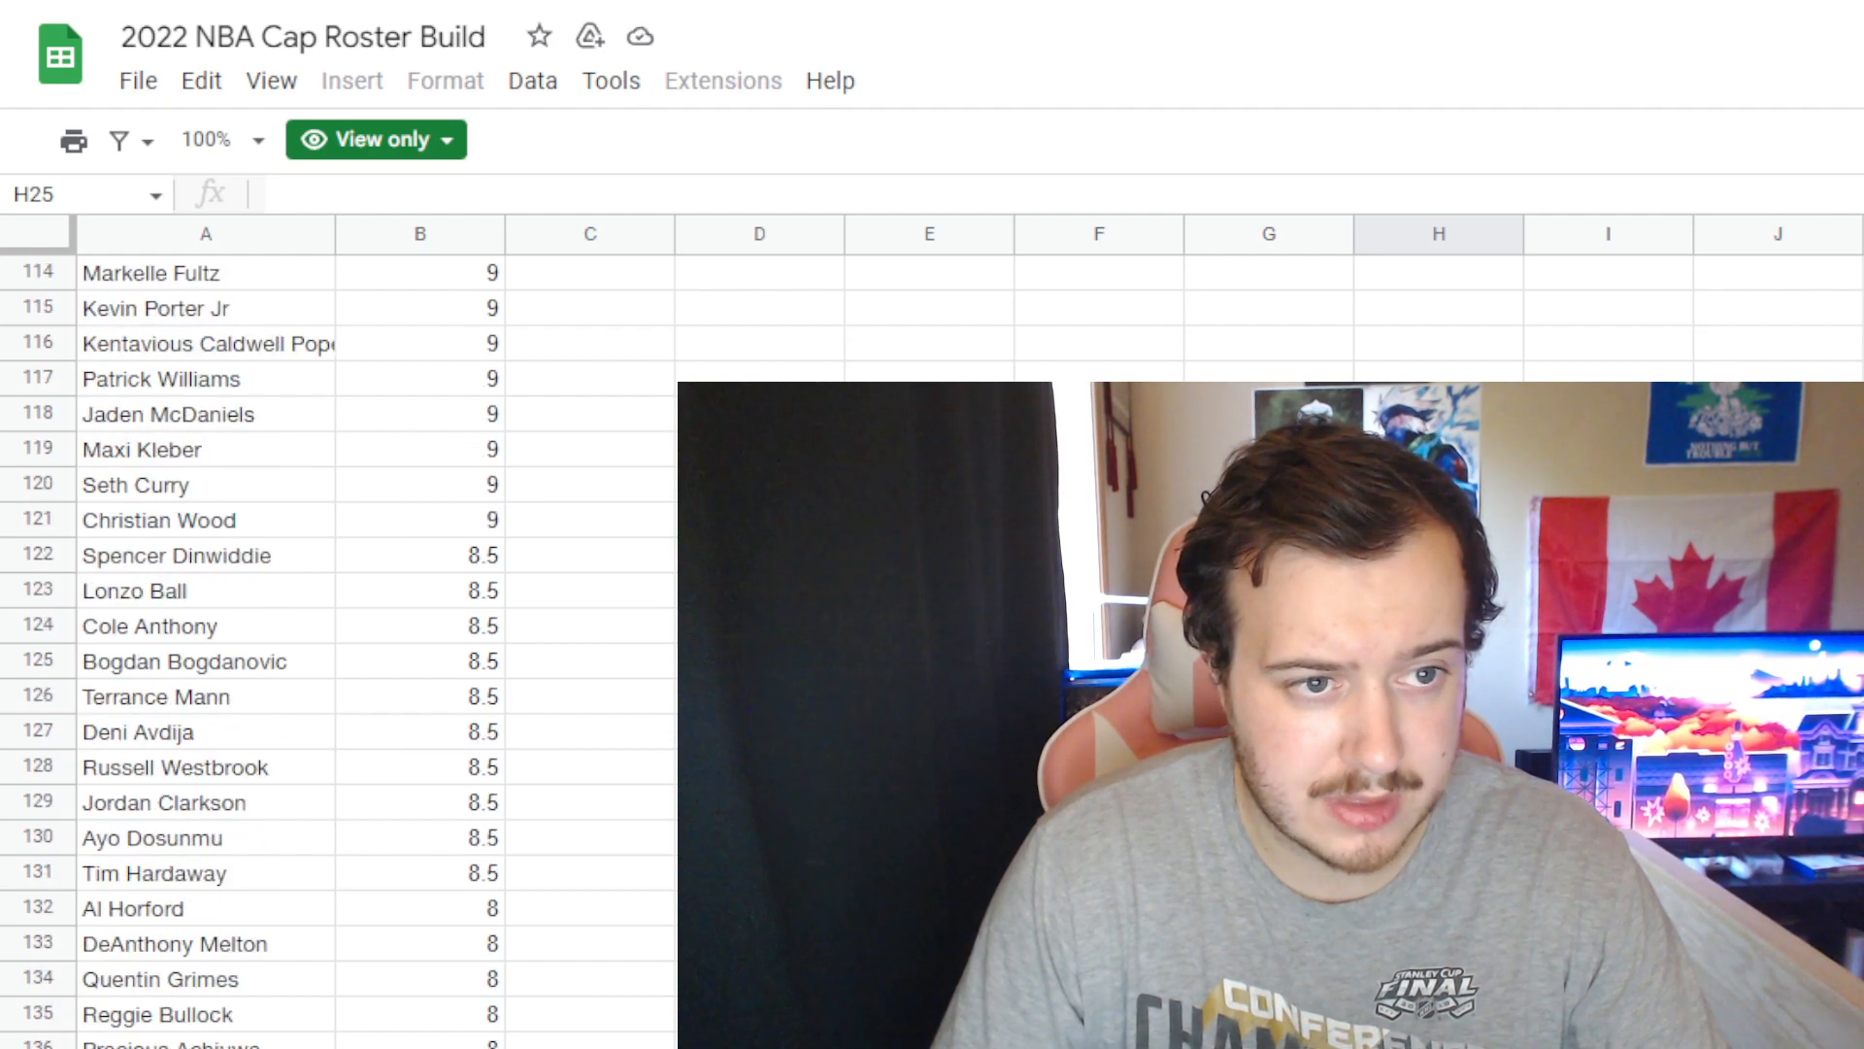
pyautogui.moveTo(119, 488)
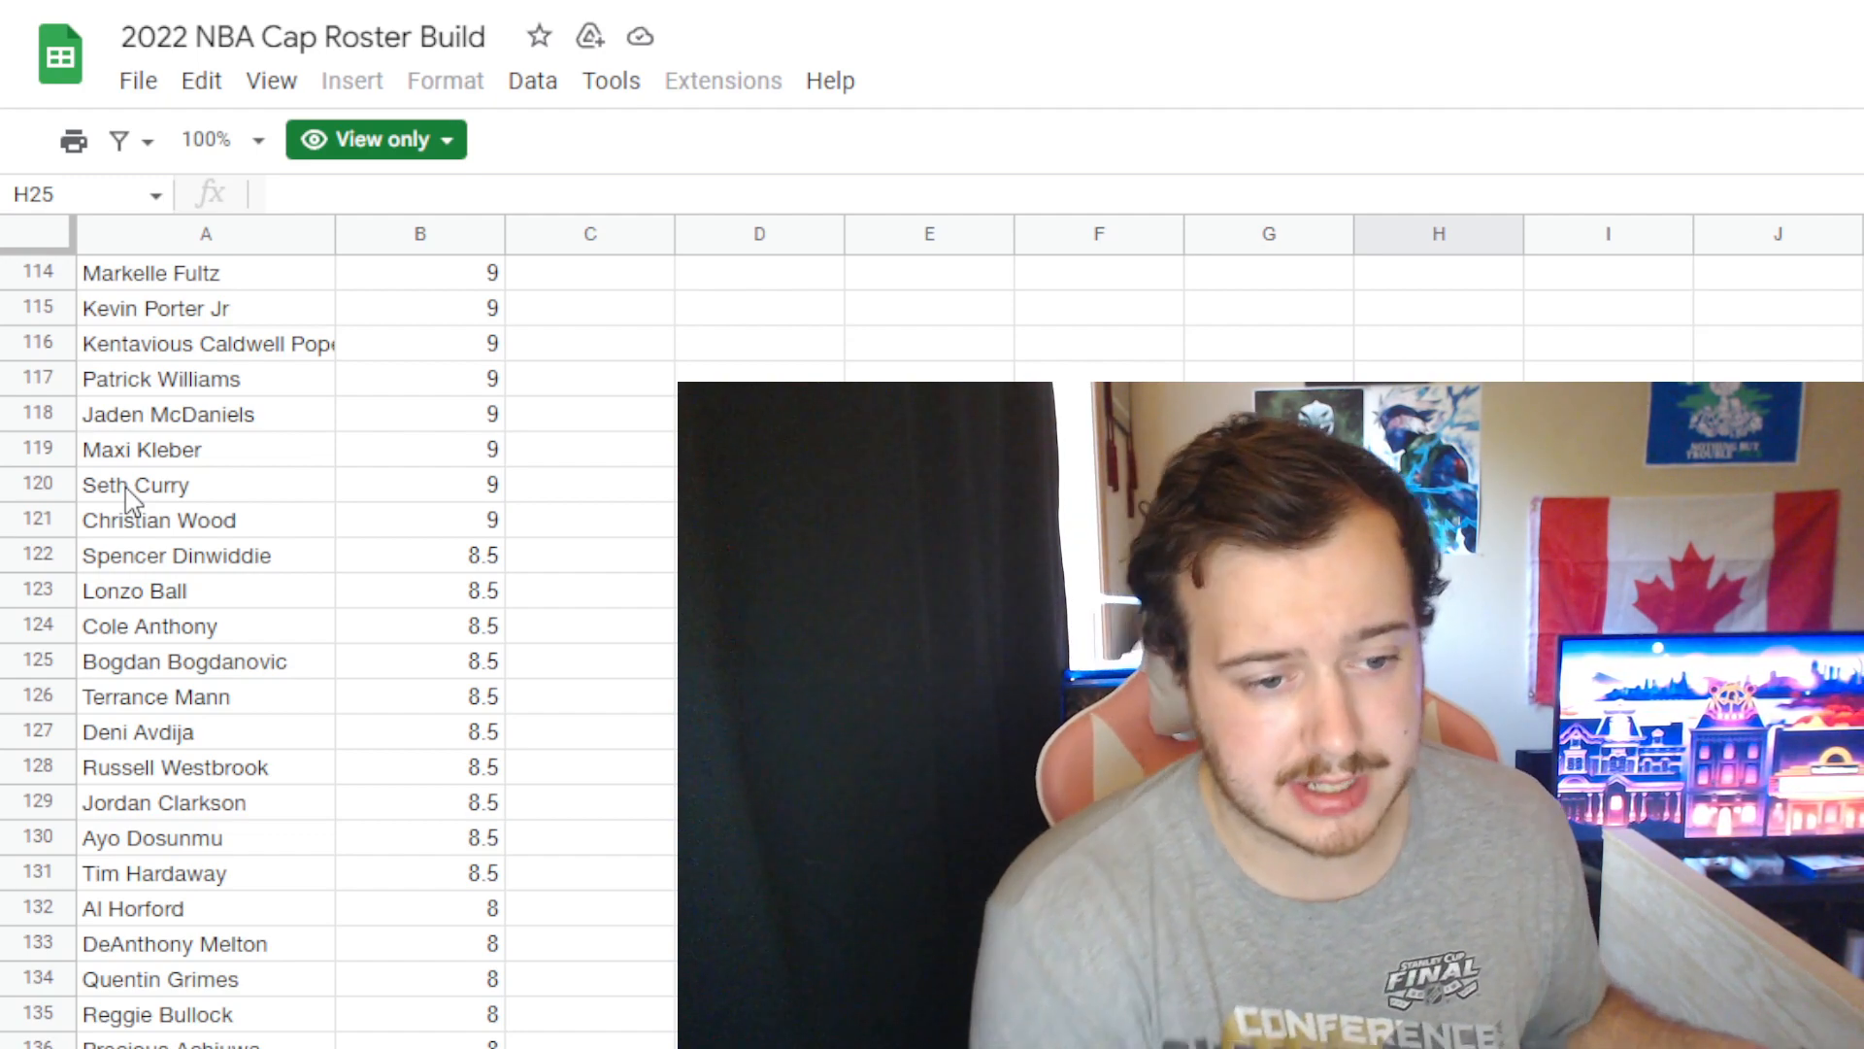
pyautogui.scroll(-3)
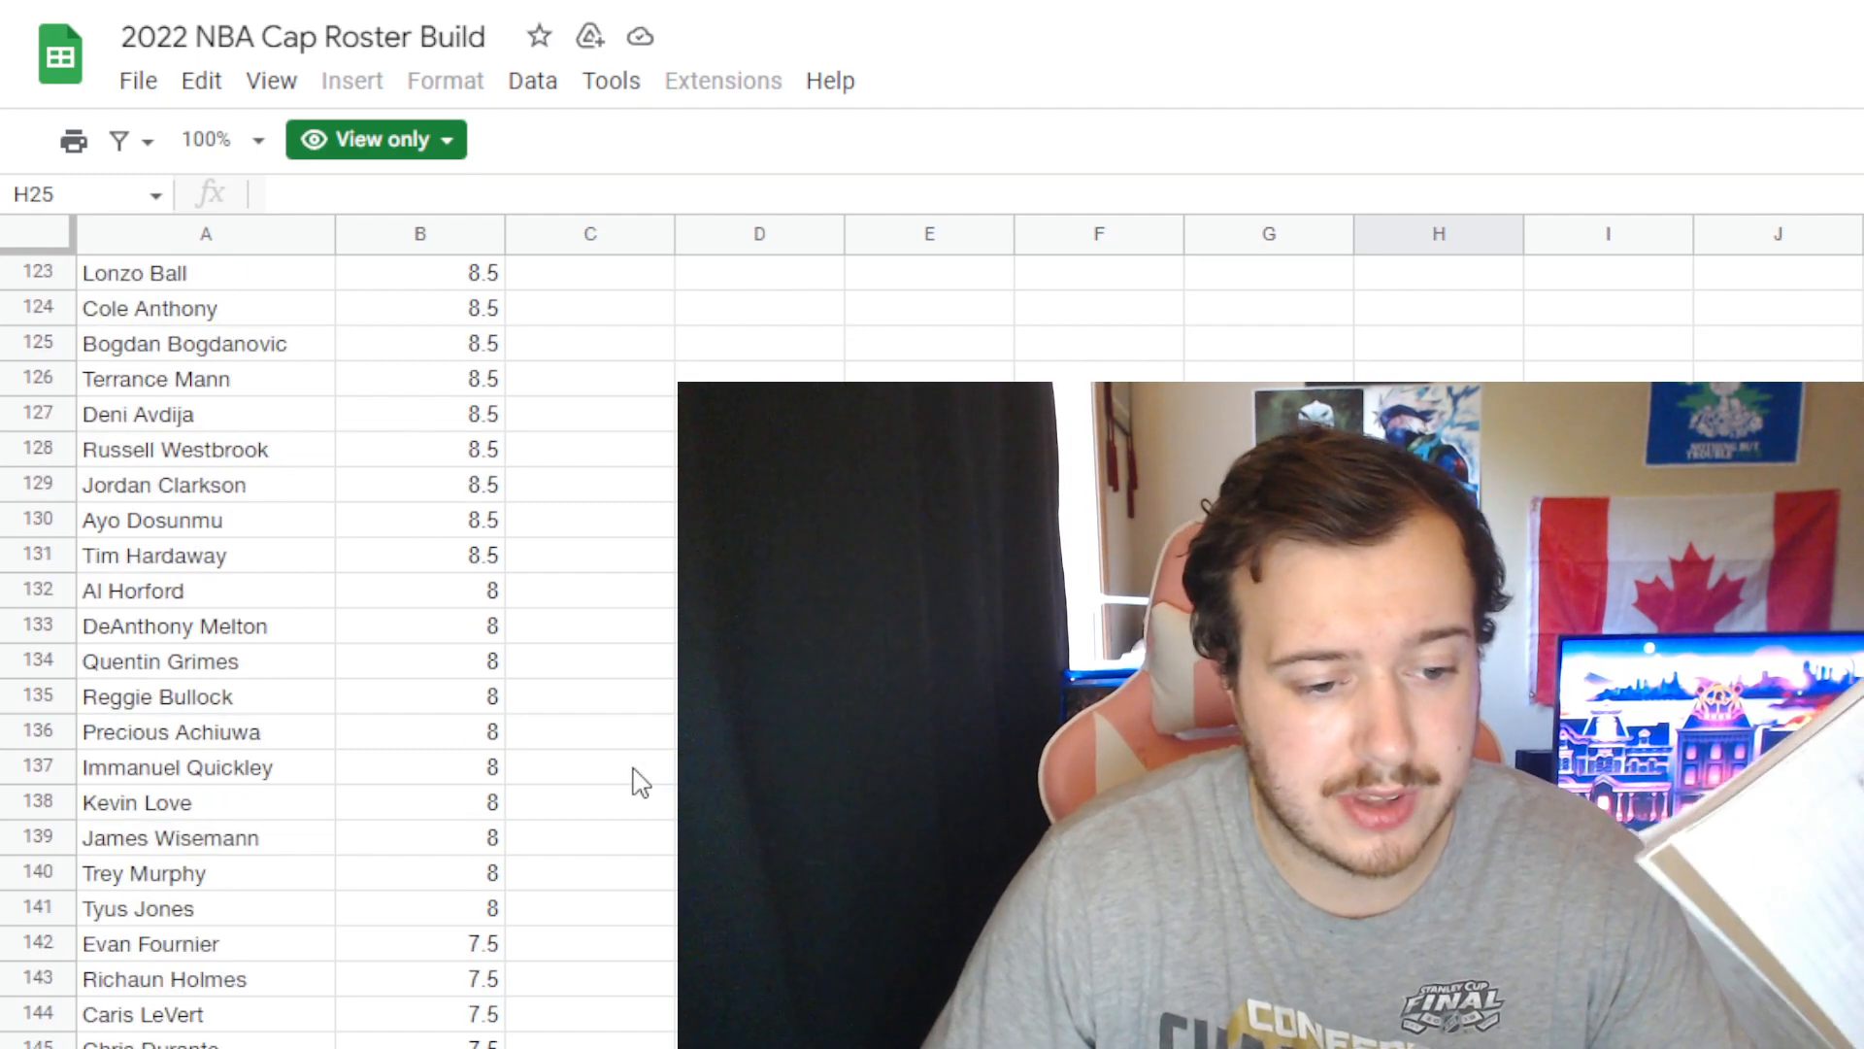
pyautogui.scroll(-3)
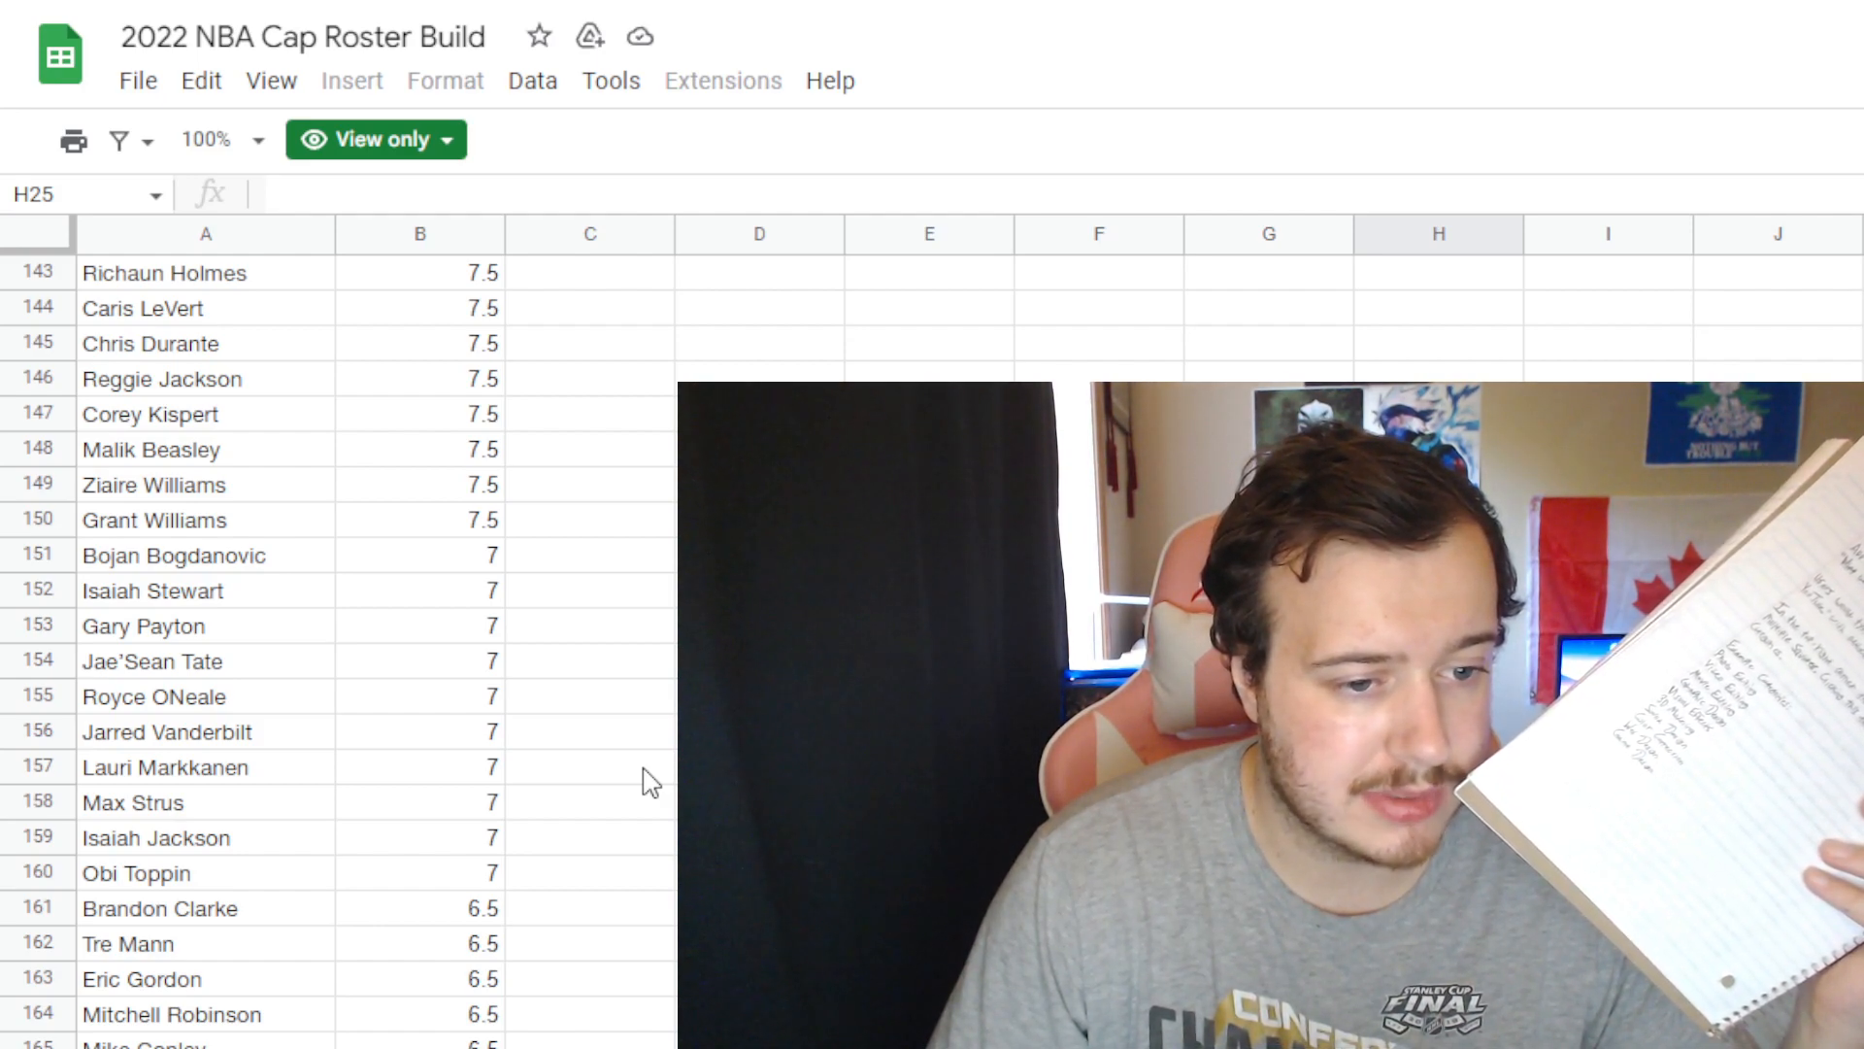
pyautogui.scroll(-3)
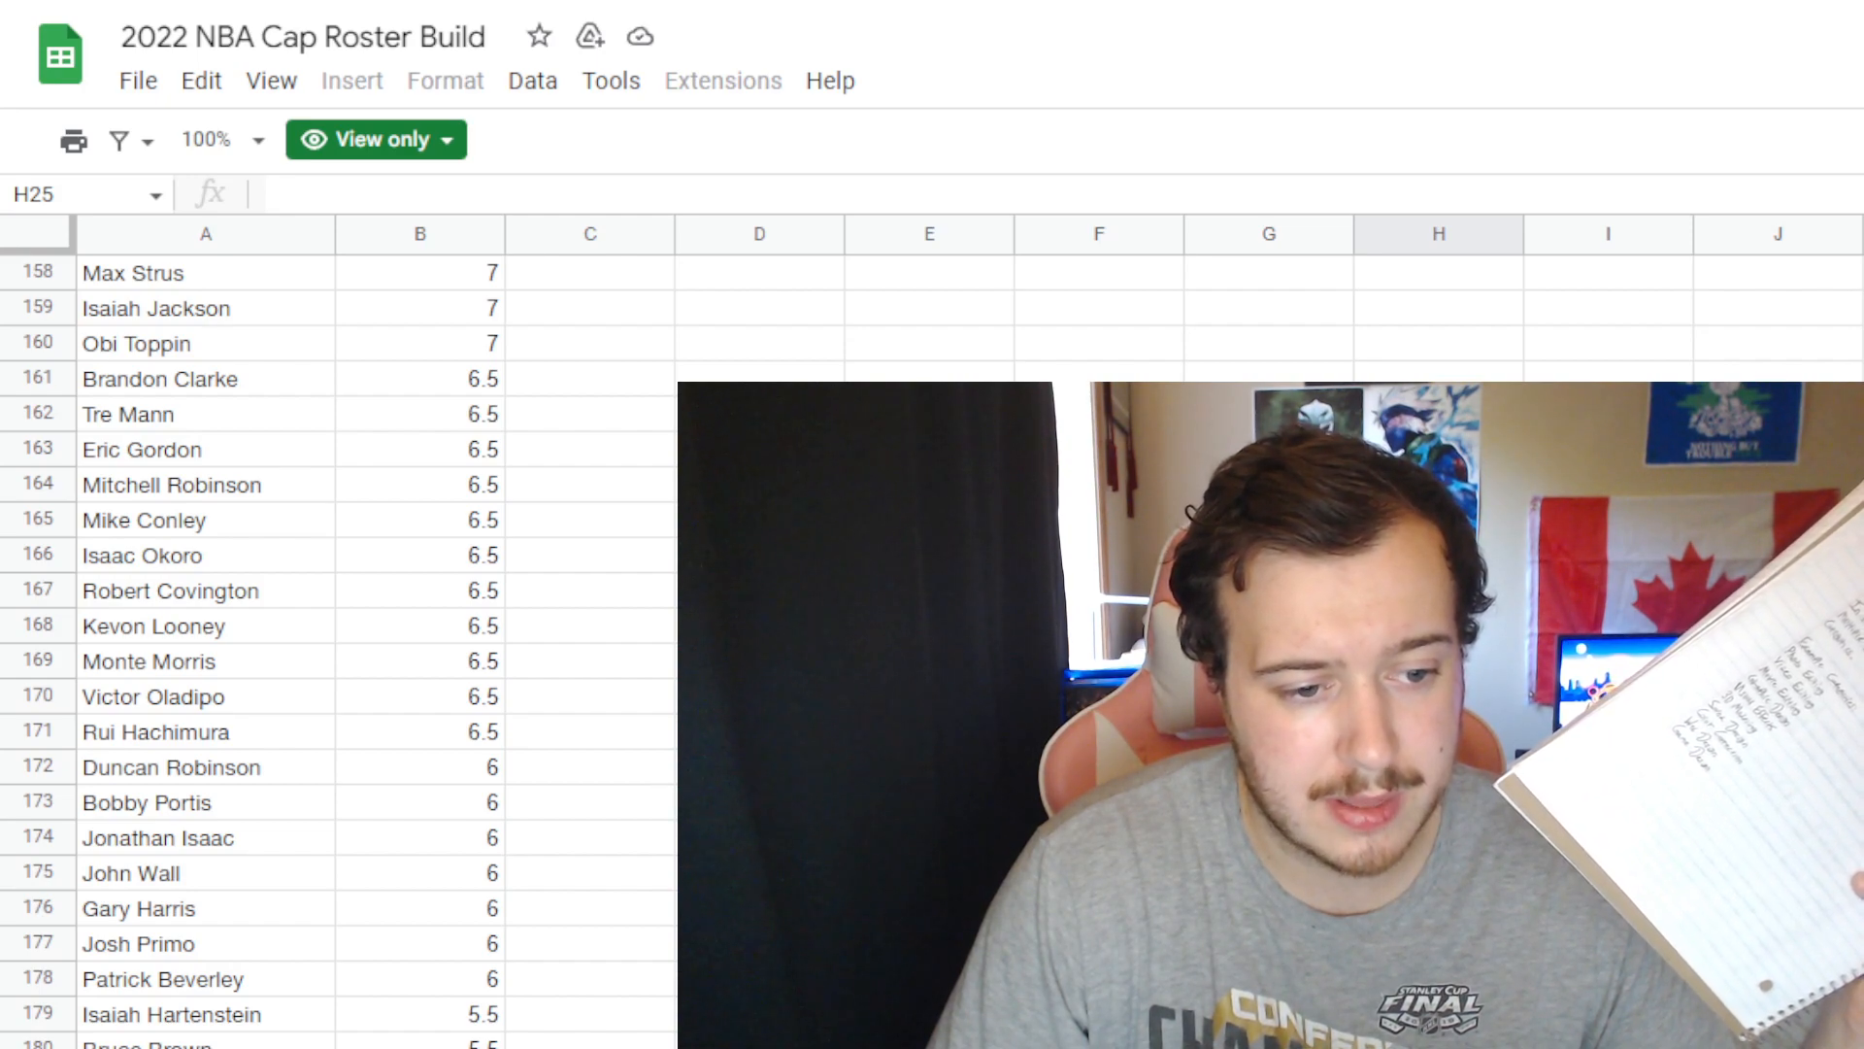
pyautogui.scroll(-3)
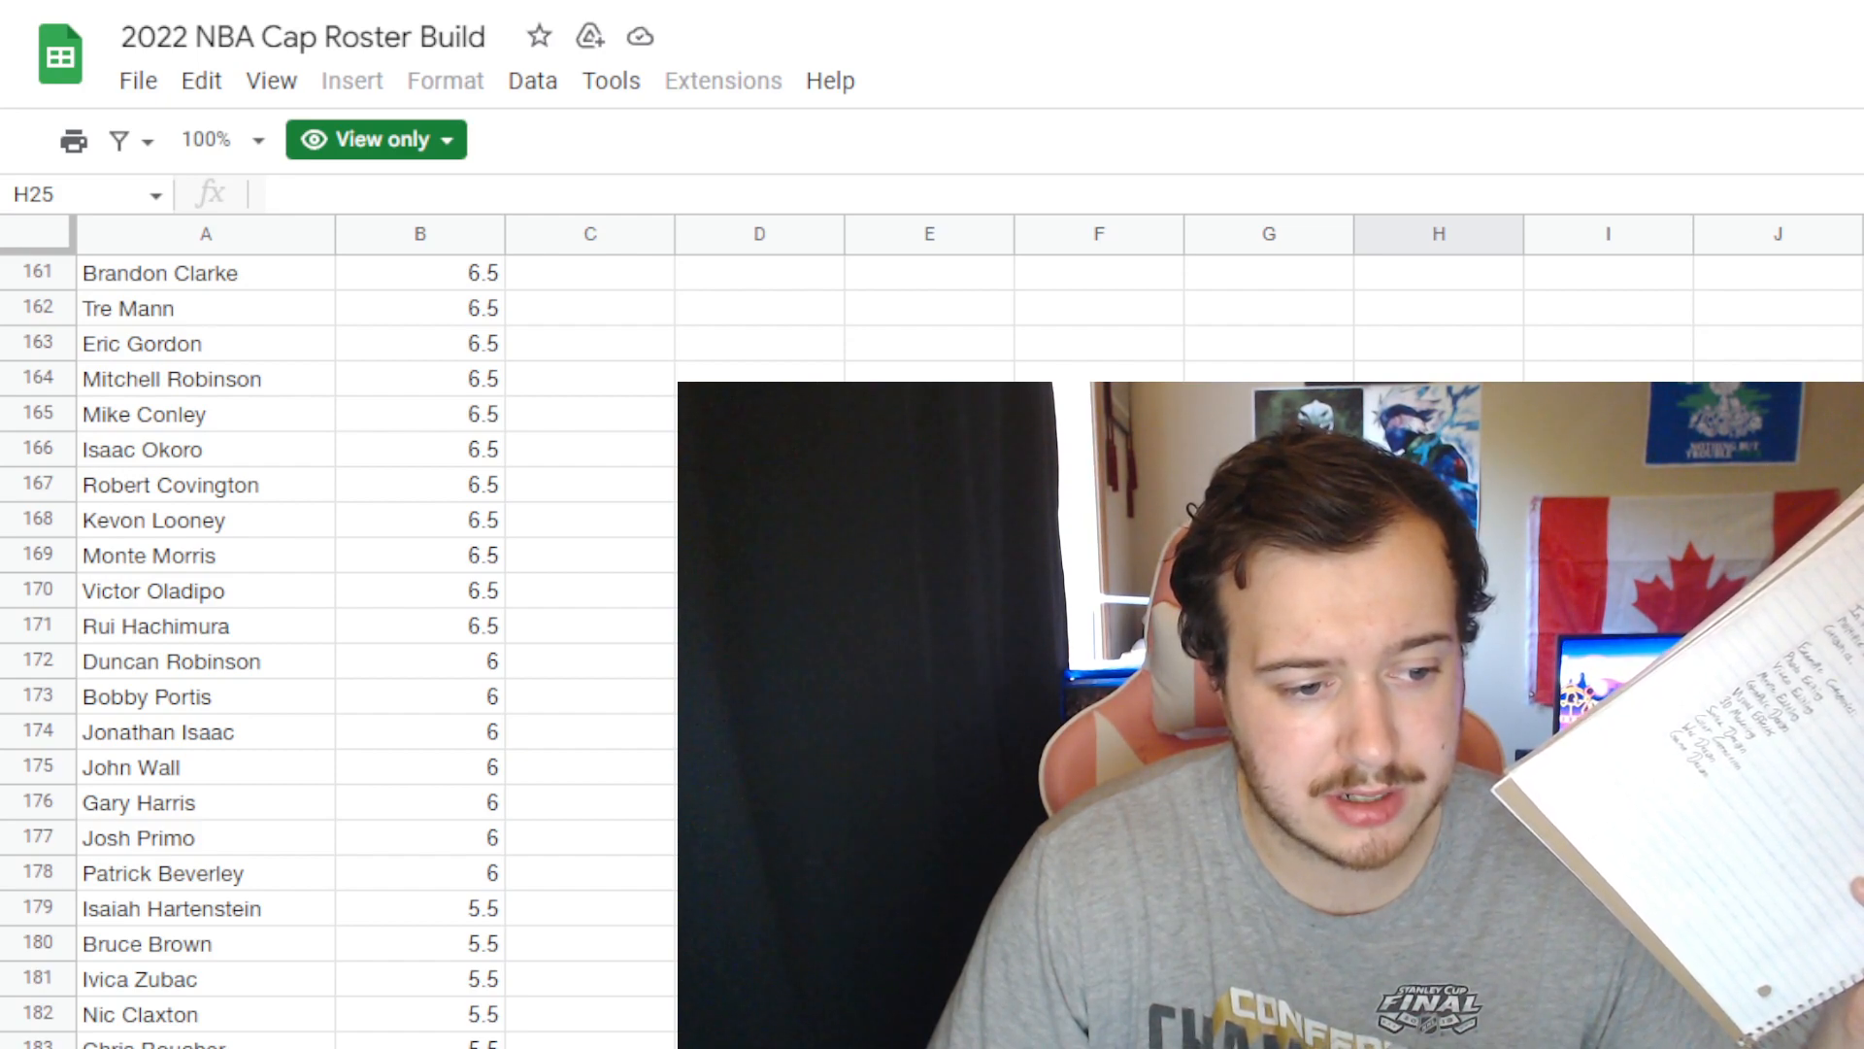
pyautogui.scroll(-3)
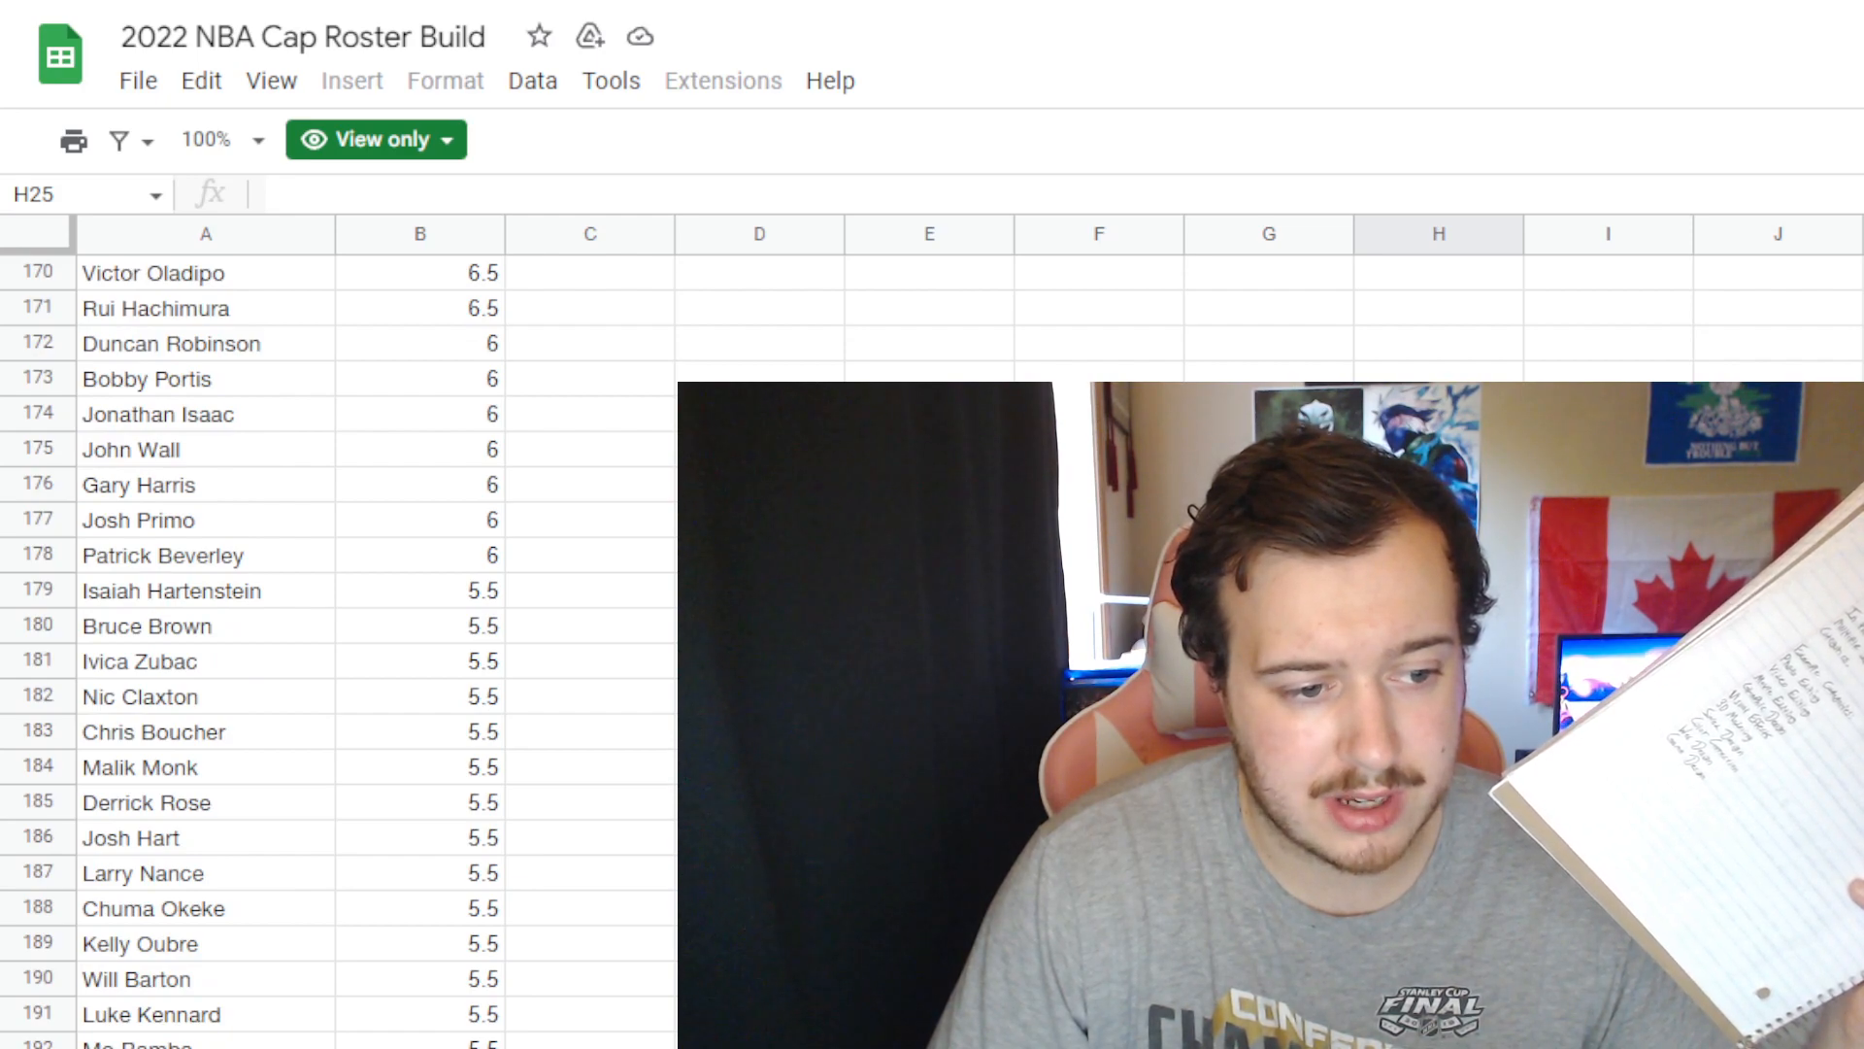
pyautogui.scroll(3)
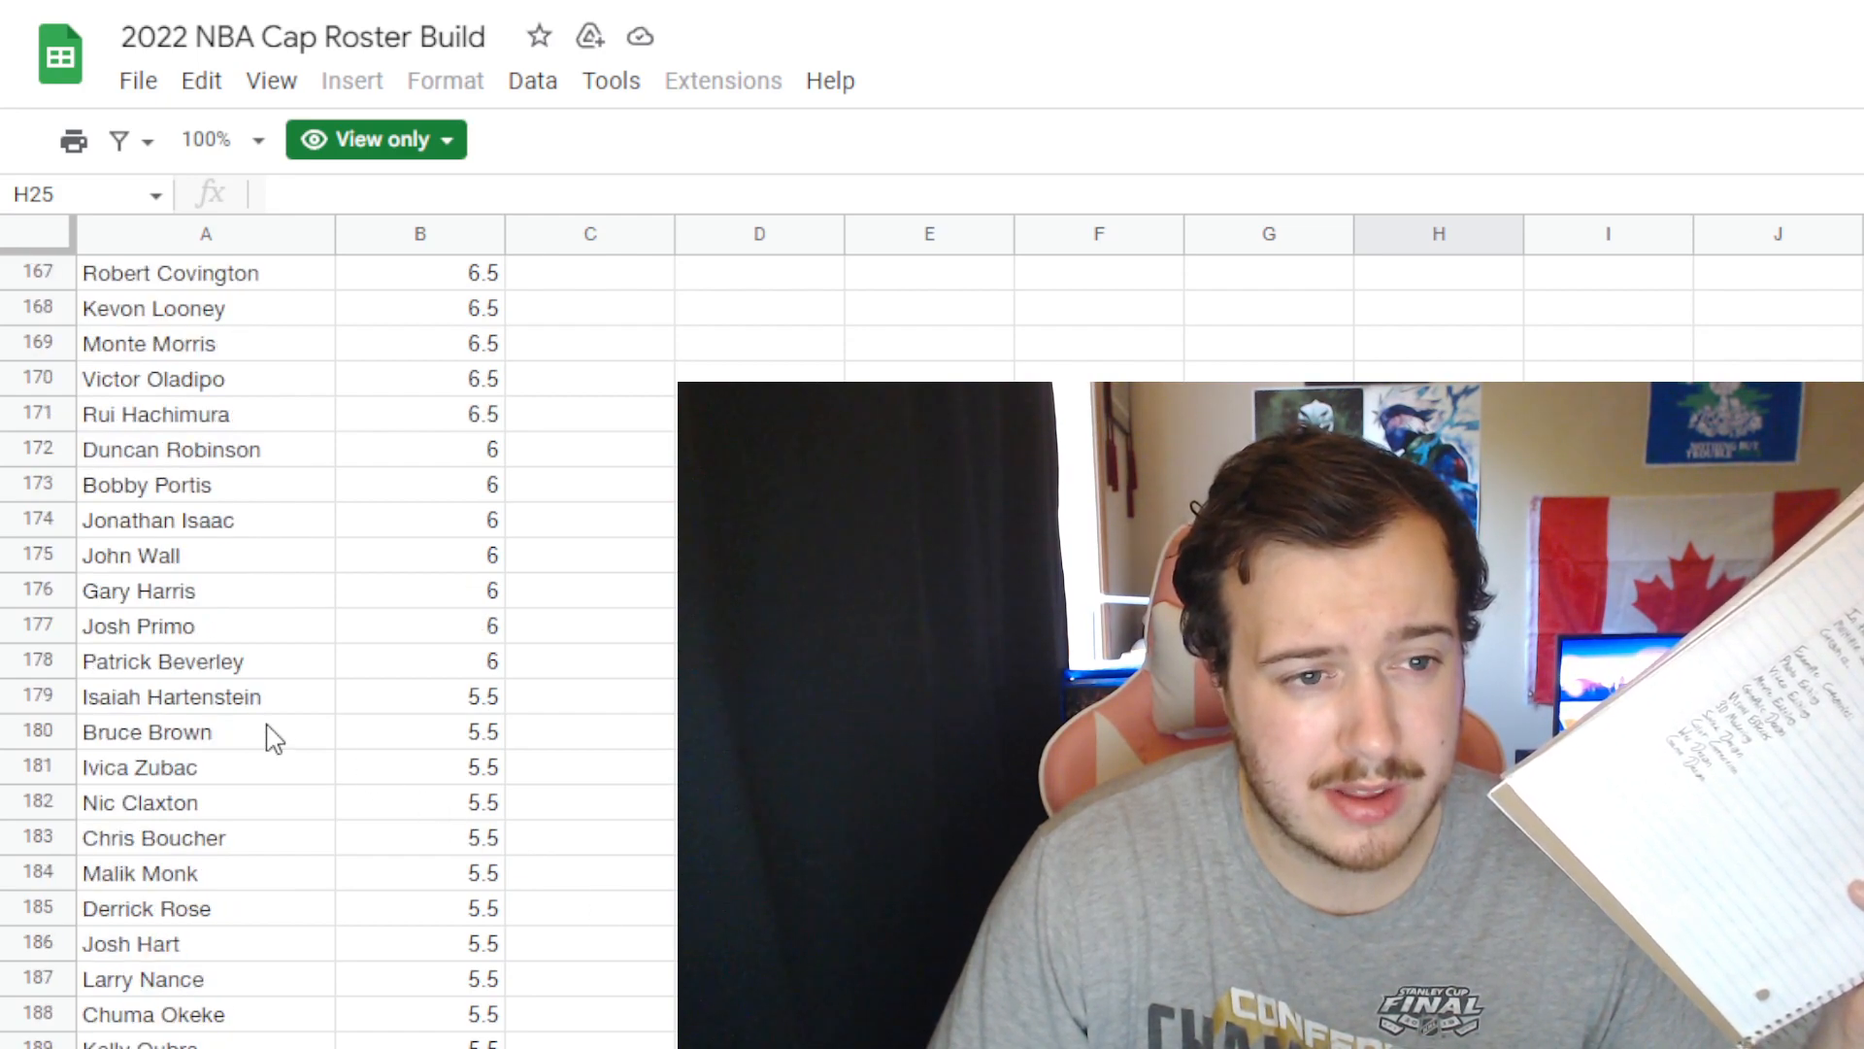
pyautogui.moveTo(140, 522)
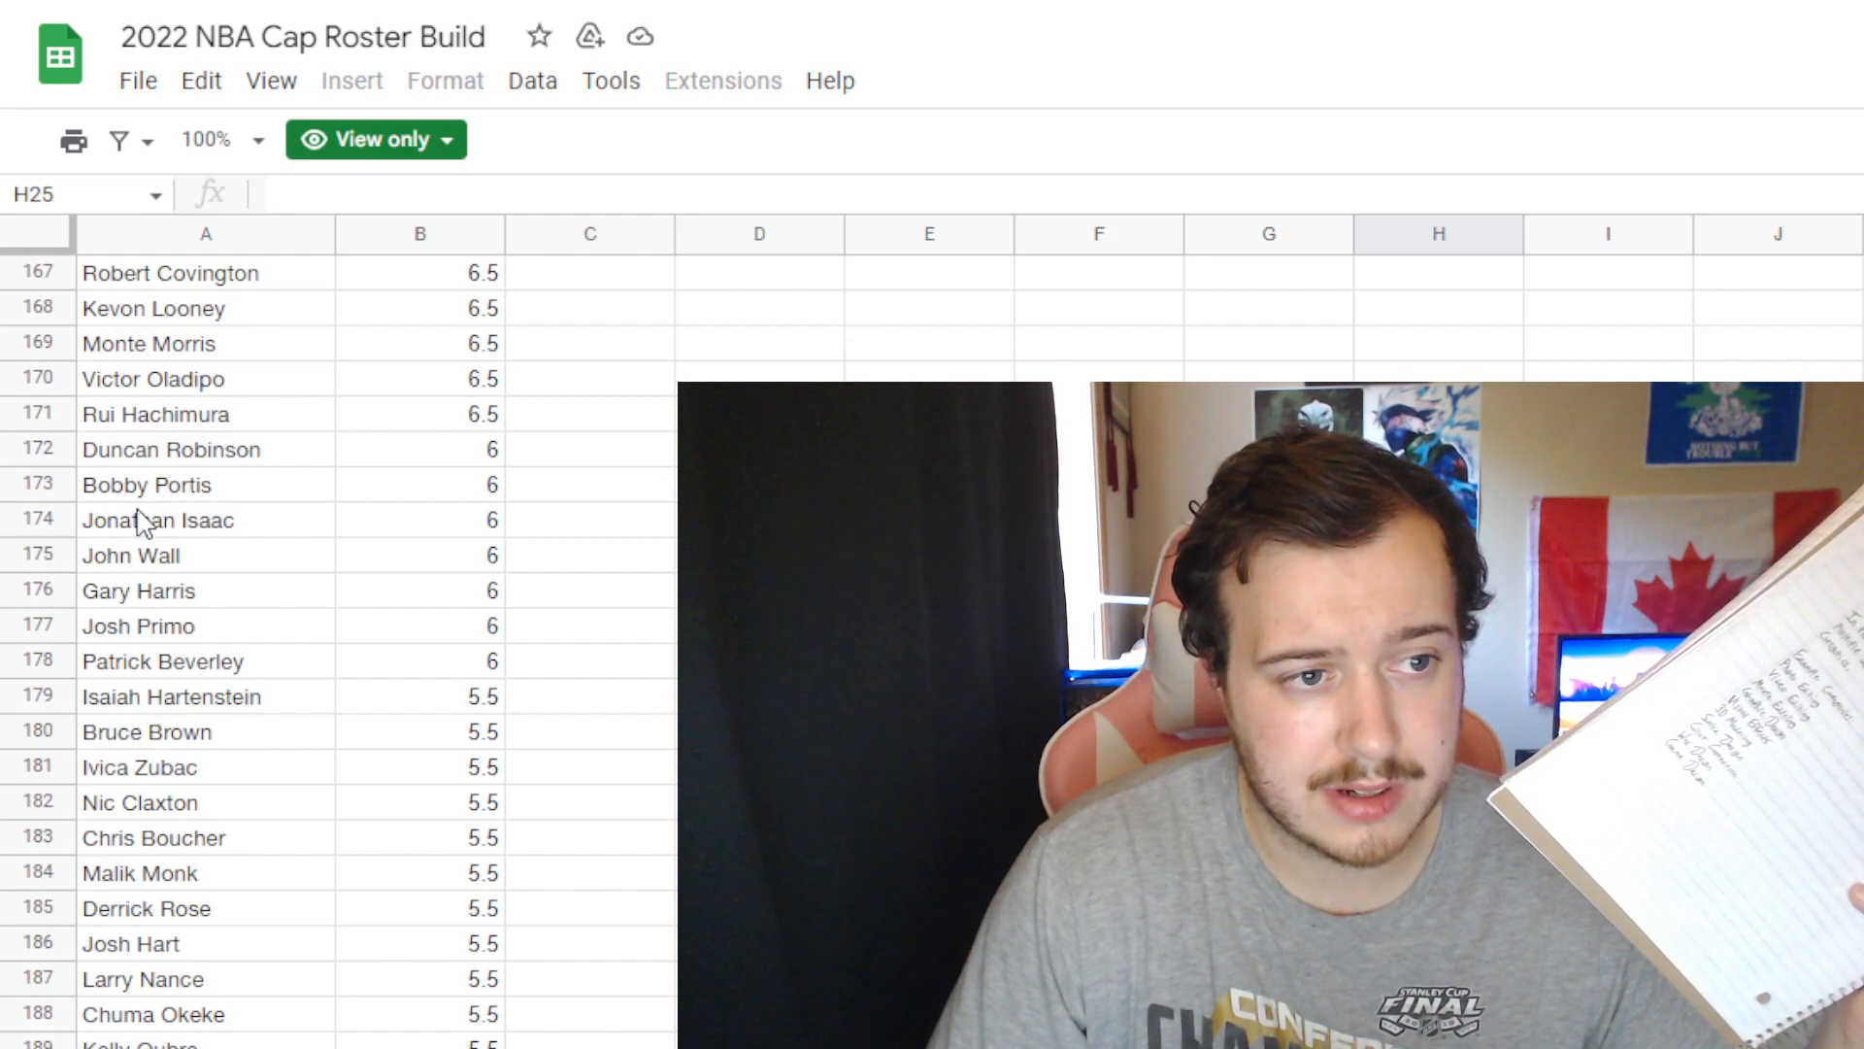
pyautogui.moveTo(128, 453)
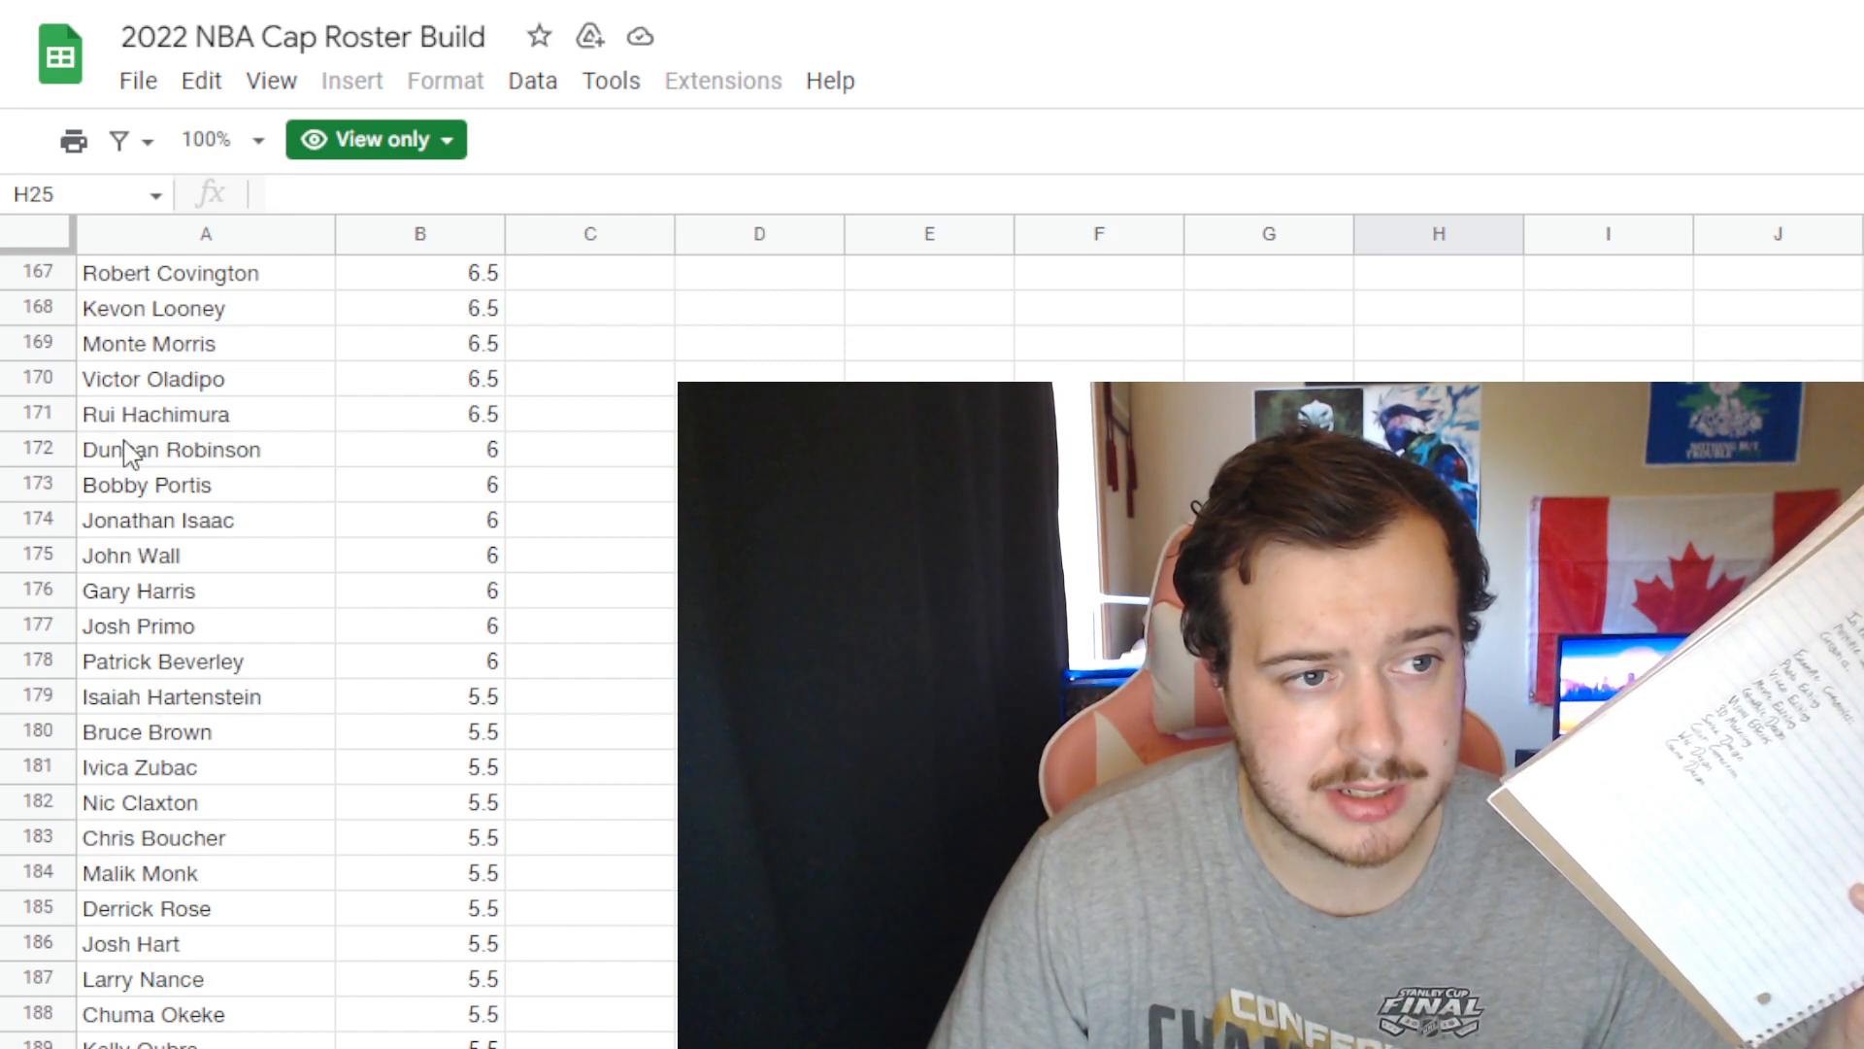
pyautogui.moveTo(130, 465)
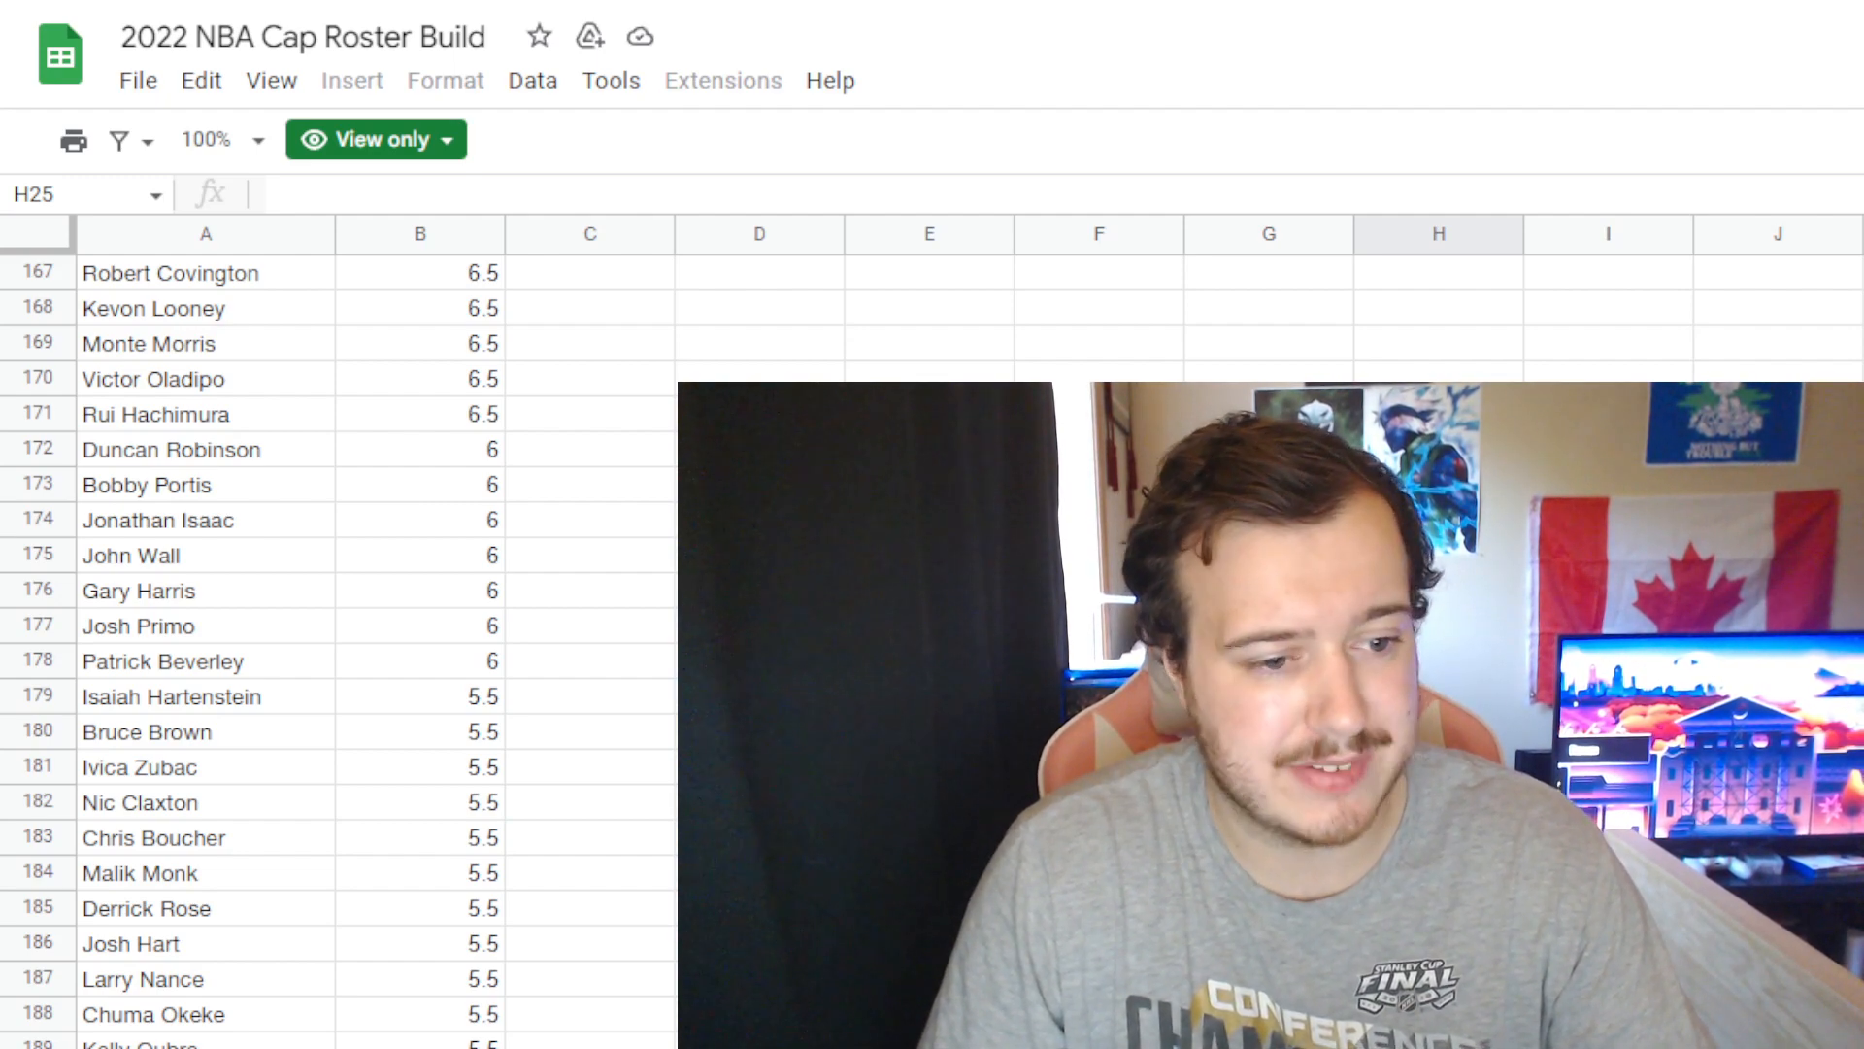
pyautogui.scroll(-3)
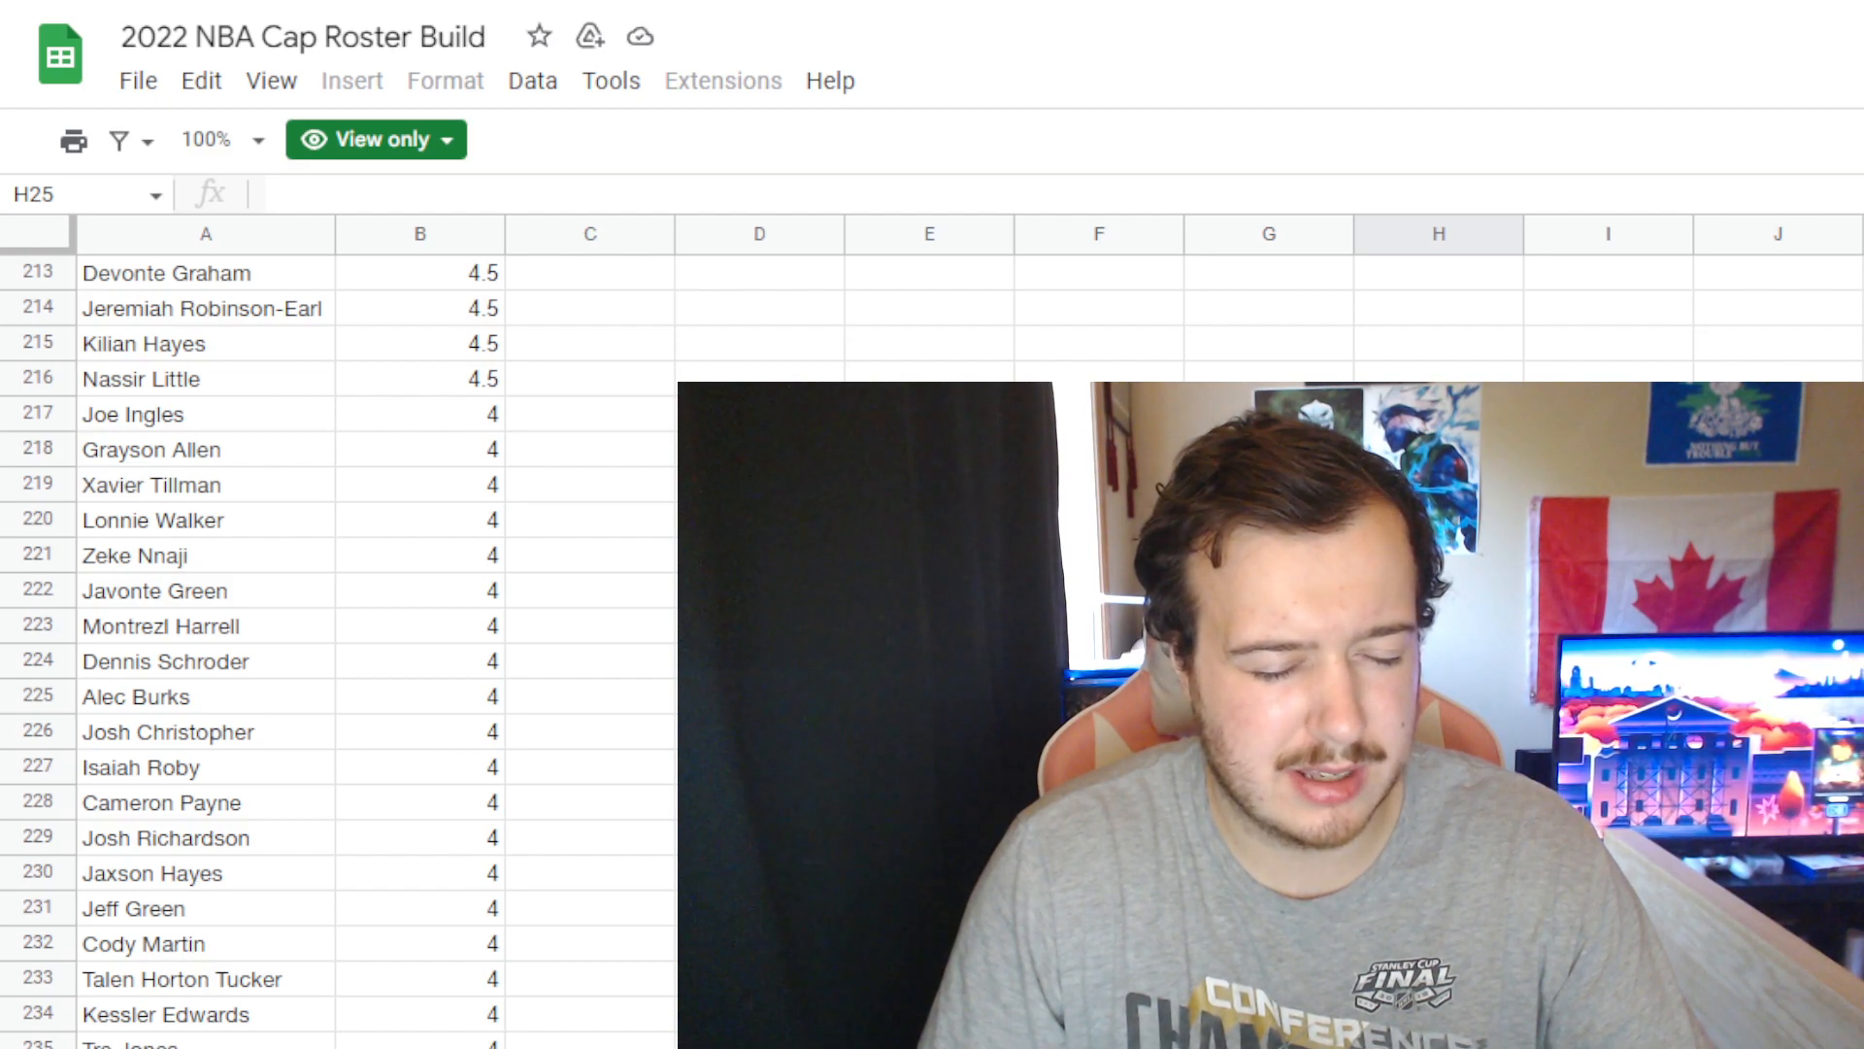
pyautogui.scroll(-3)
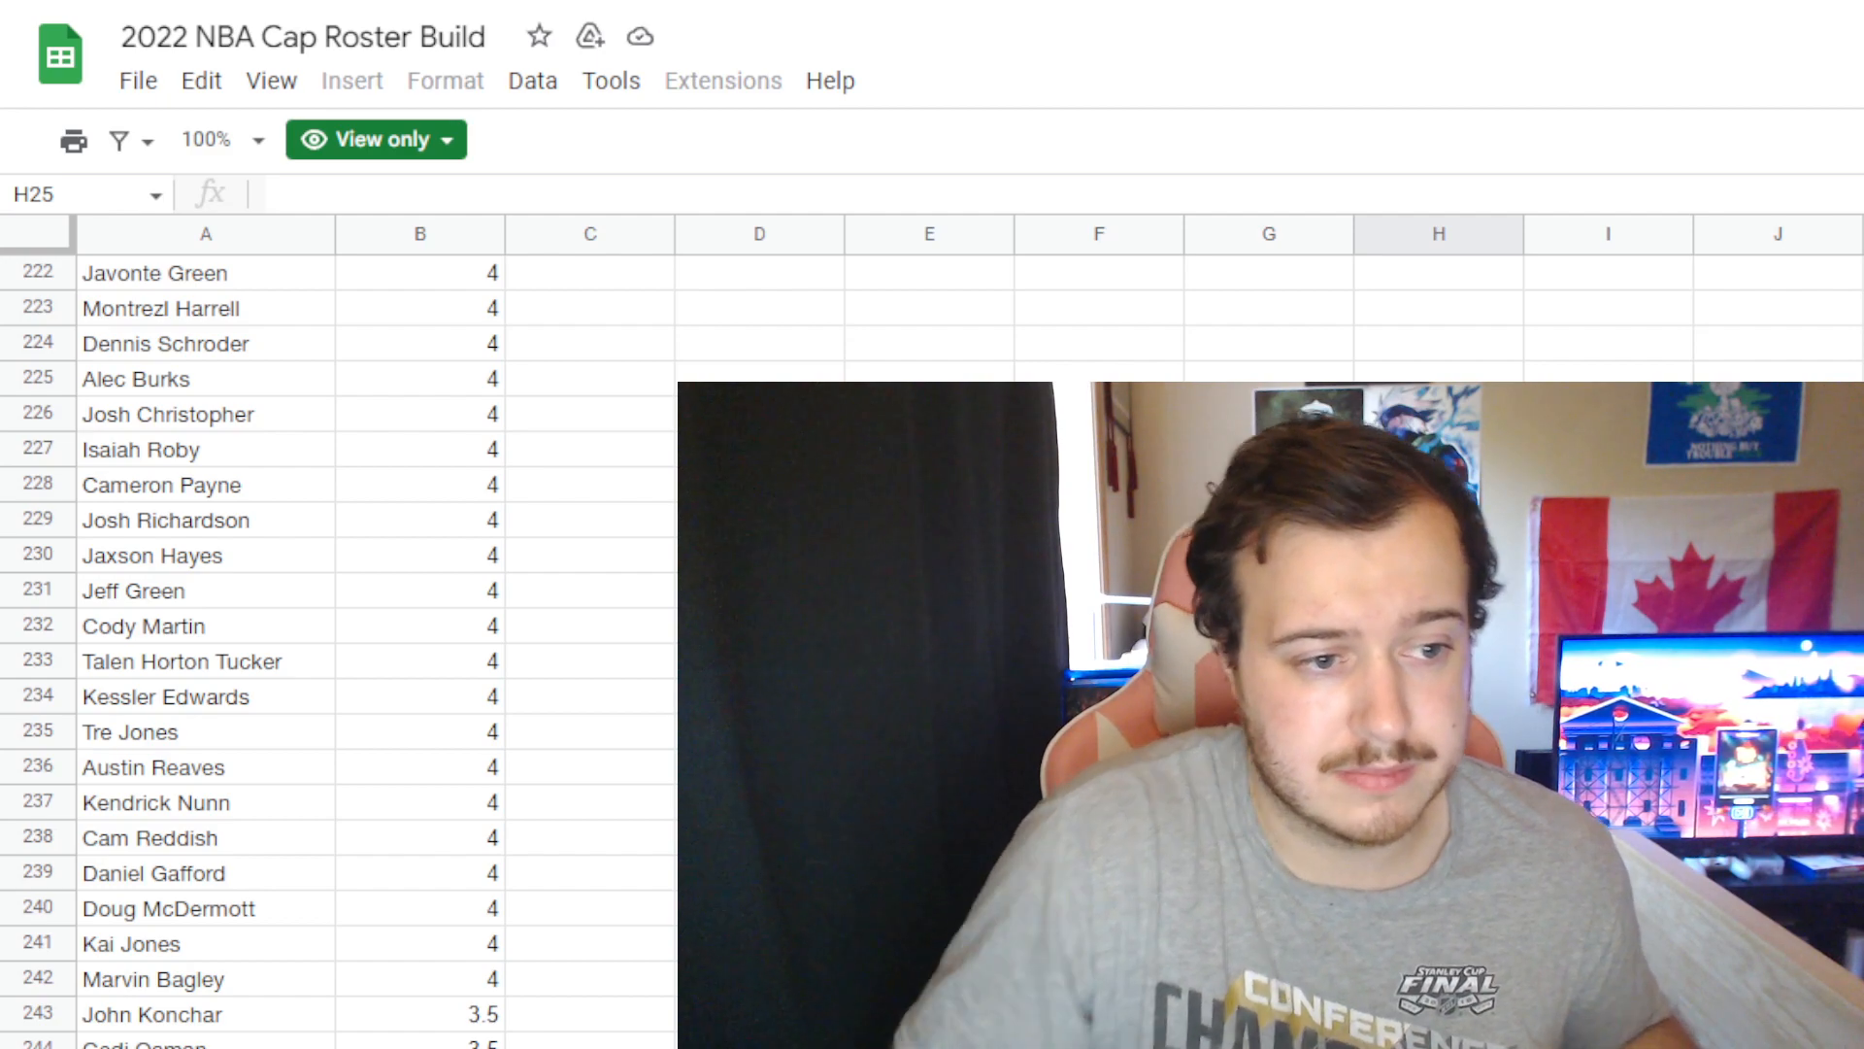
pyautogui.scroll(-3)
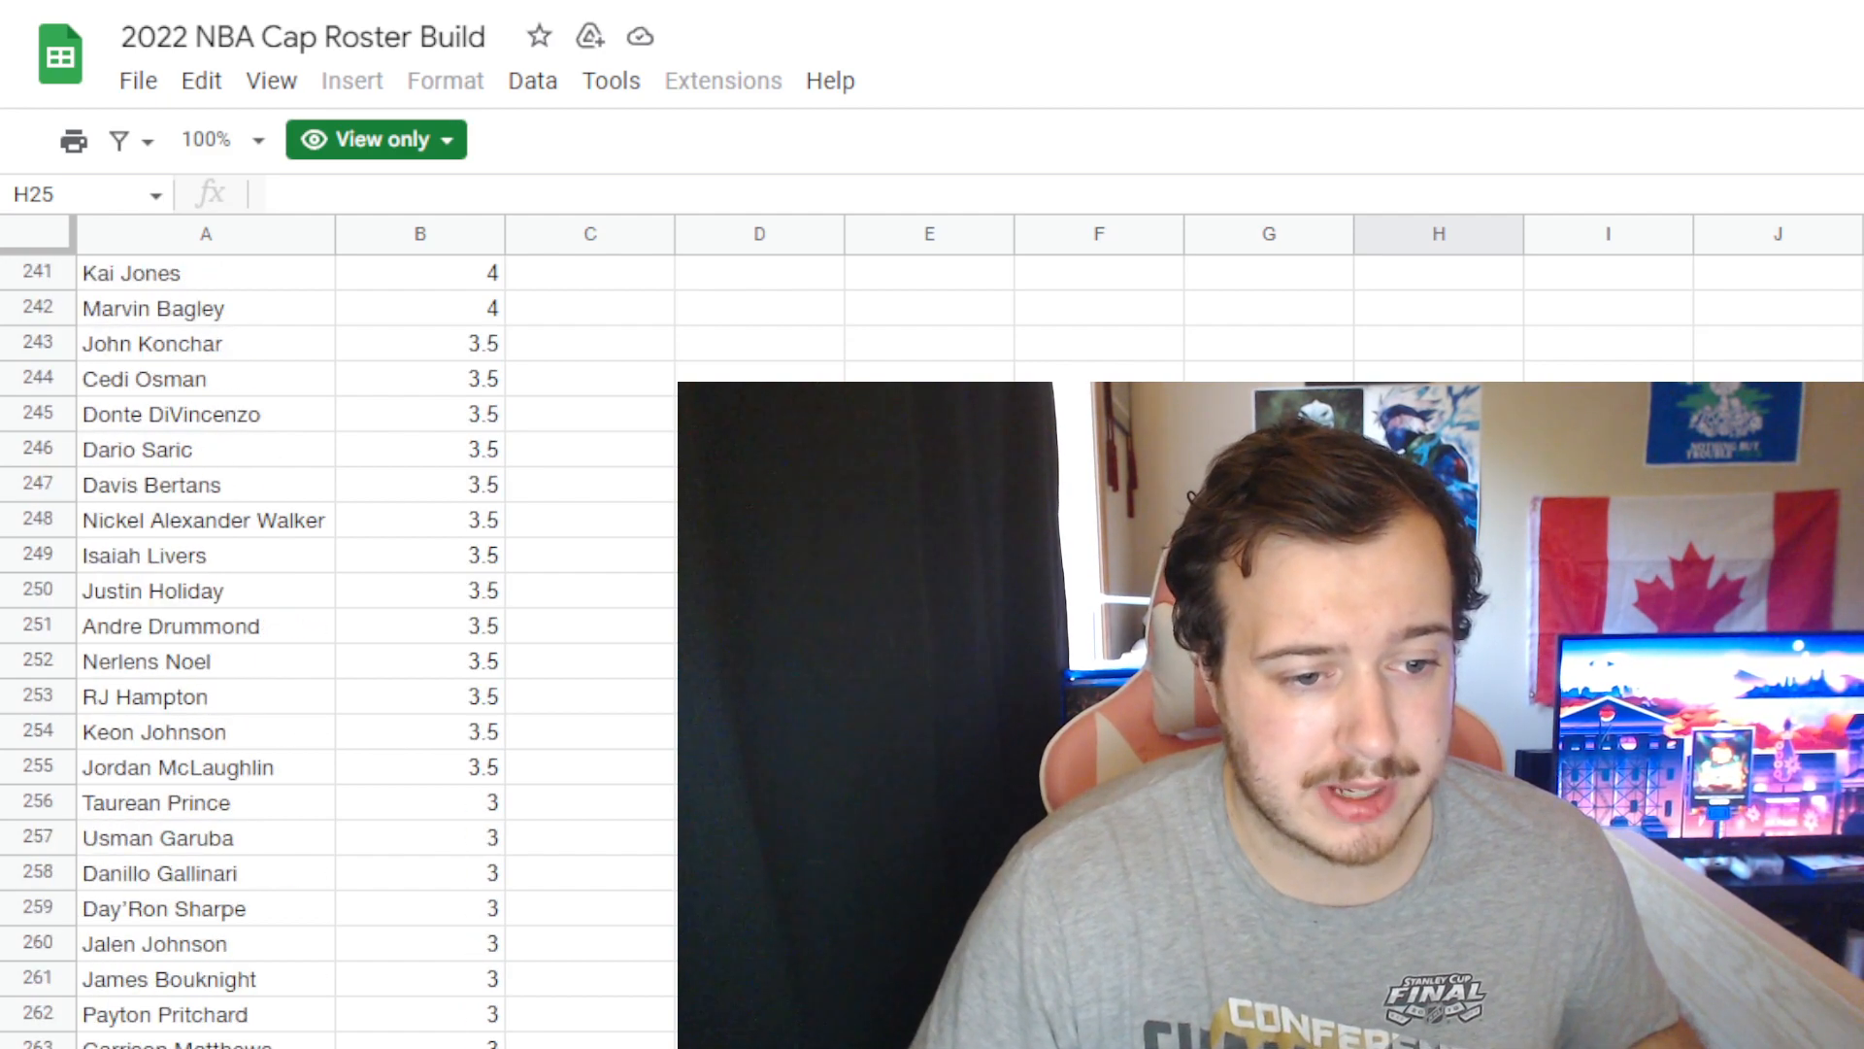
pyautogui.scroll(-3)
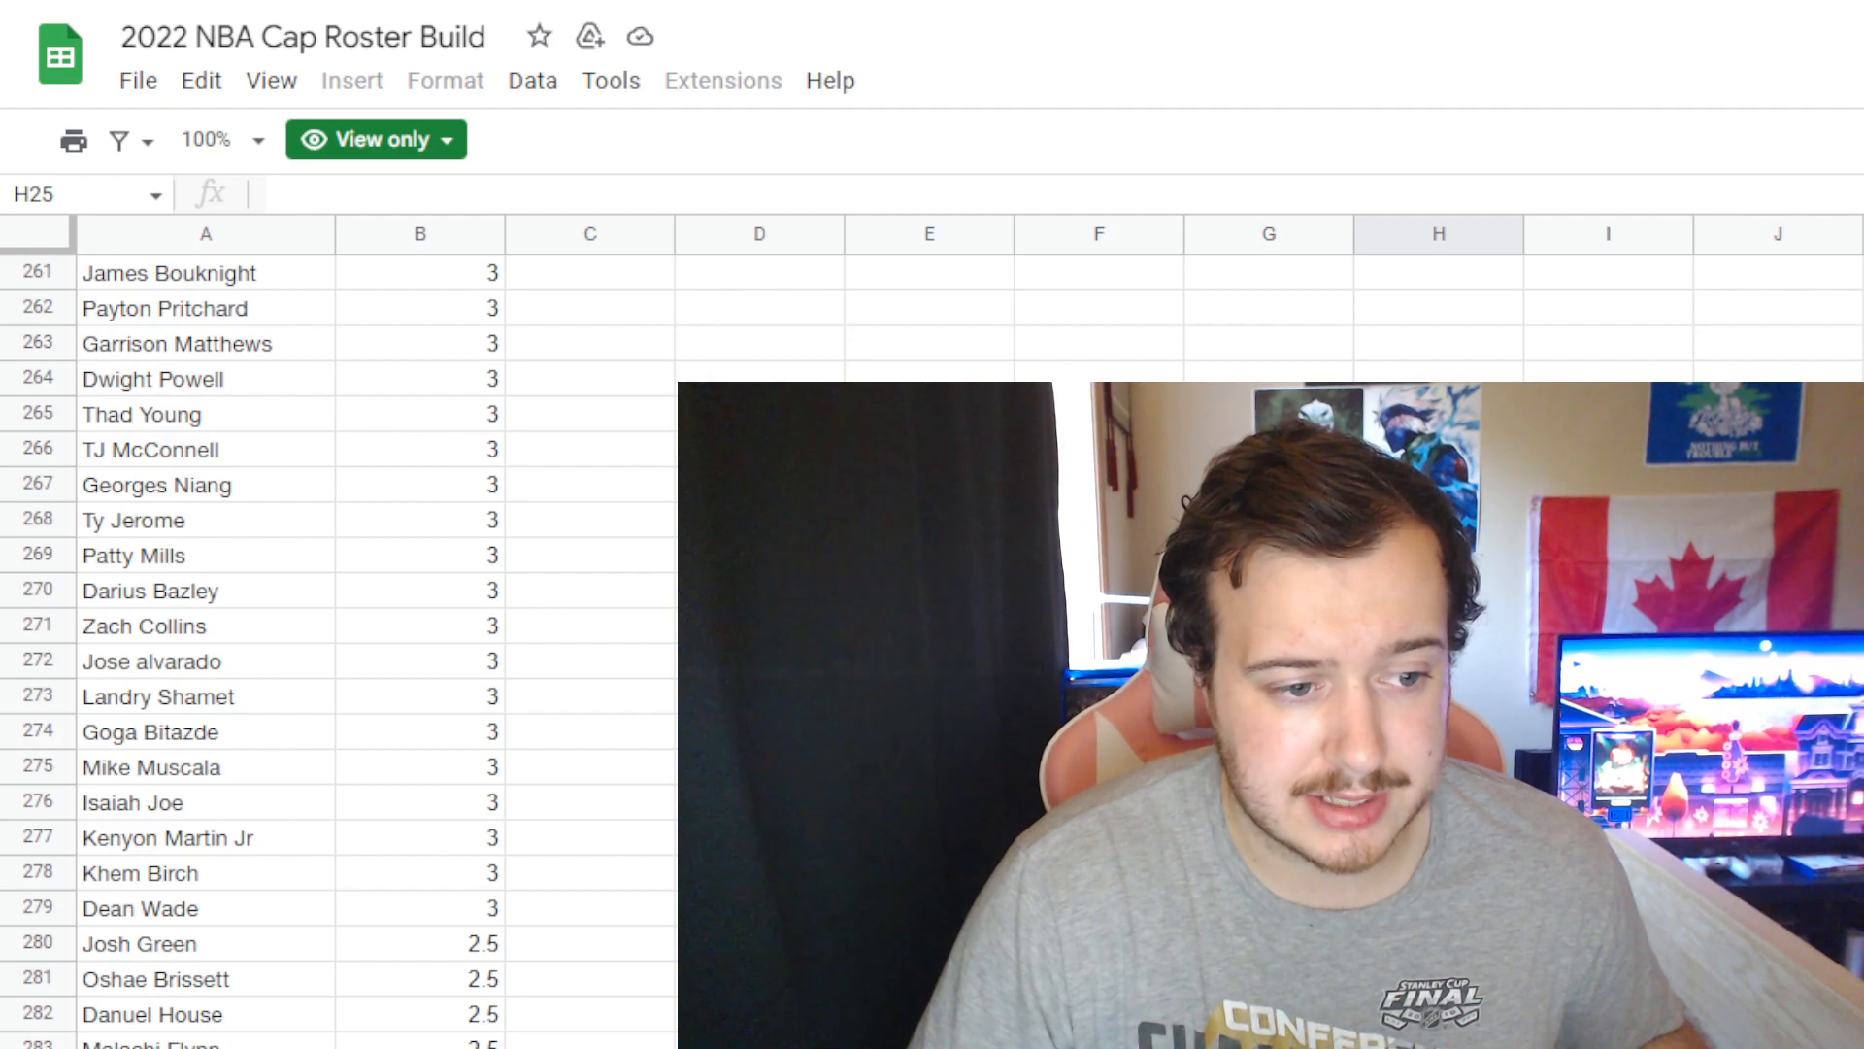
pyautogui.scroll(-3)
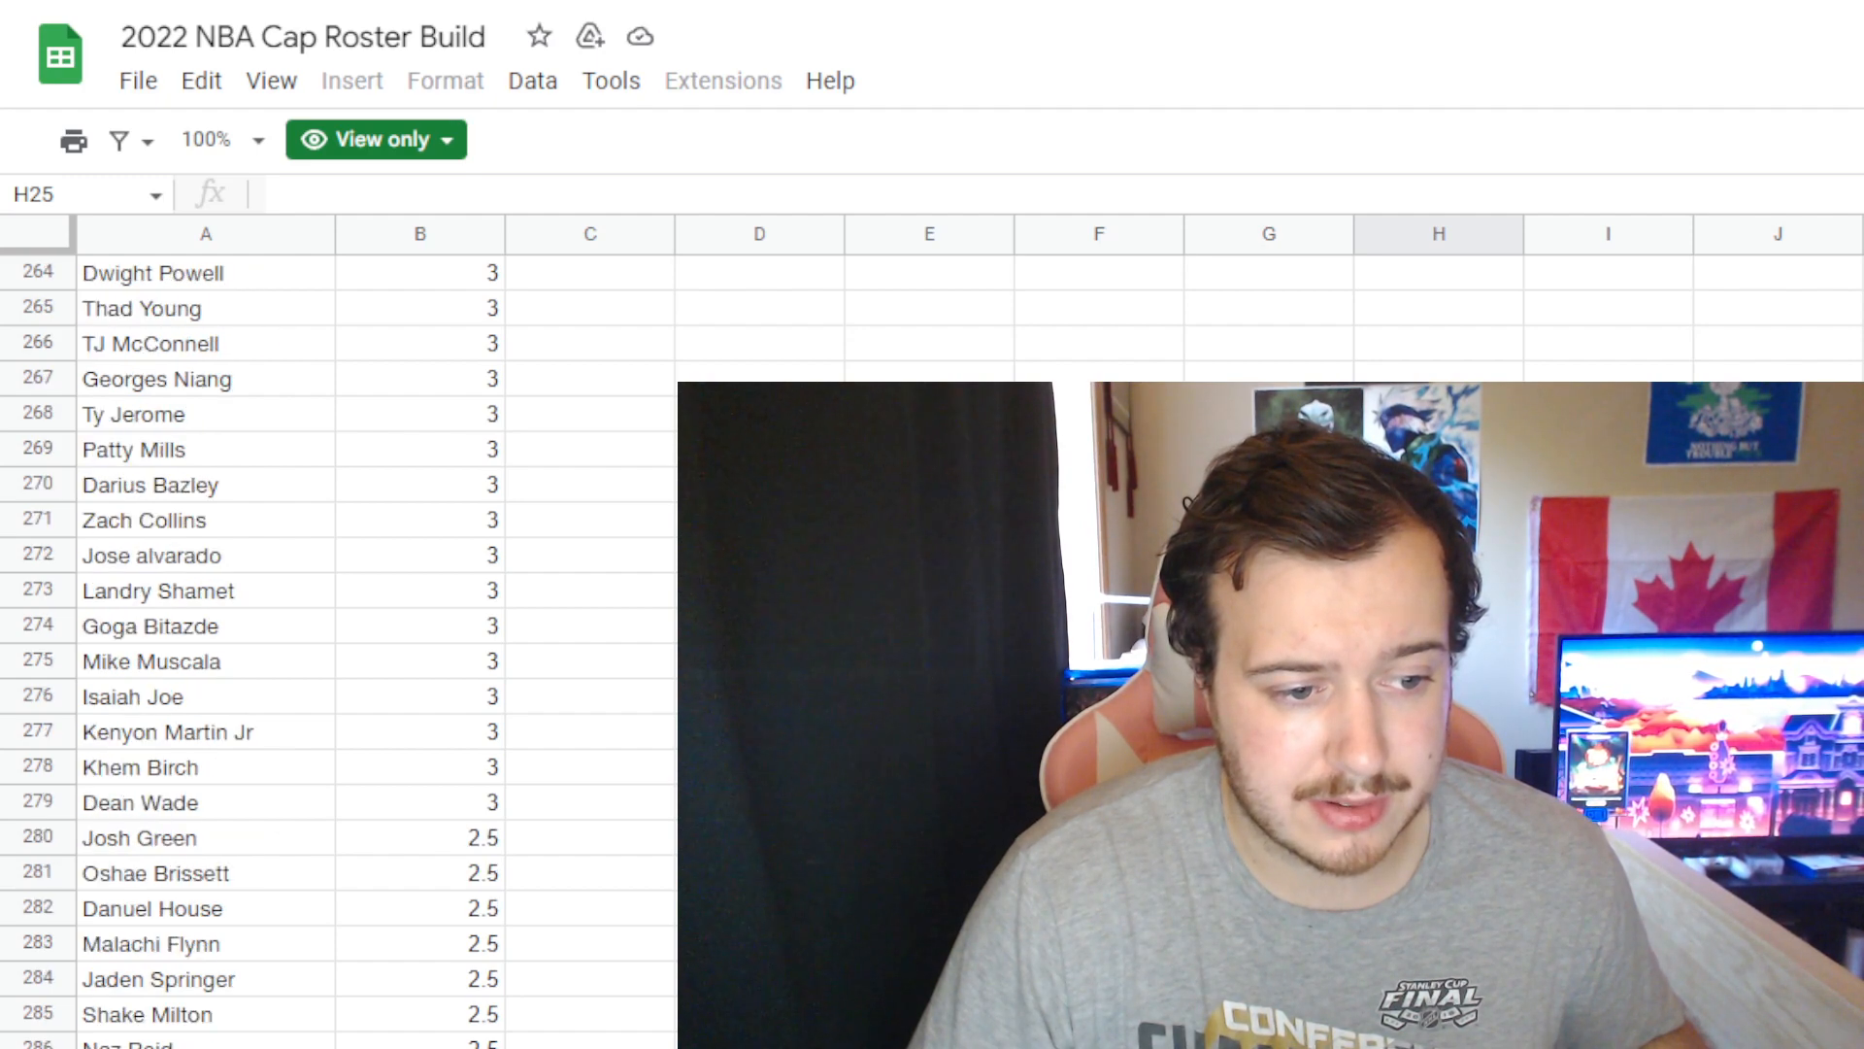
pyautogui.scroll(-3)
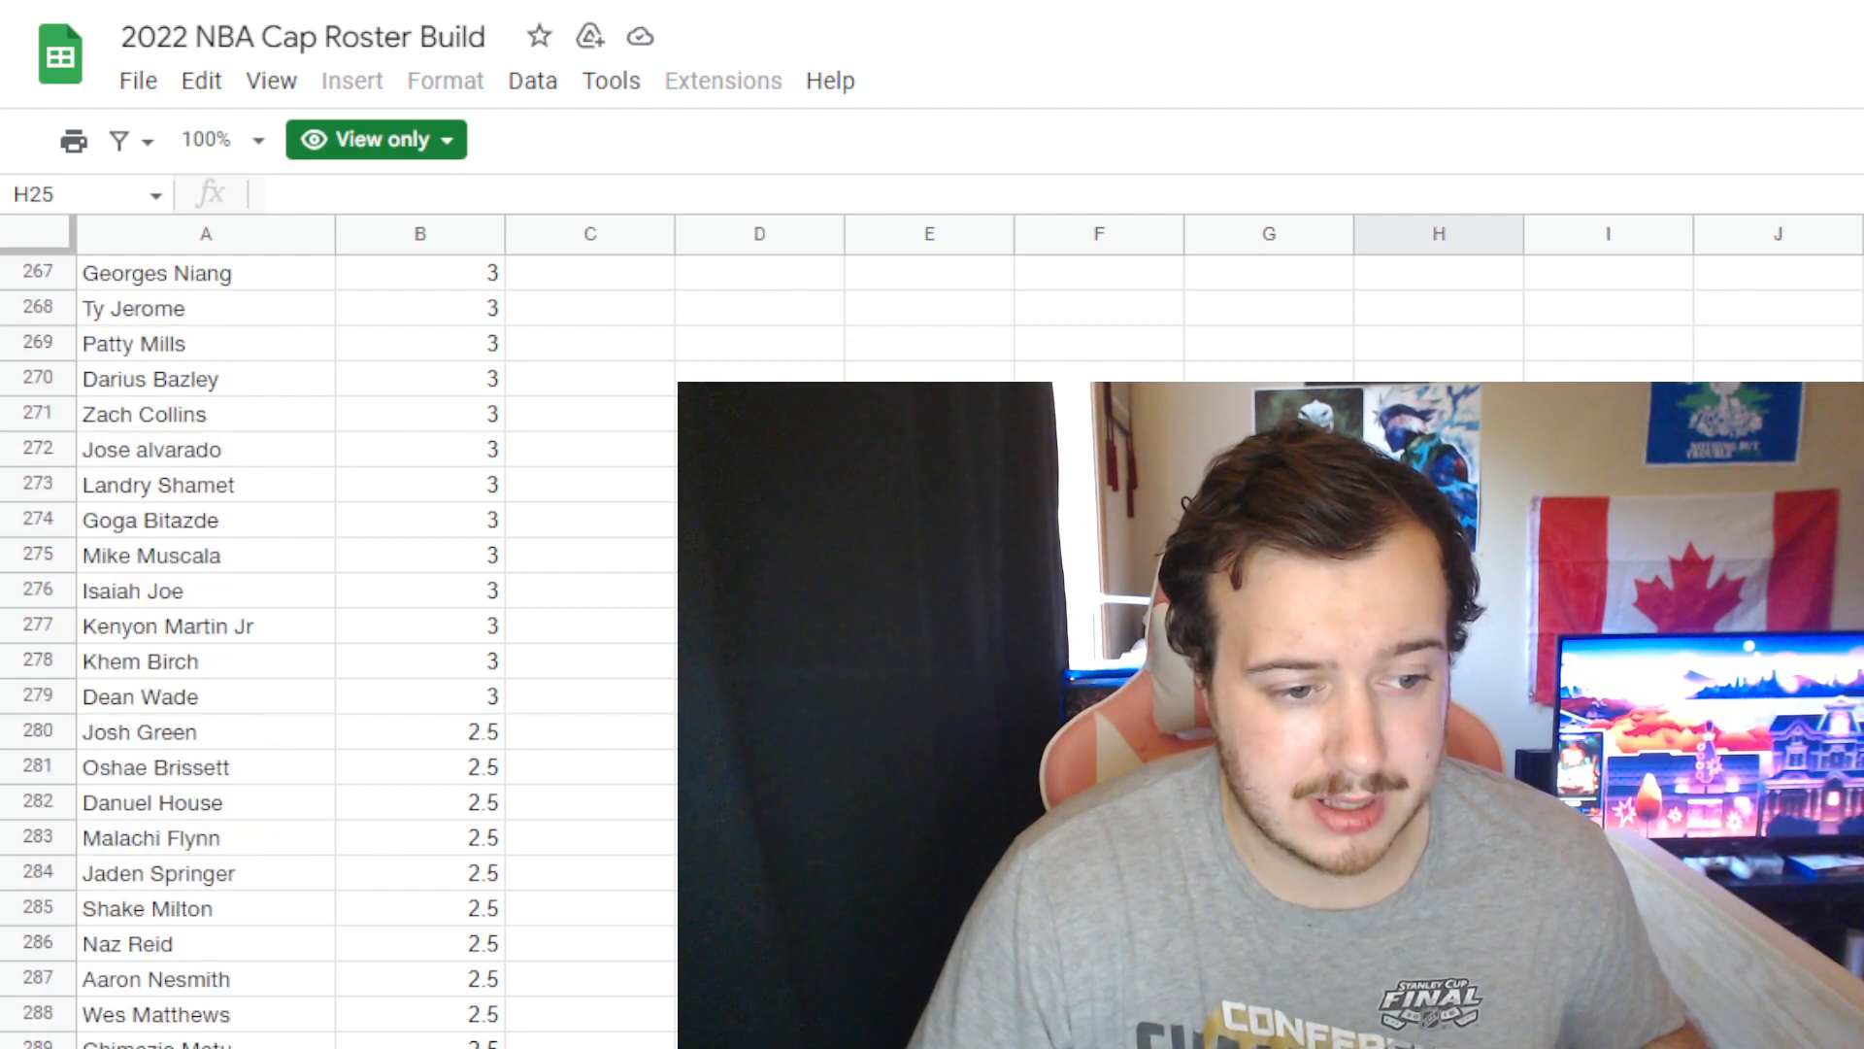
pyautogui.scroll(-3)
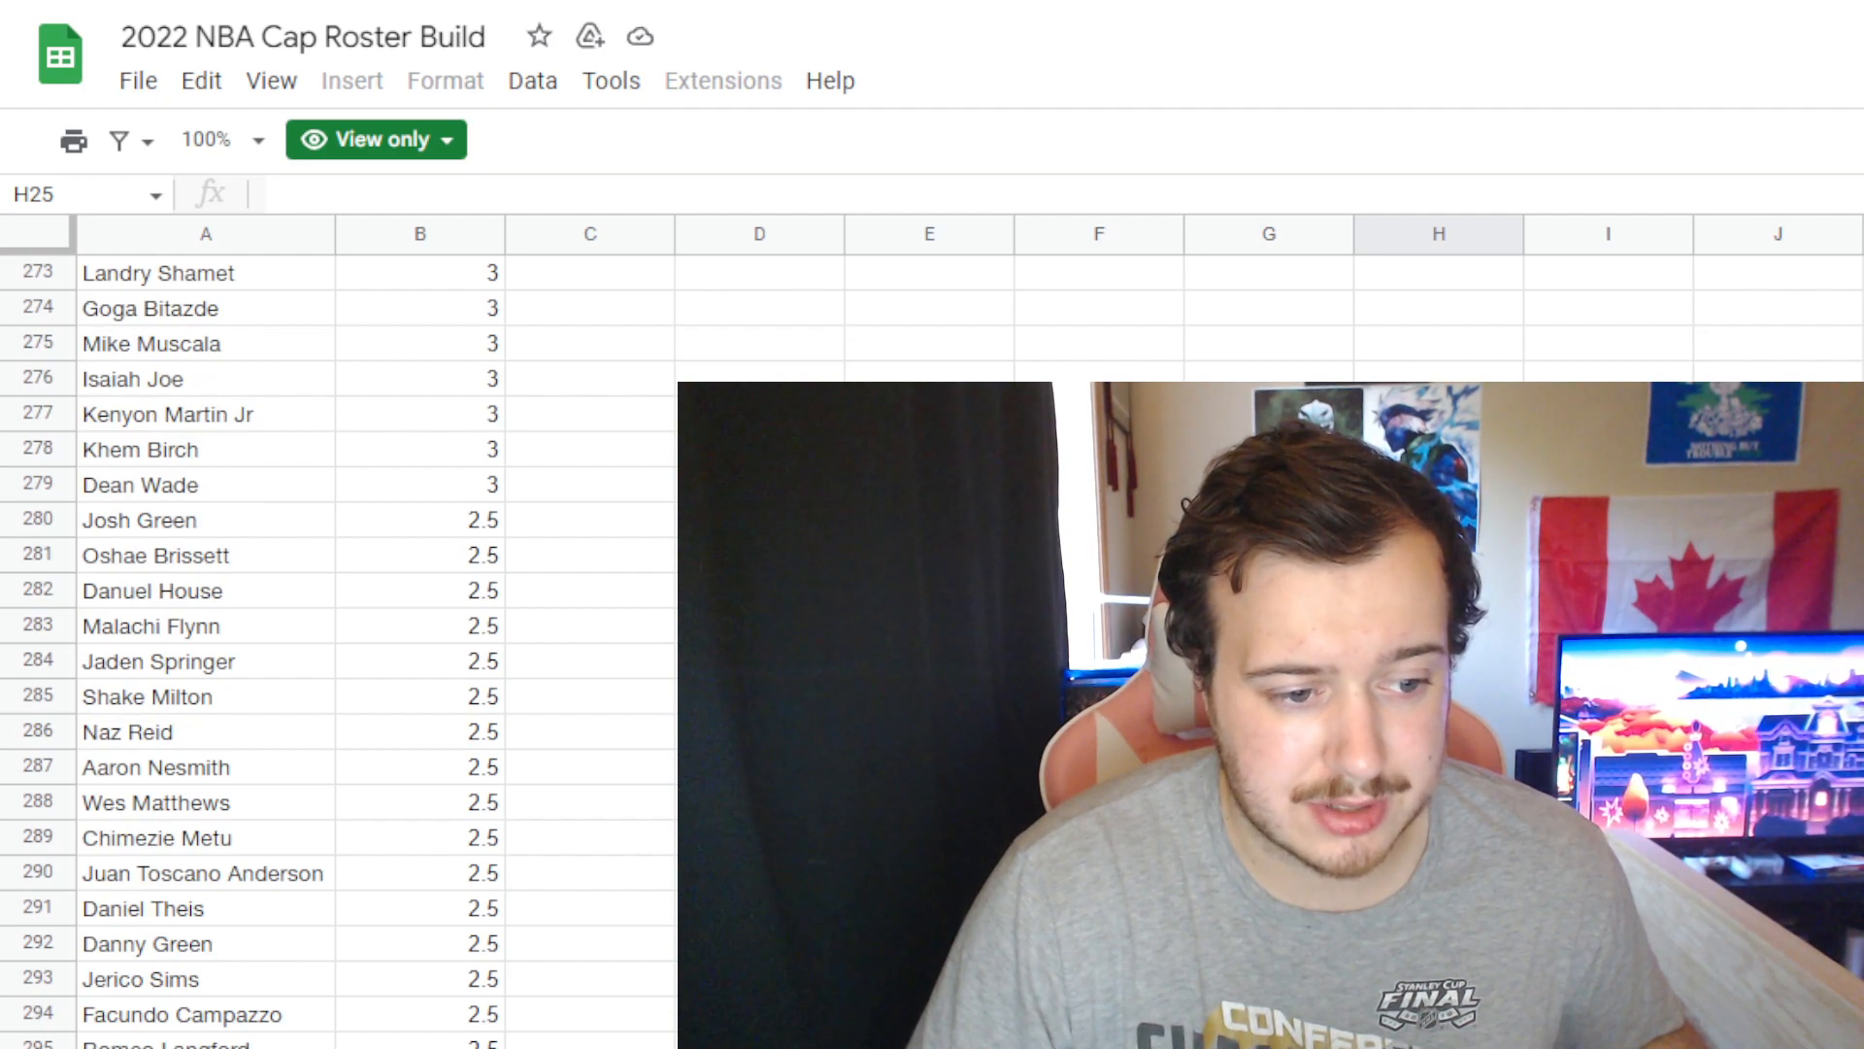
pyautogui.scroll(3)
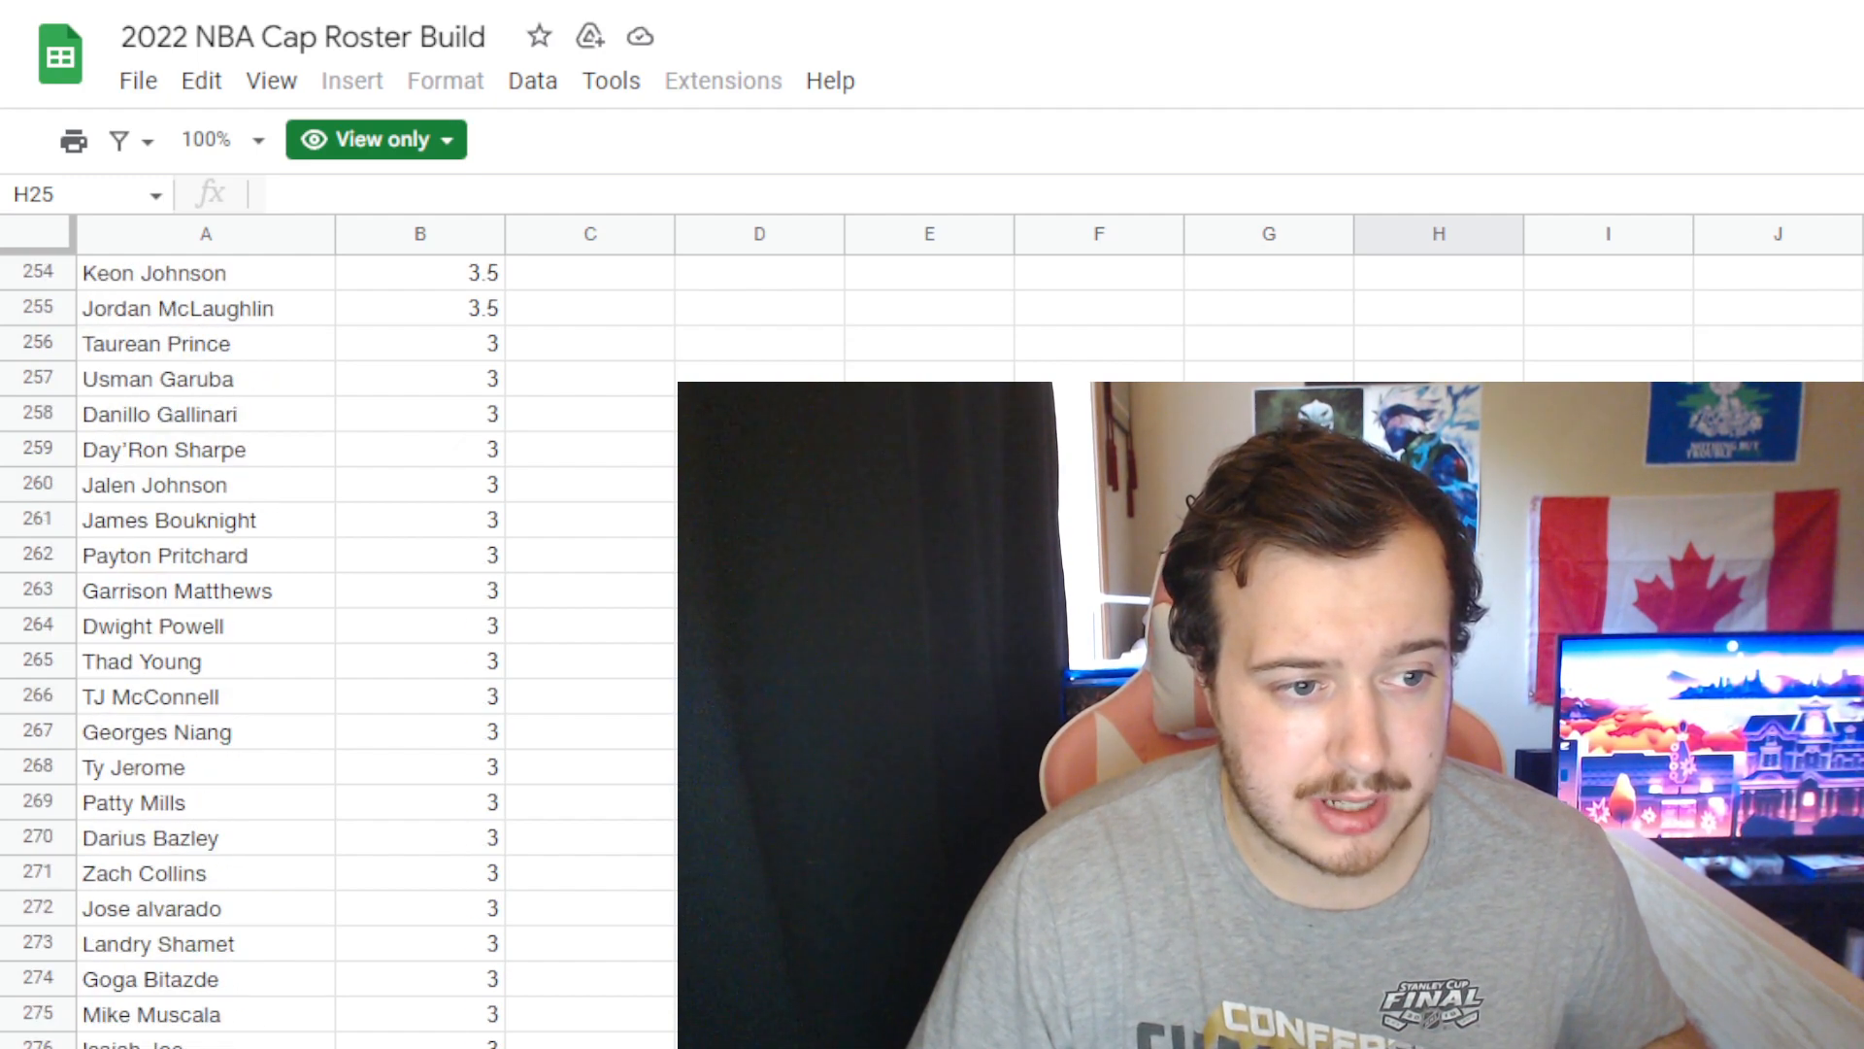
pyautogui.scroll(3)
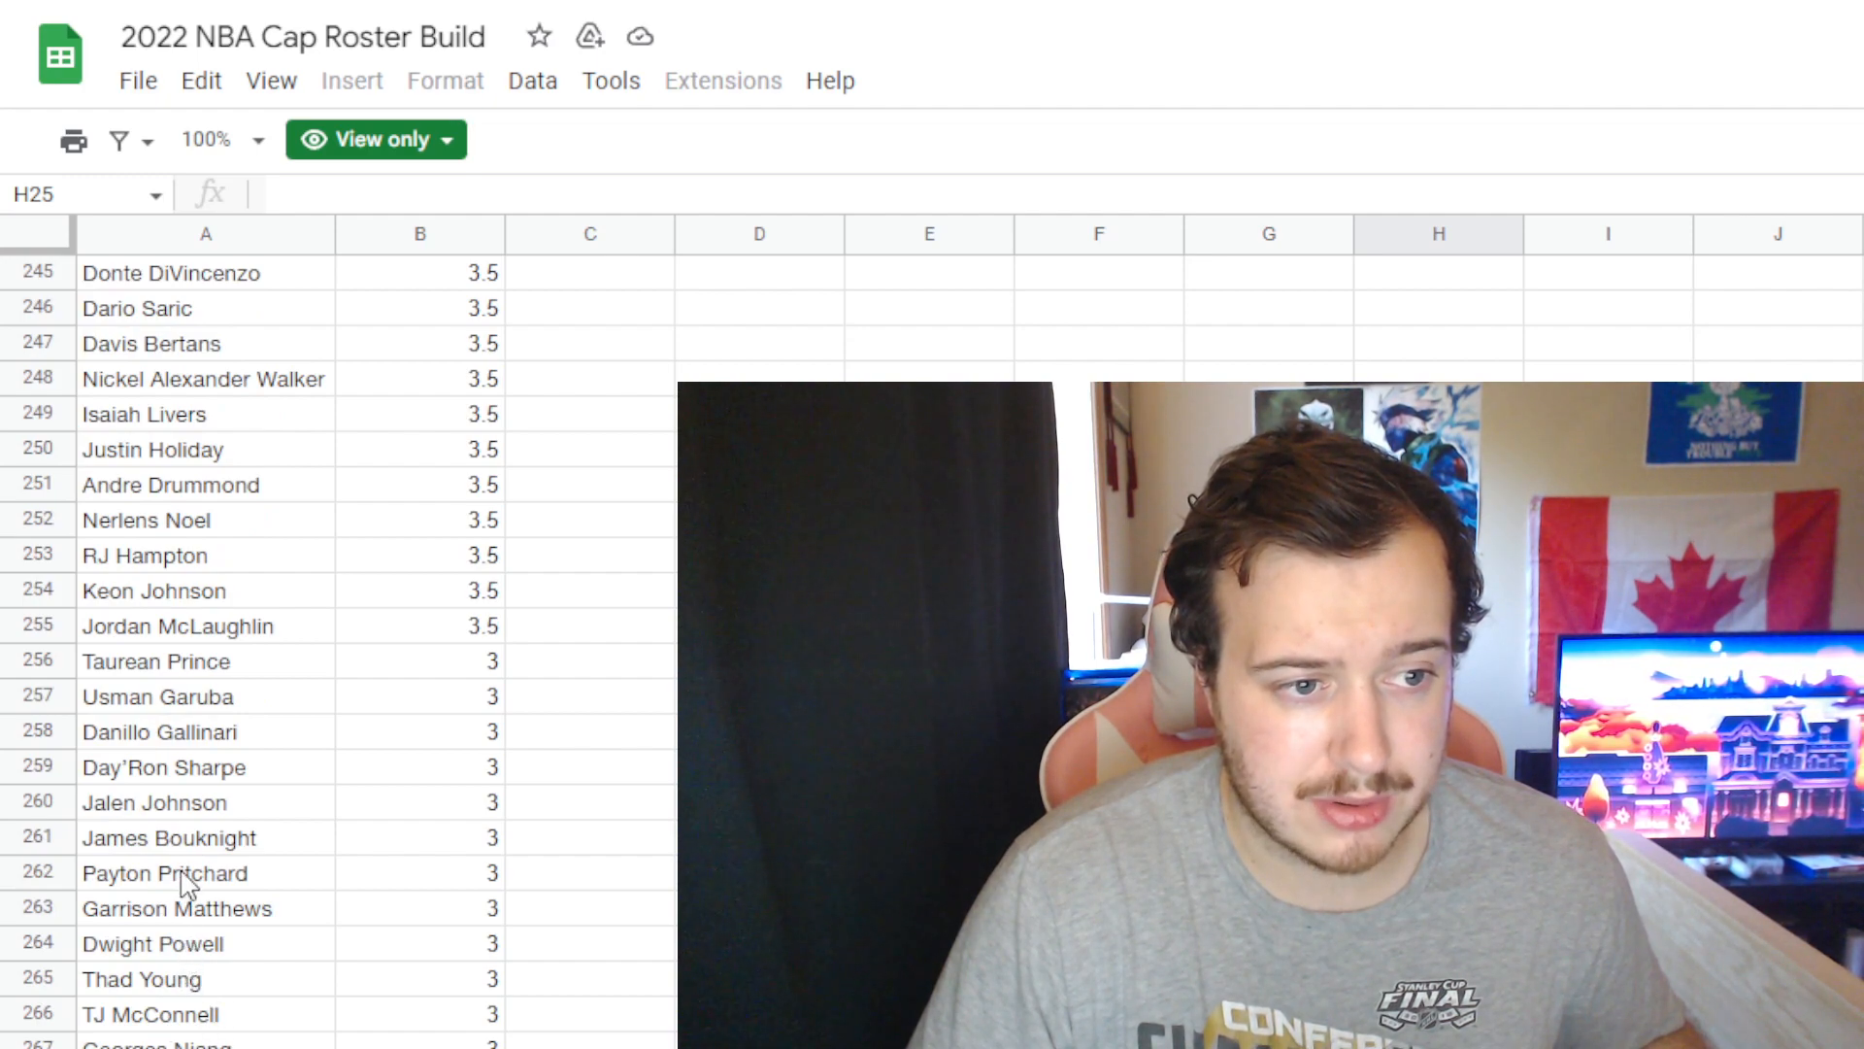
pyautogui.scroll(3)
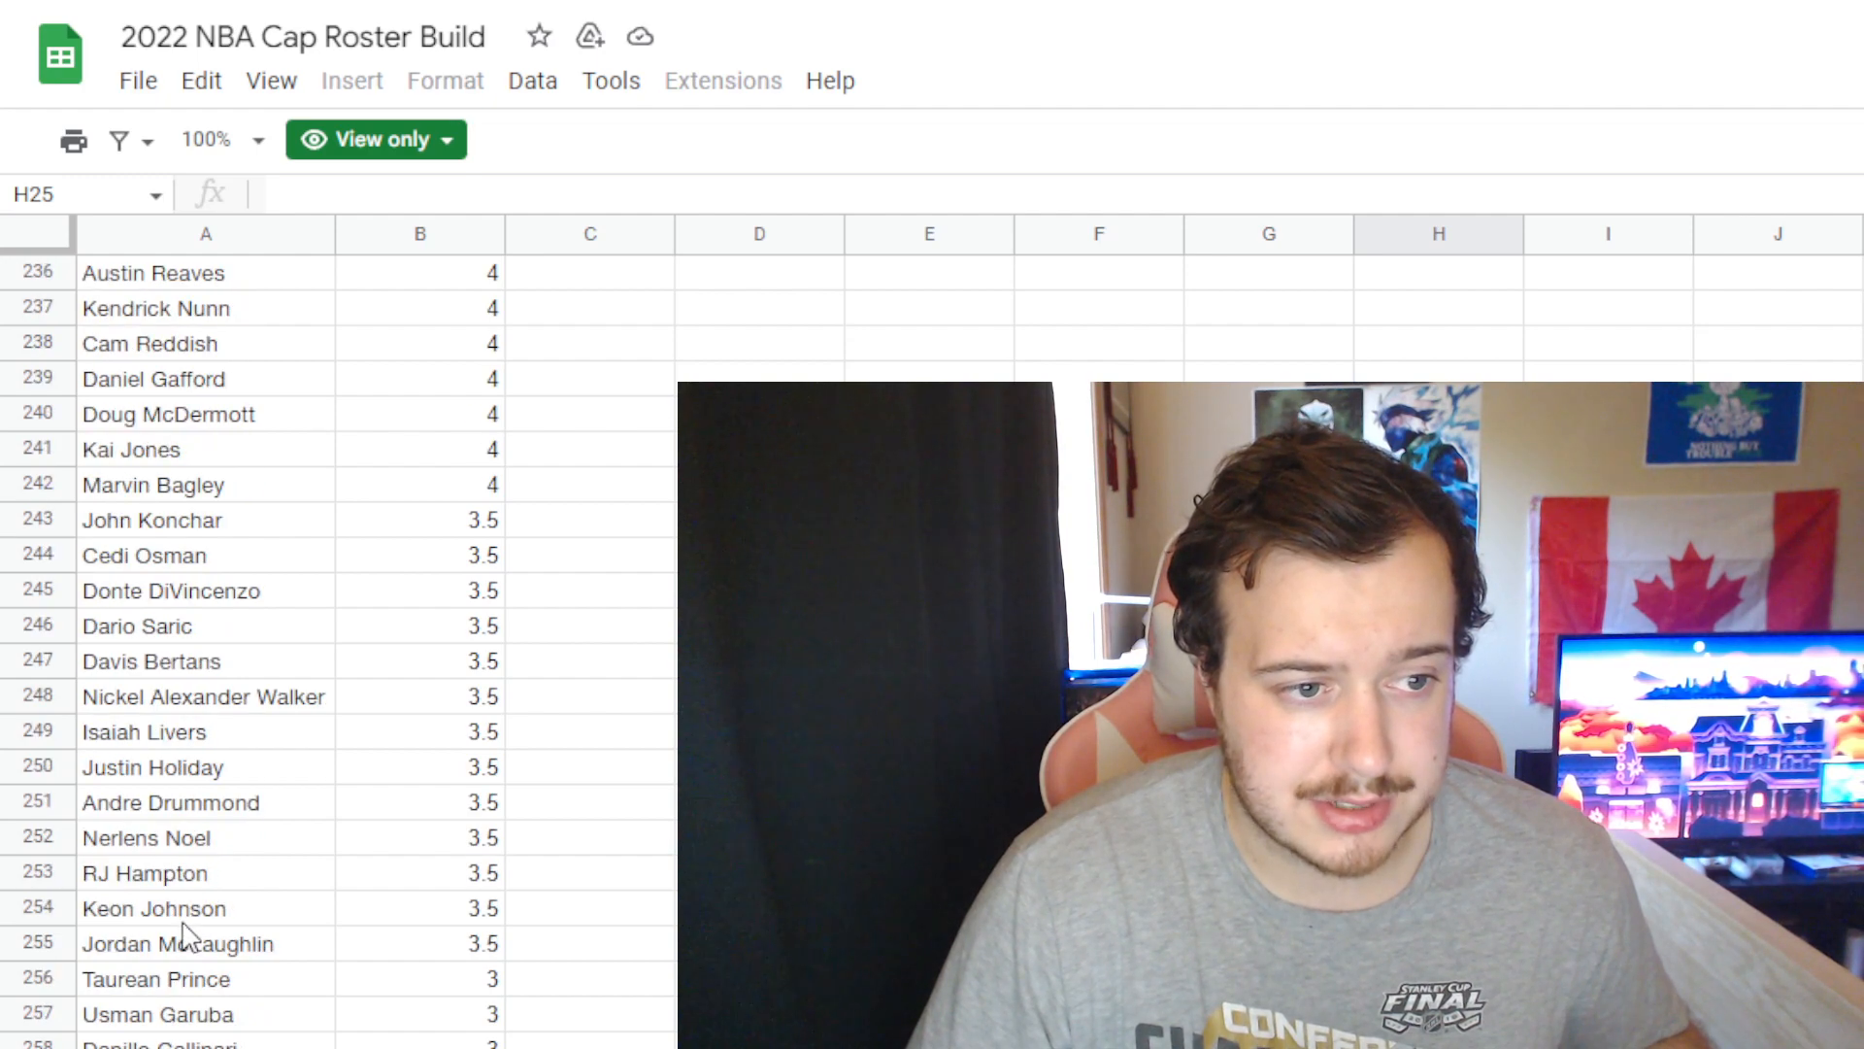
pyautogui.scroll(3)
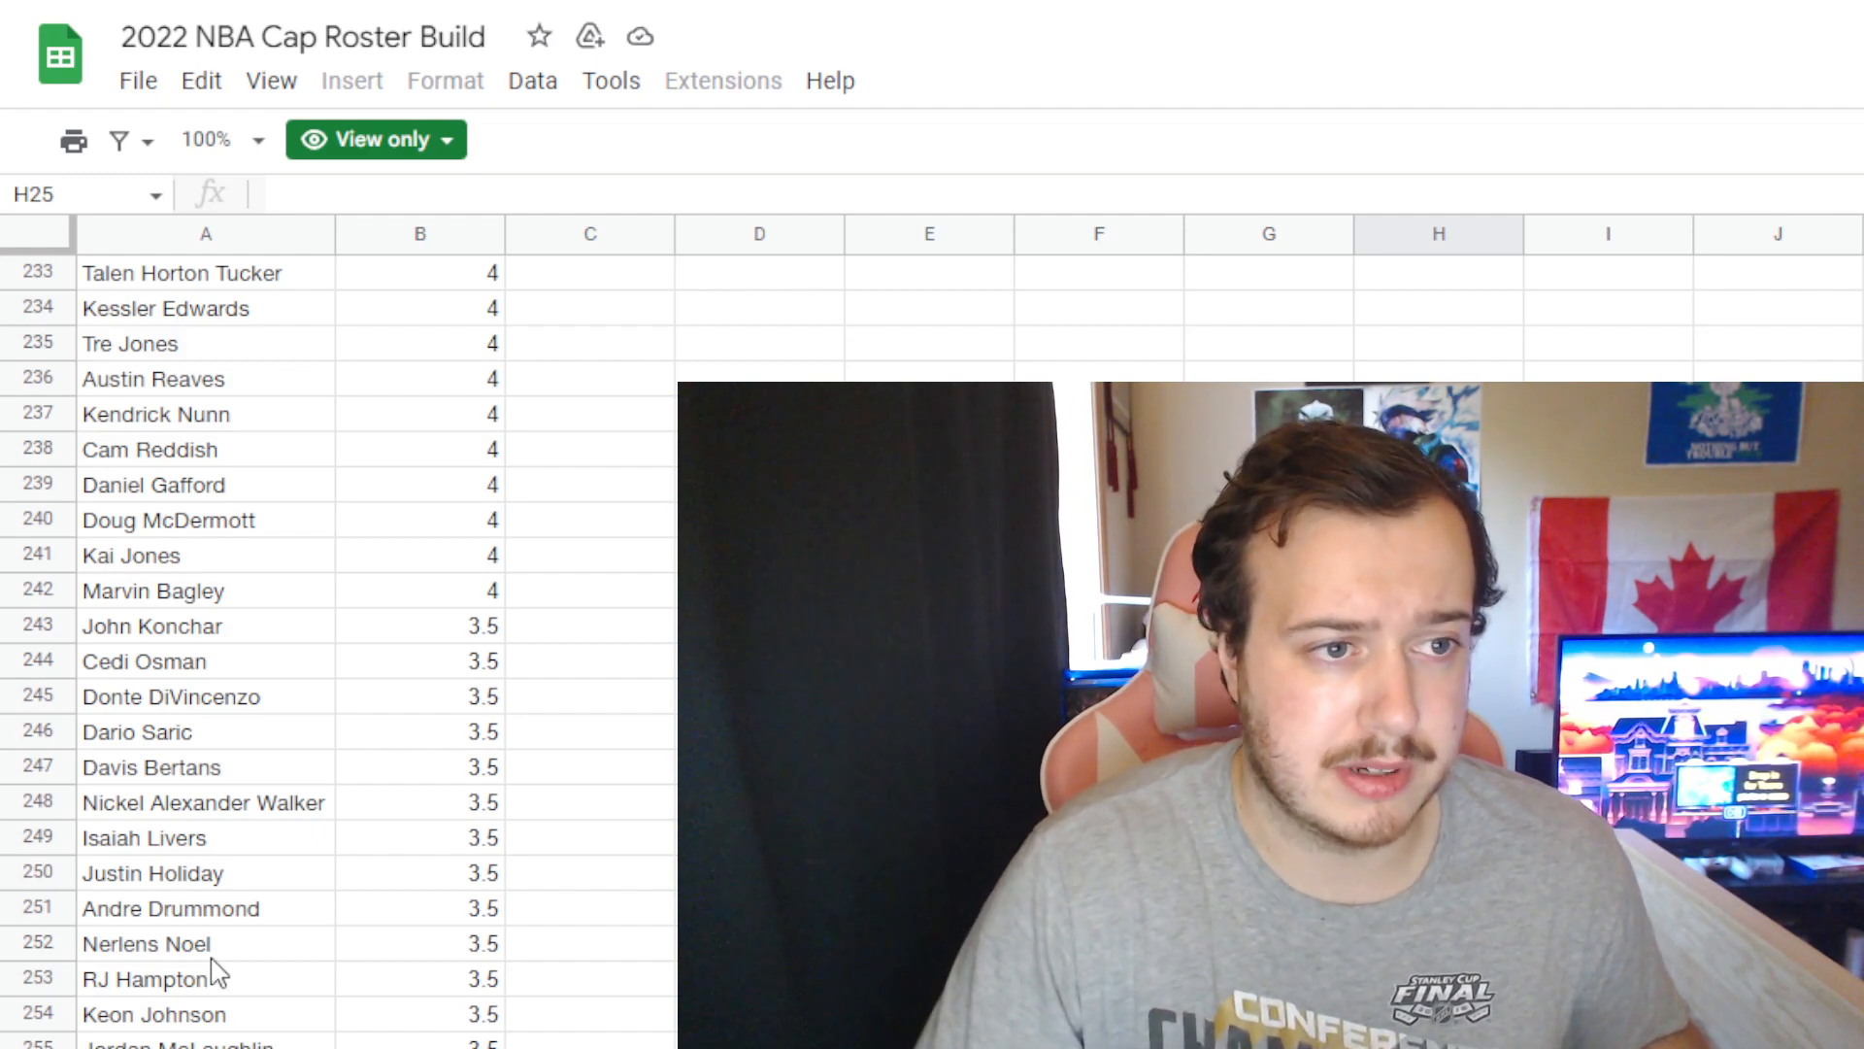
pyautogui.scroll(3)
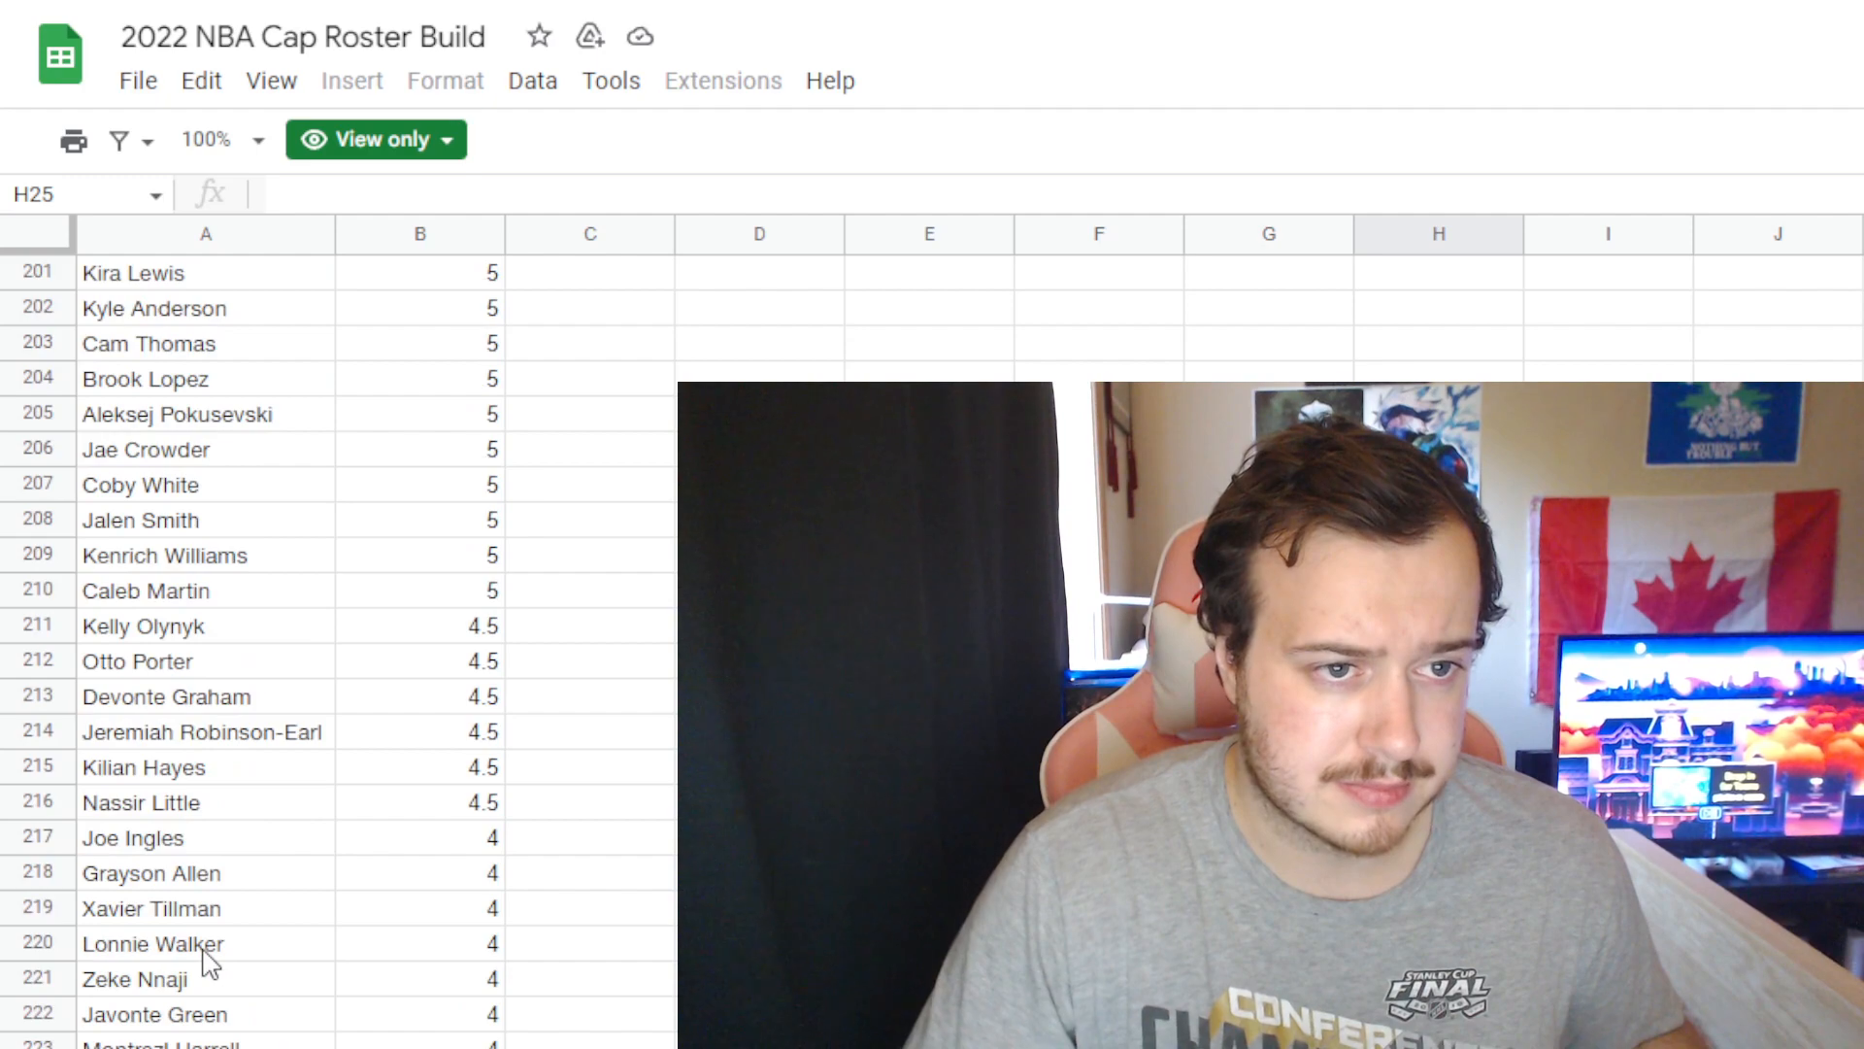
pyautogui.scroll(-3)
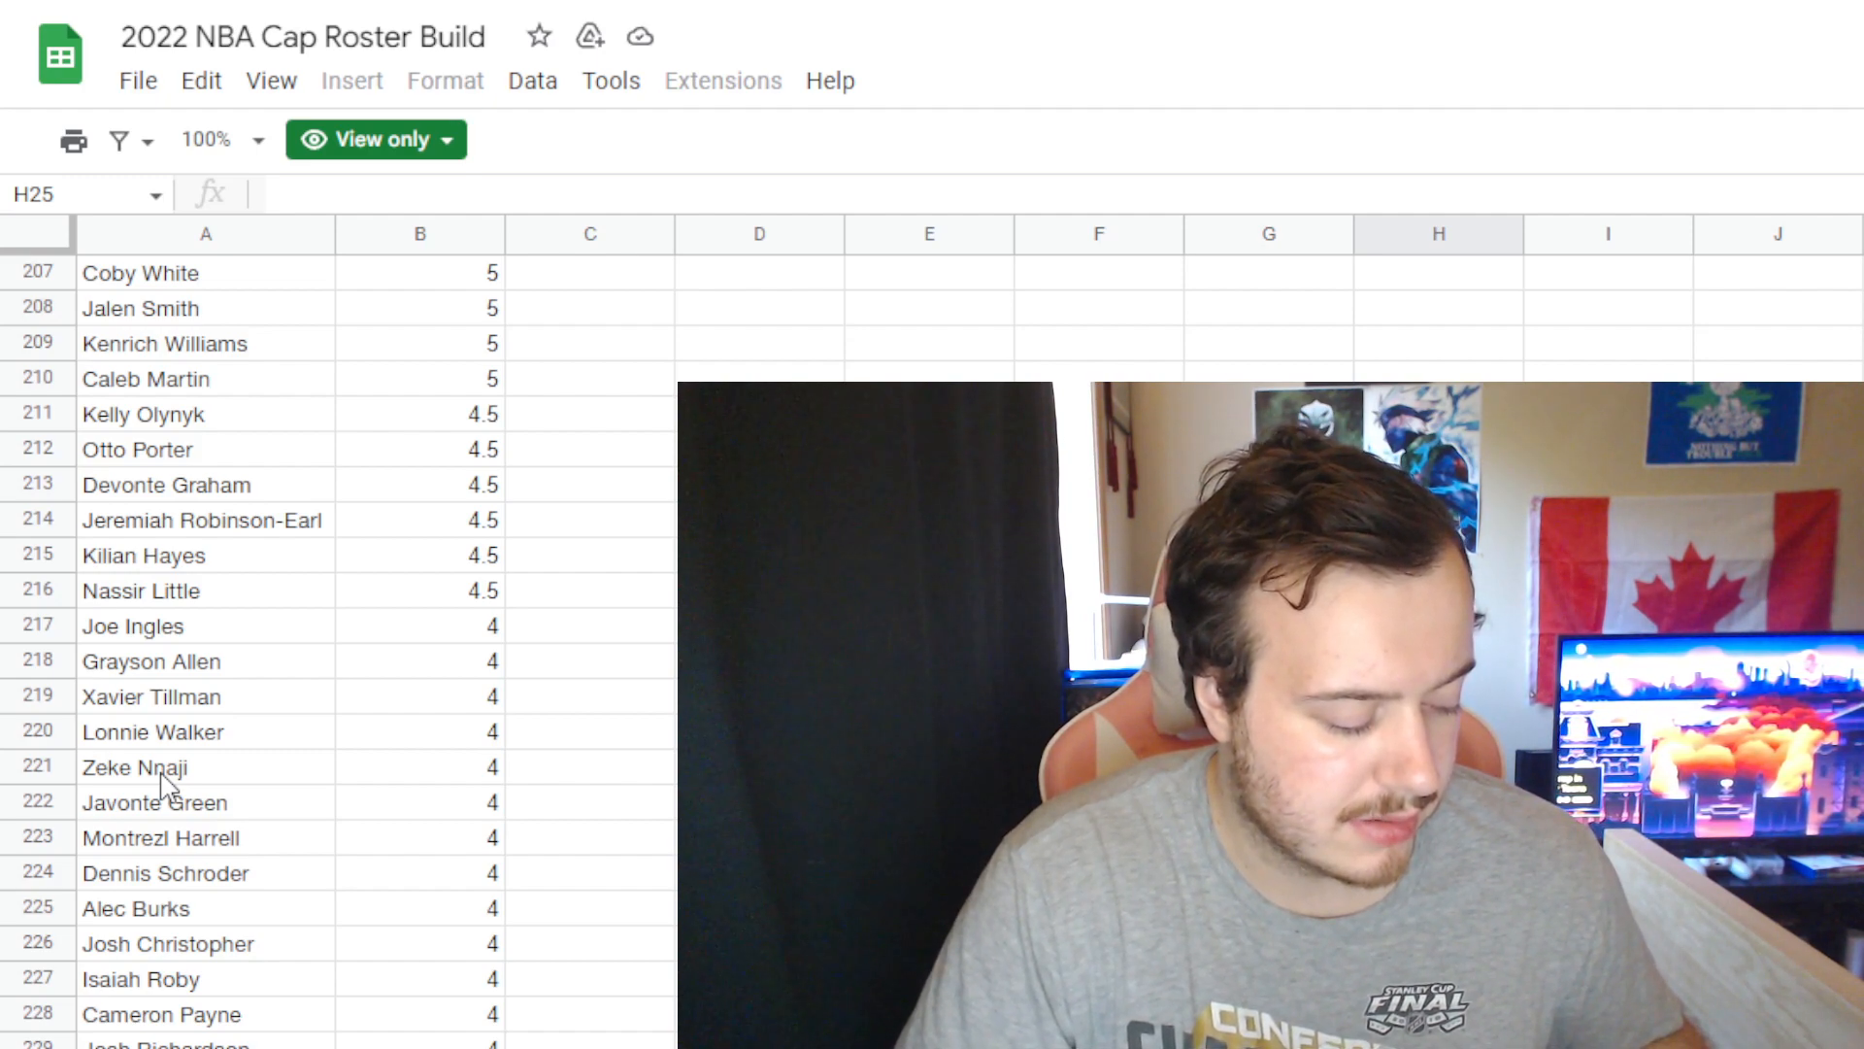
pyautogui.scroll(-3)
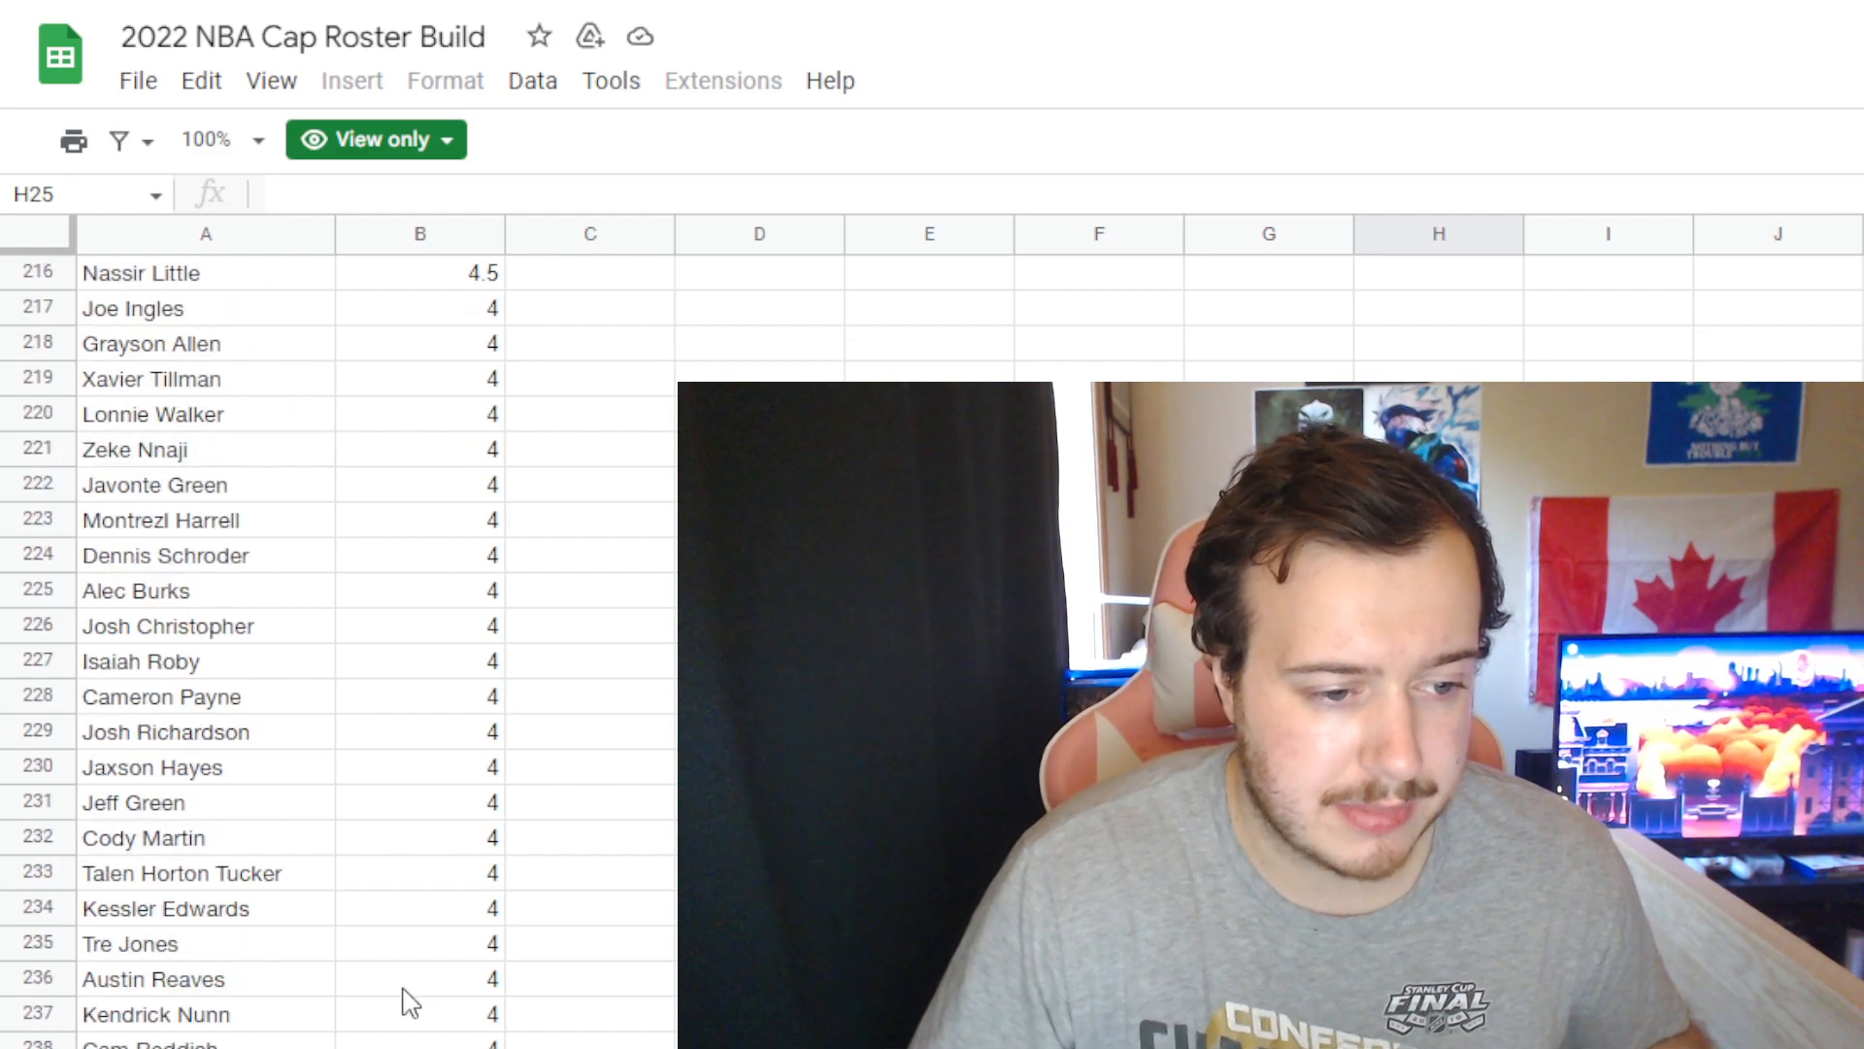
pyautogui.scroll(-3)
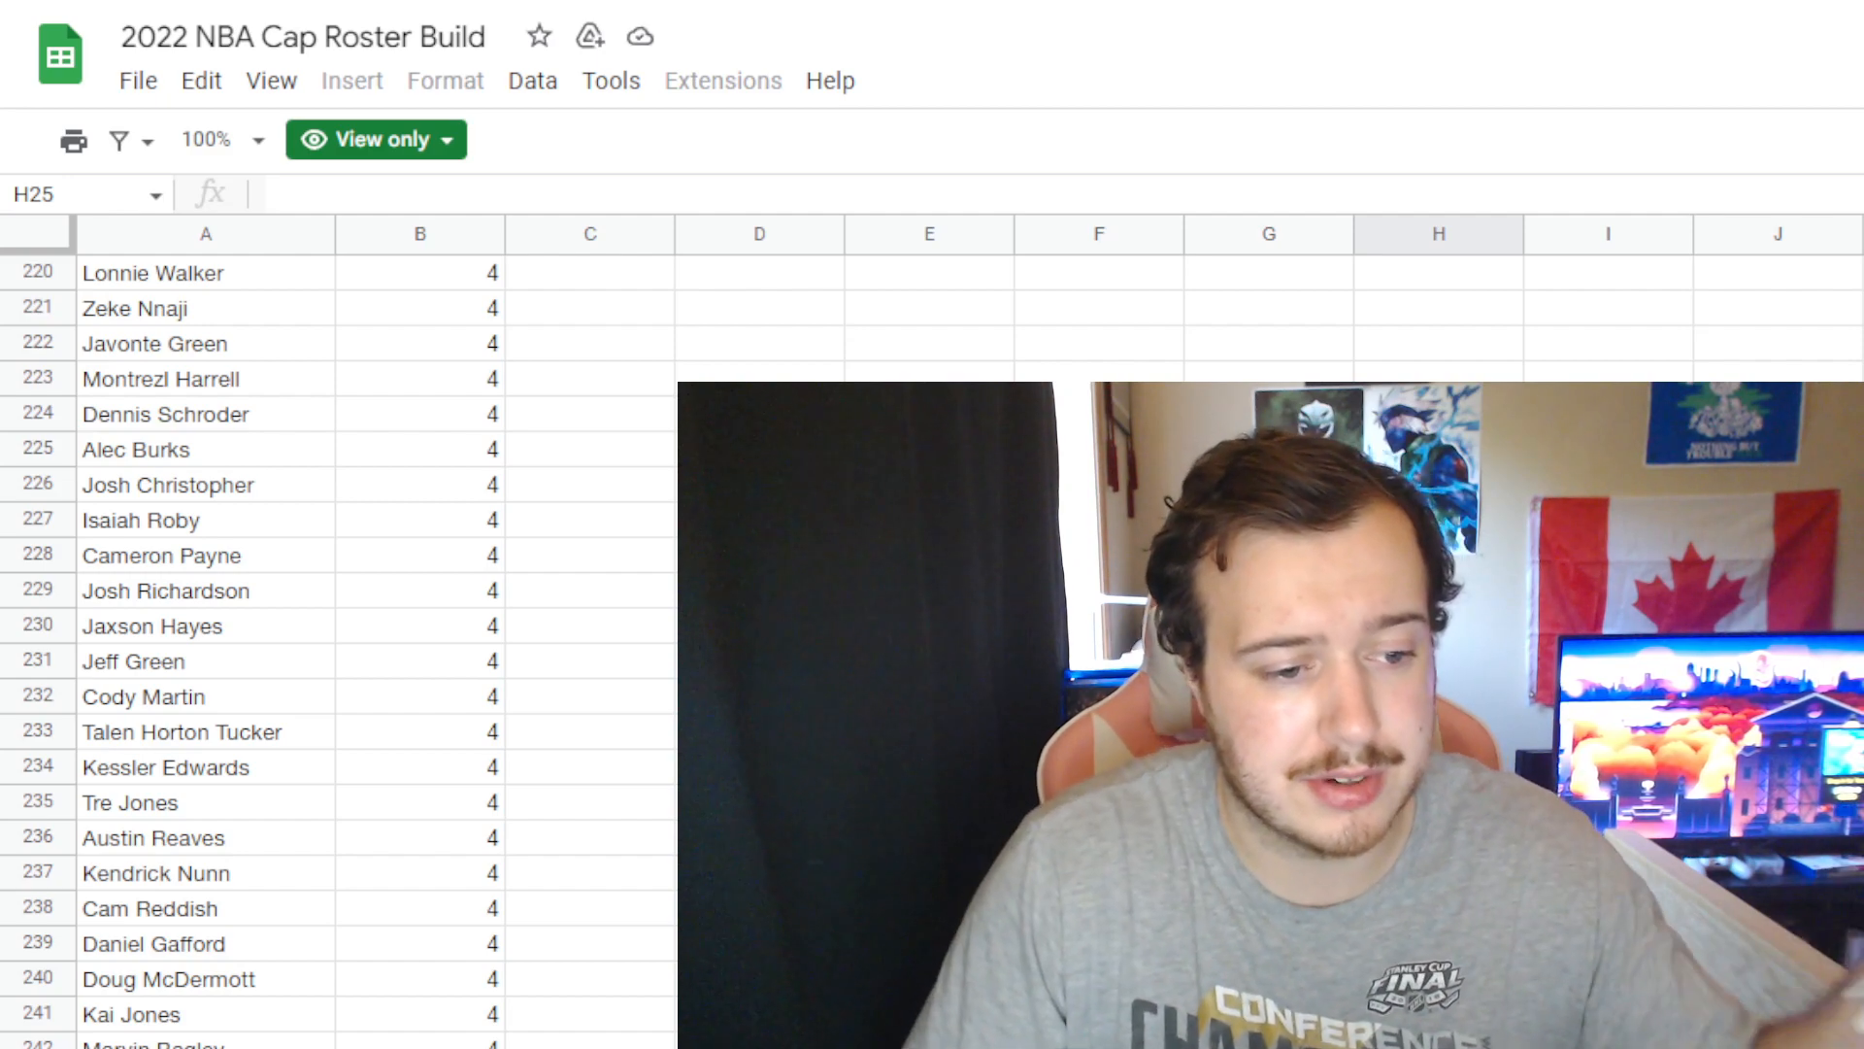
pyautogui.scroll(-3)
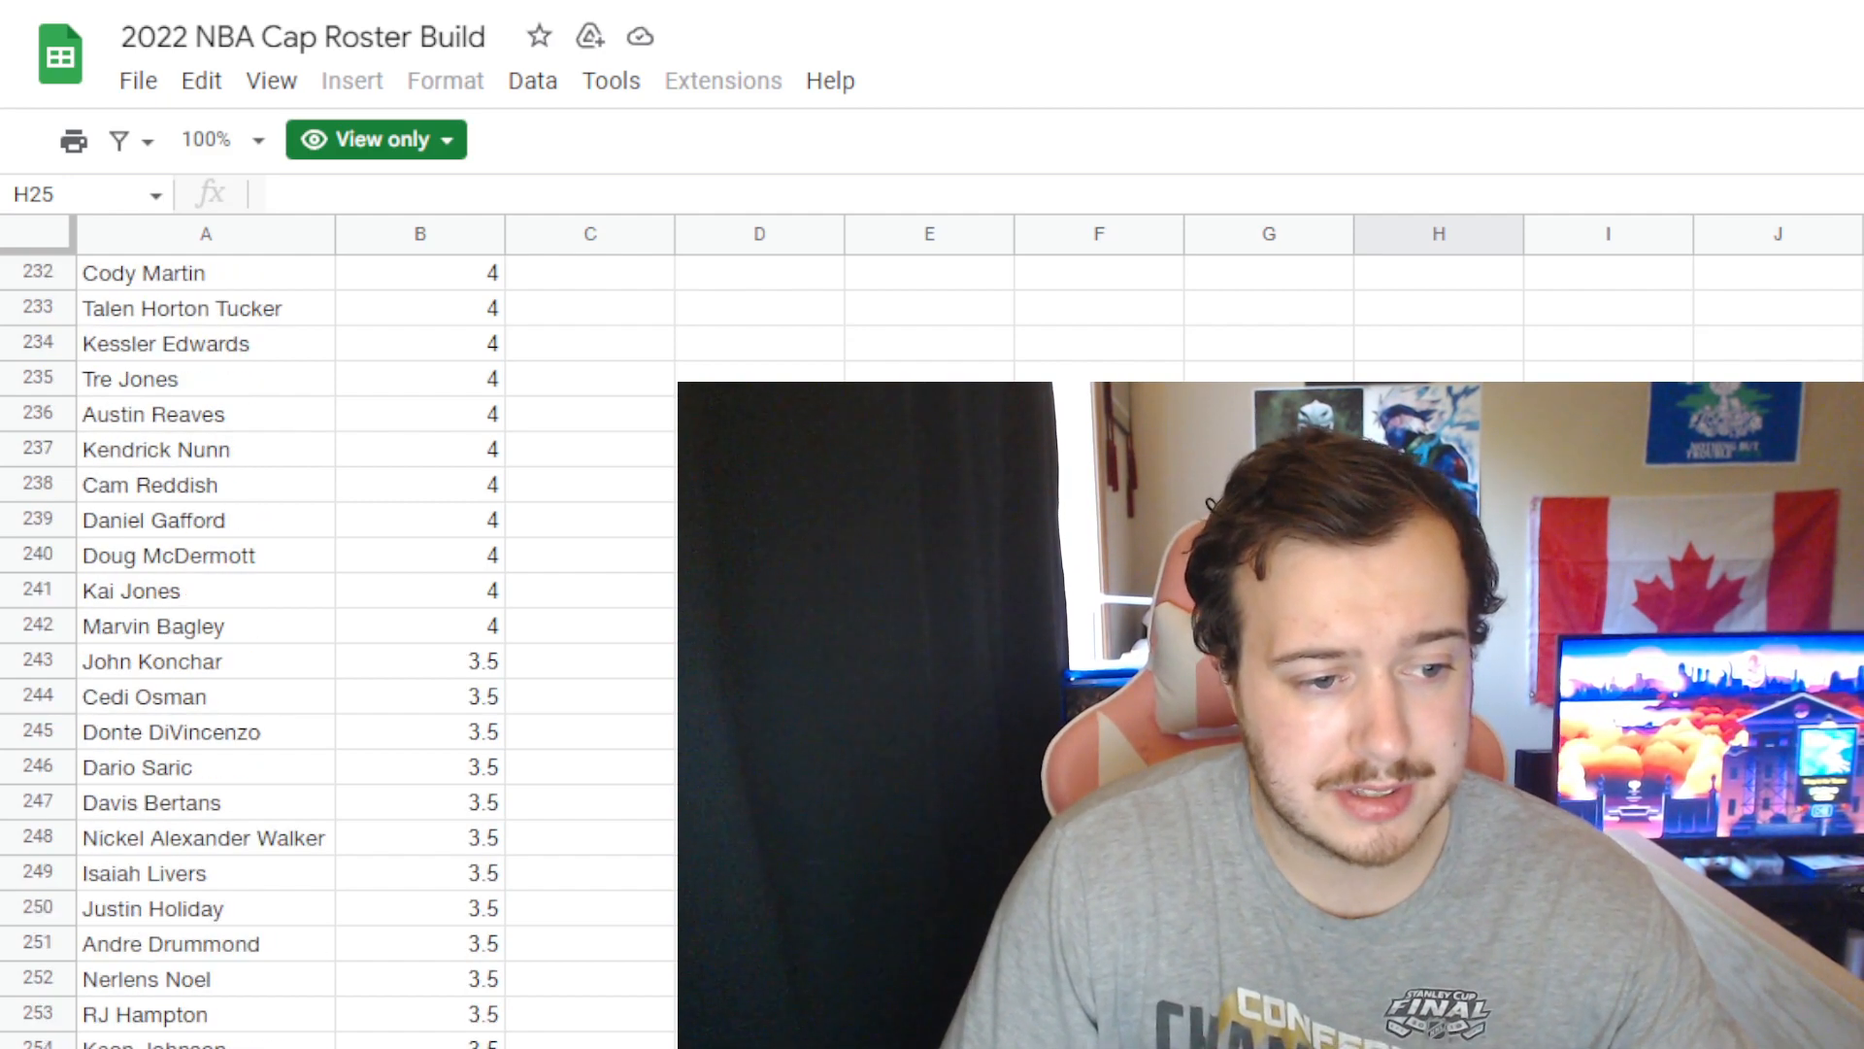
pyautogui.scroll(-3)
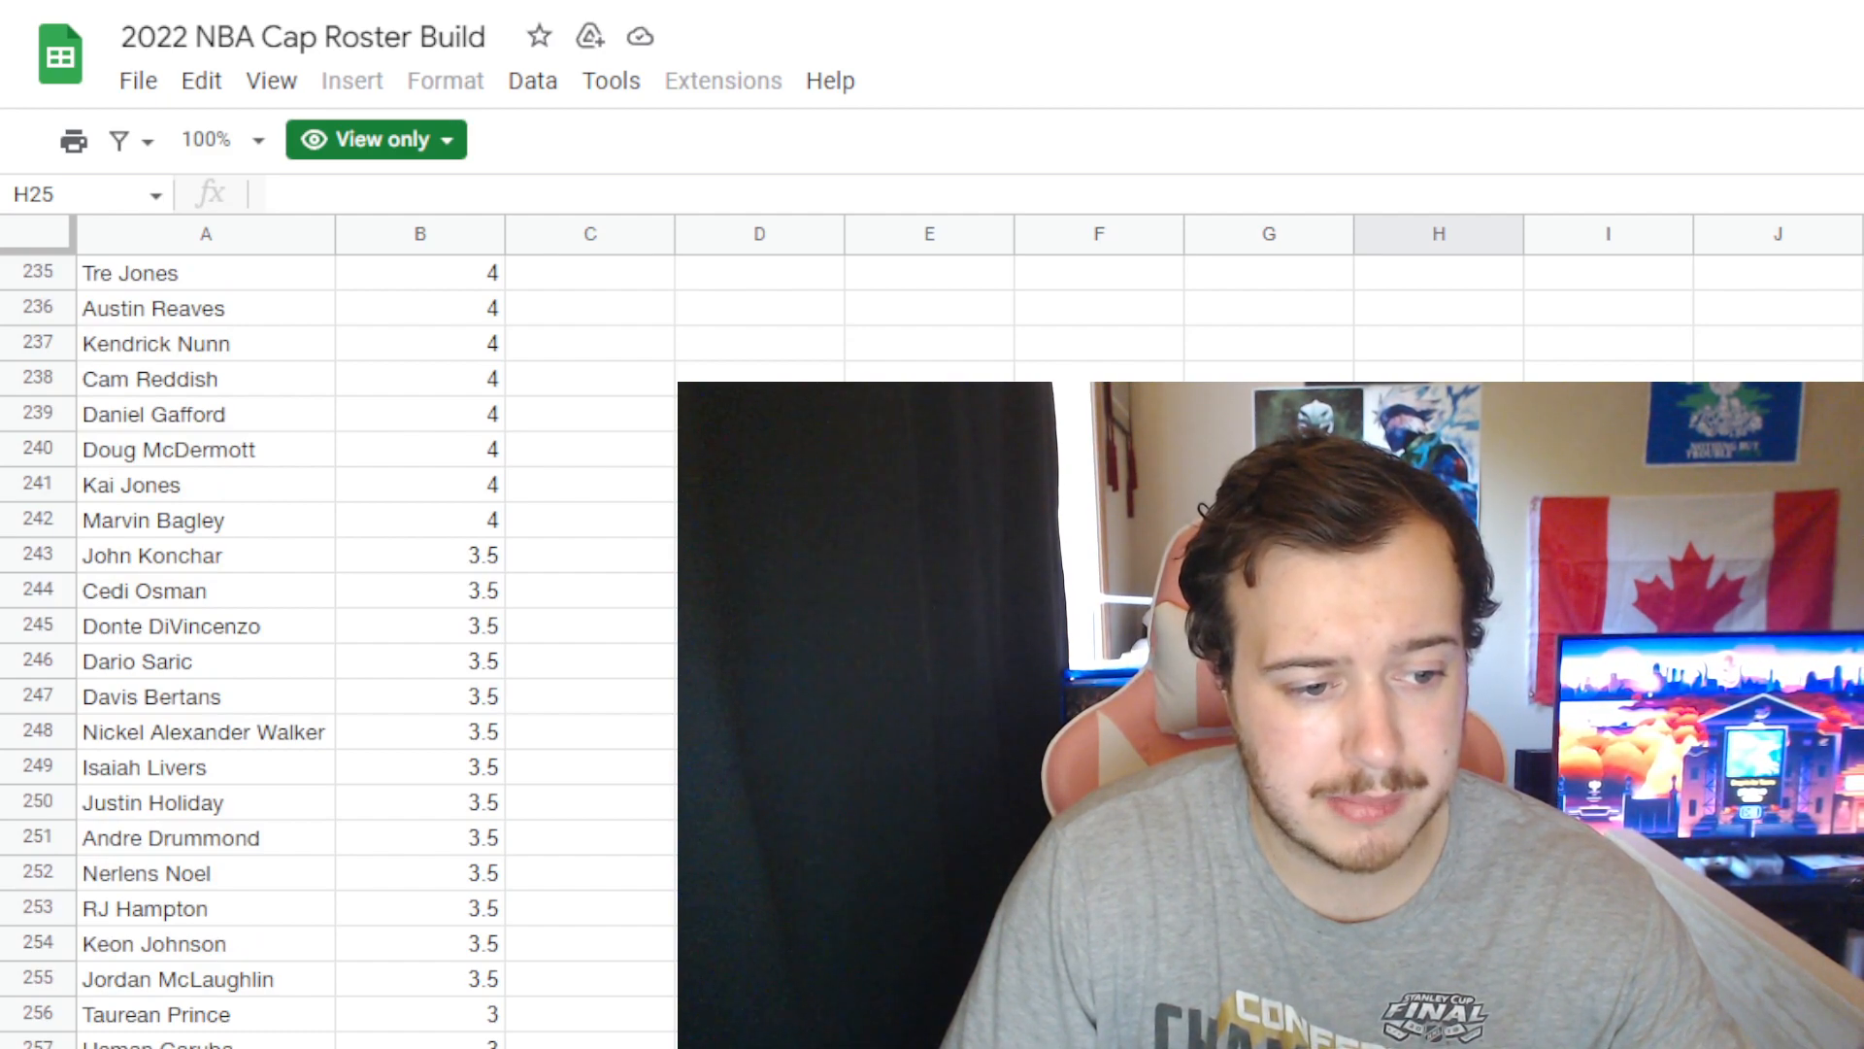
pyautogui.scroll(-3)
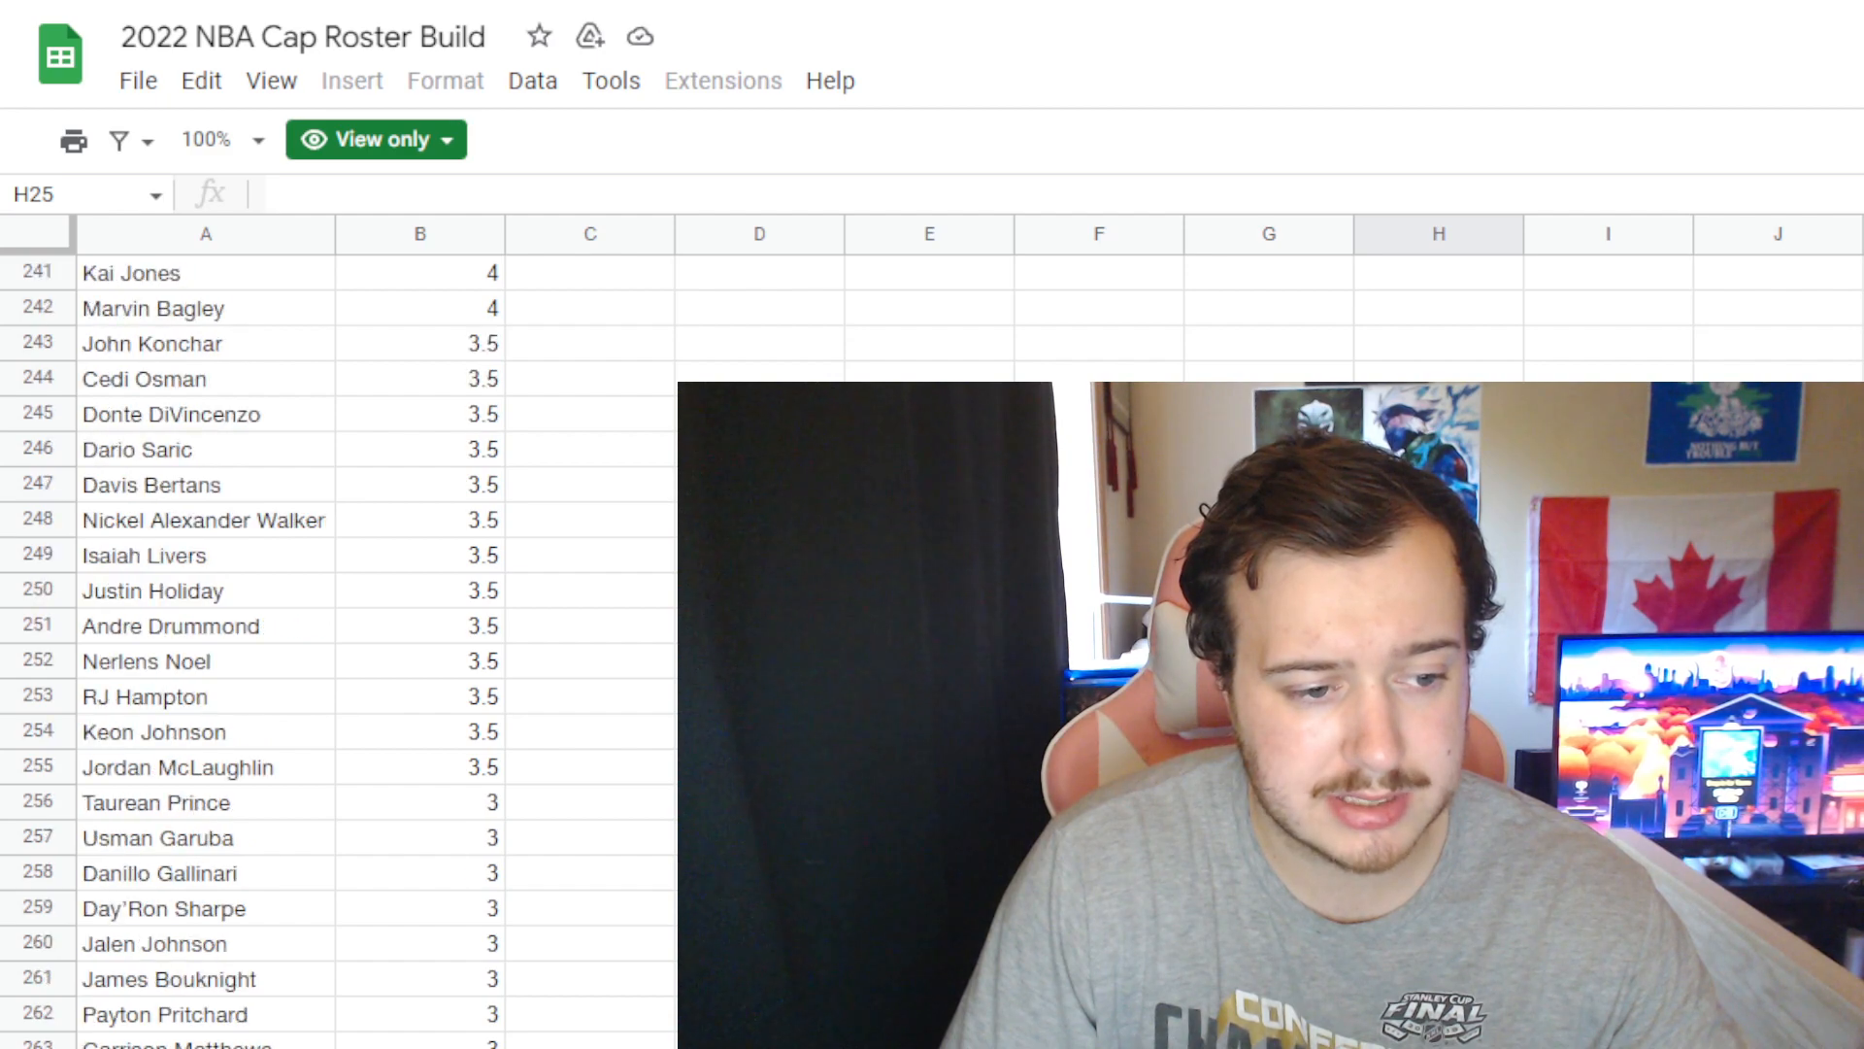
pyautogui.scroll(-3)
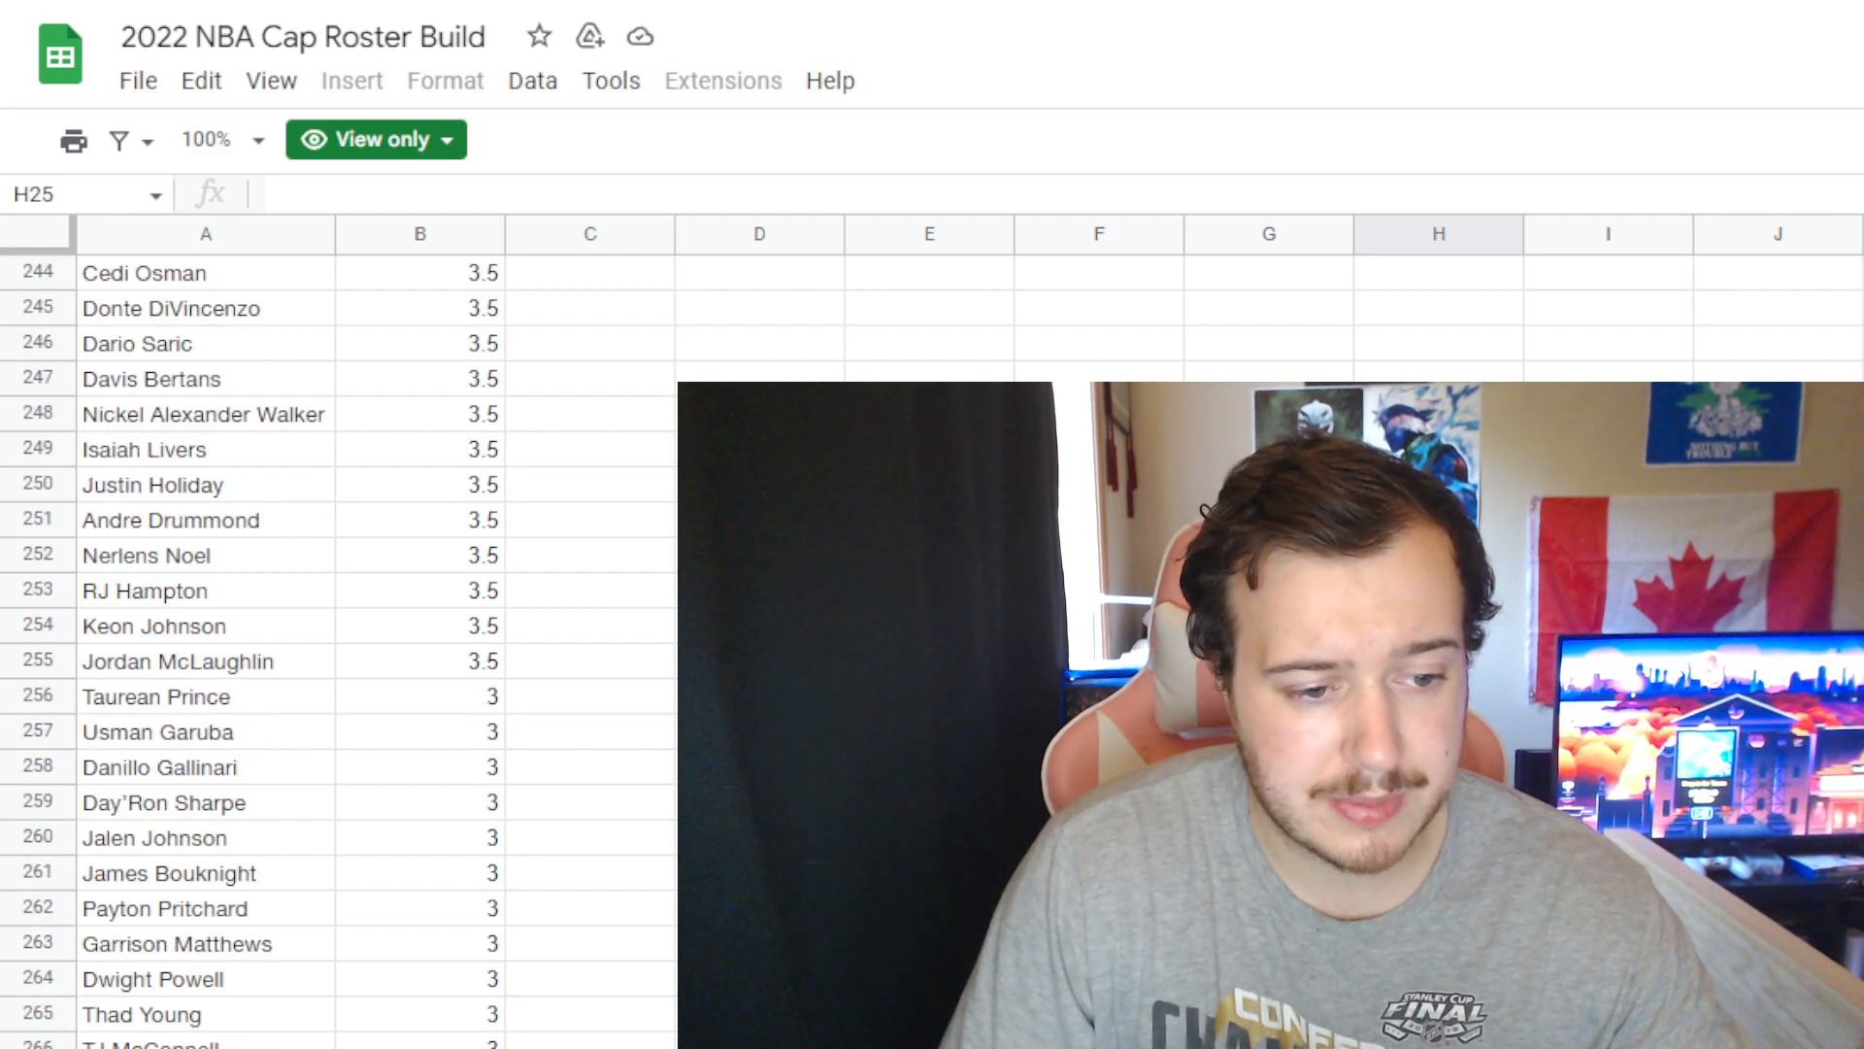
pyautogui.scroll(-3)
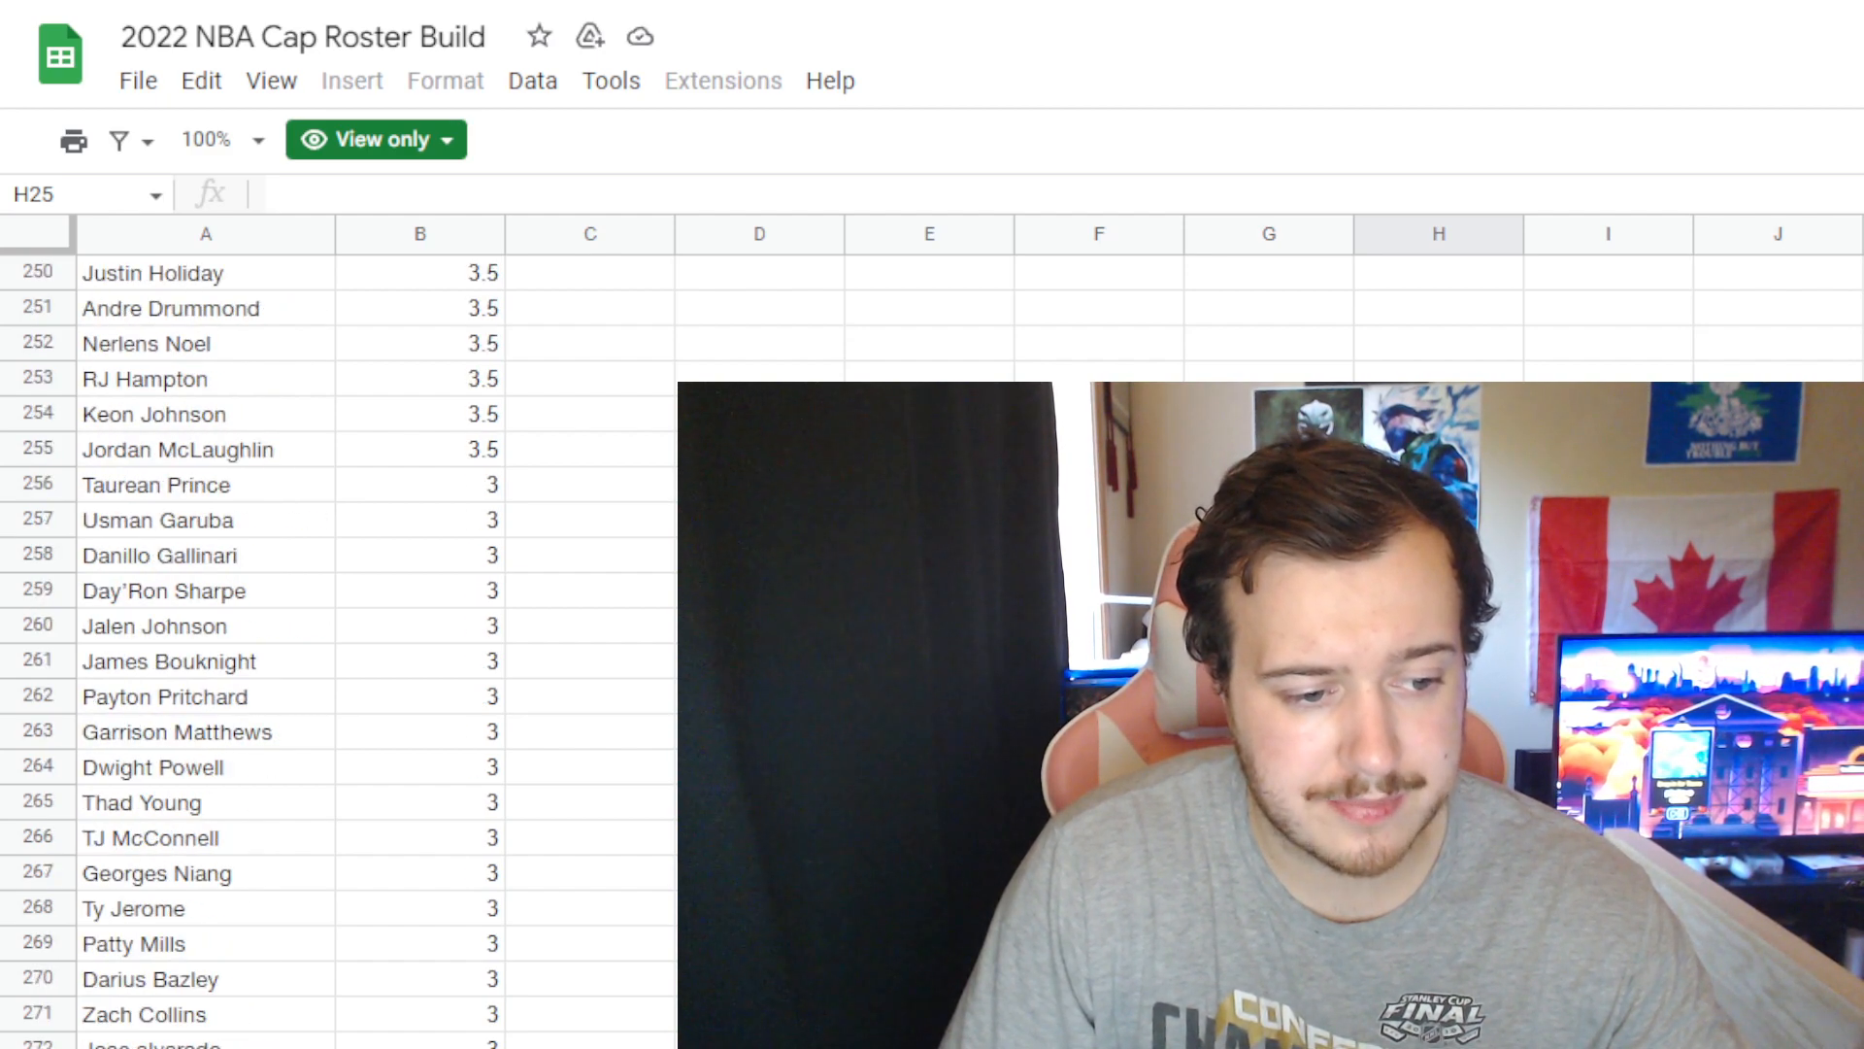
pyautogui.scroll(-3)
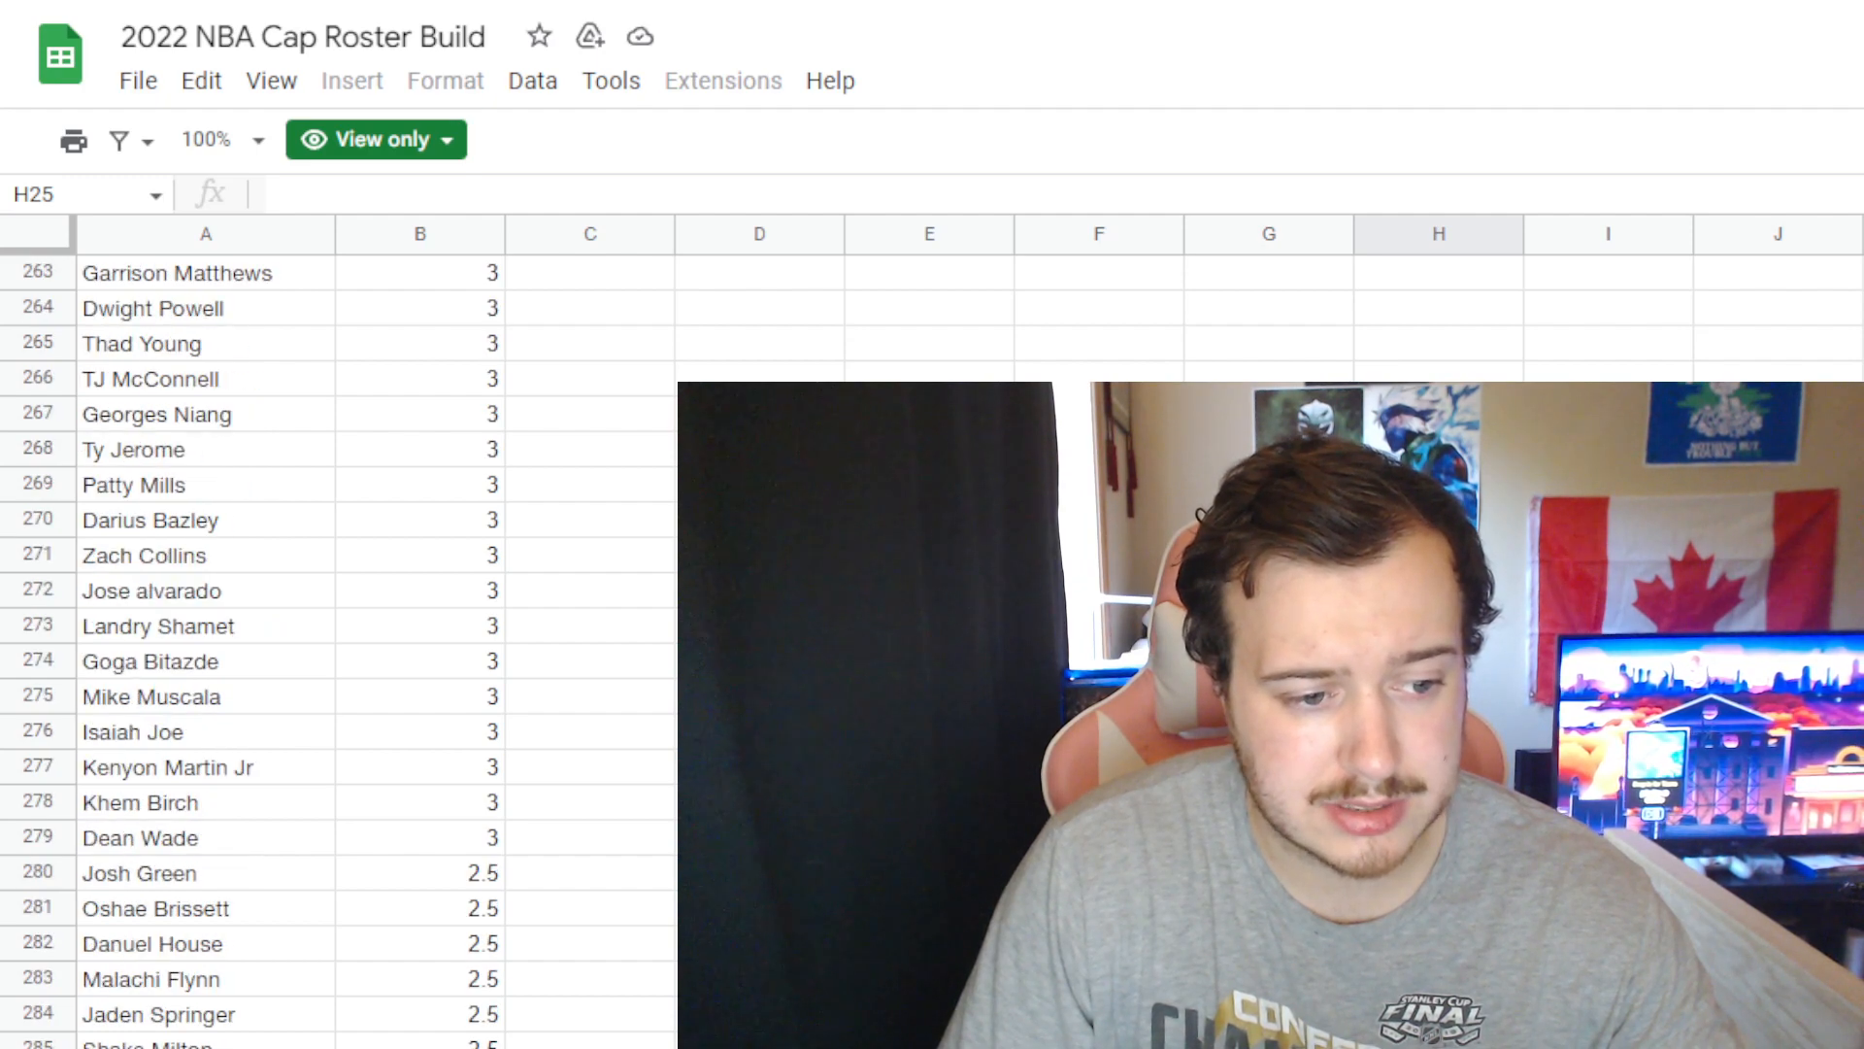
pyautogui.scroll(-3)
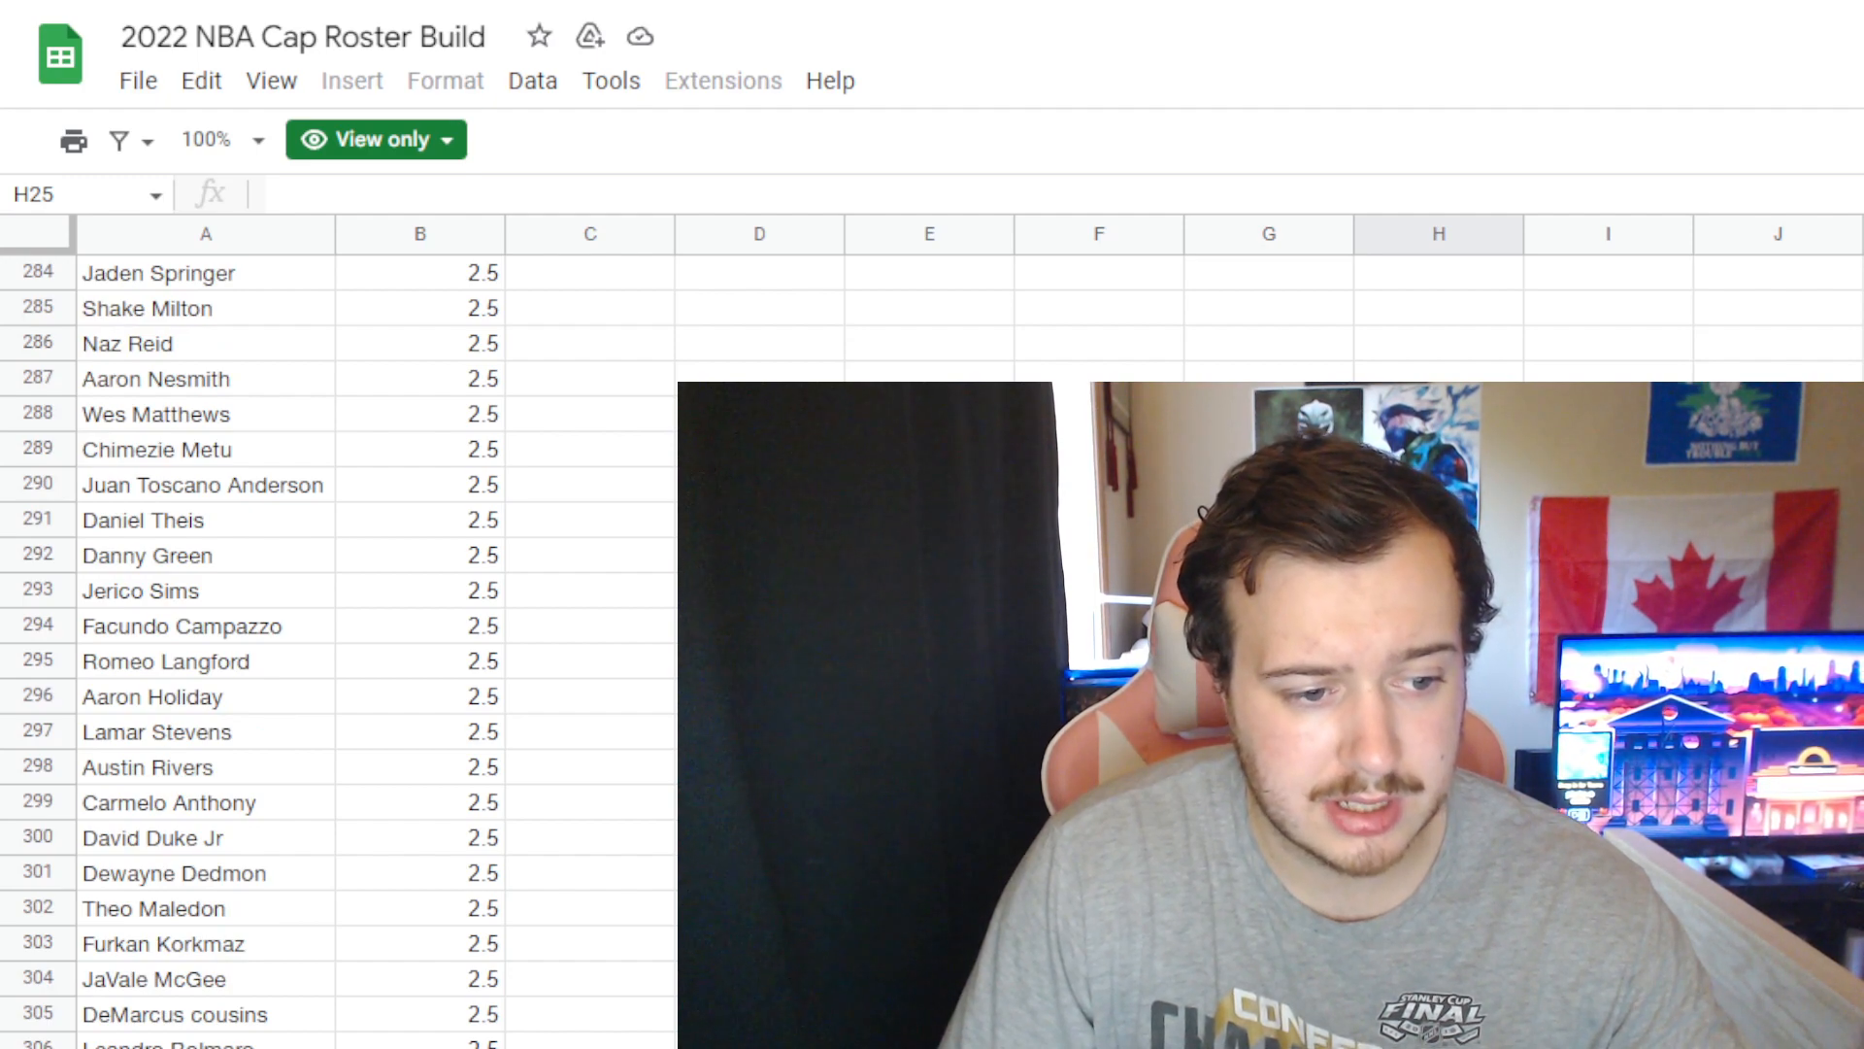
pyautogui.scroll(-3)
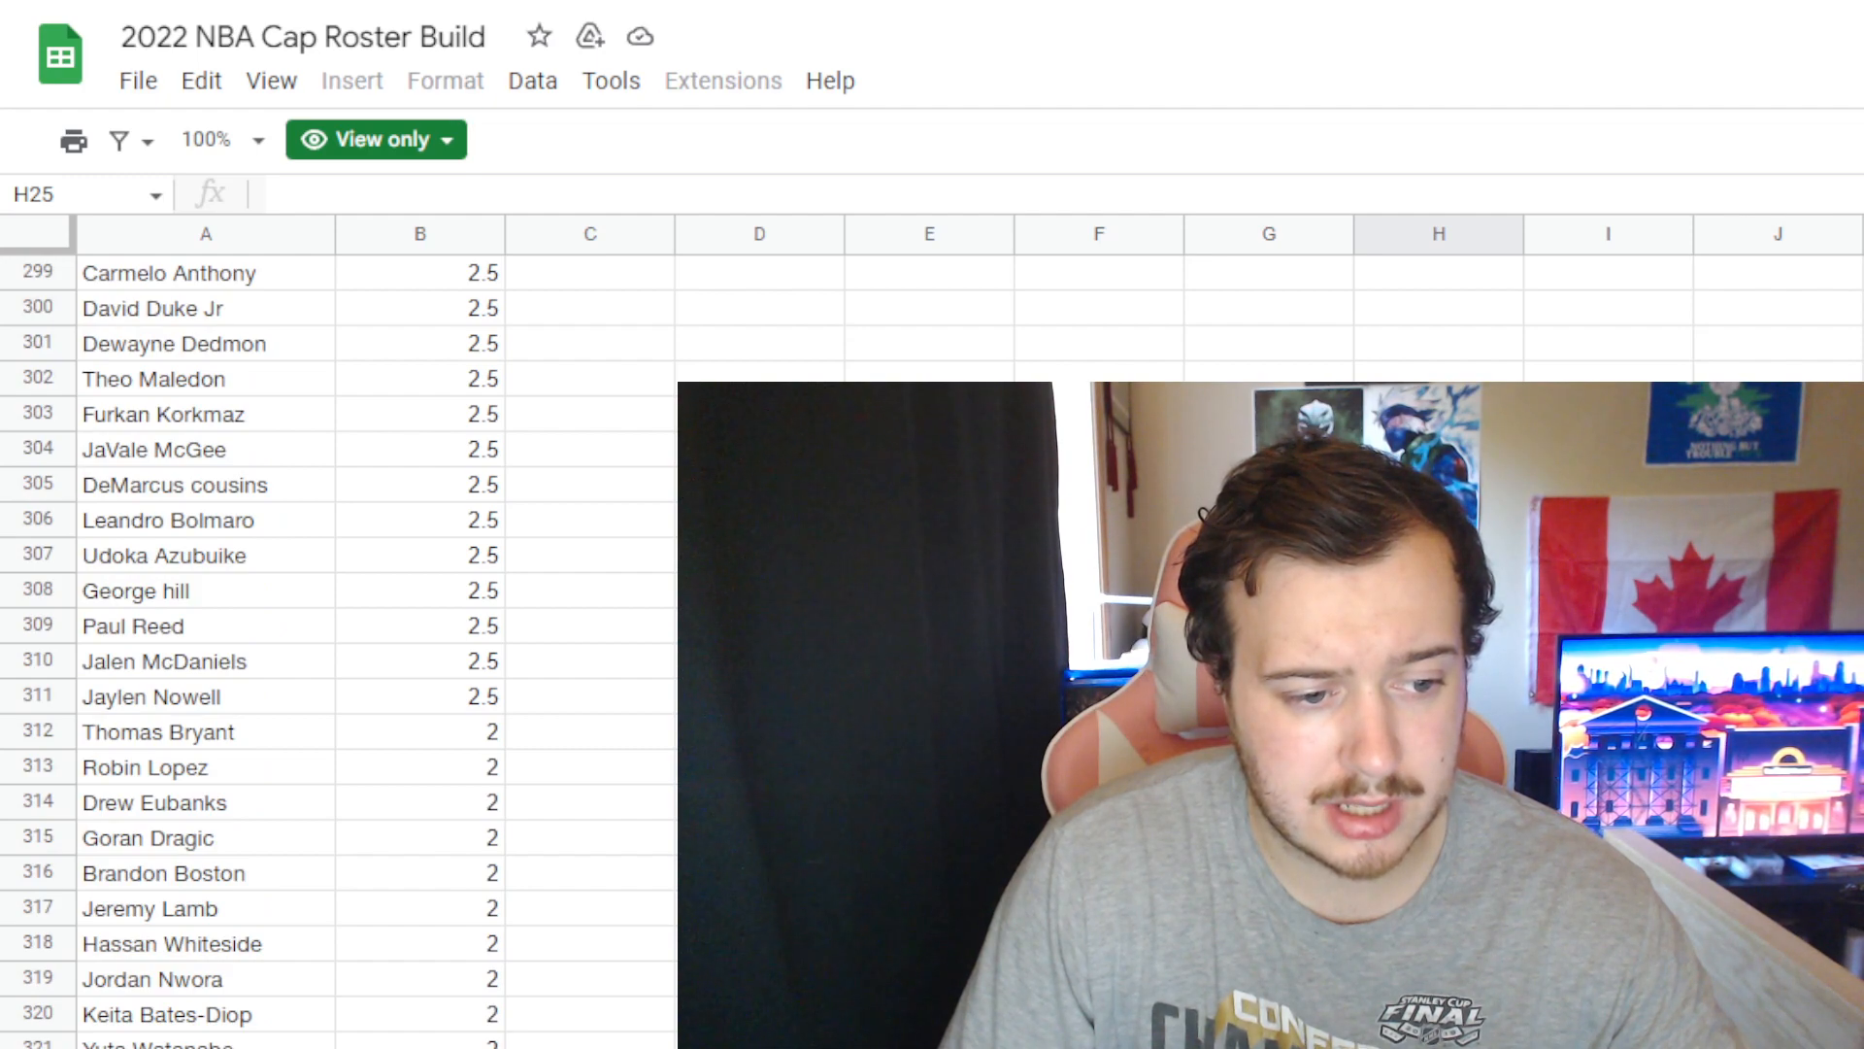
pyautogui.scroll(3)
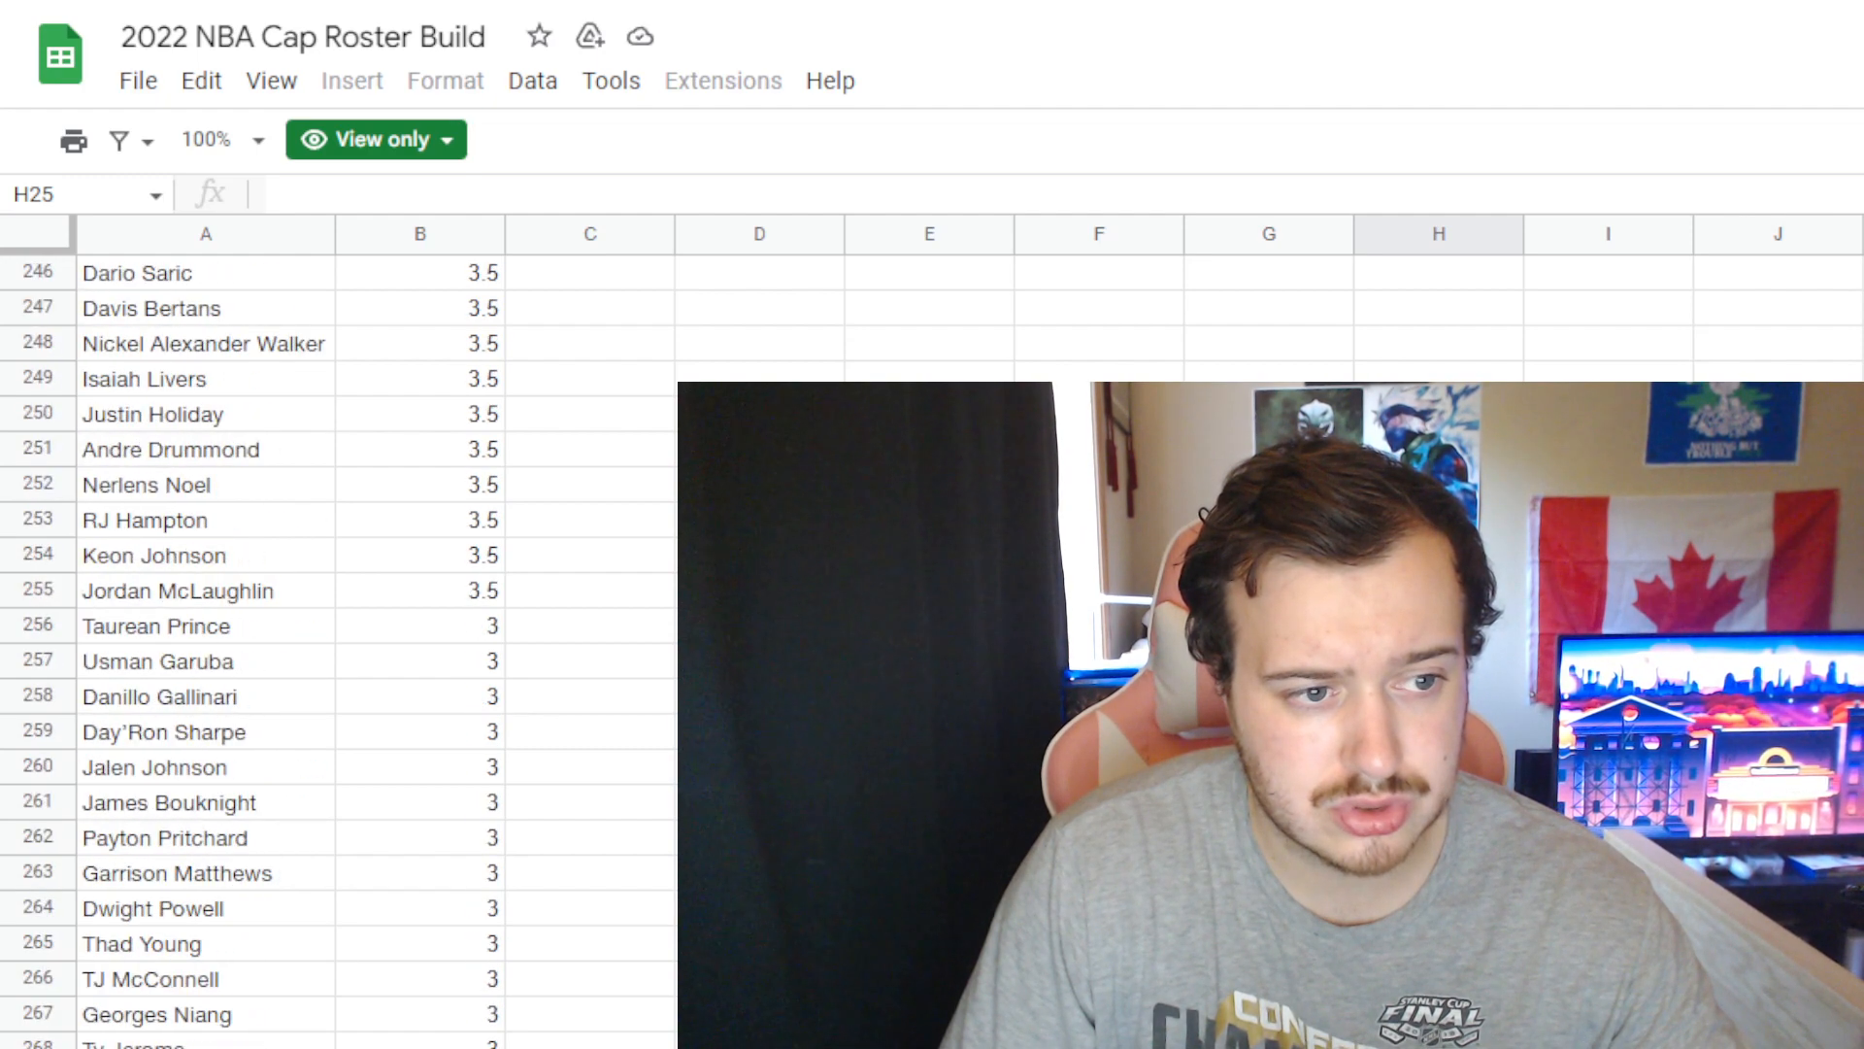
pyautogui.scroll(3)
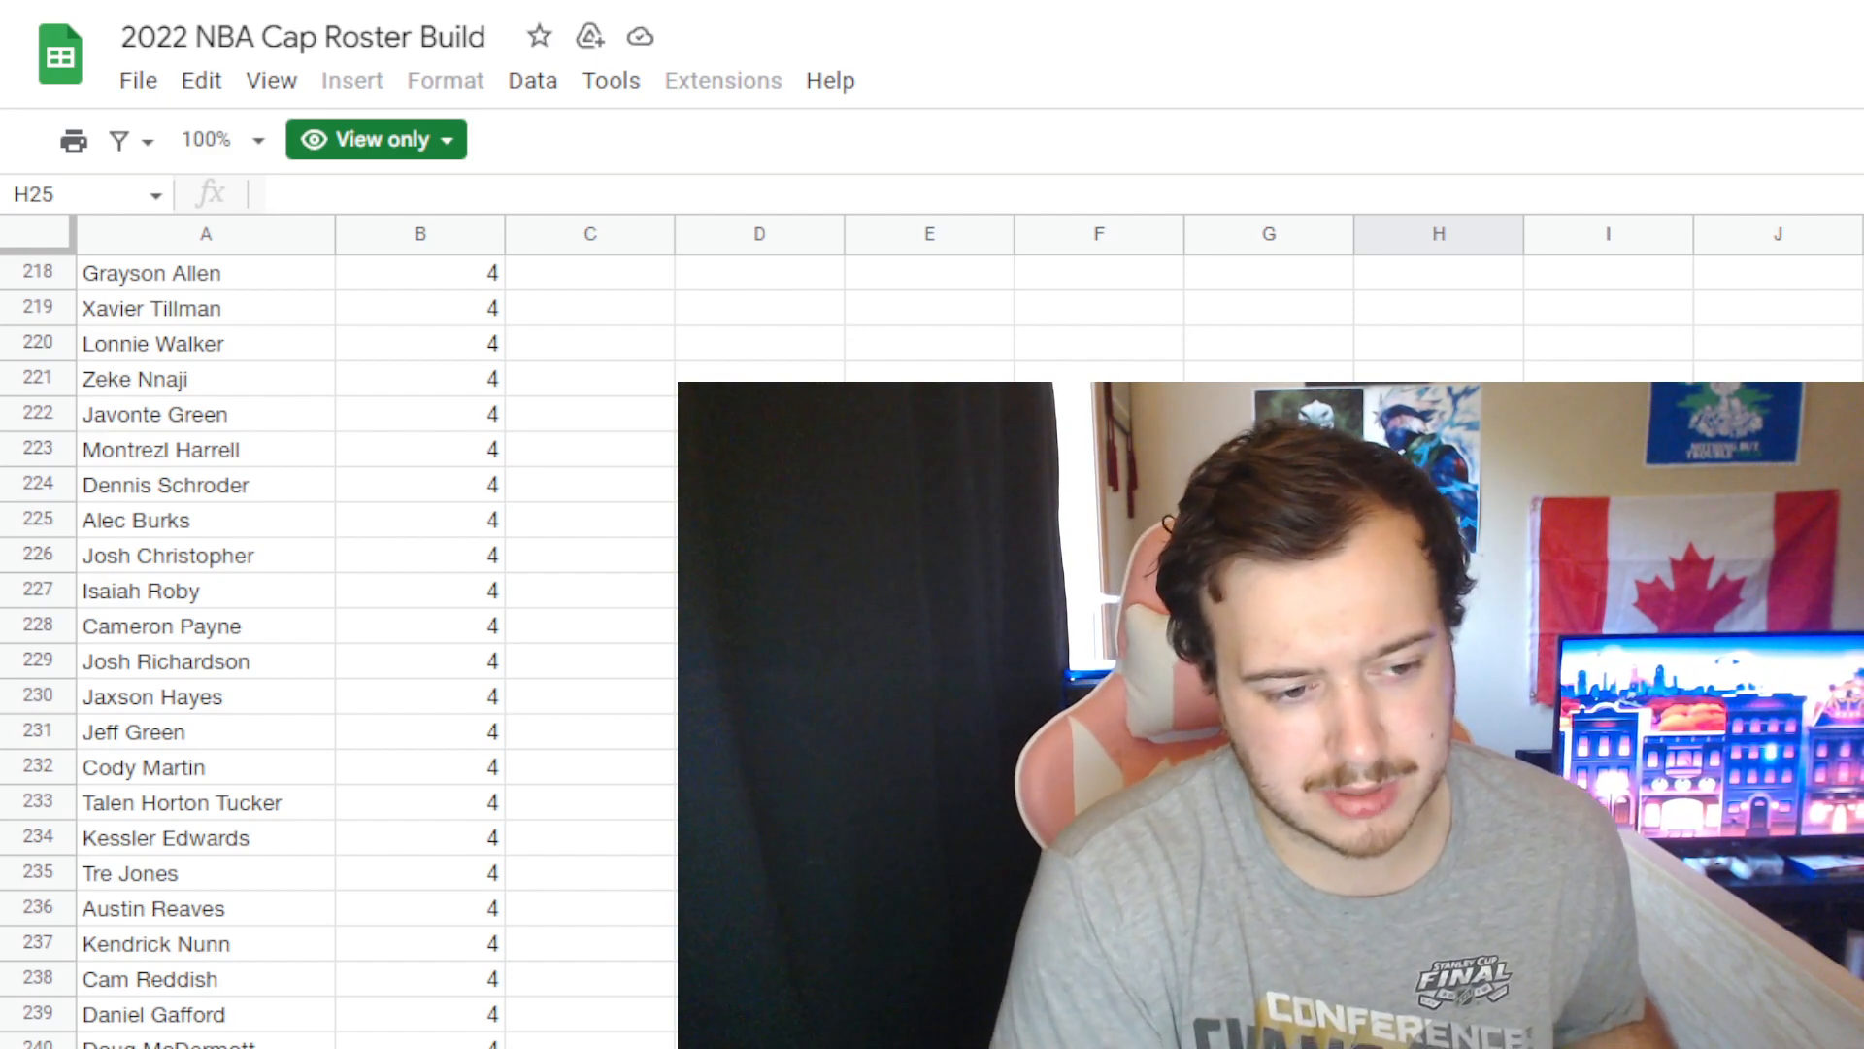
pyautogui.scroll(3)
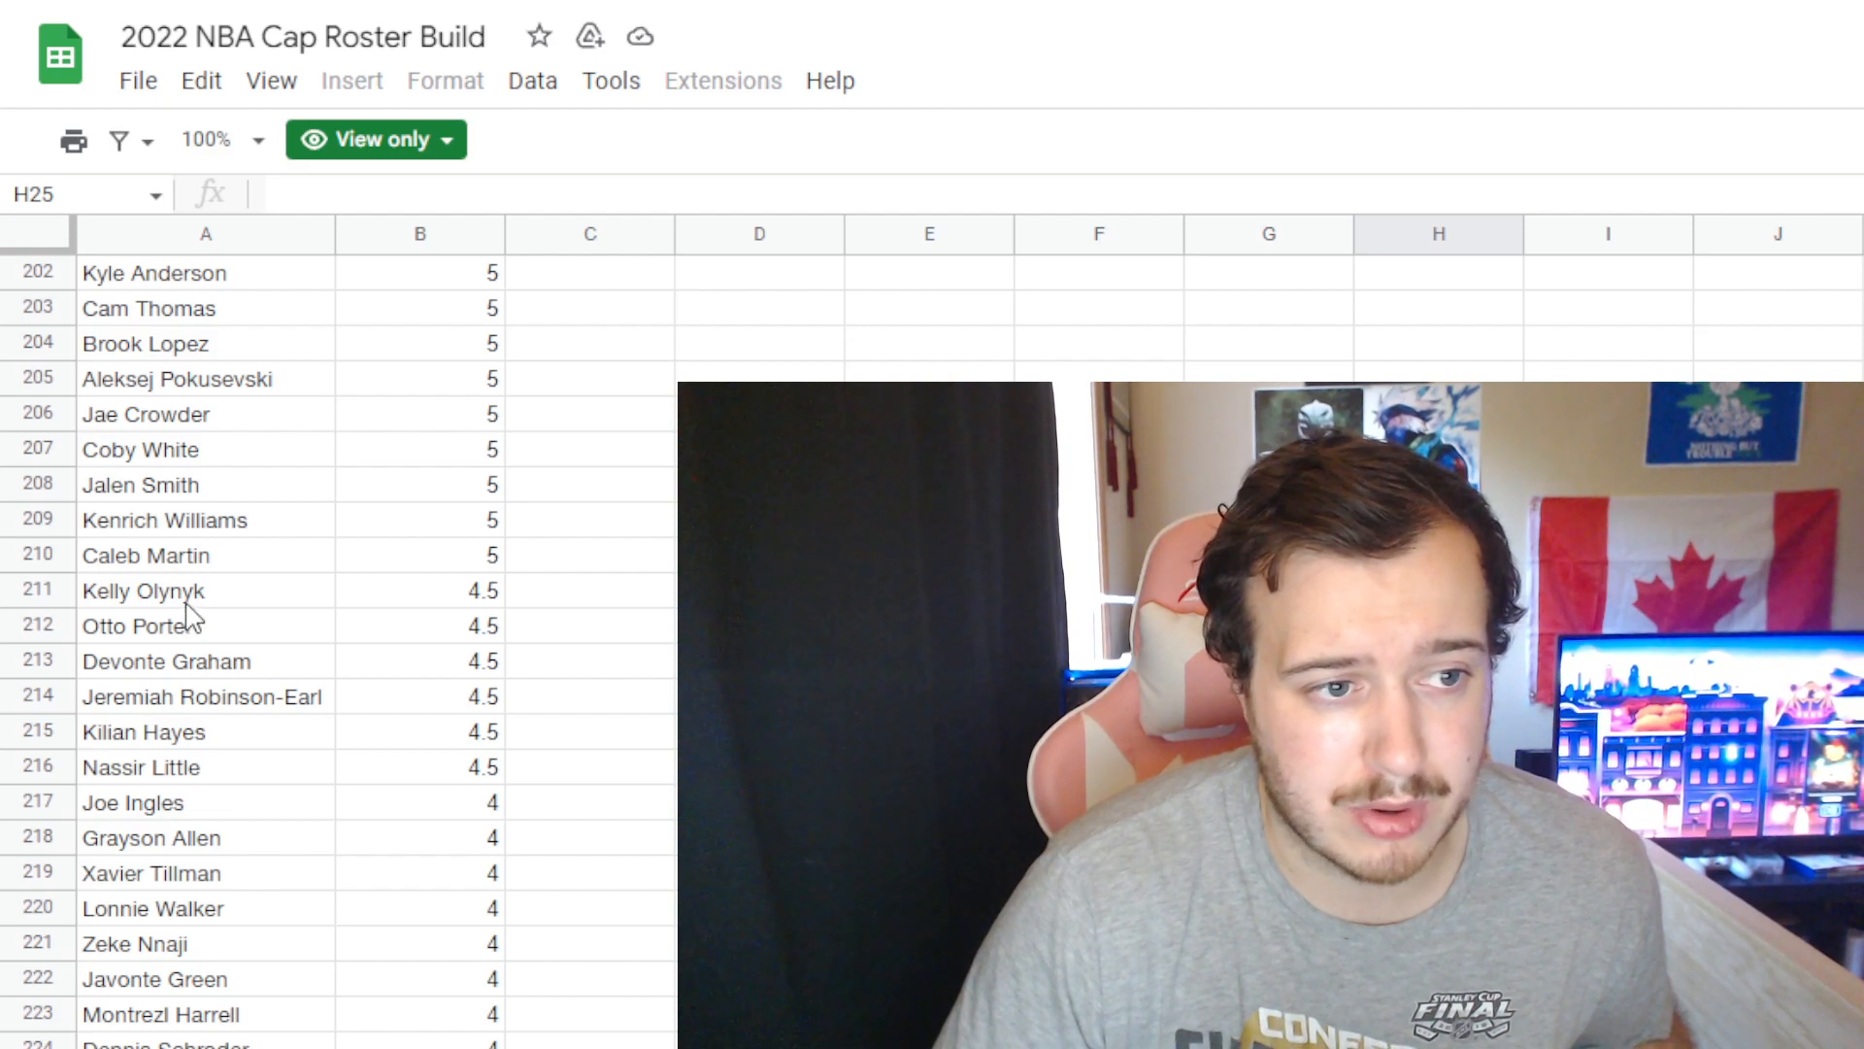
pyautogui.moveTo(223, 771)
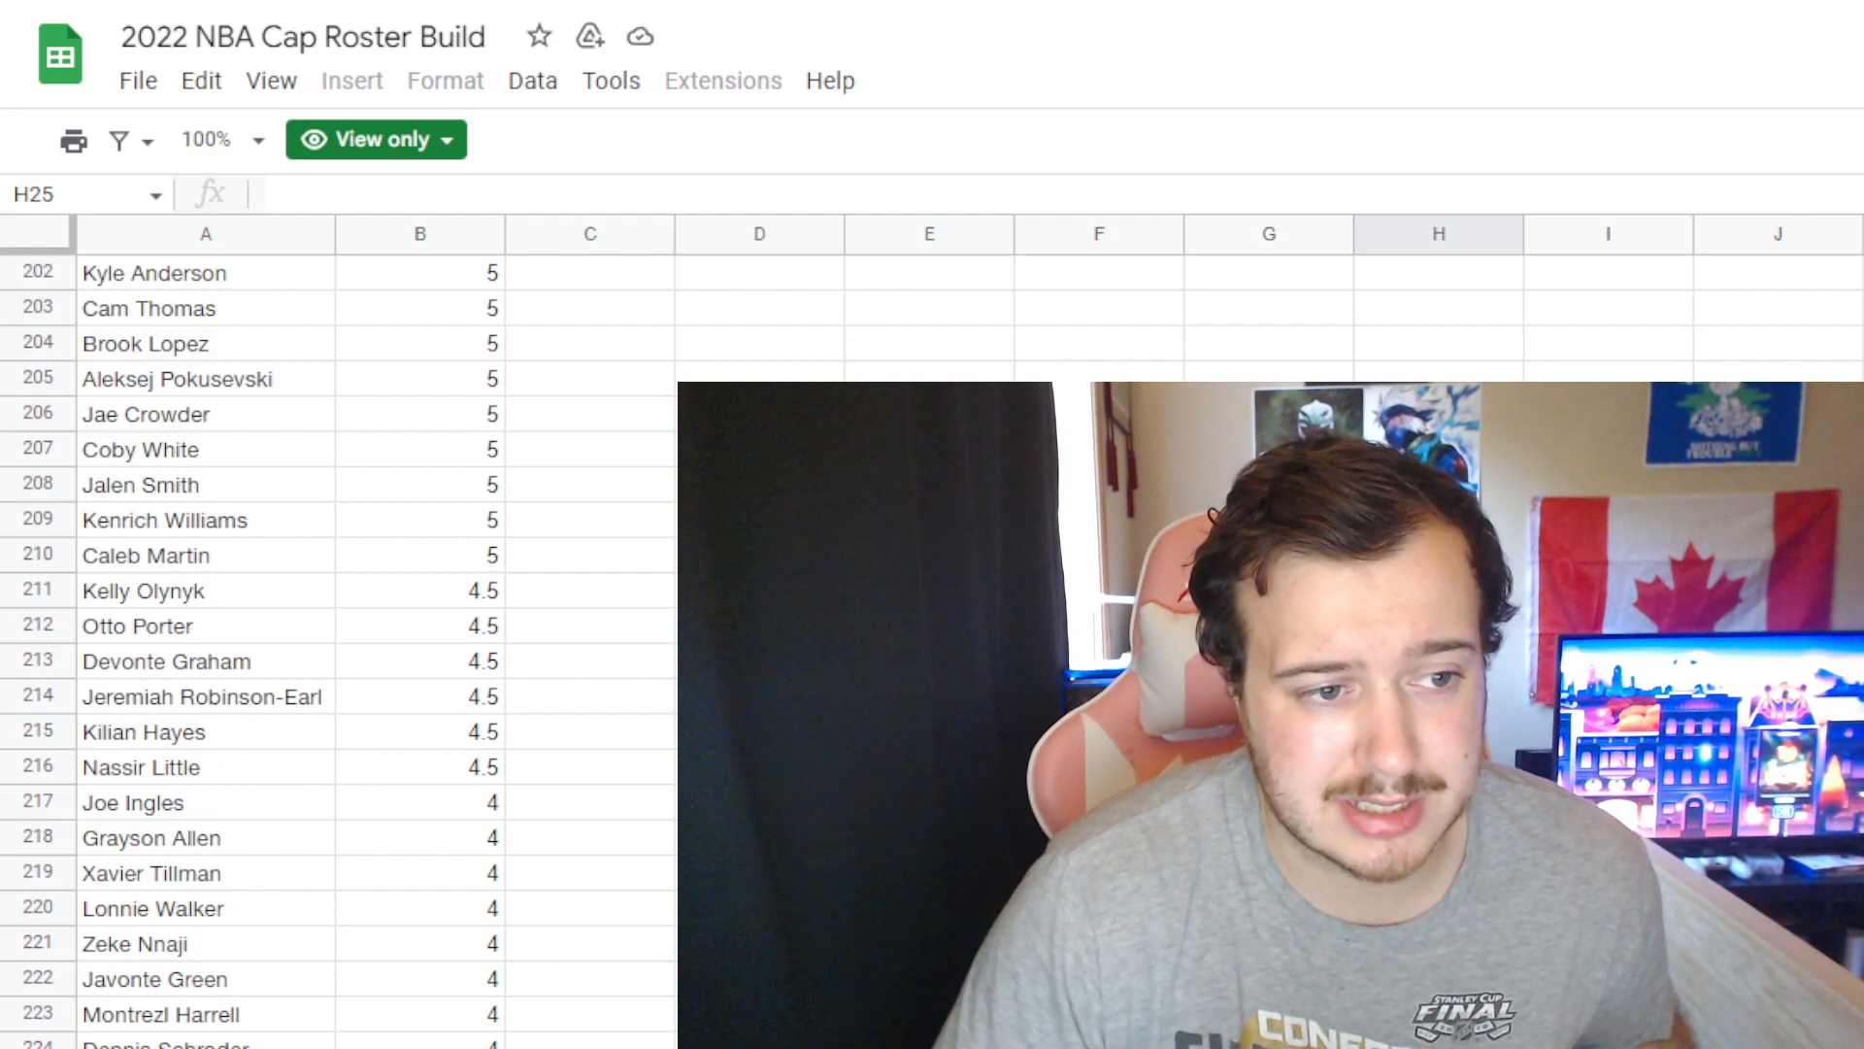
pyautogui.scroll(-3)
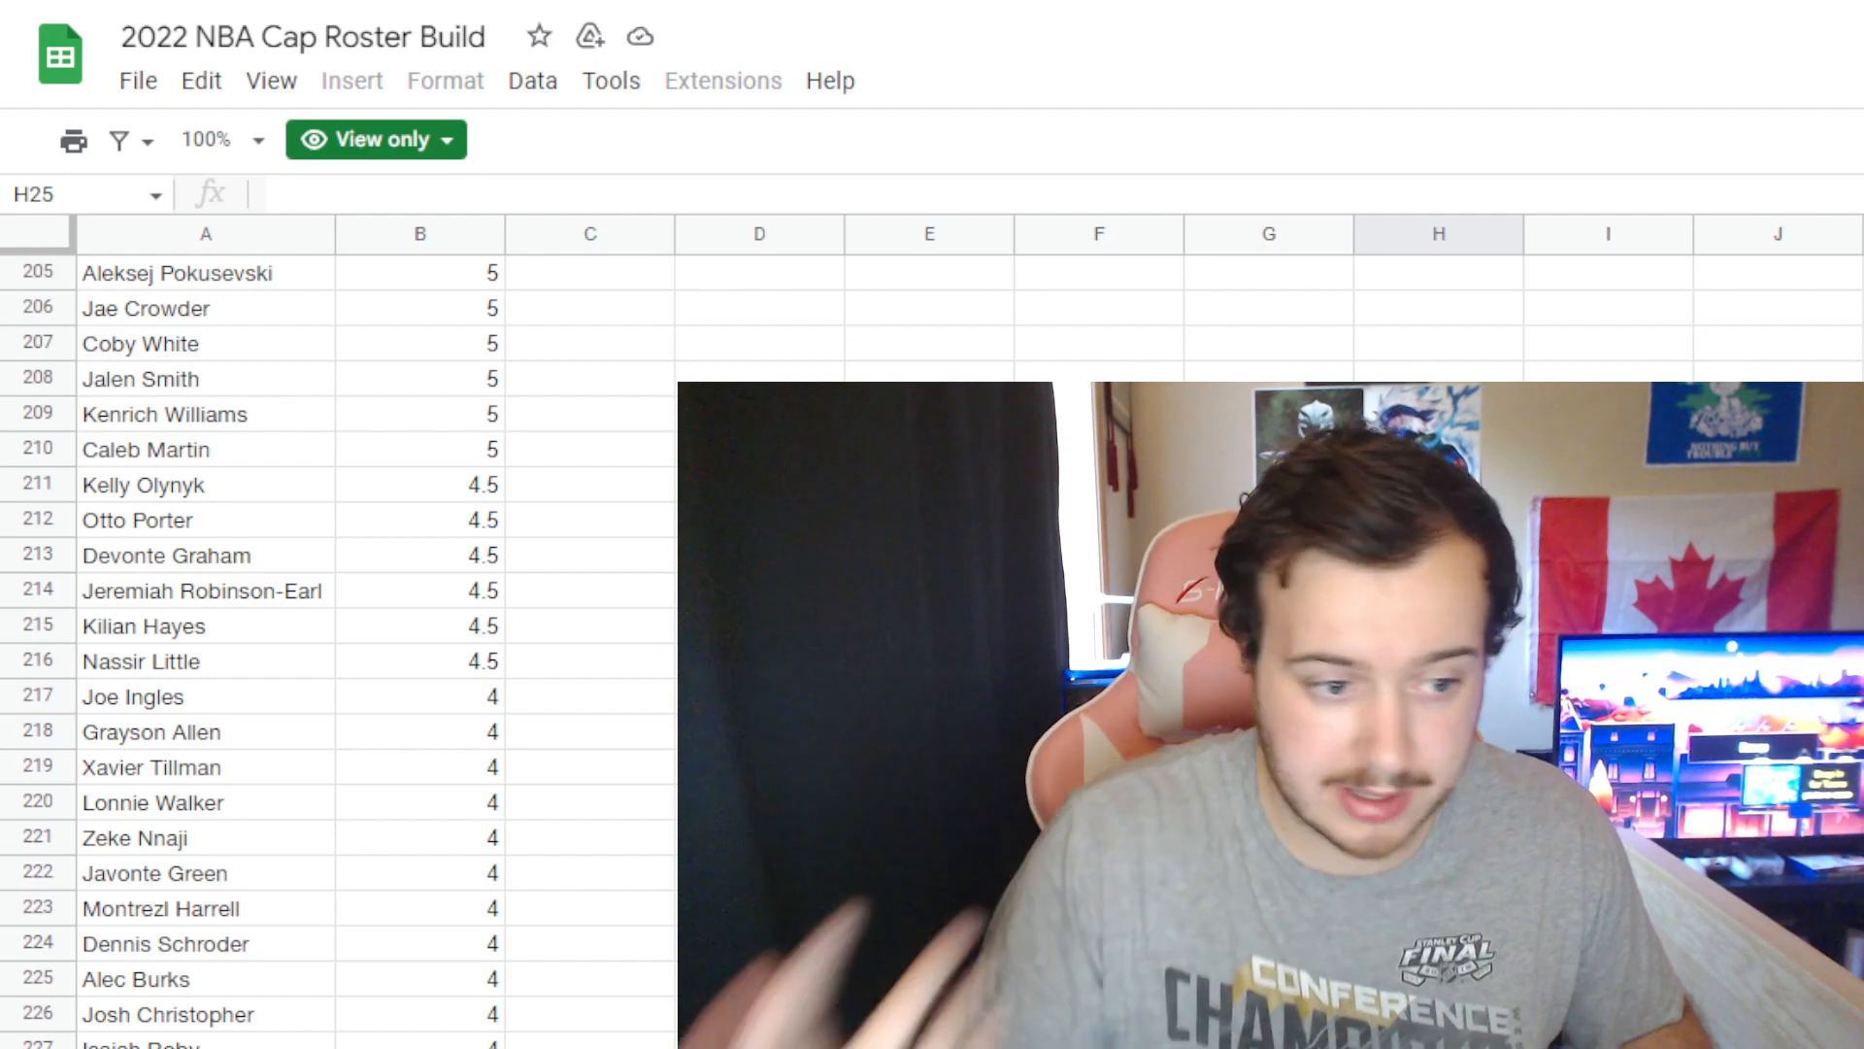
pyautogui.scroll(-3)
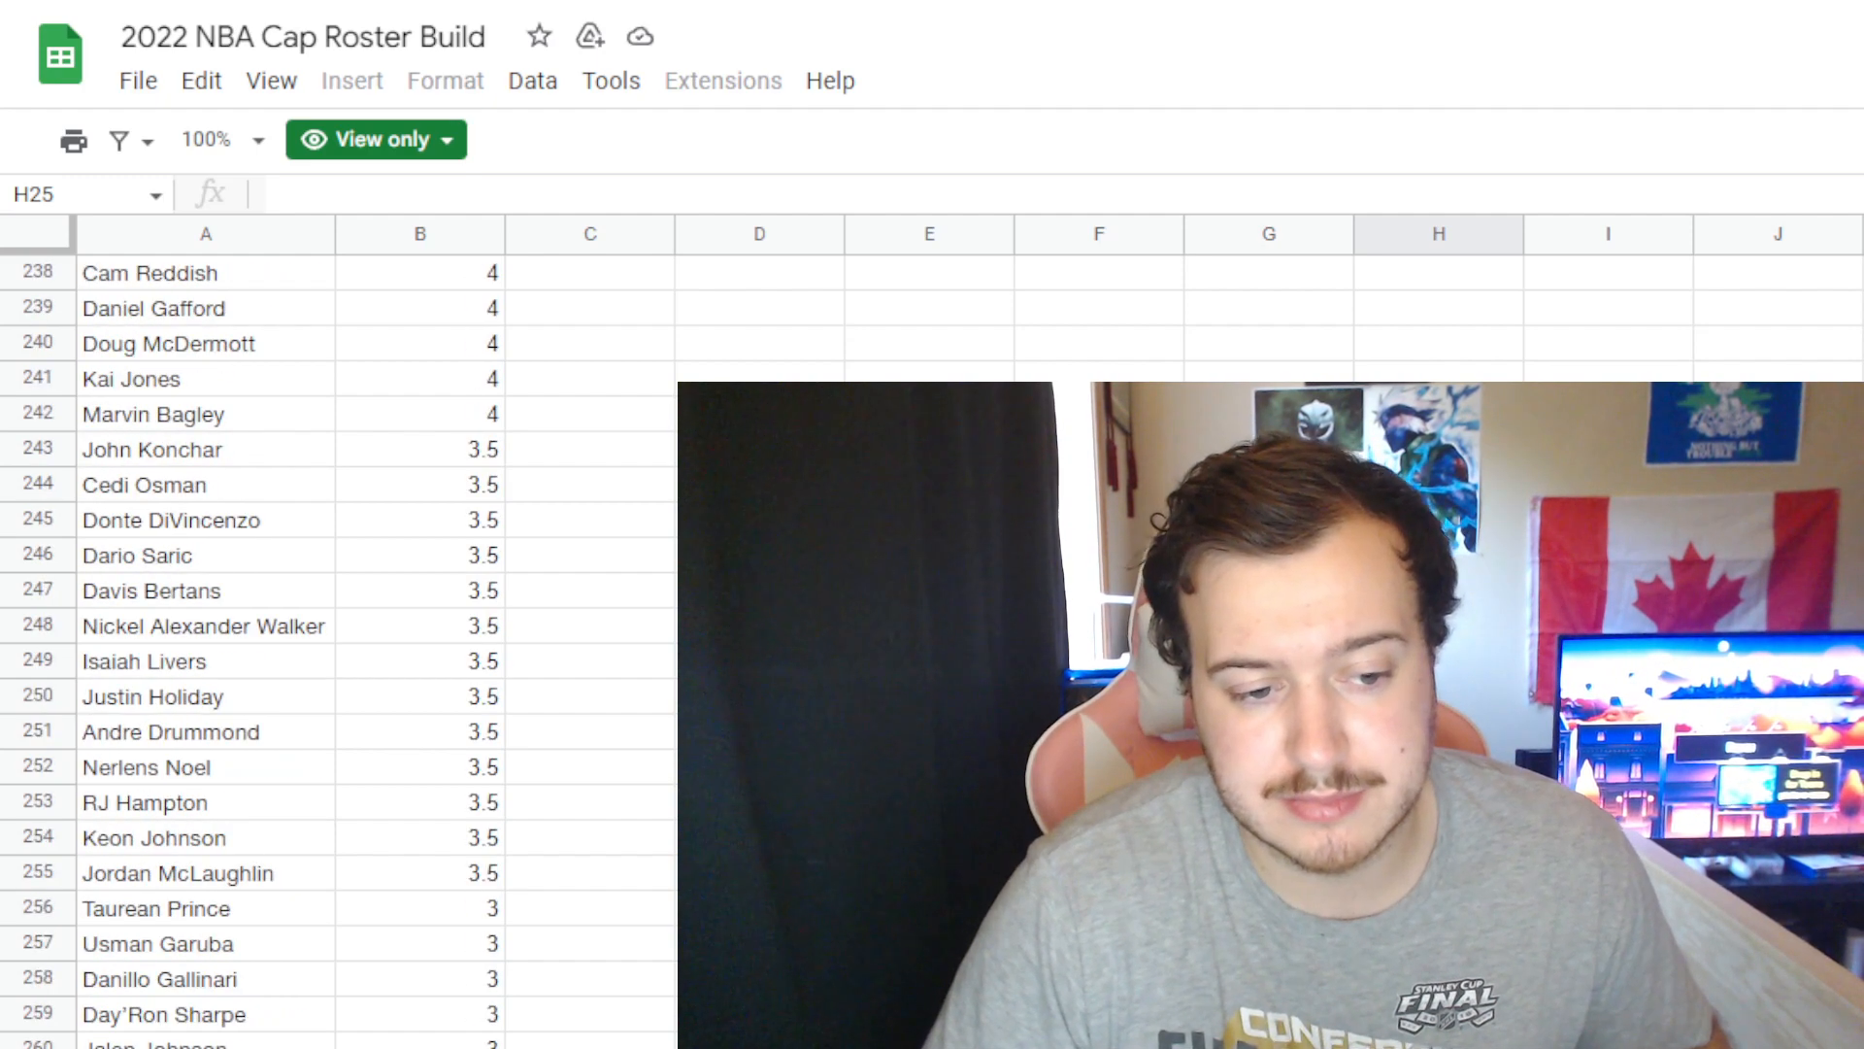
pyautogui.scroll(-3)
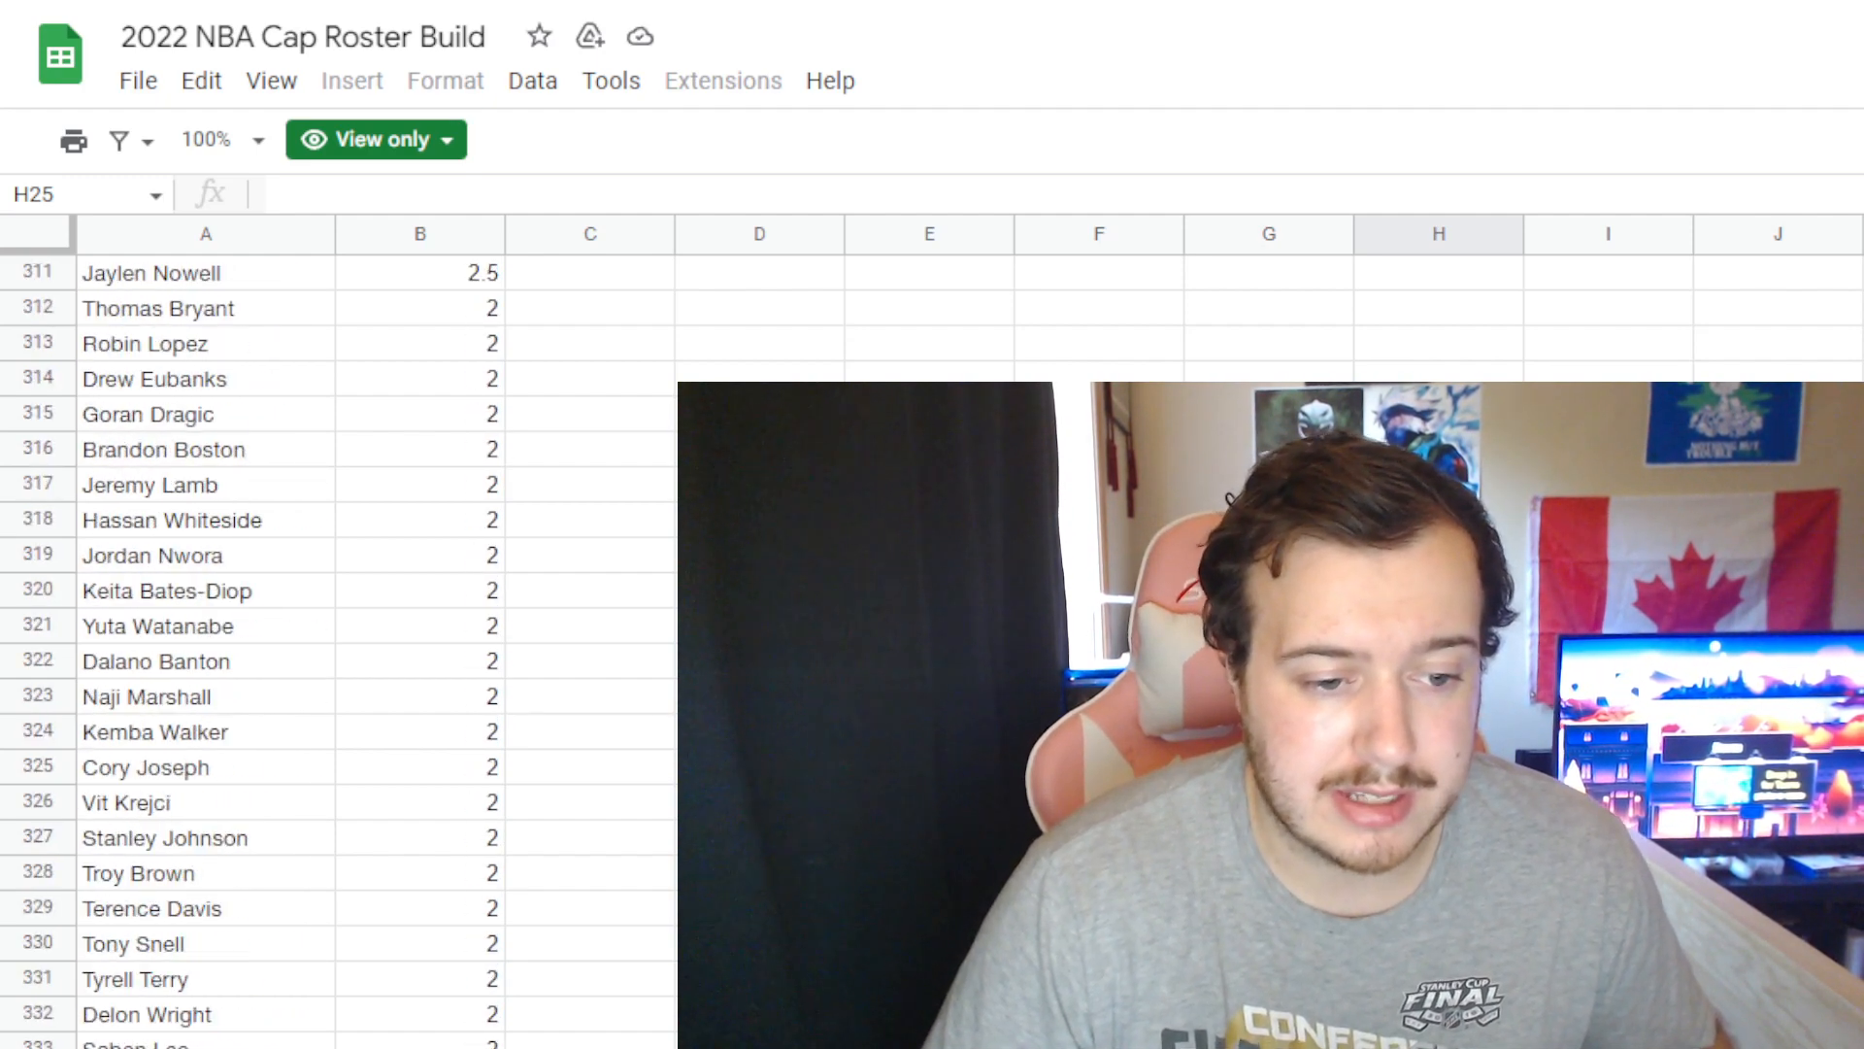
pyautogui.scroll(-3)
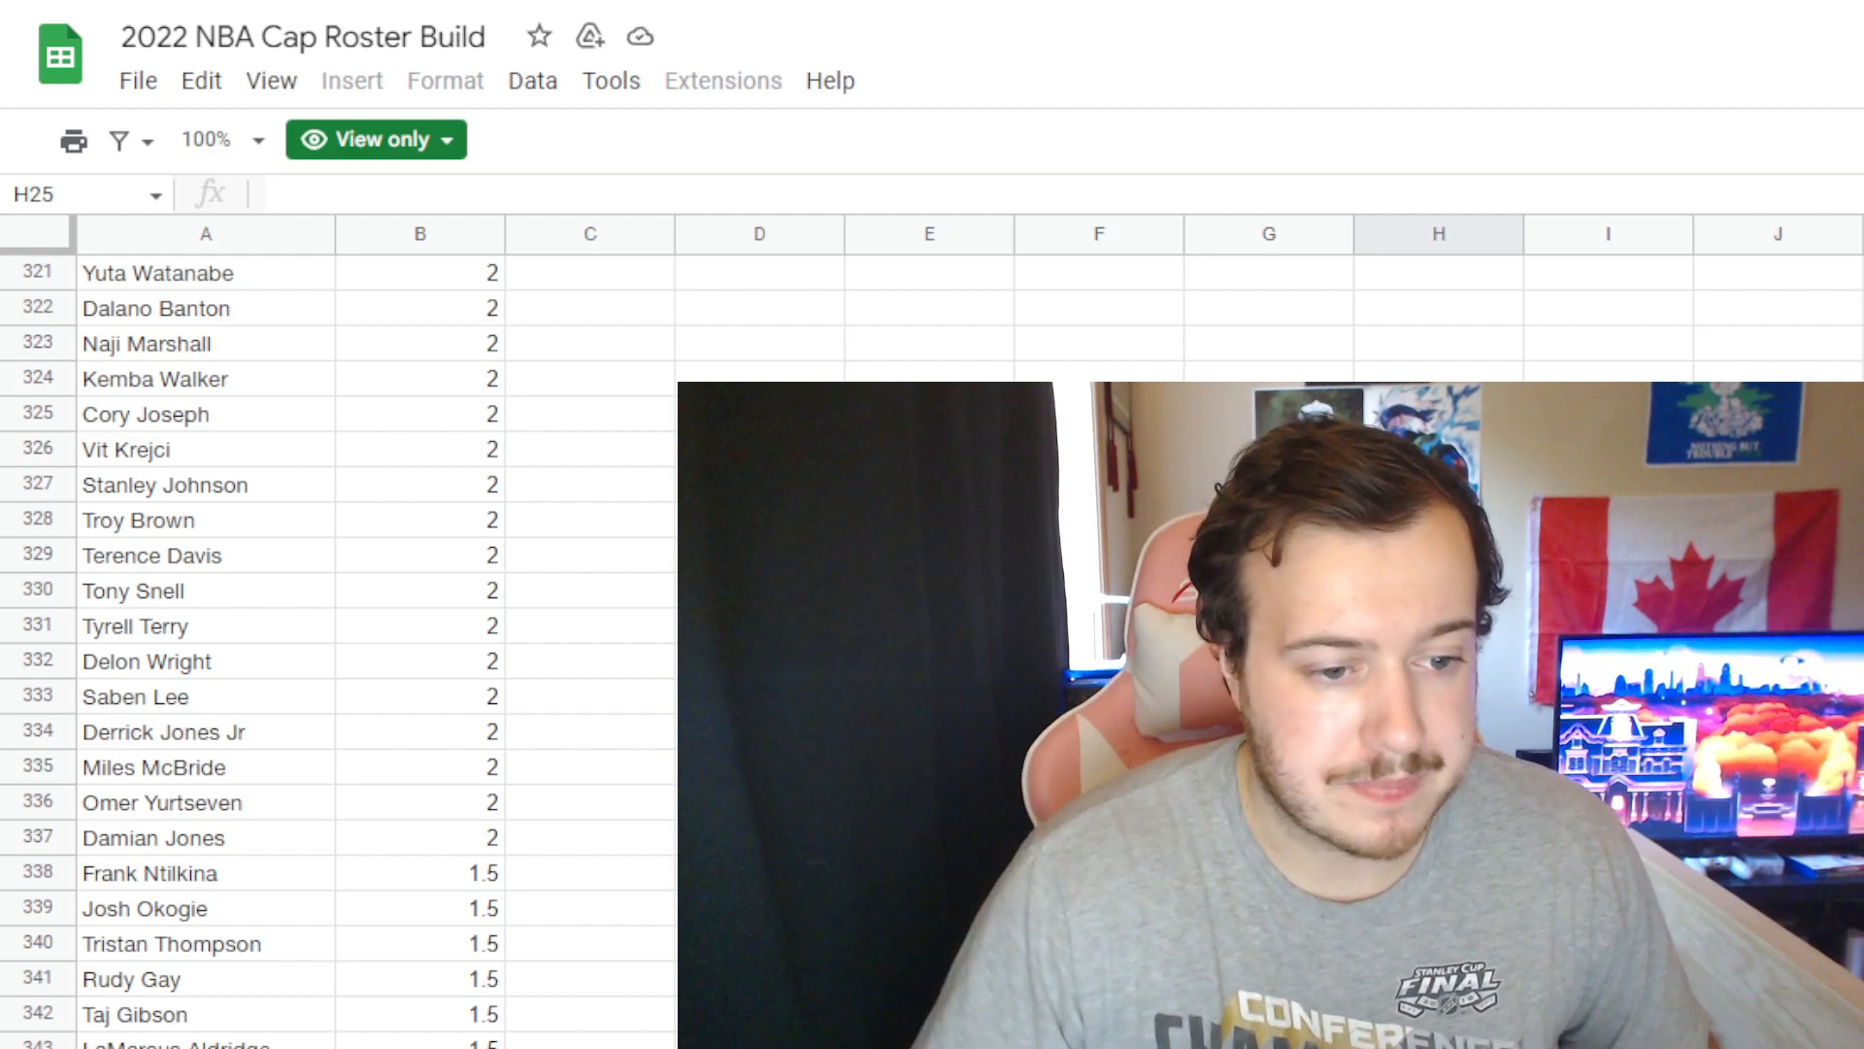
pyautogui.scroll(-3)
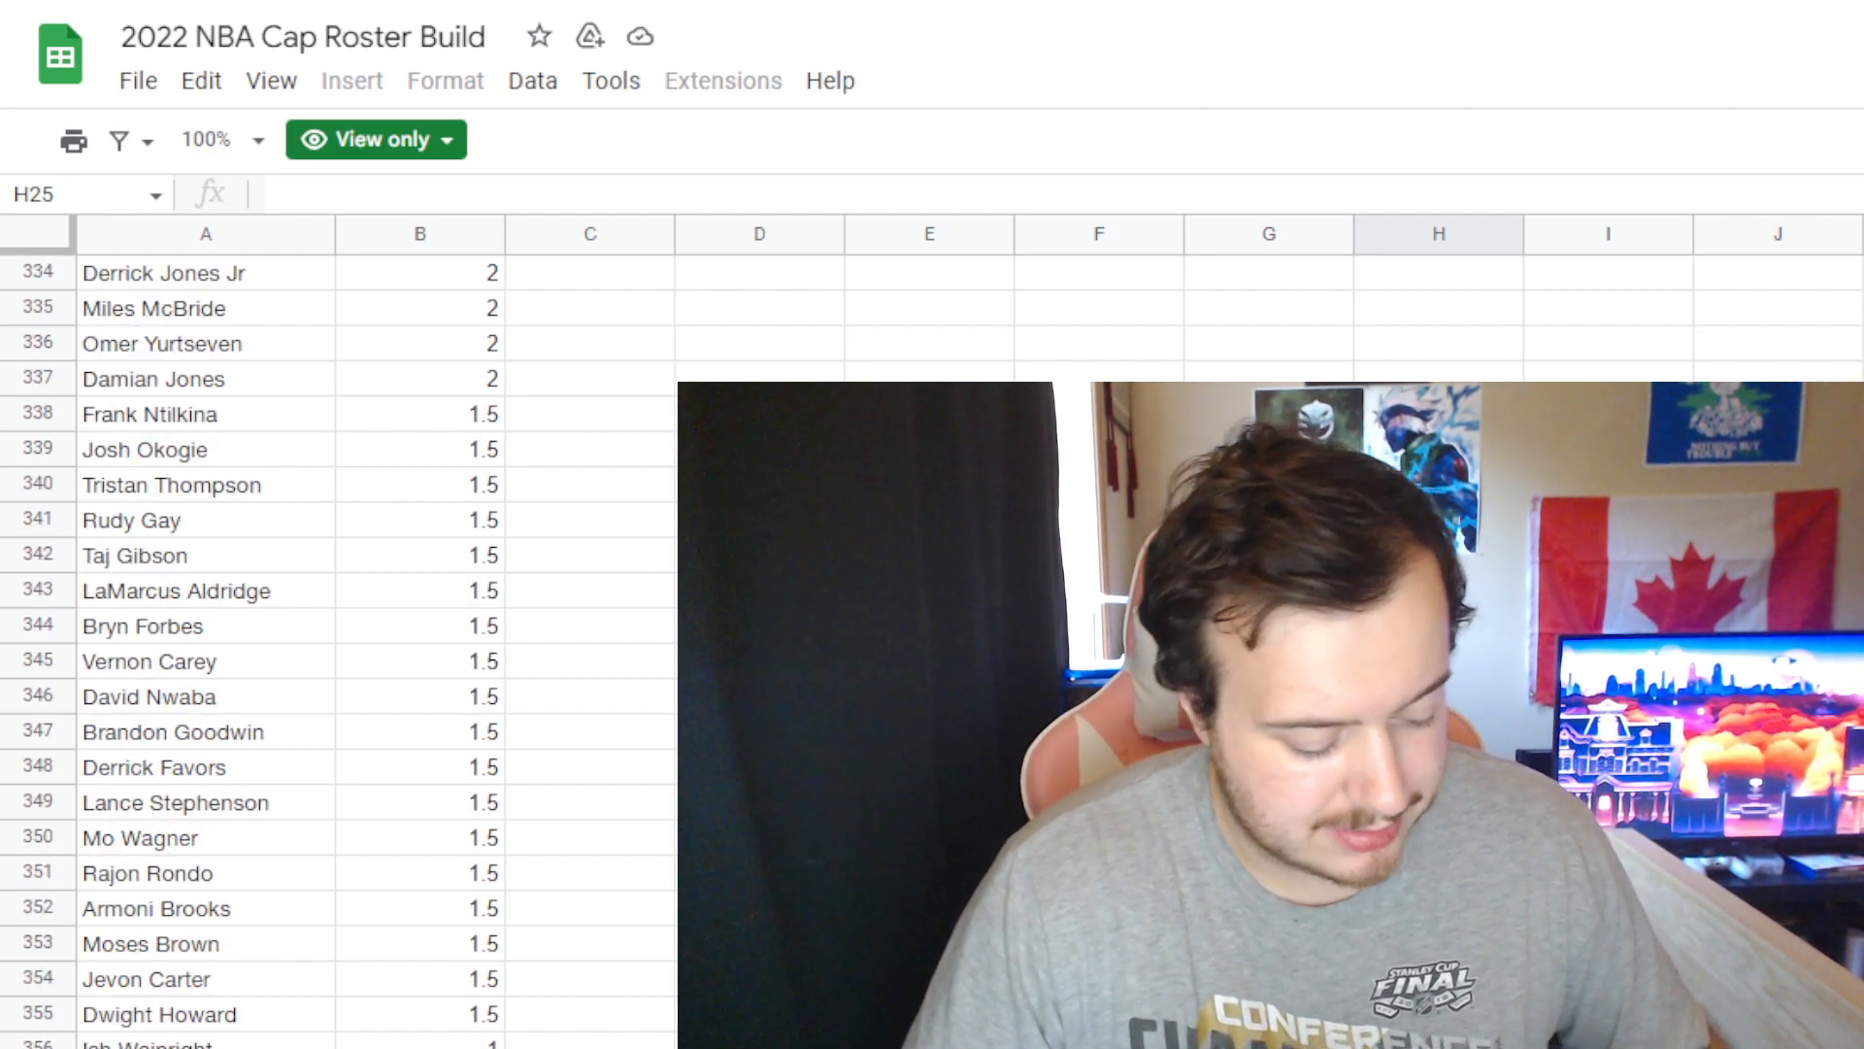
pyautogui.scroll(-3)
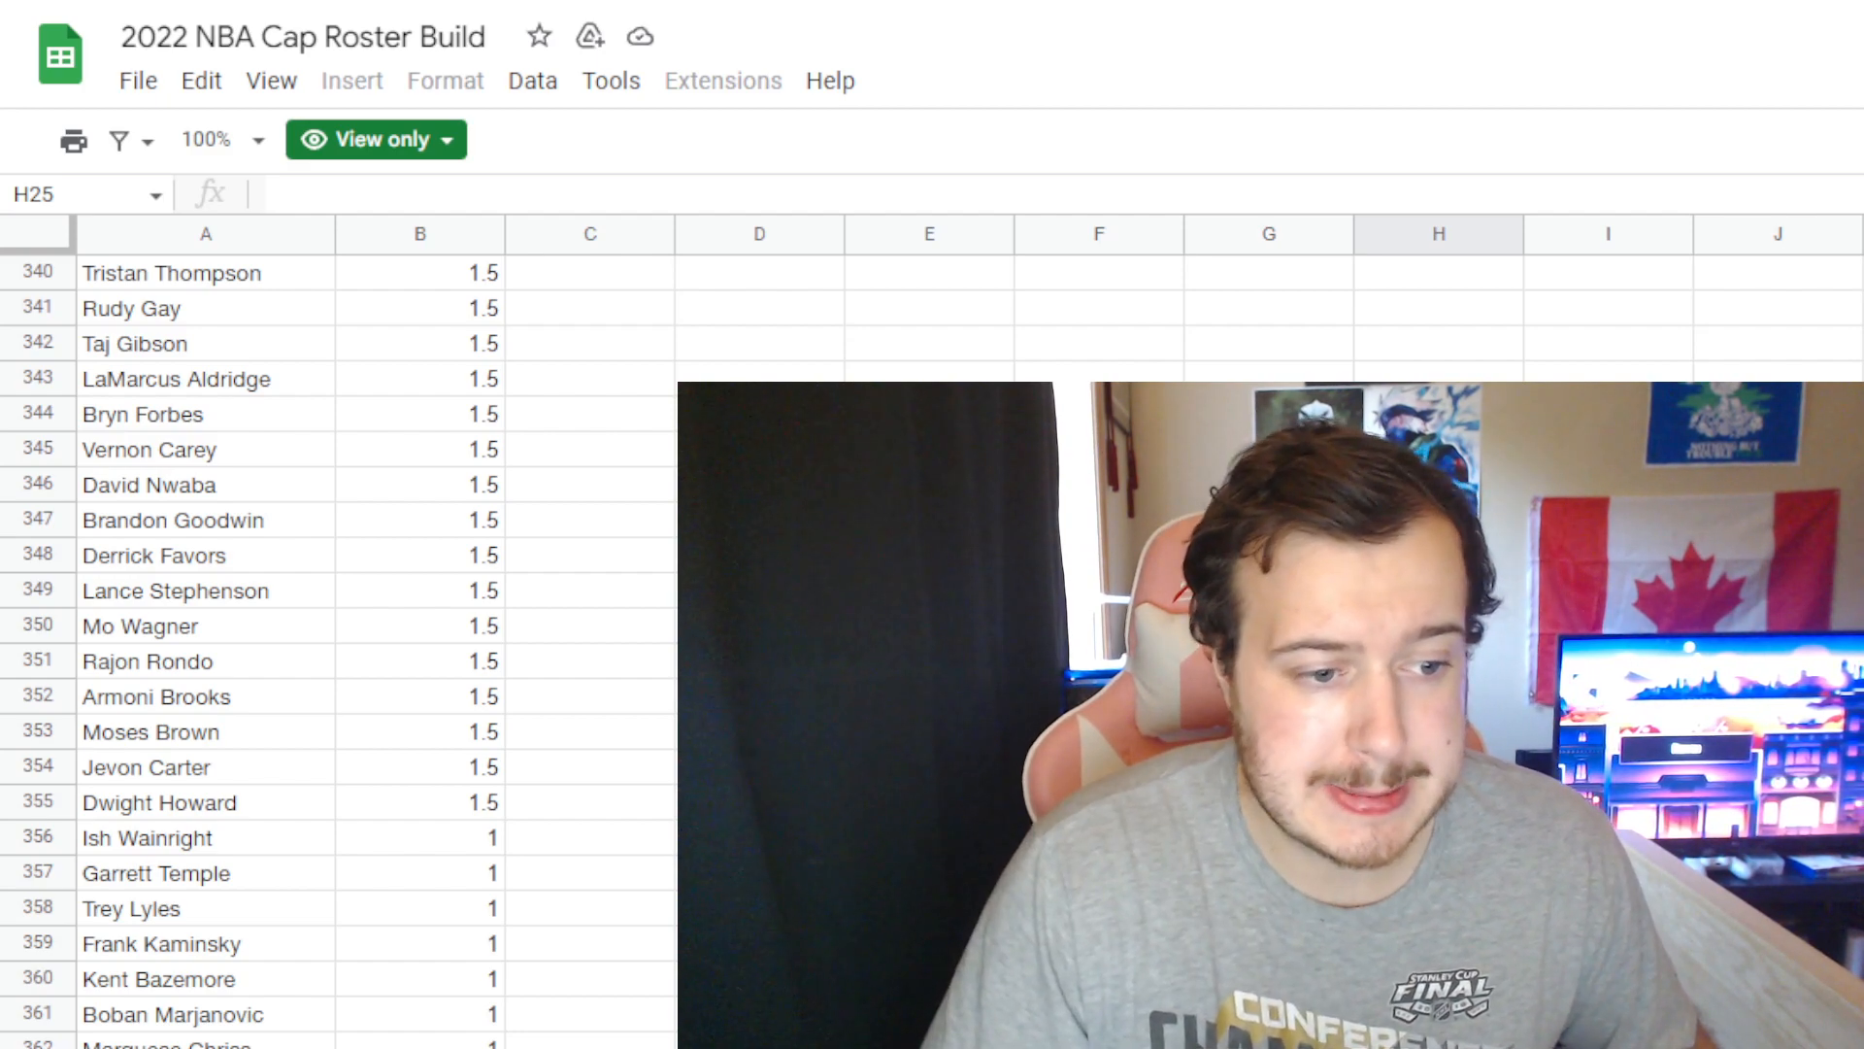
pyautogui.scroll(-3)
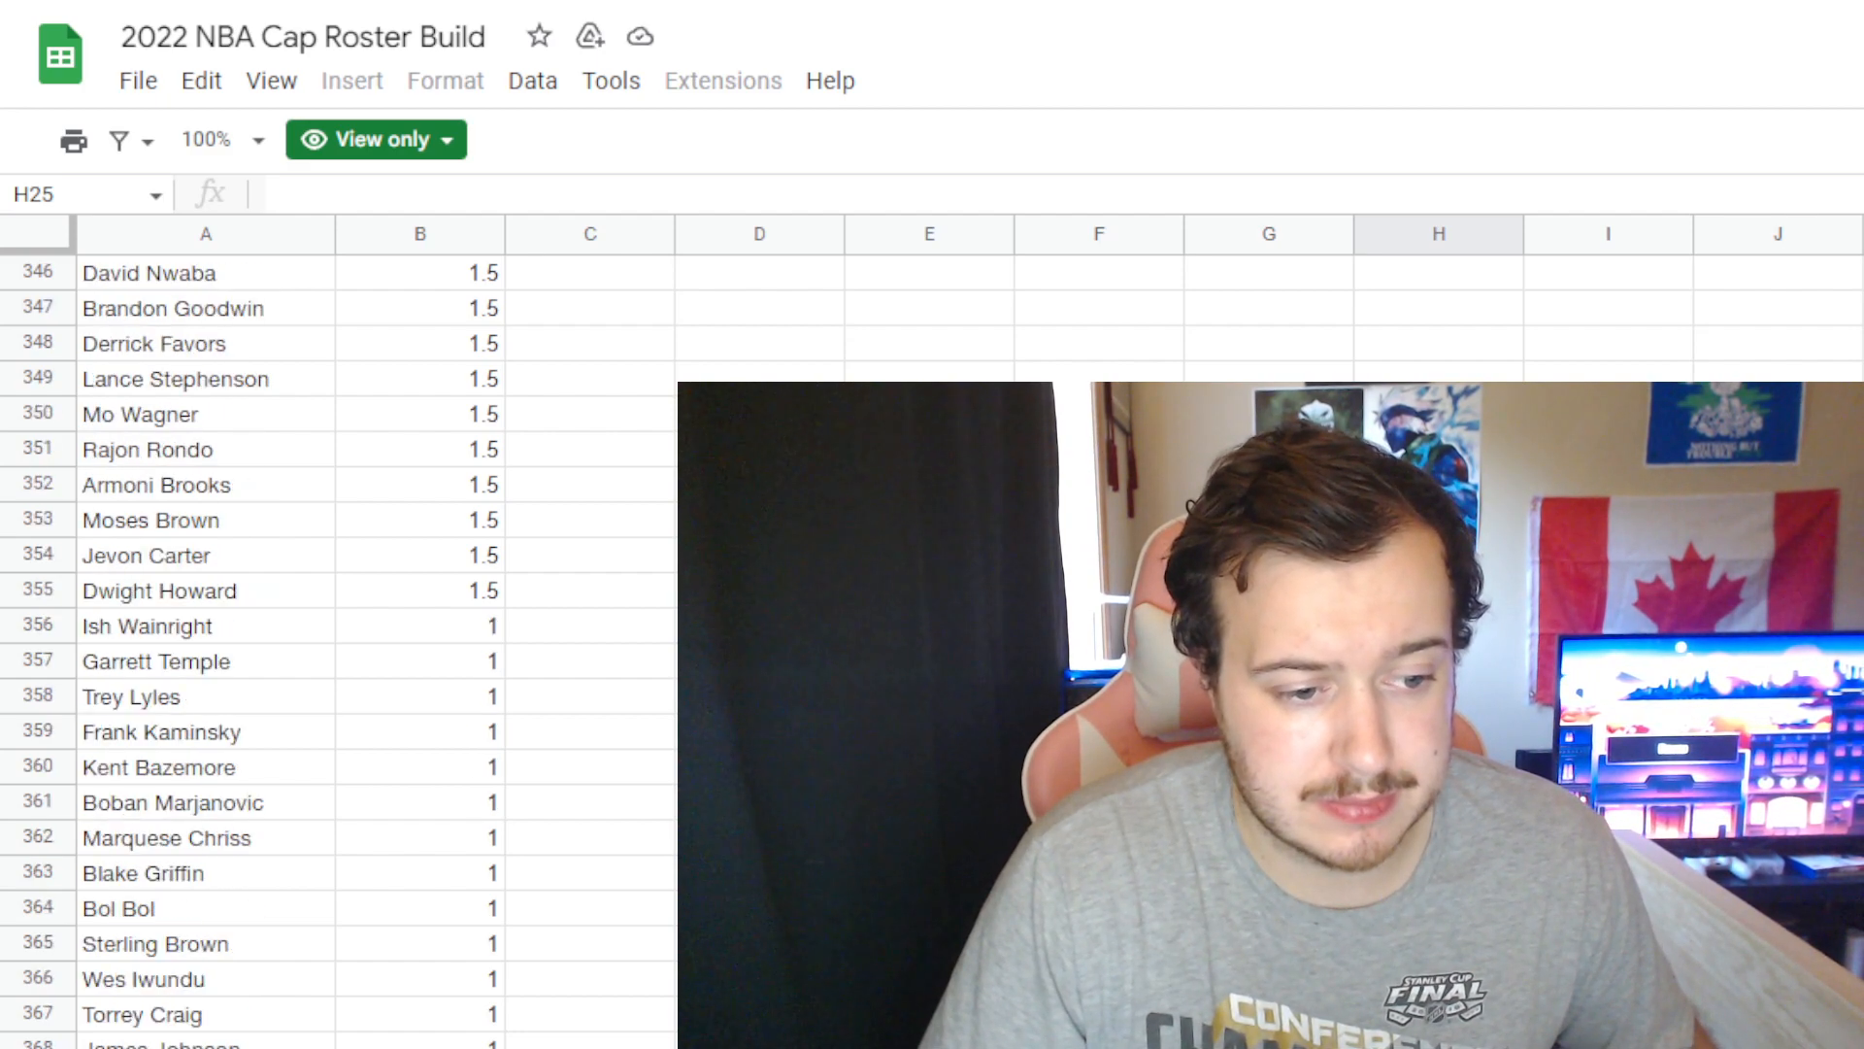
pyautogui.scroll(-3)
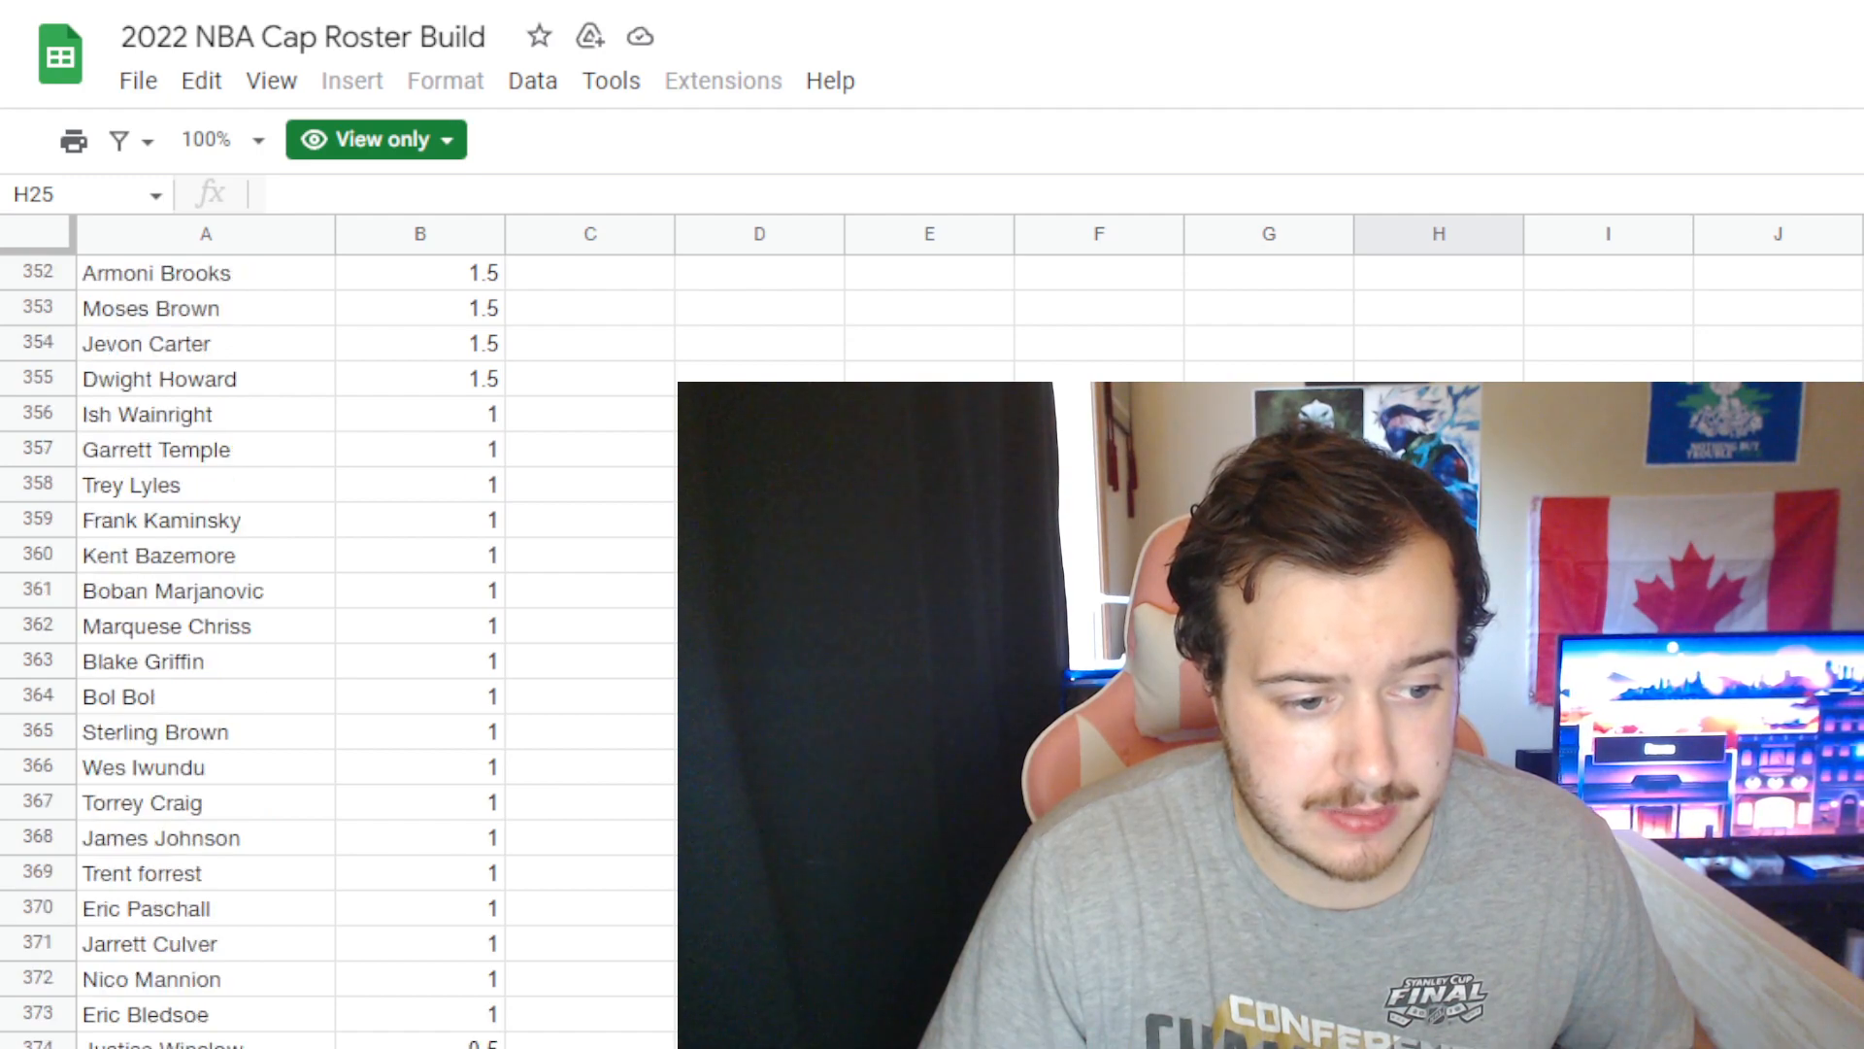
pyautogui.scroll(3)
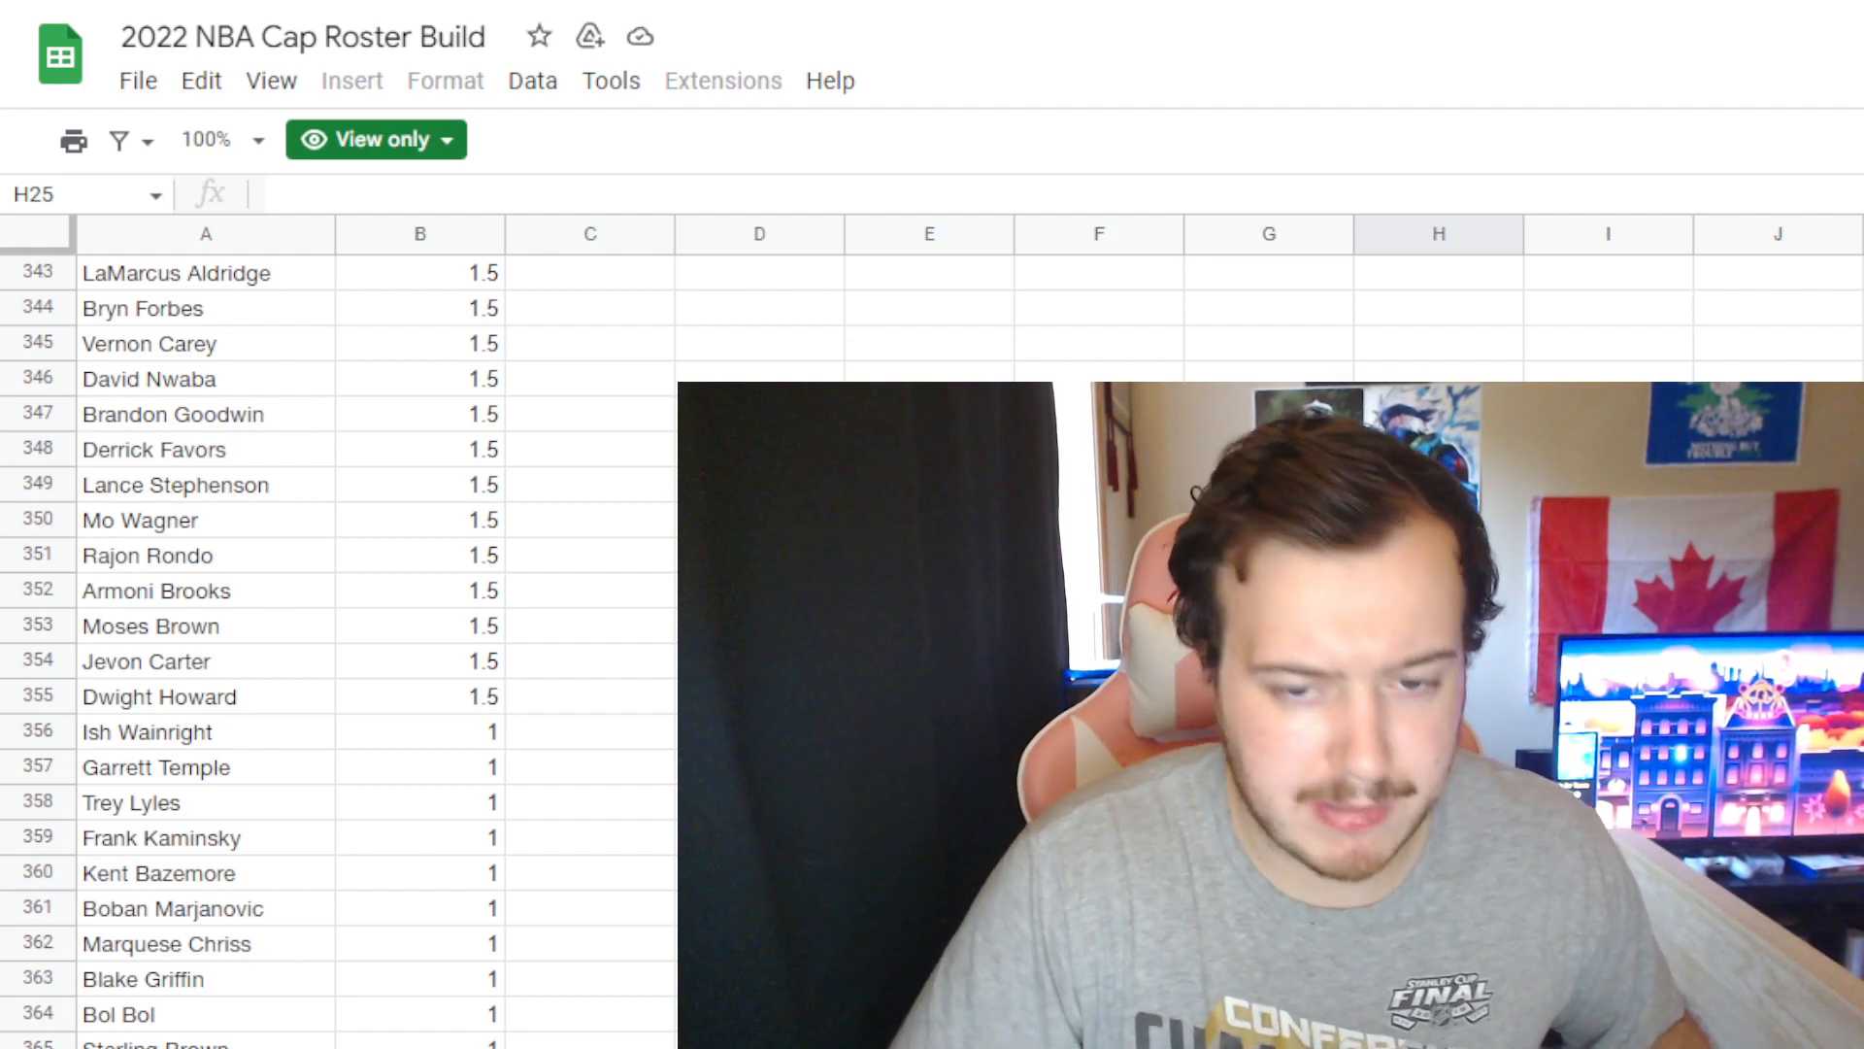
pyautogui.scroll(3)
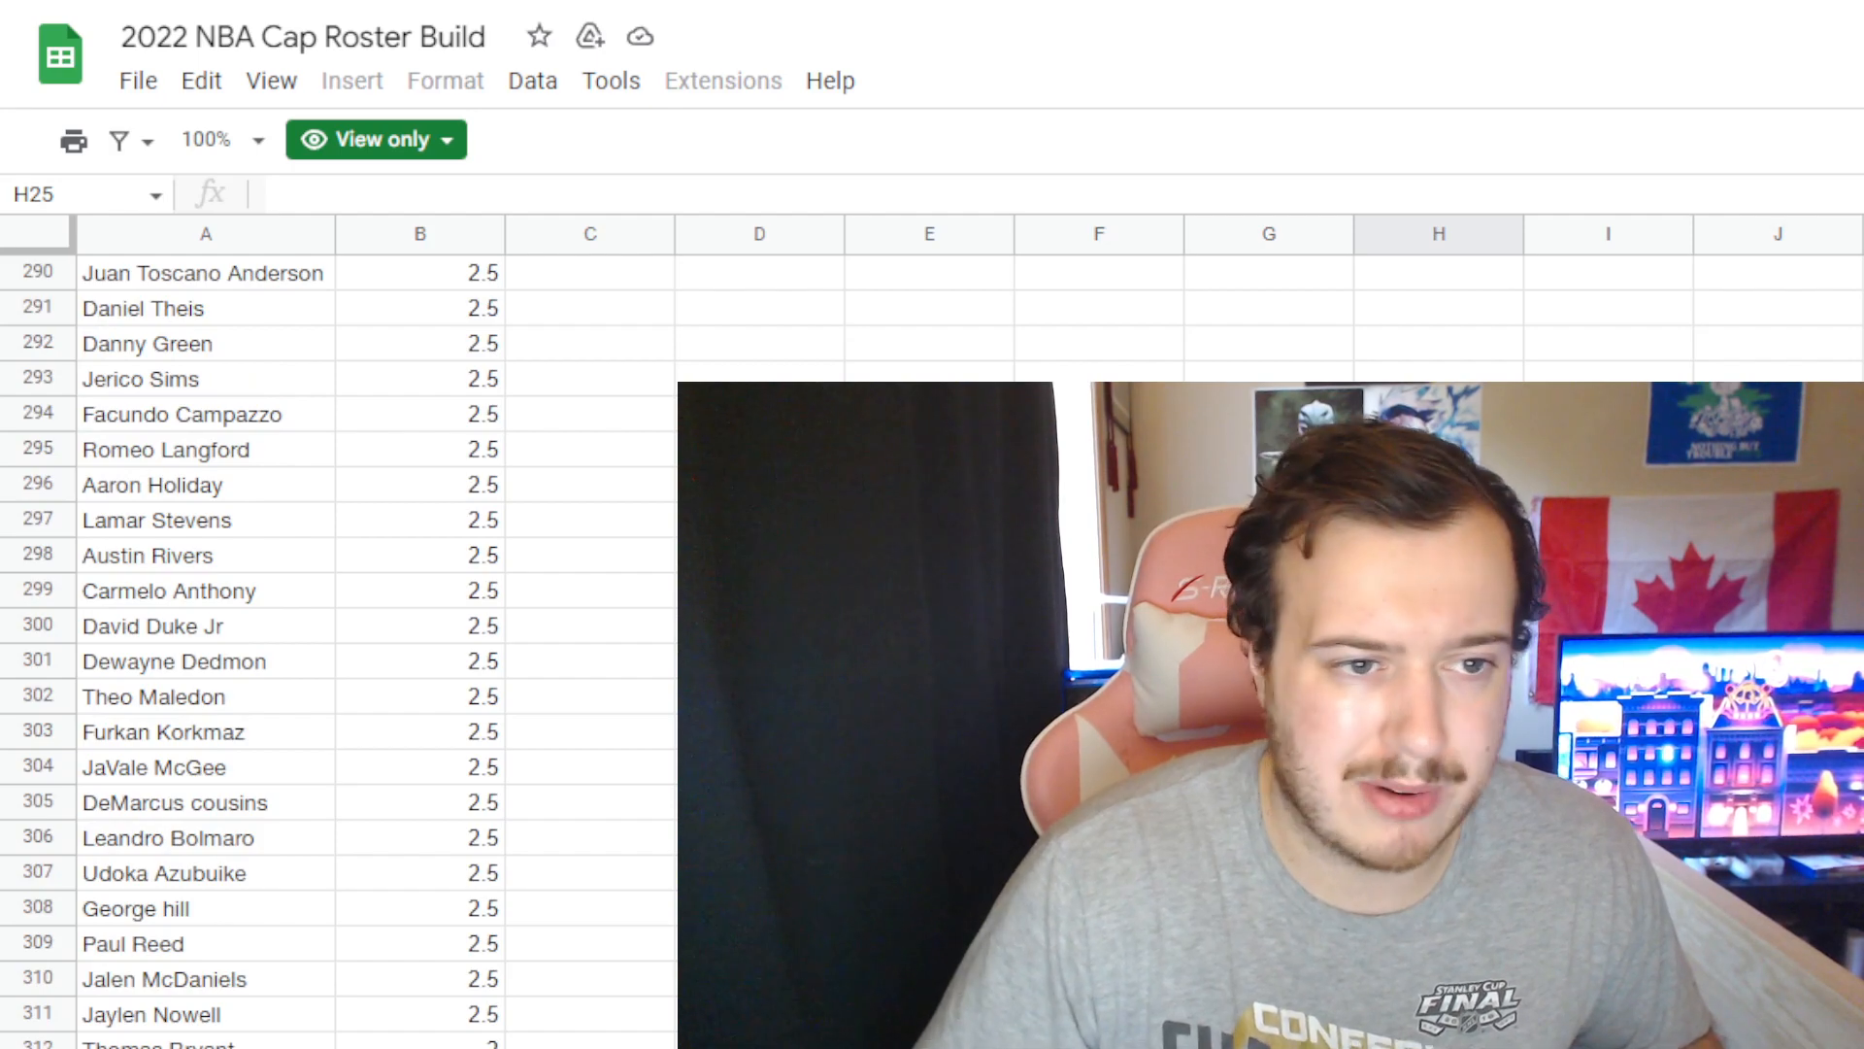
pyautogui.scroll(3)
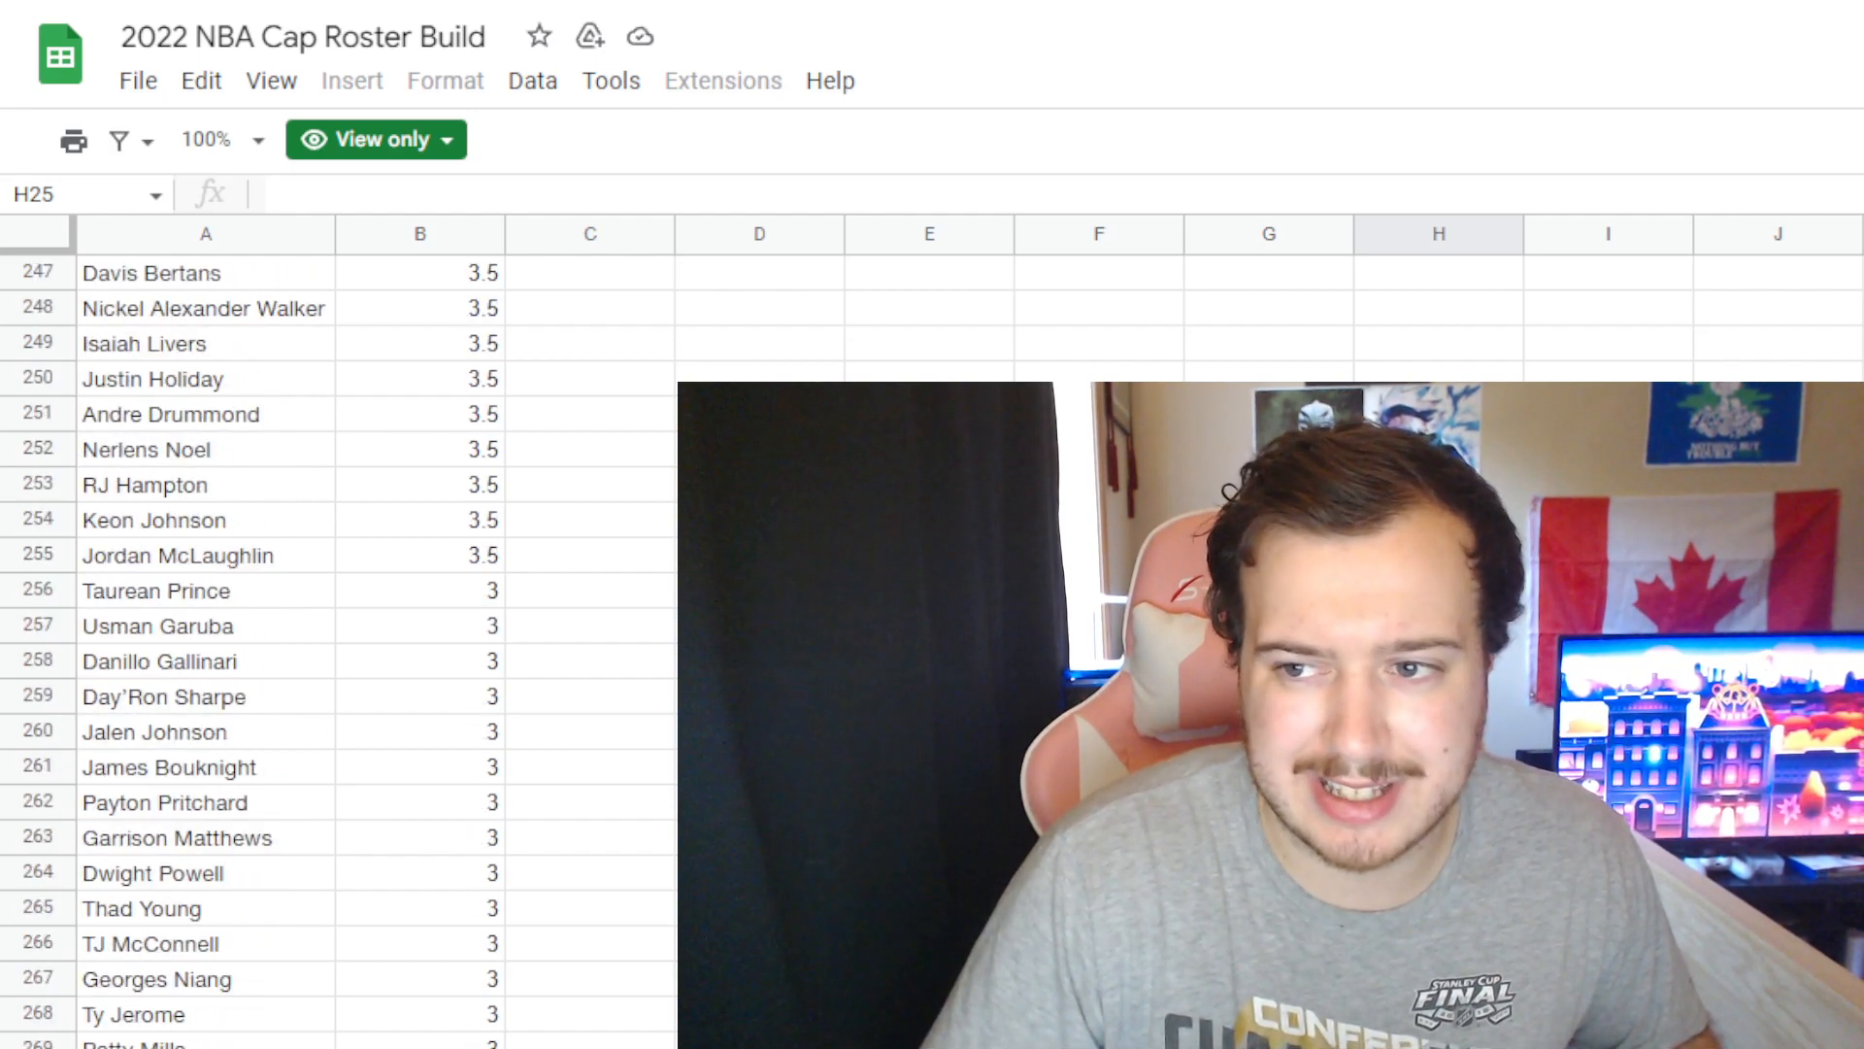
pyautogui.scroll(3)
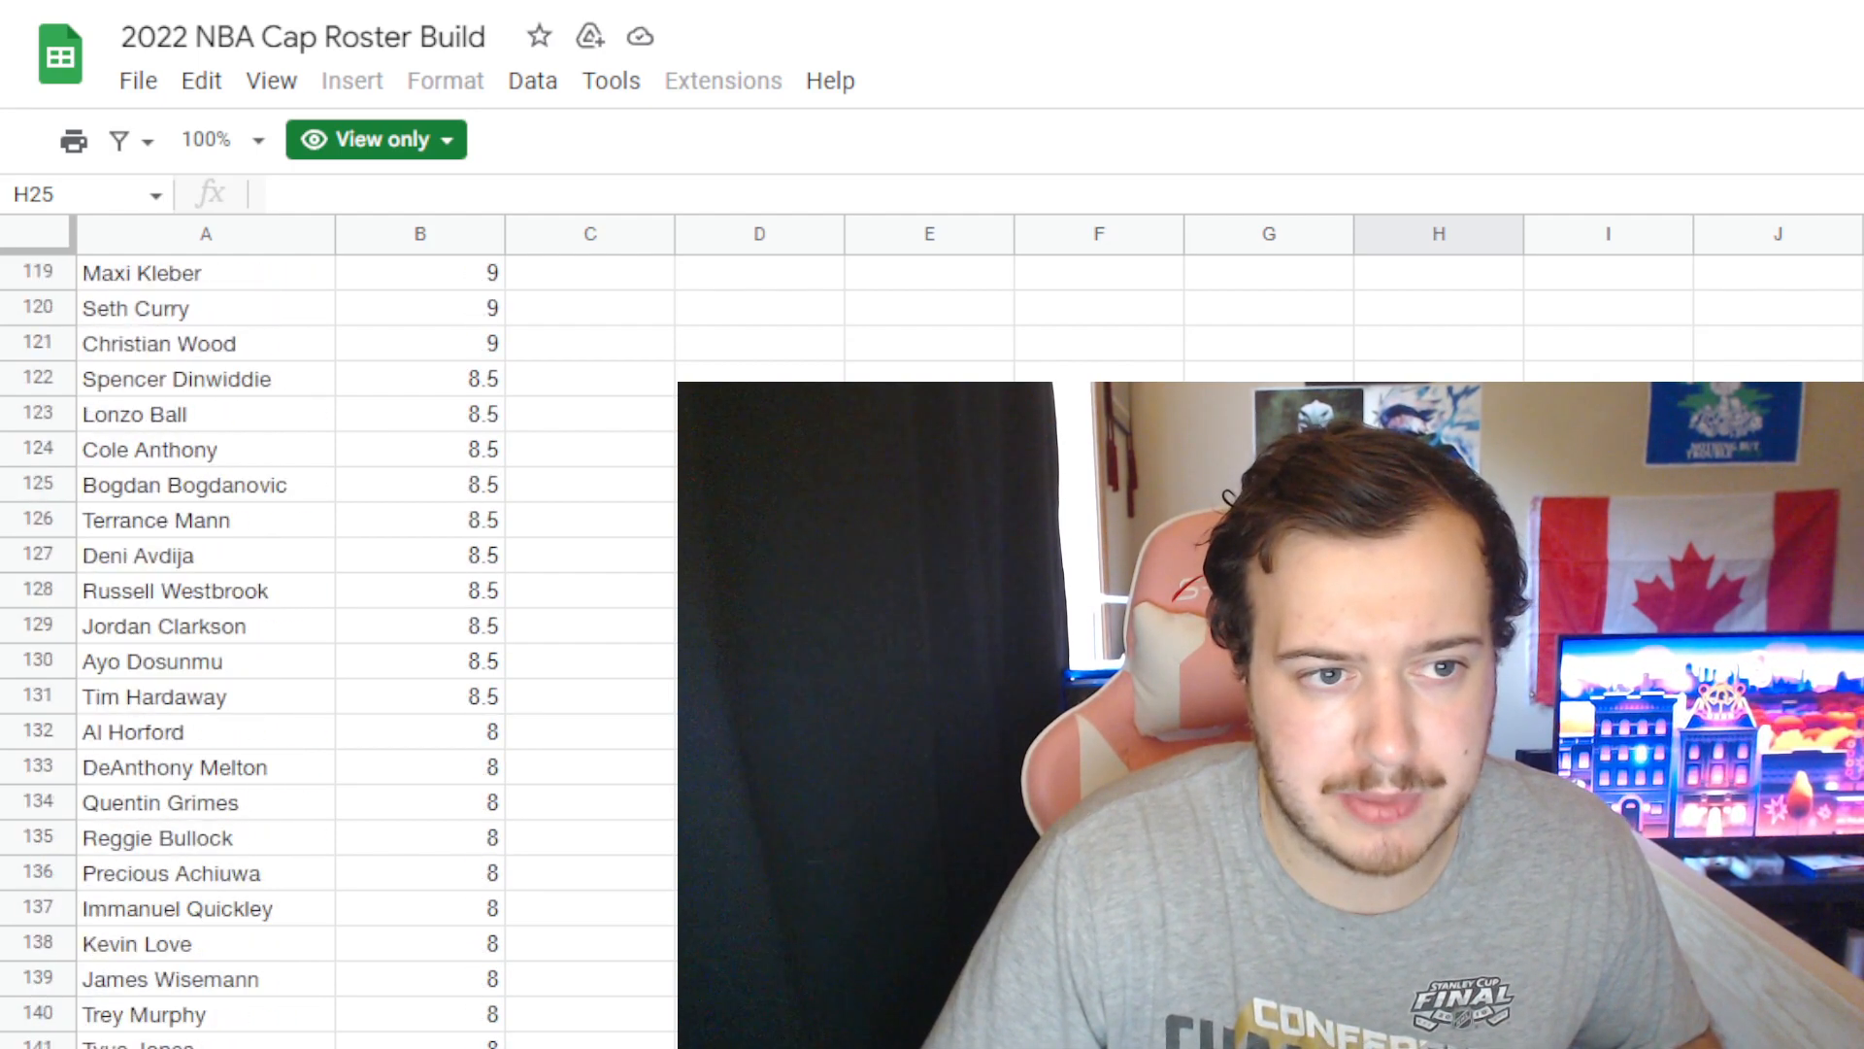
pyautogui.scroll(3)
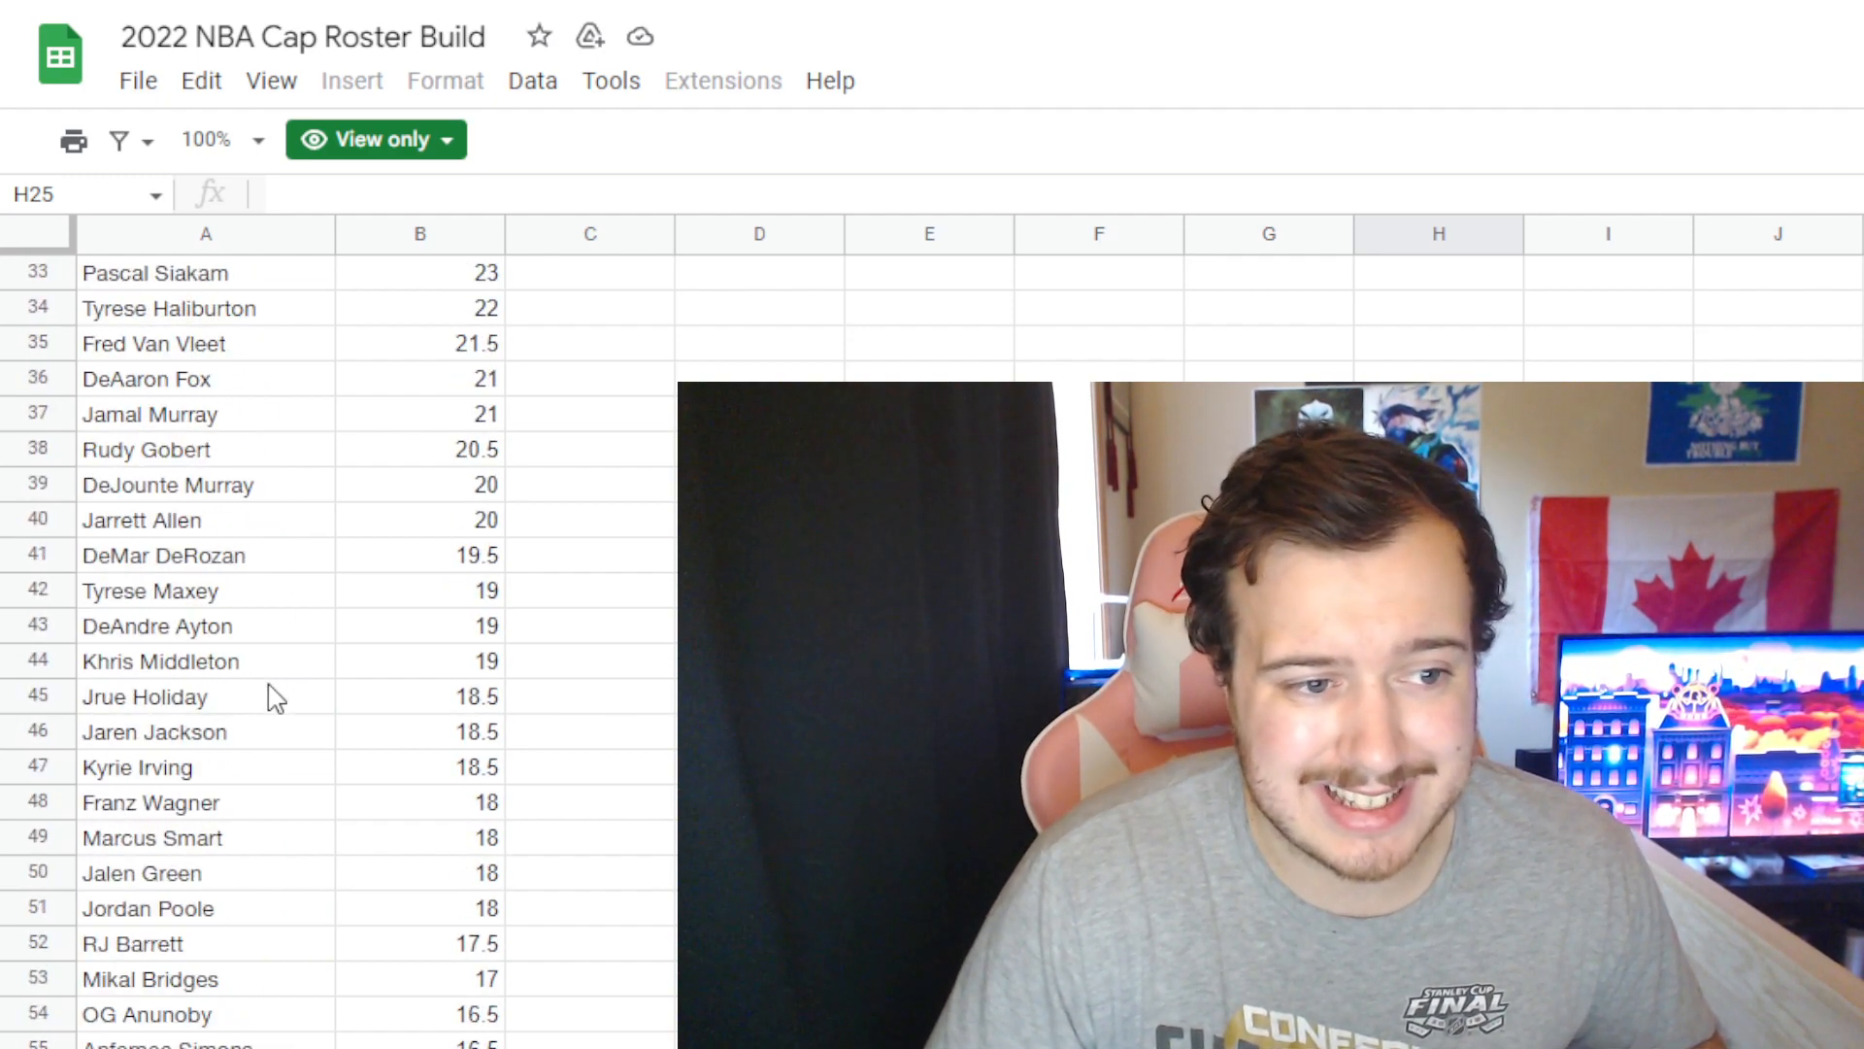
pyautogui.scroll(-3)
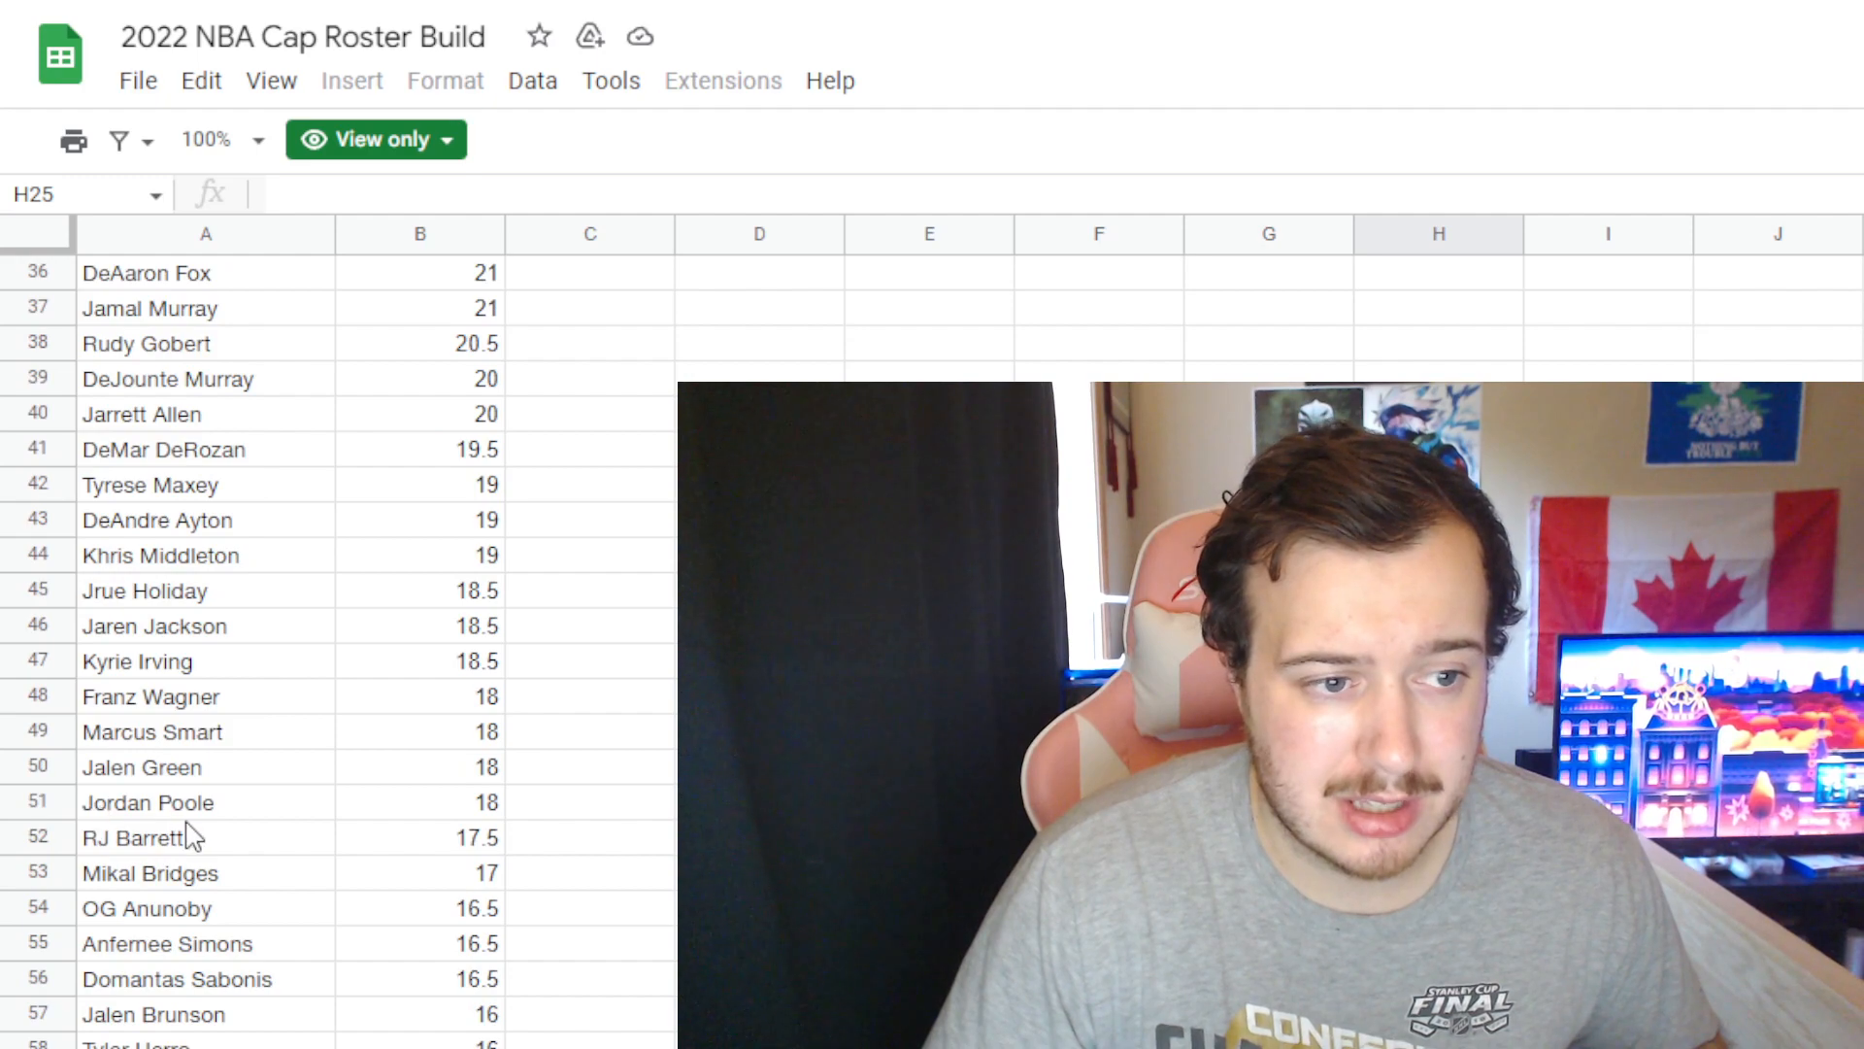
pyautogui.scroll(-3)
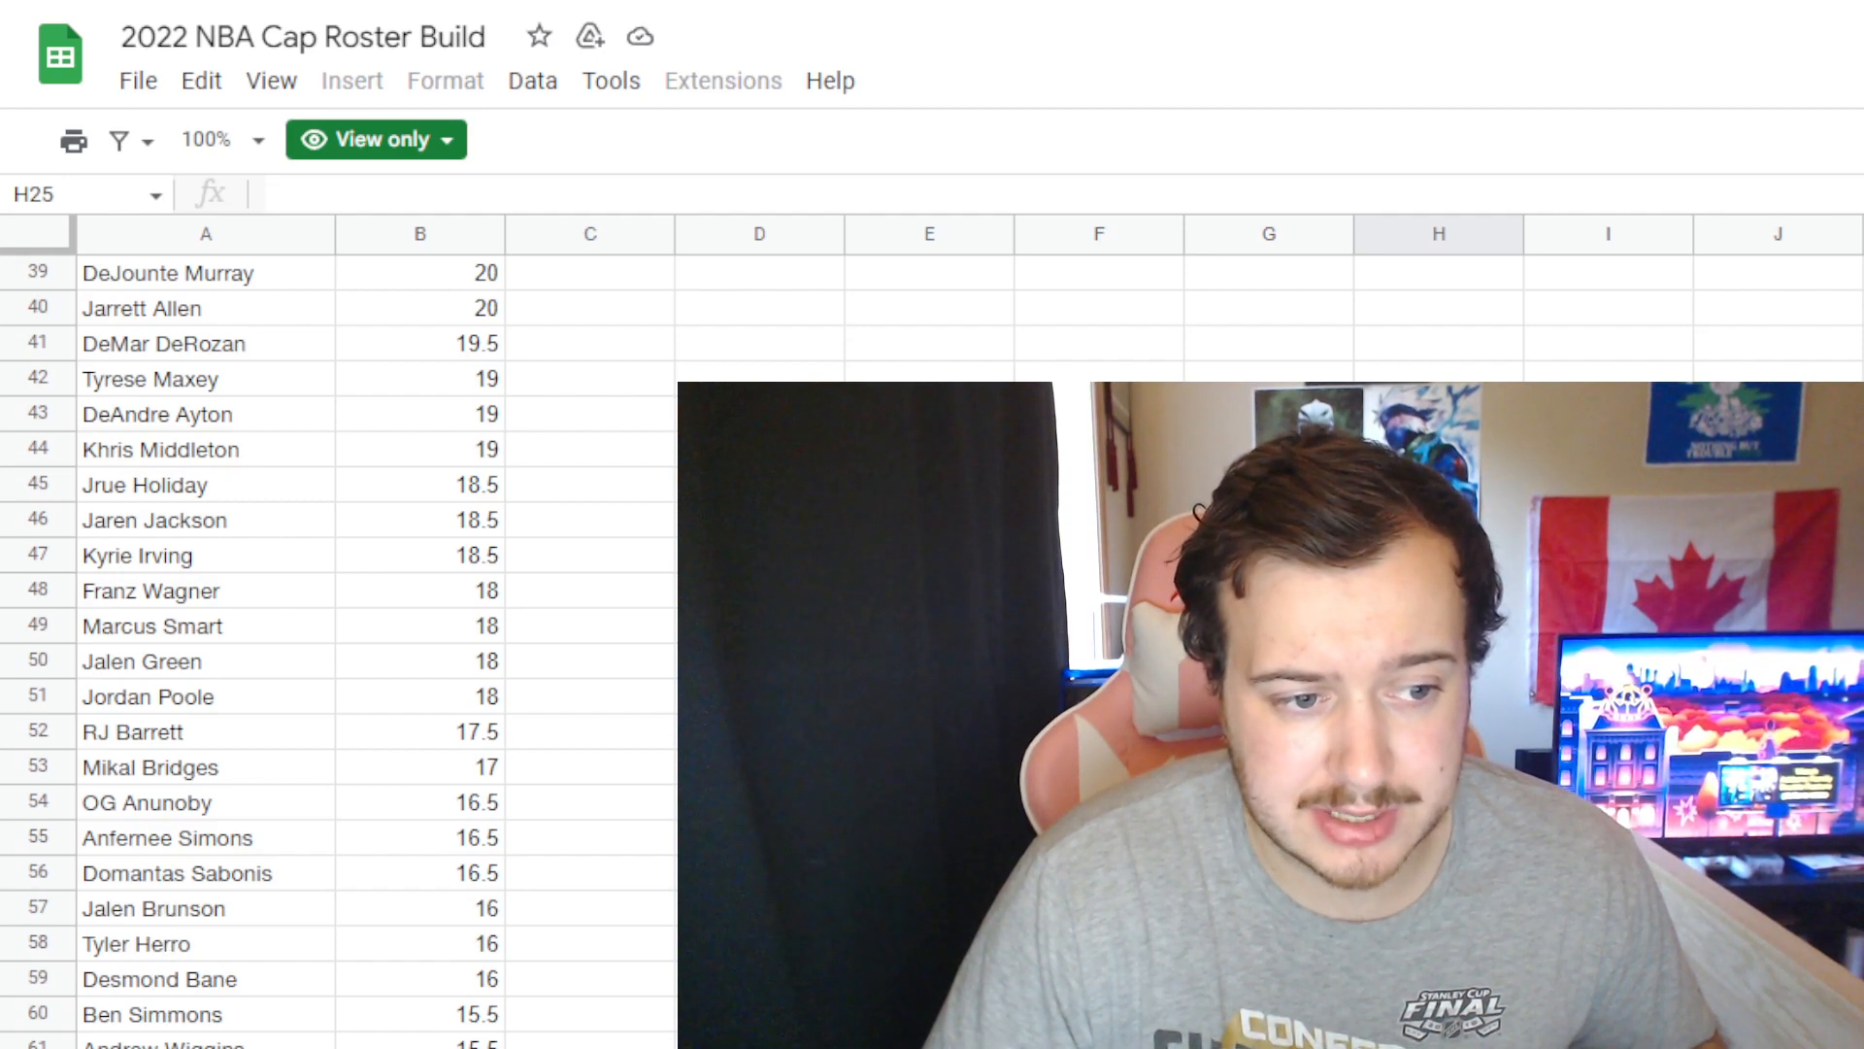
pyautogui.scroll(-3)
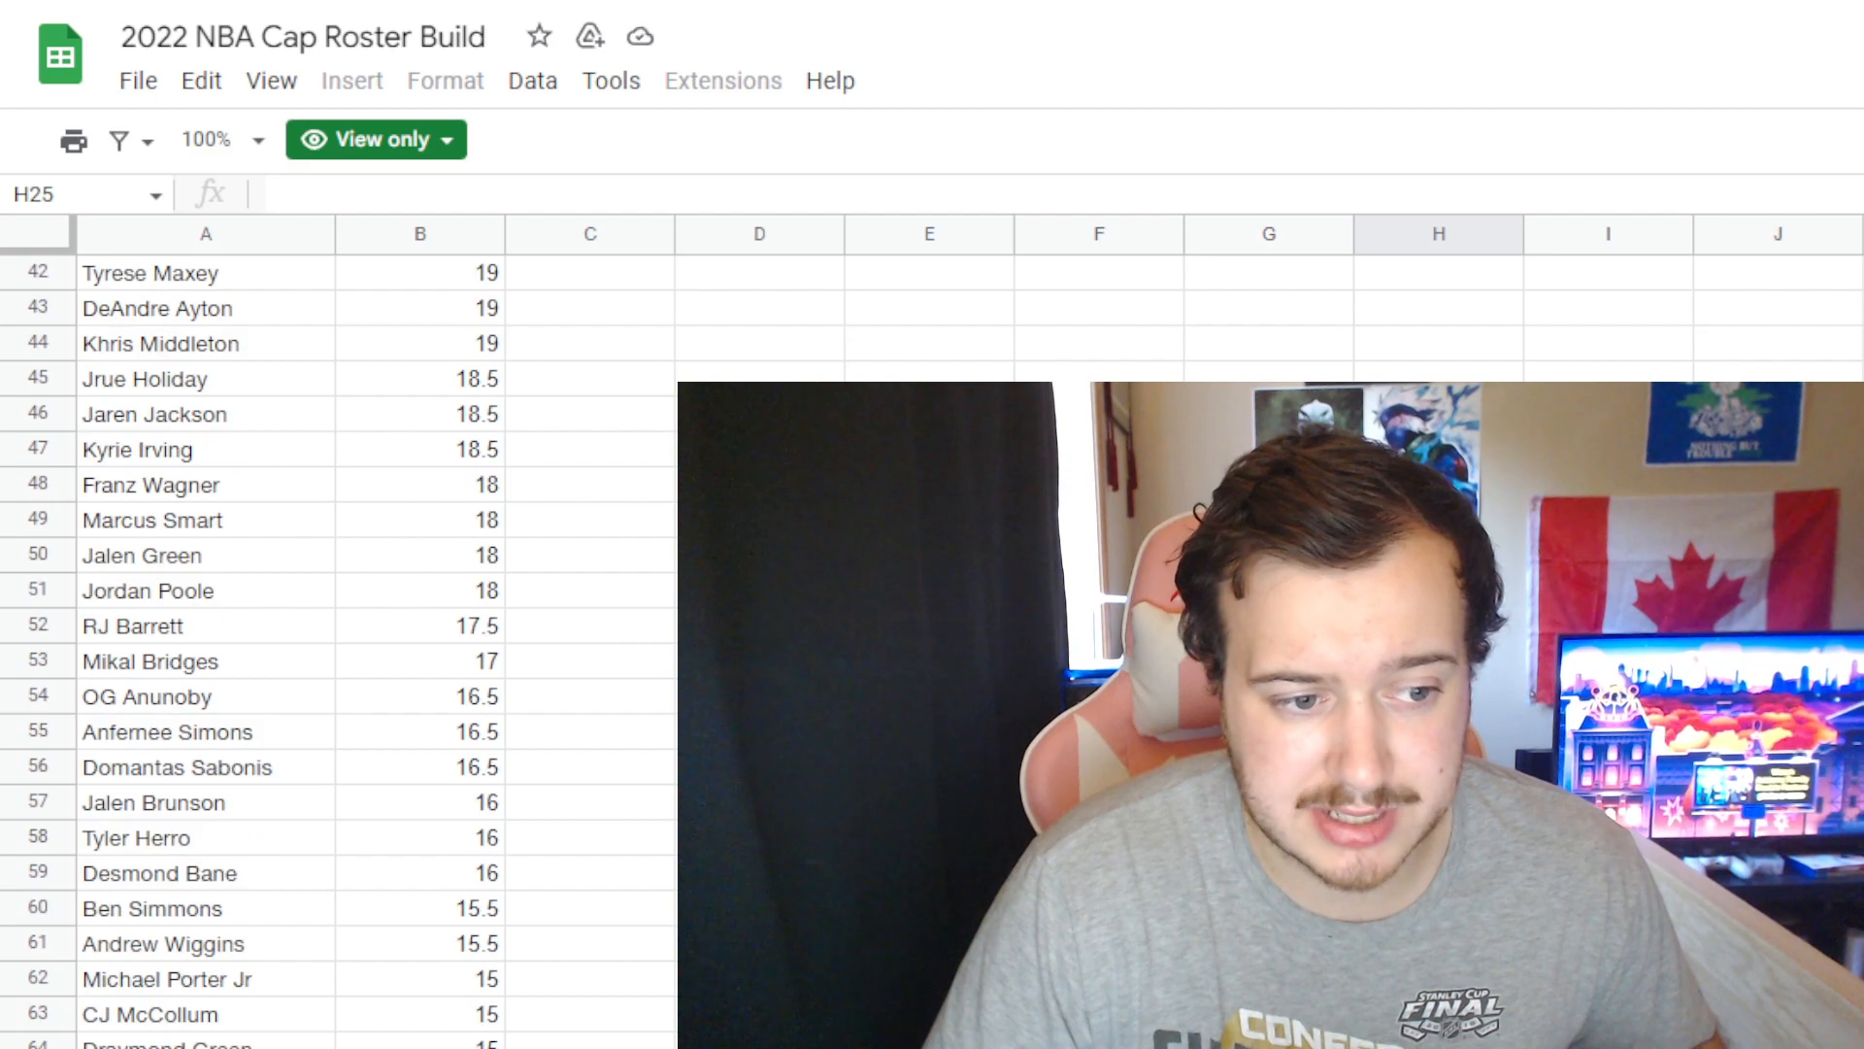